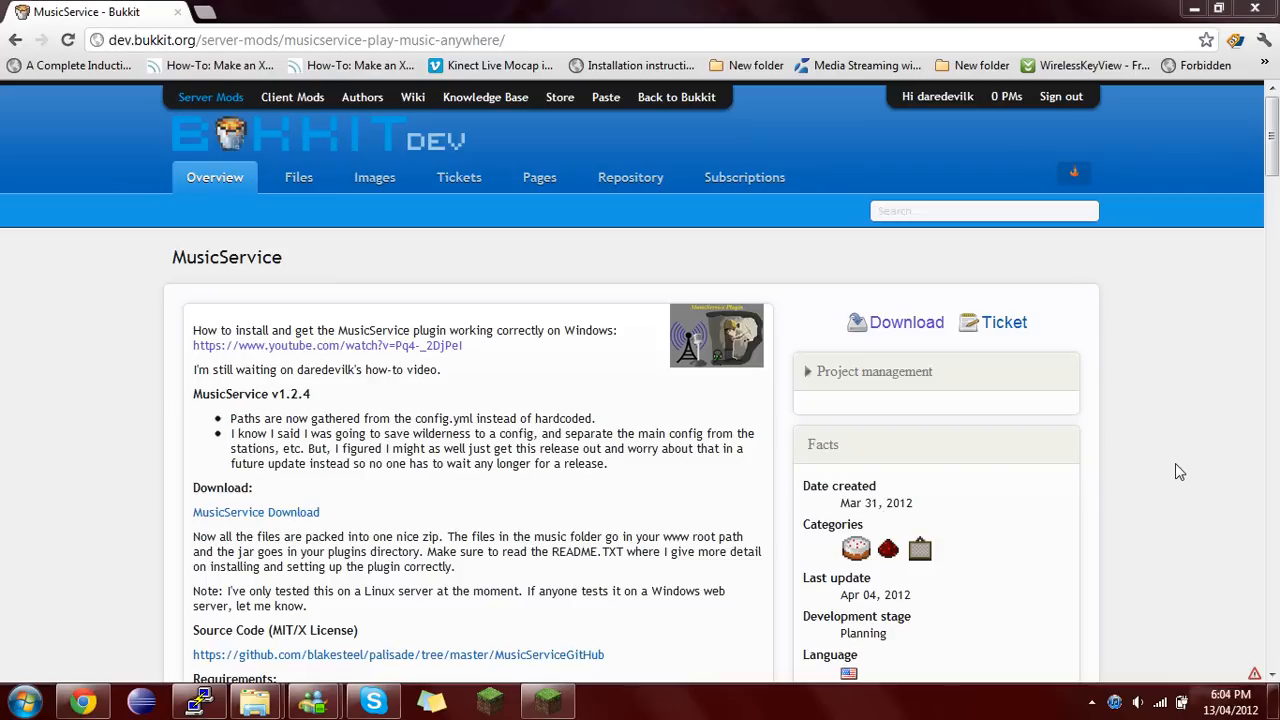
mouse_move(1184, 470)
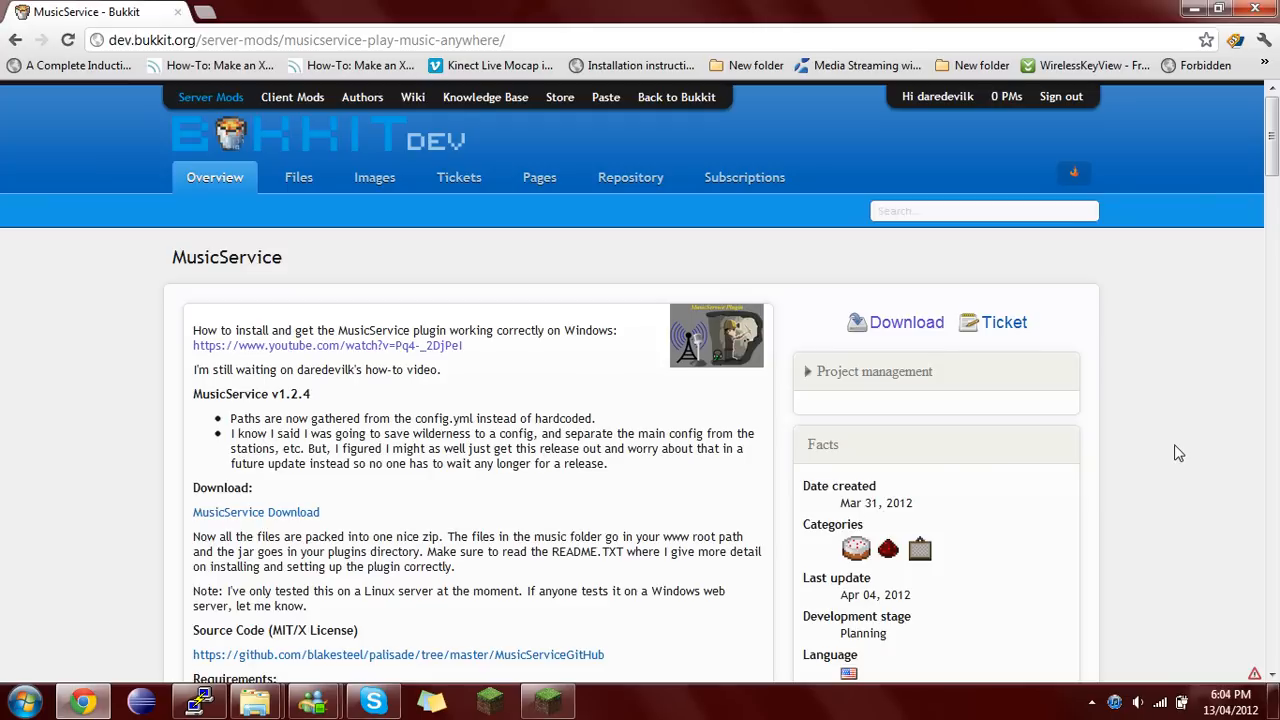
- Review the MusicService BukkitDev page and start the v1.2.4 plugin download
scroll(down, 3)
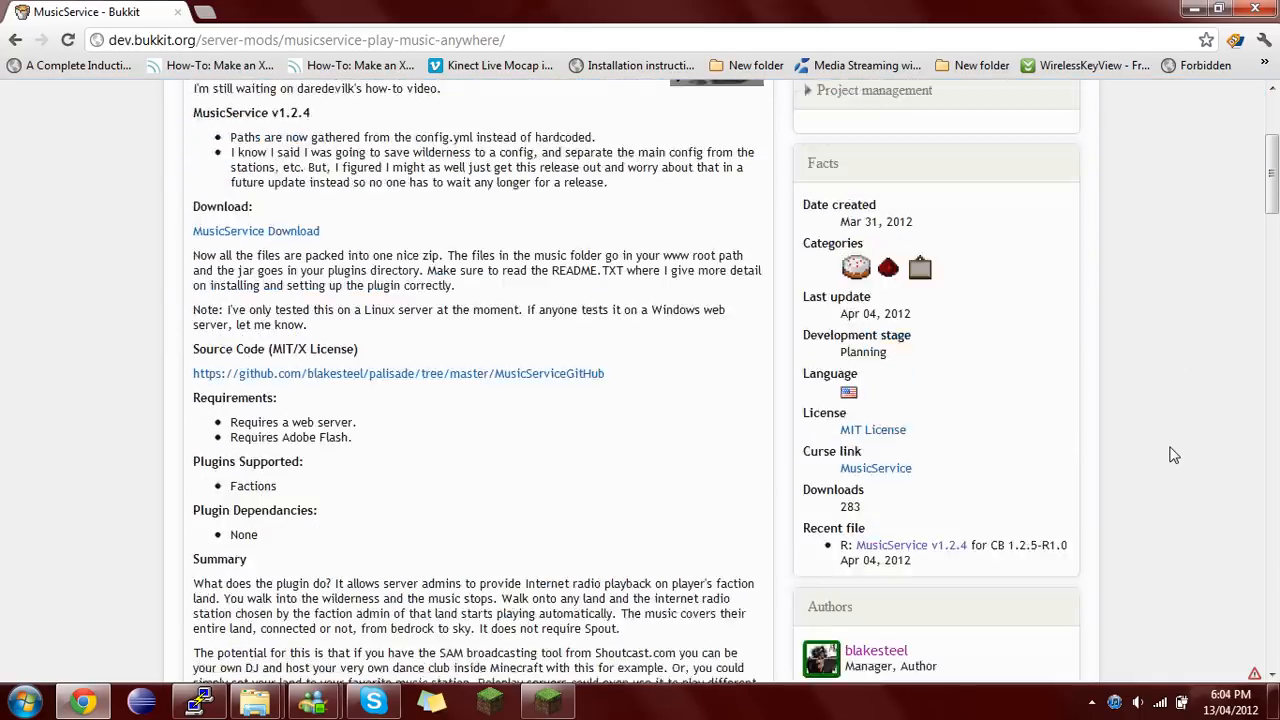
scroll(up, 3)
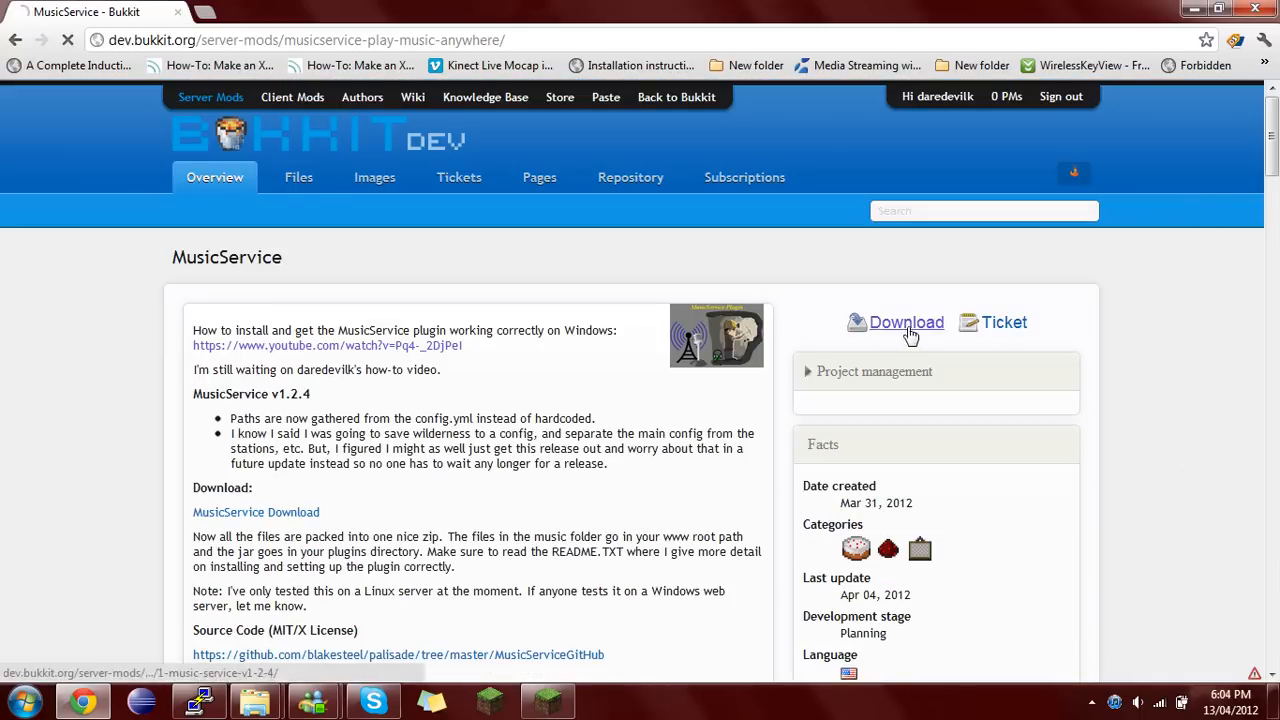
click(904, 322)
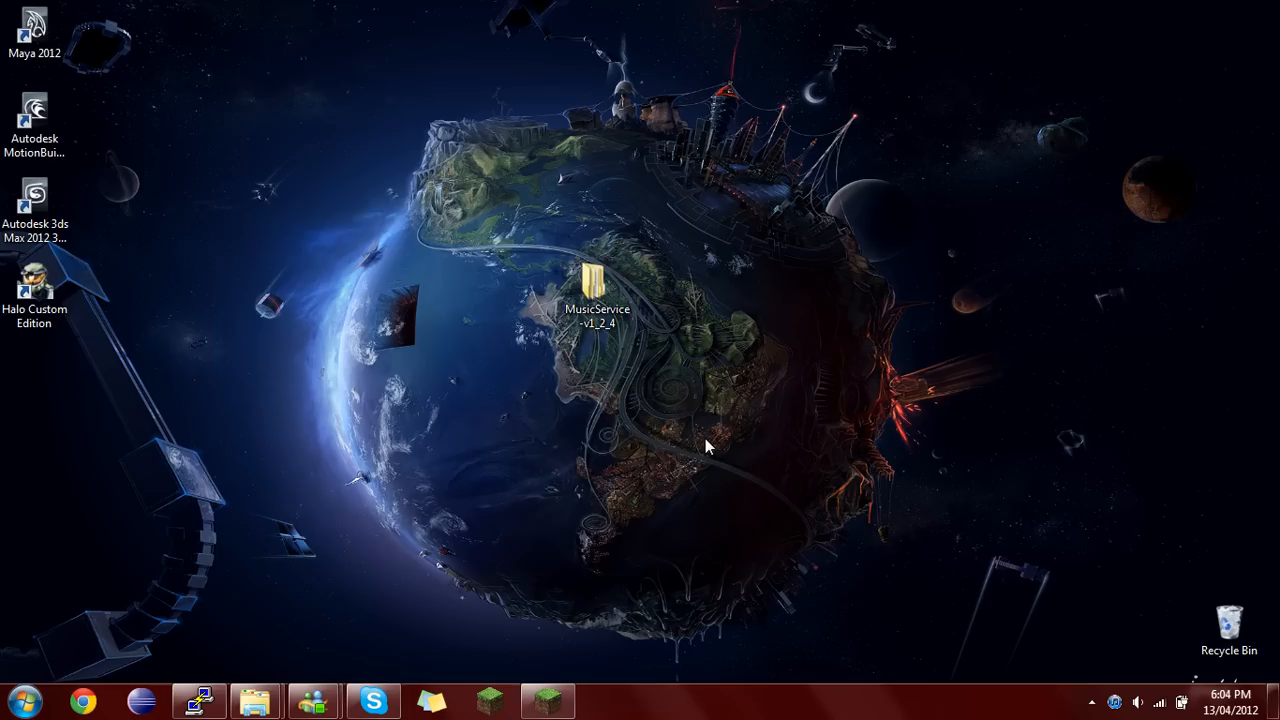
- Reposition the MusicService folder on the desktop and open it to show the inner folder
drag(704, 448, 676, 472)
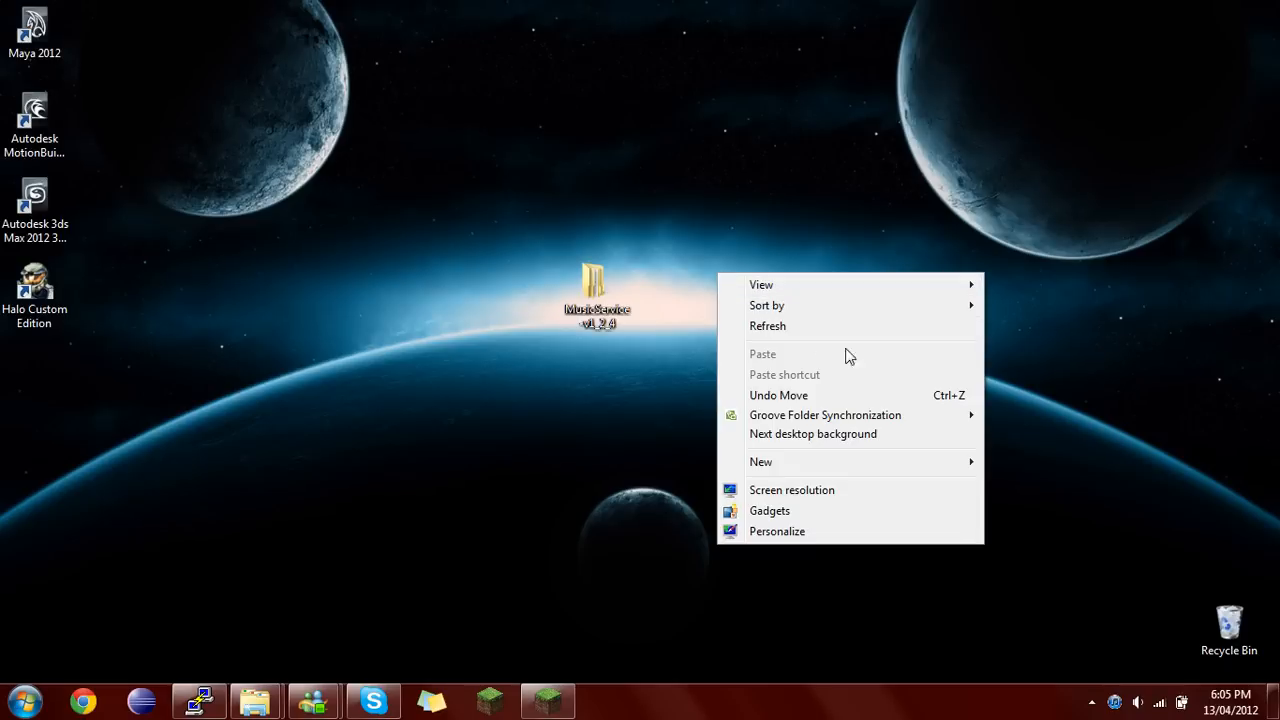
click(644, 310)
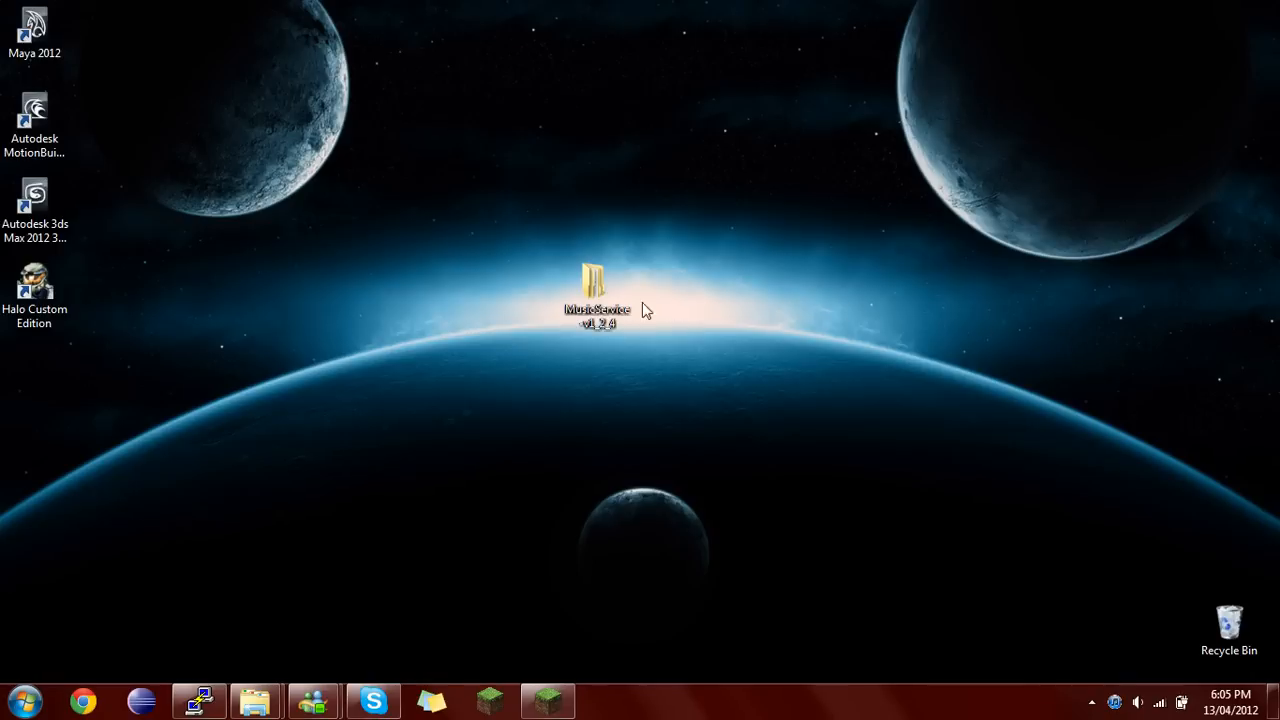
click(596, 296)
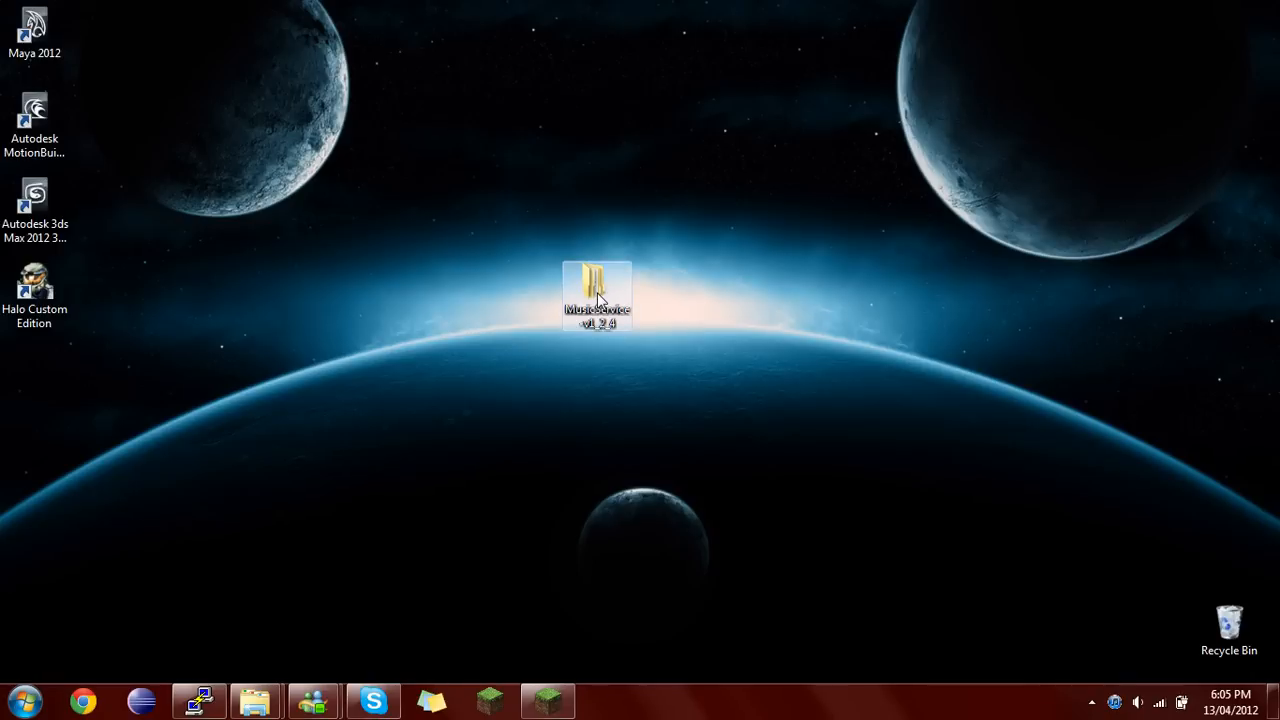
right_click(630, 230)
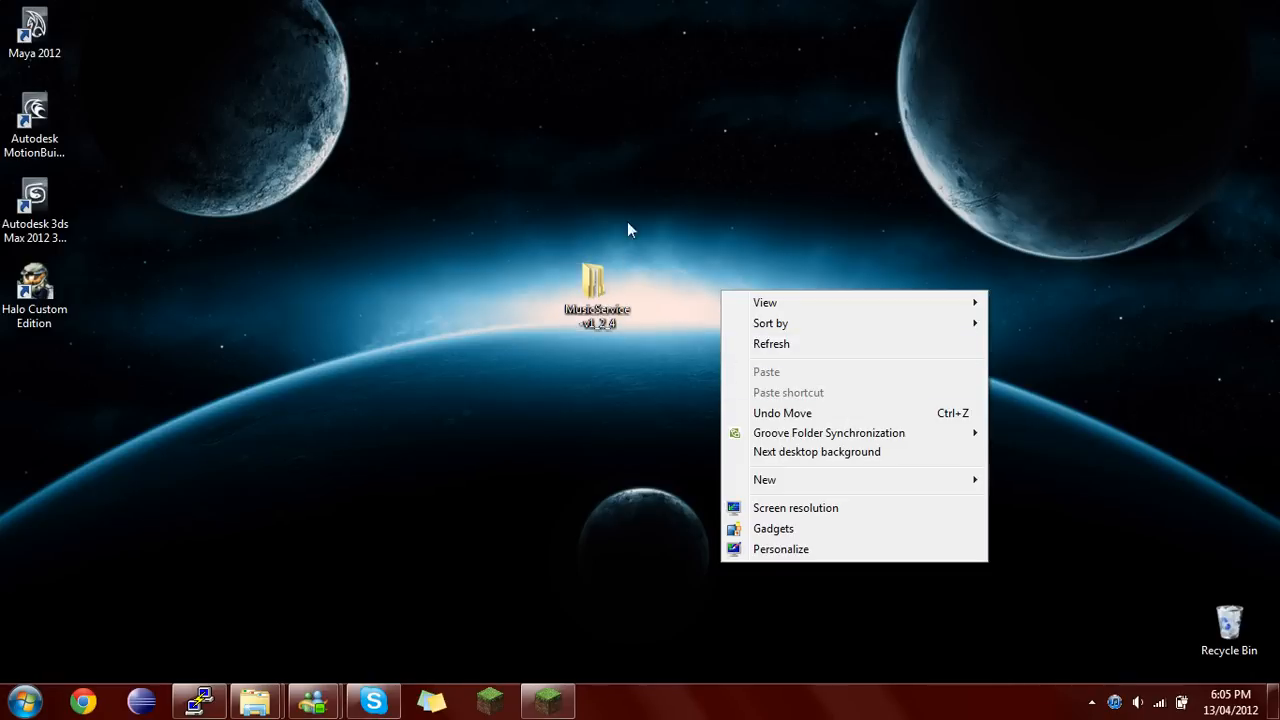
double_click(596, 290)
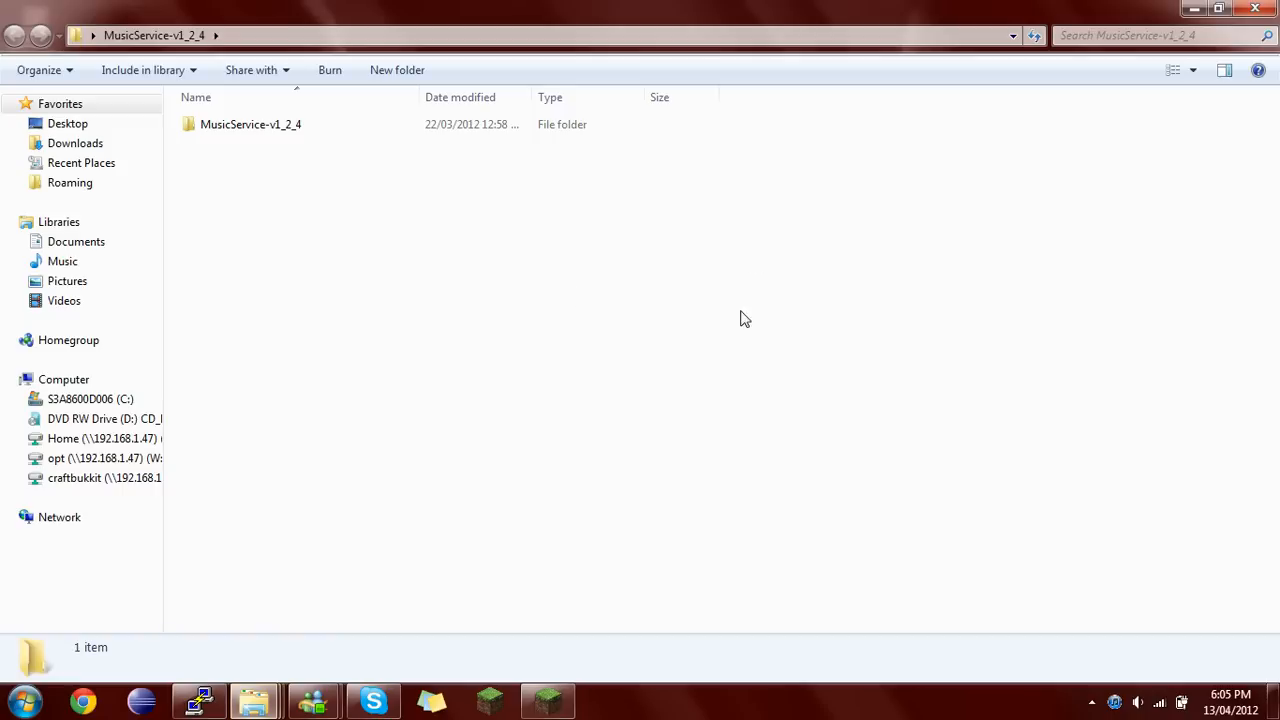
- Open the inner MusicService-v1_2_4 folder and inspect the jar and the music folder
click(252, 124)
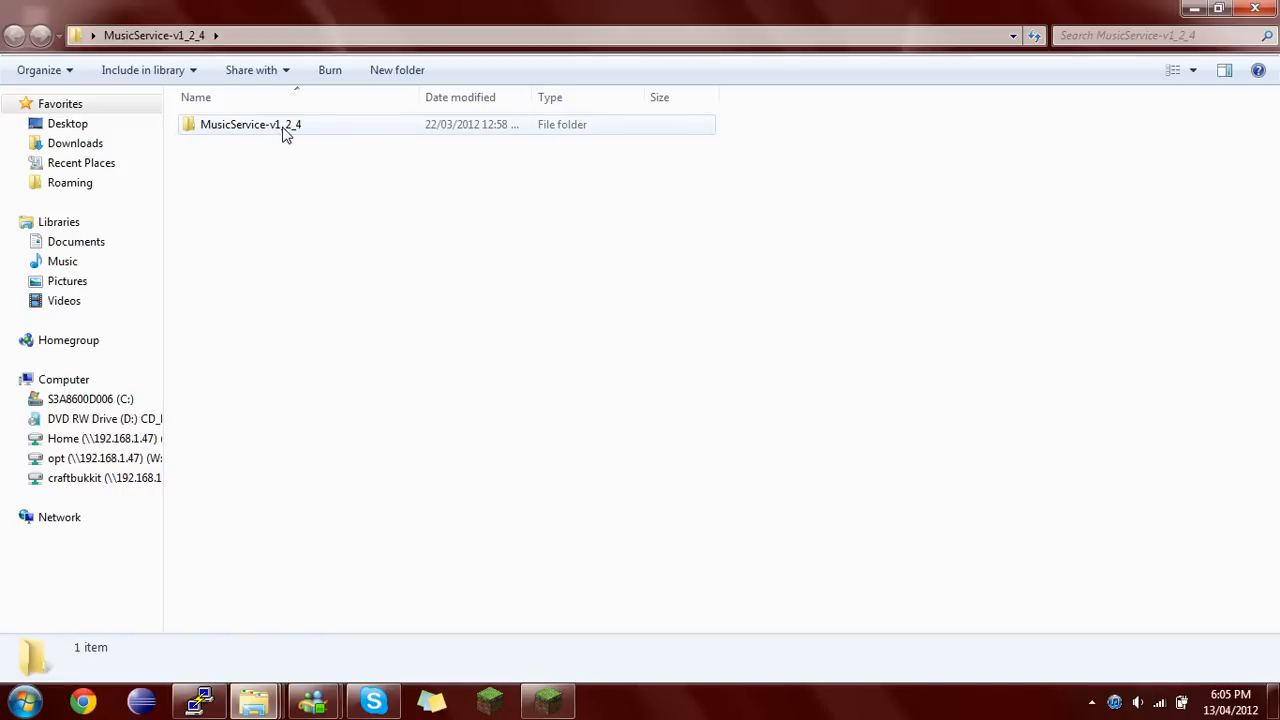
double_click(252, 124)
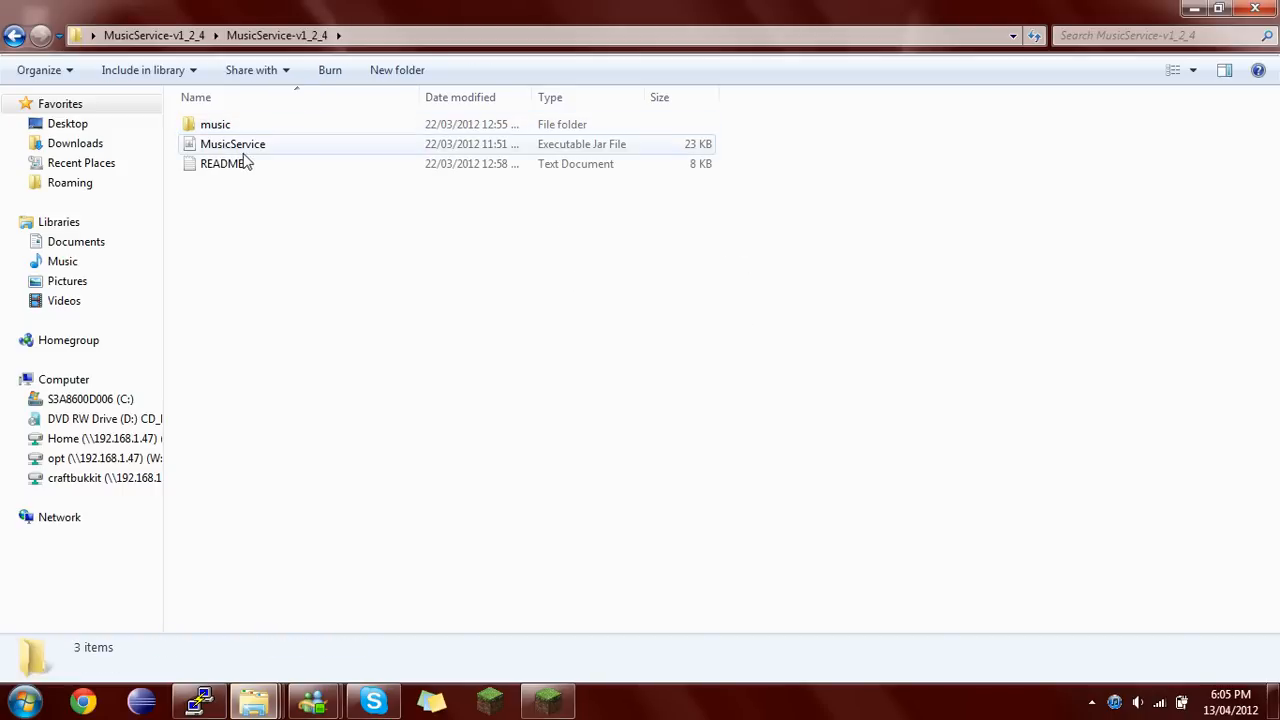
click(232, 144)
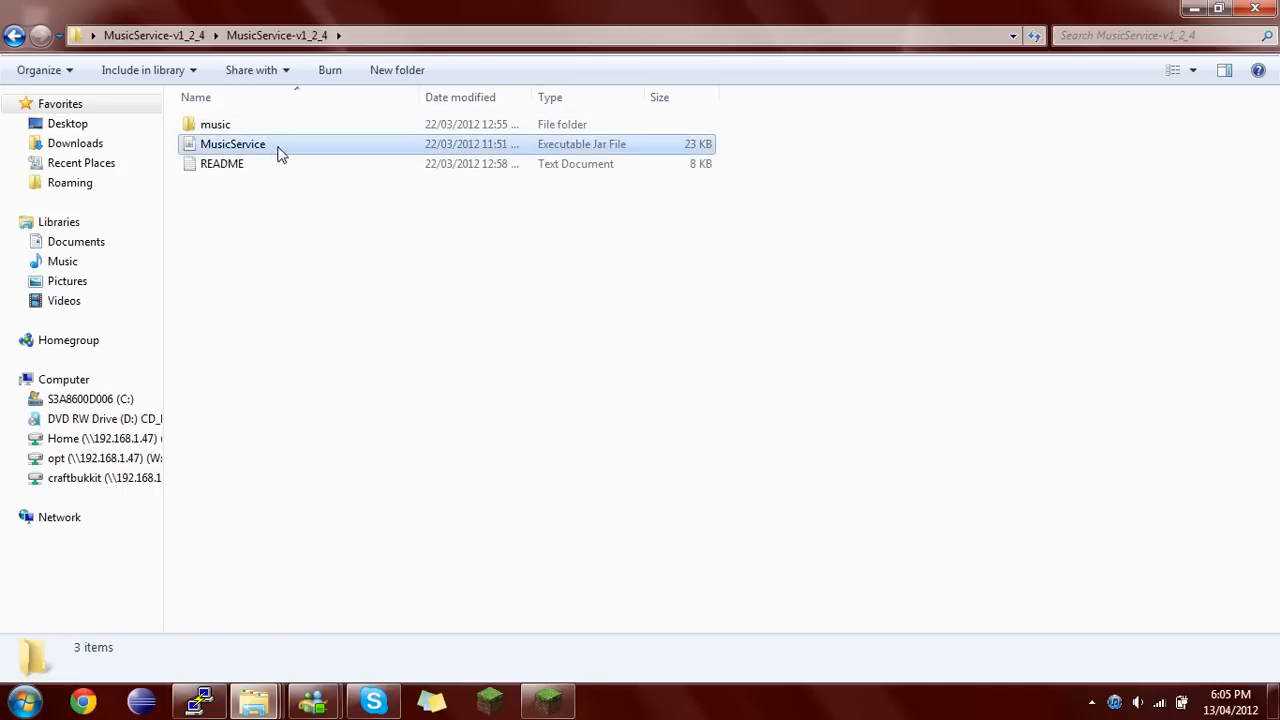
click(232, 144)
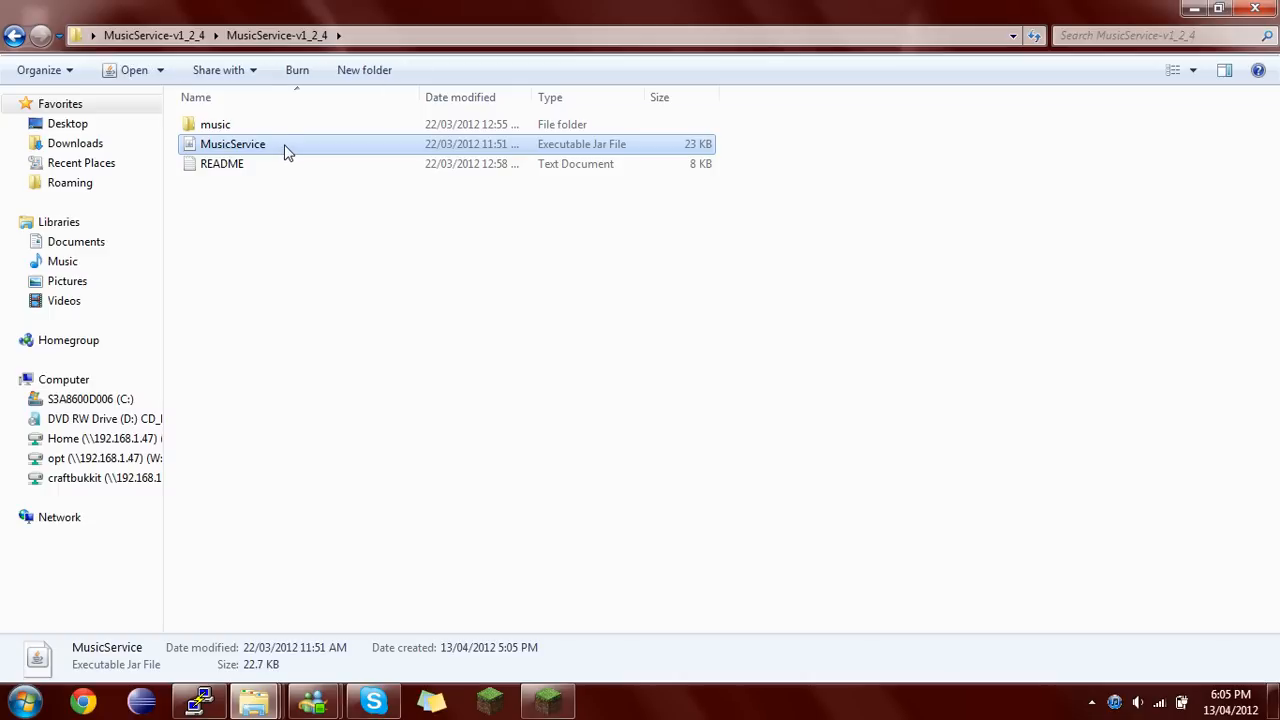
click(216, 124)
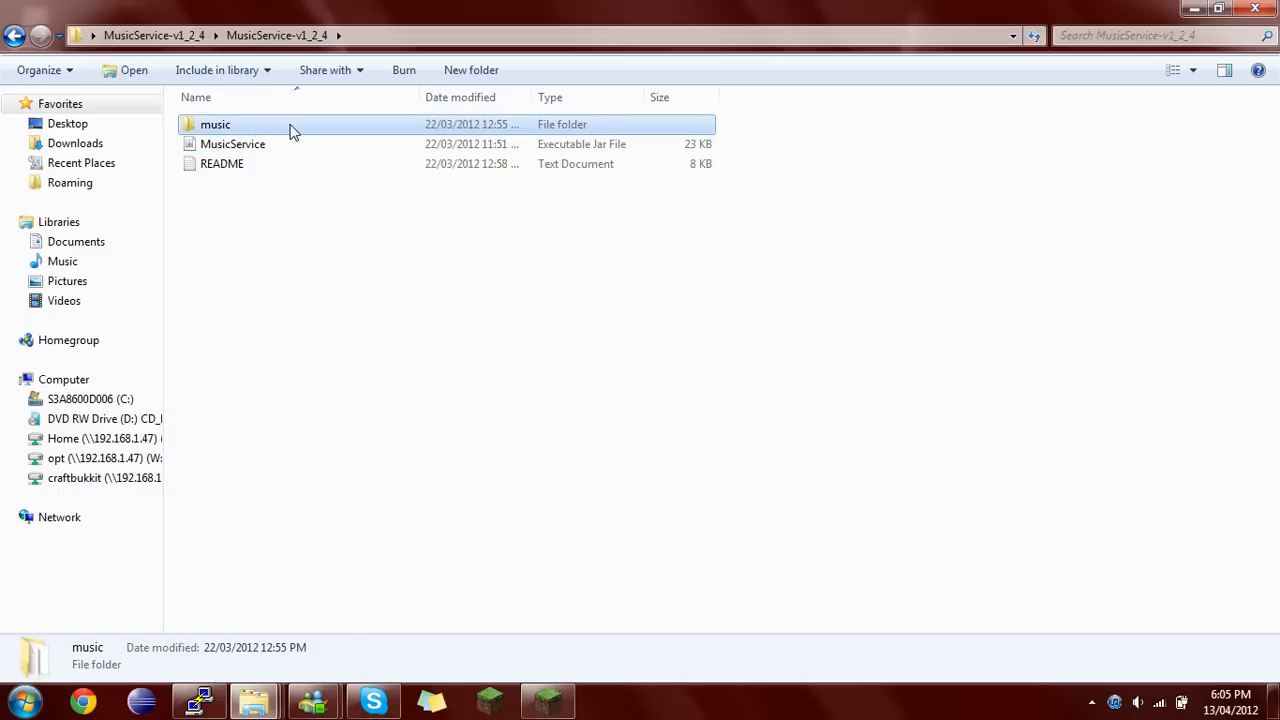
mouse_move(108, 440)
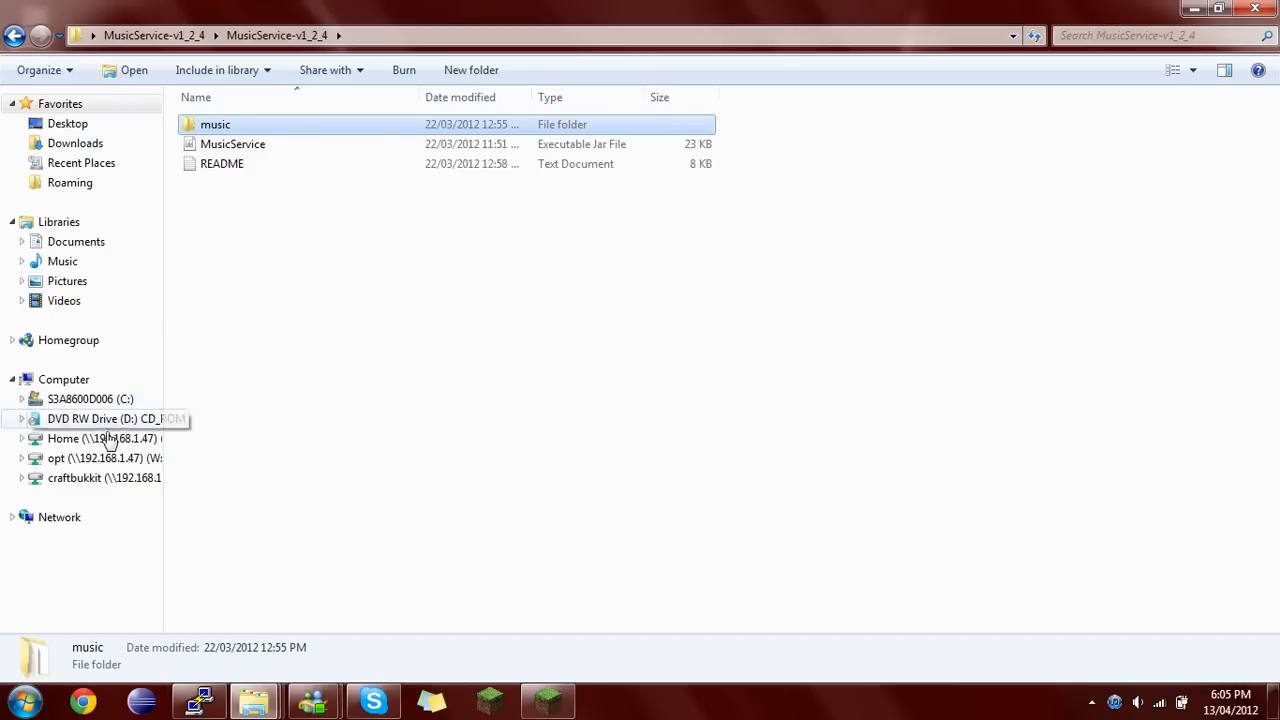
- Browse to the lampp htdocs web root on the opt (W:) drive, then return to the desktop
right_click(216, 124)
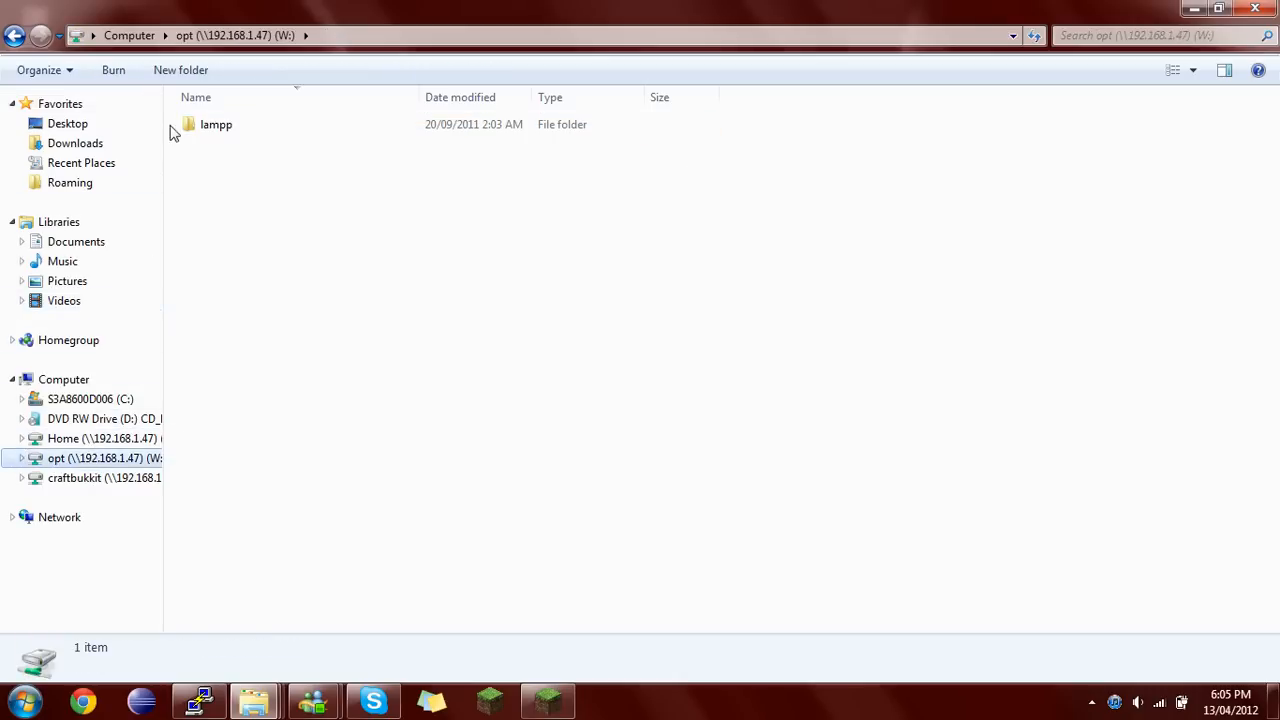
click(216, 124)
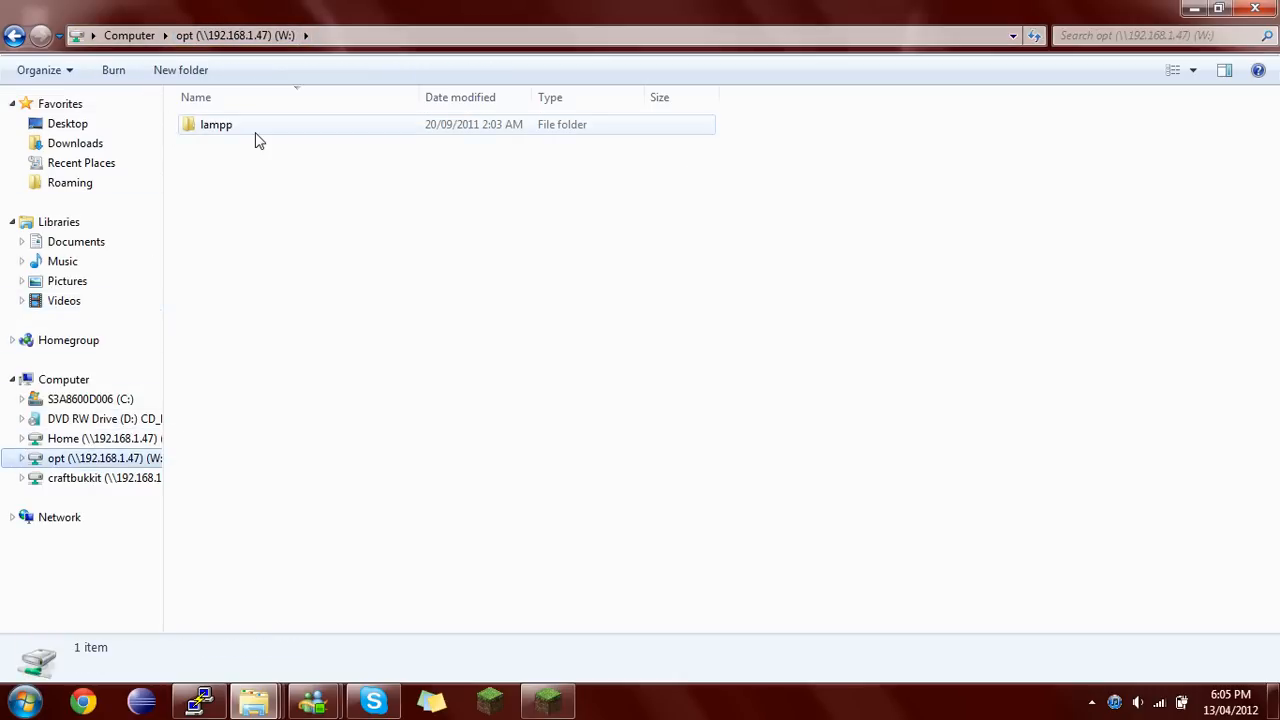
double_click(216, 124)
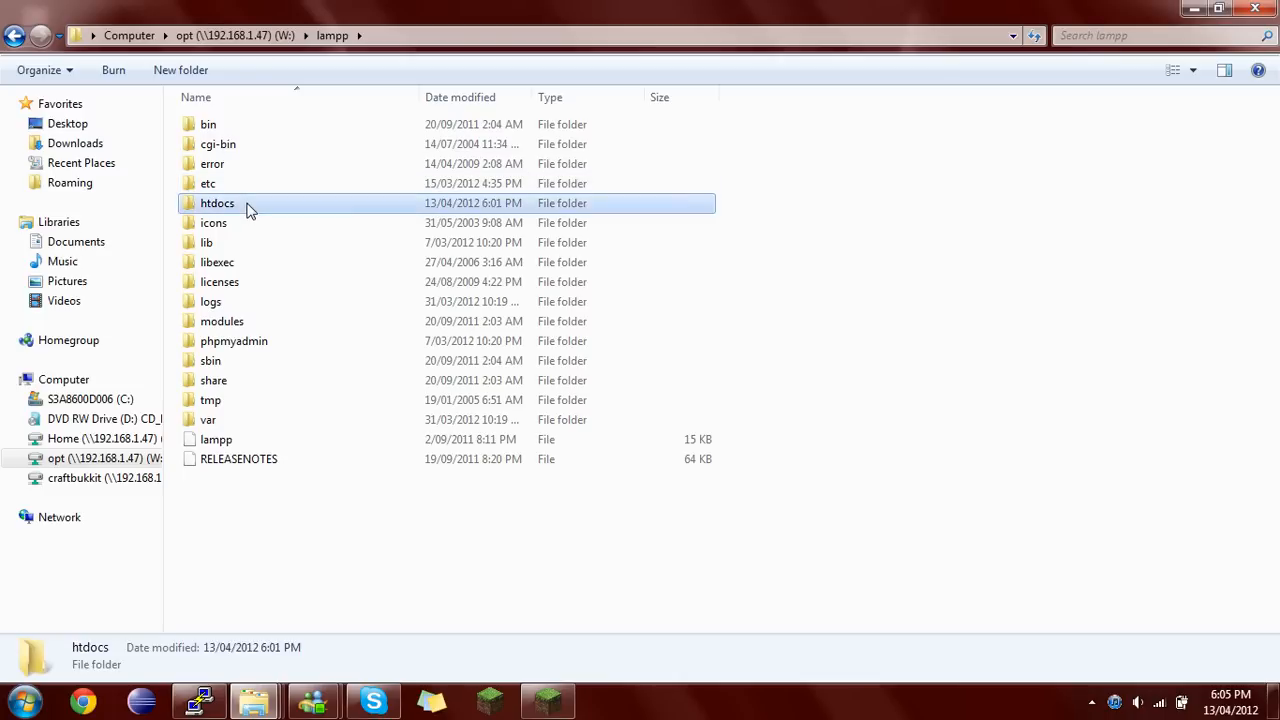
double_click(216, 204)
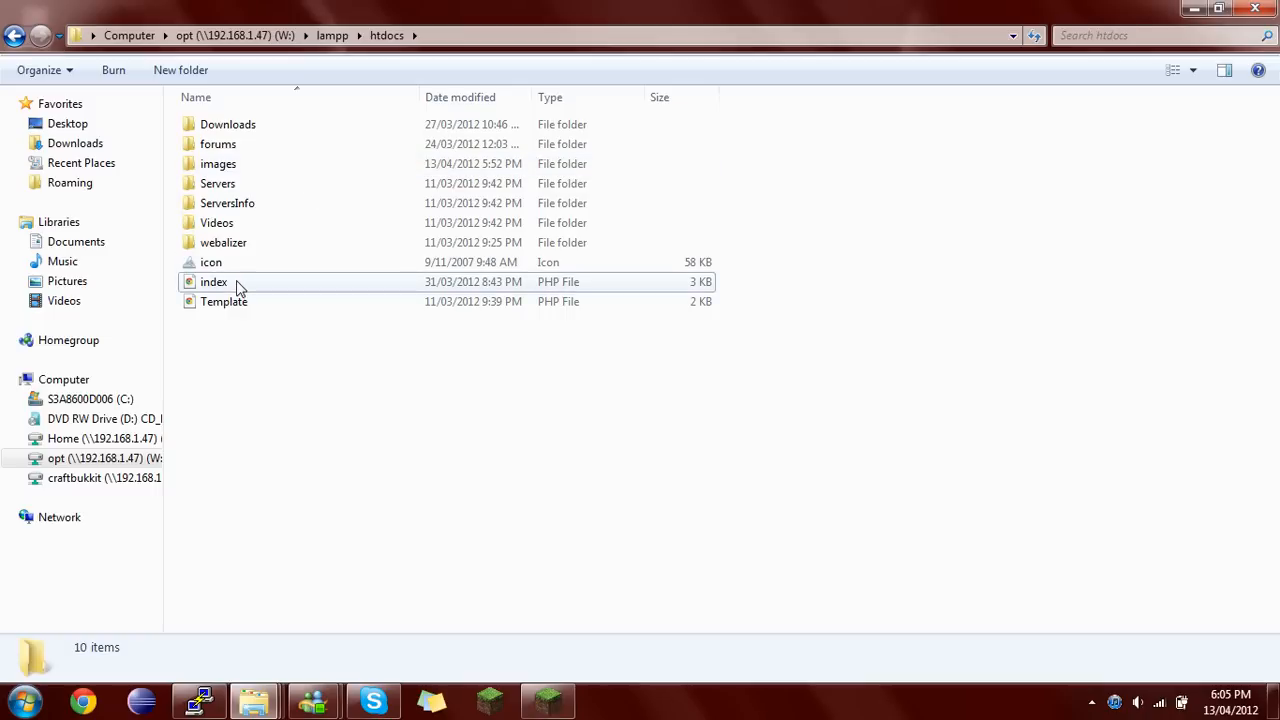
right_click(276, 340)
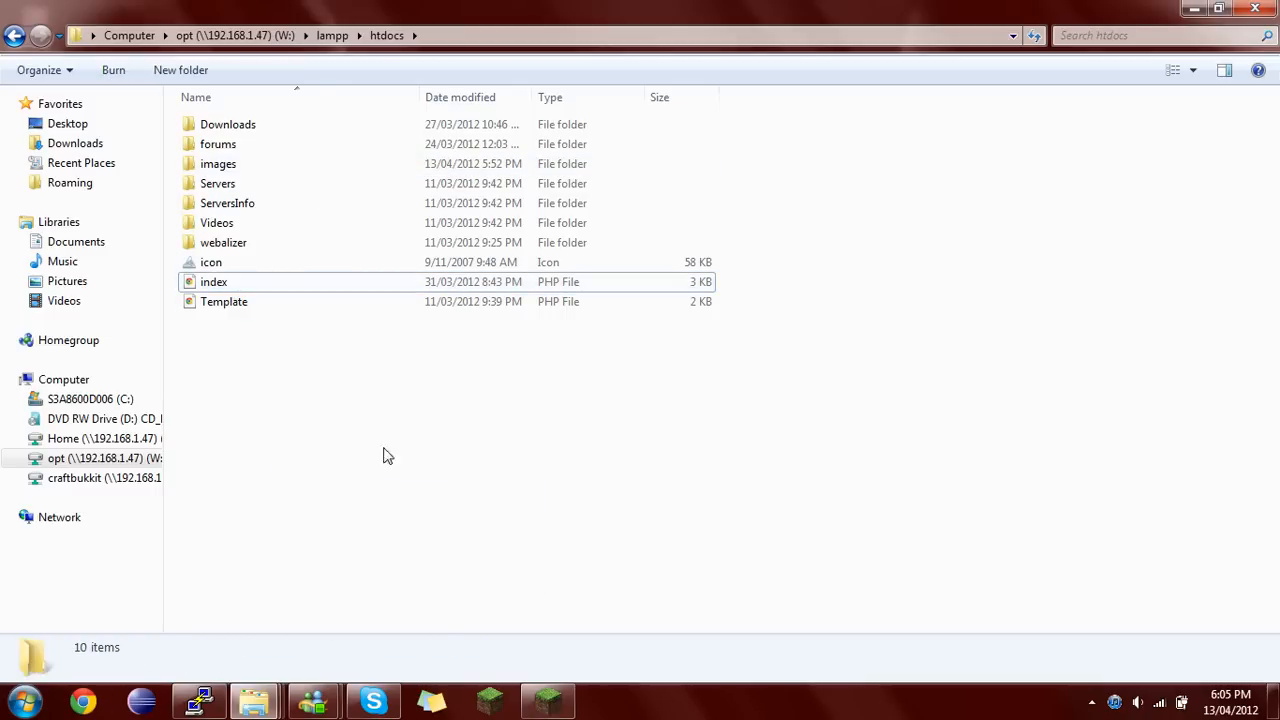
click(180, 70)
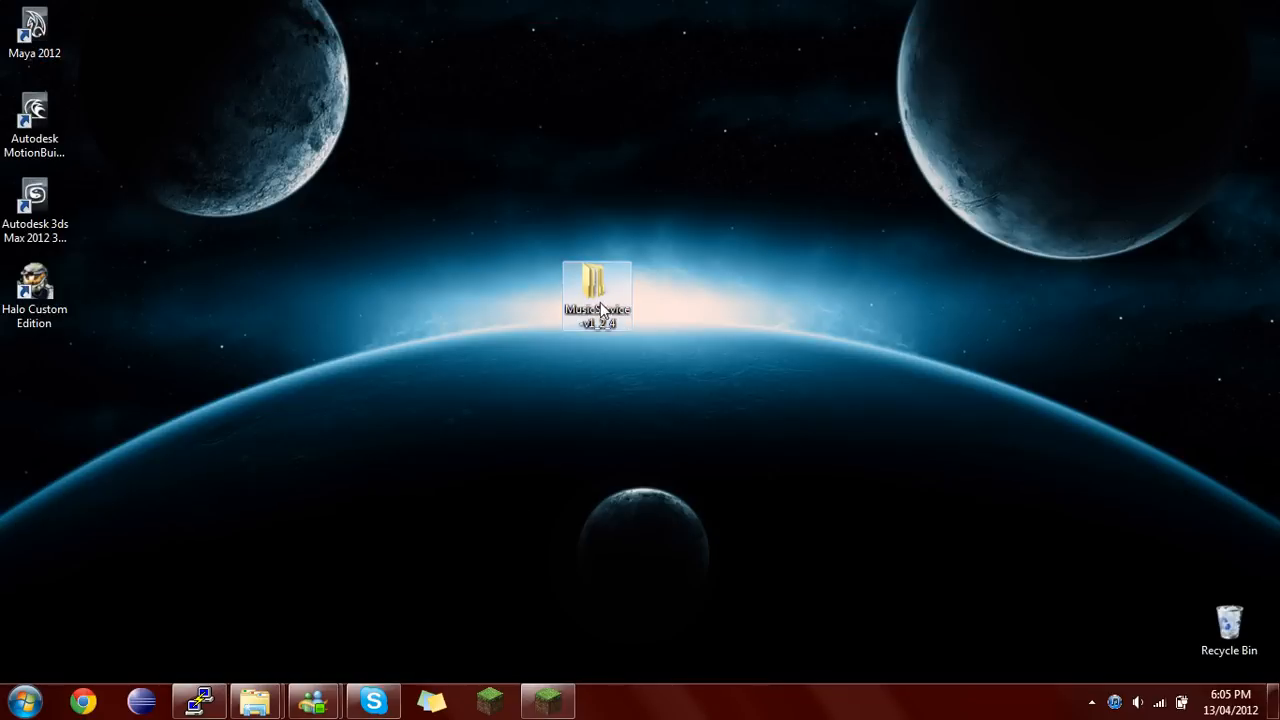
- Copy the MusicService jar into the MUSICSERVICETEST plugins folder on the craftbukkit (Z:) drive
double_click(596, 296)
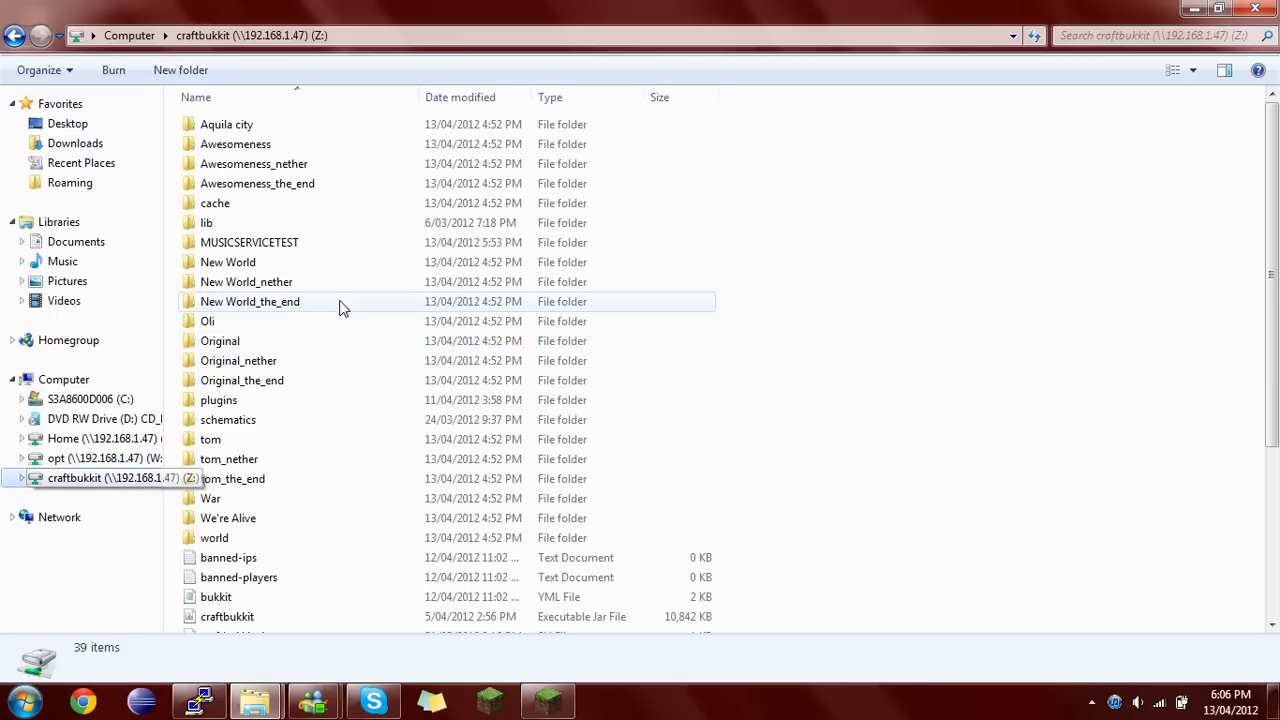
double_click(248, 242)
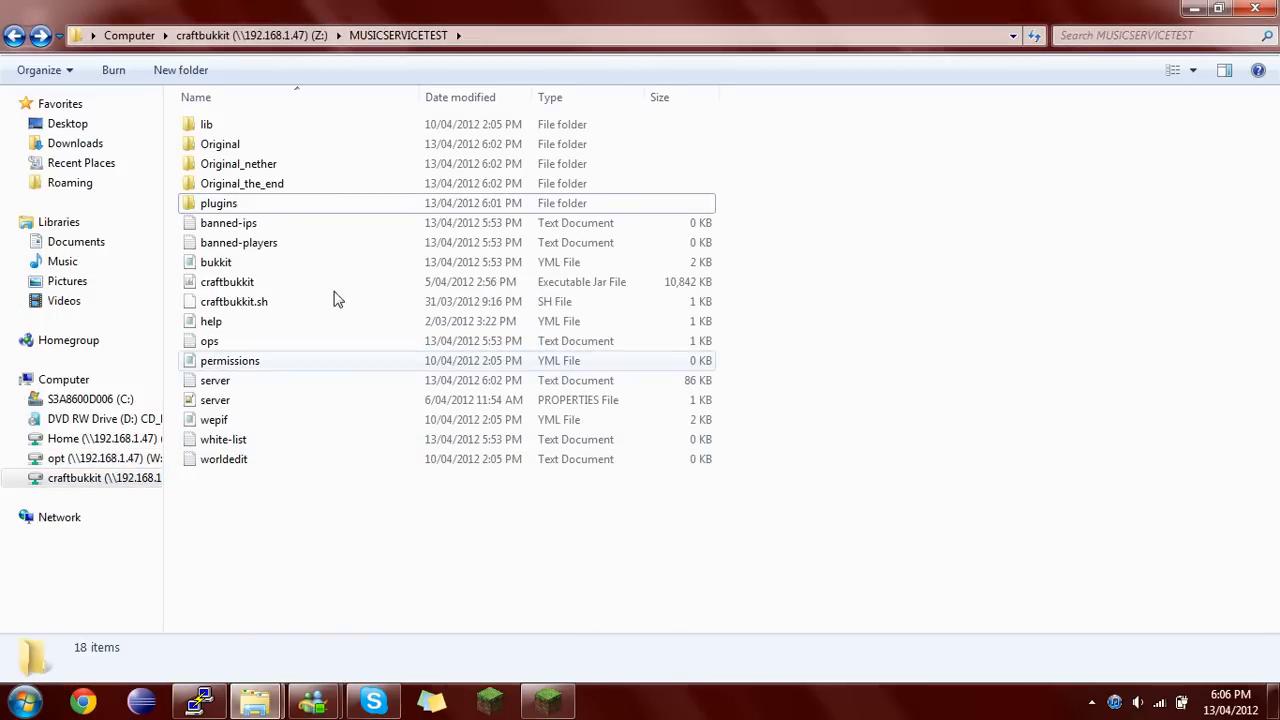
mouse_move(256, 700)
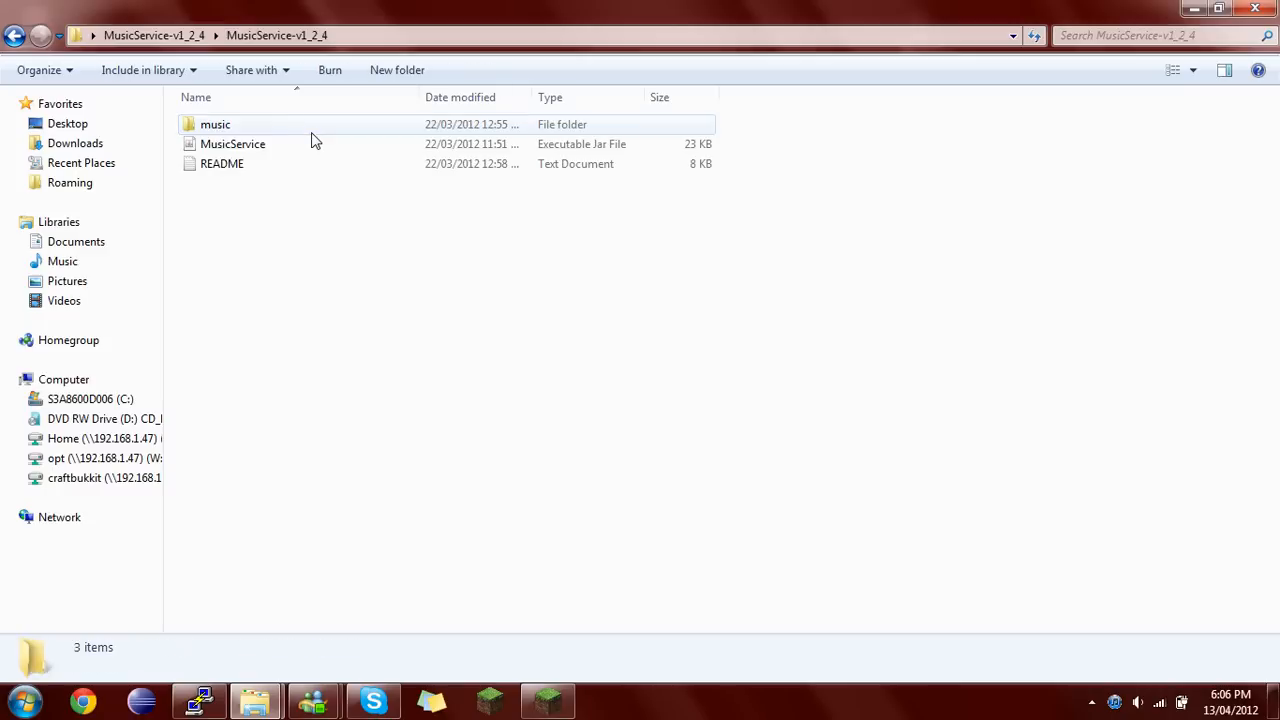
right_click(232, 144)
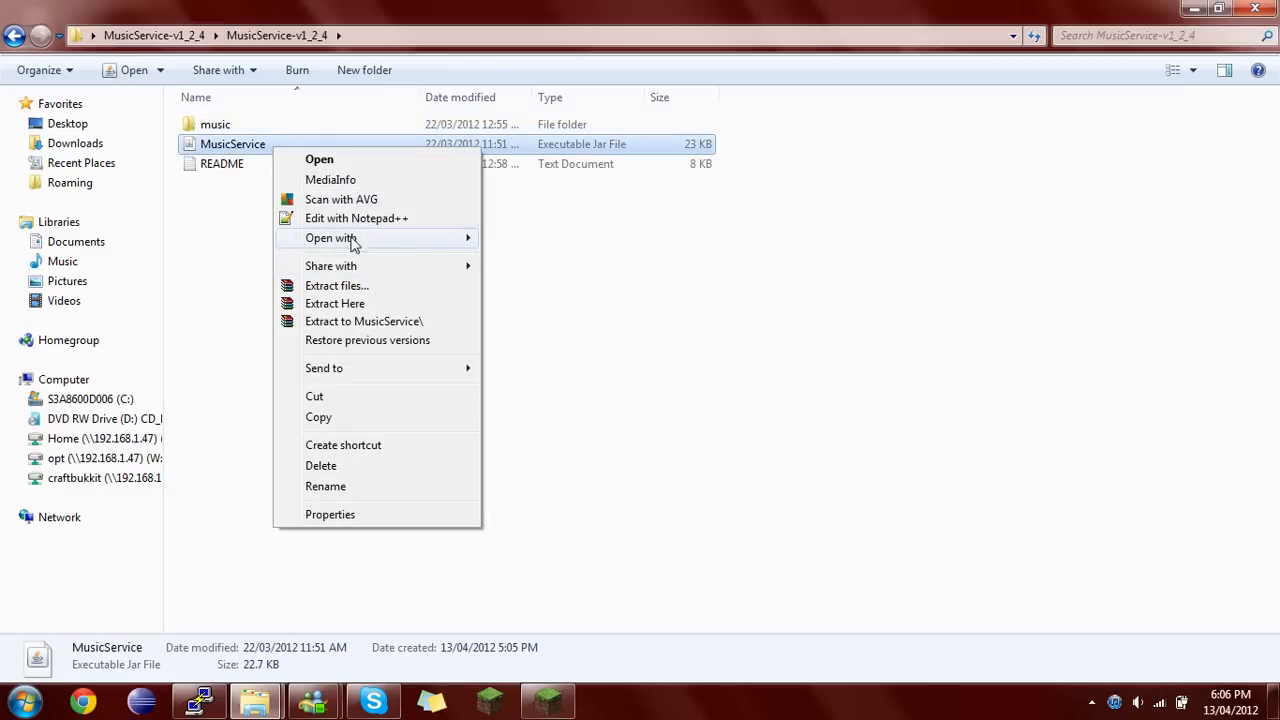
mouse_move(344, 418)
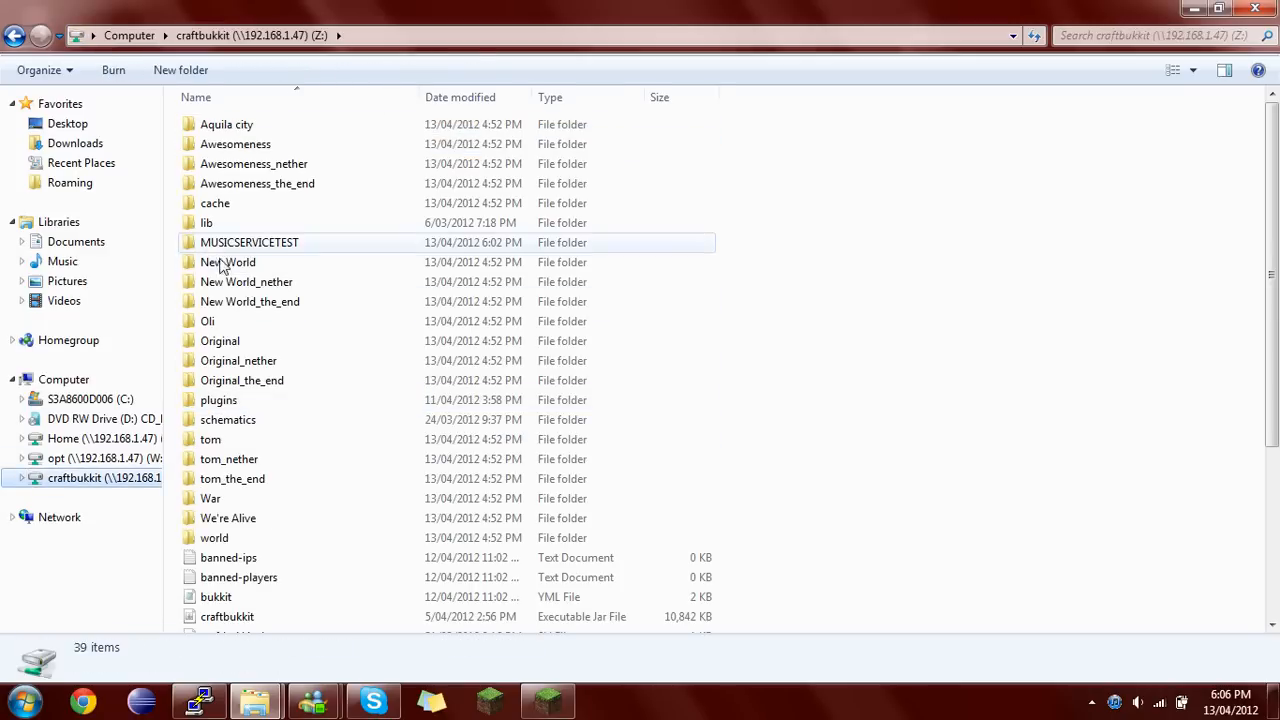
double_click(248, 242)
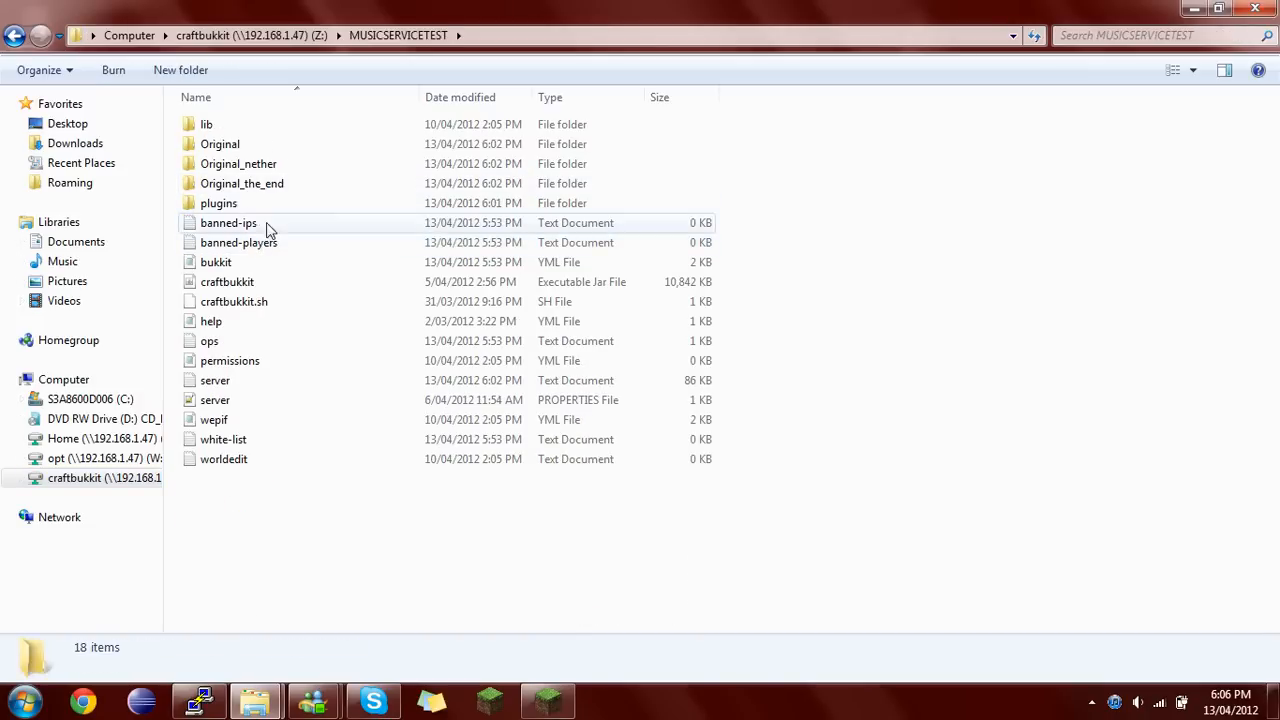
right_click(320, 340)
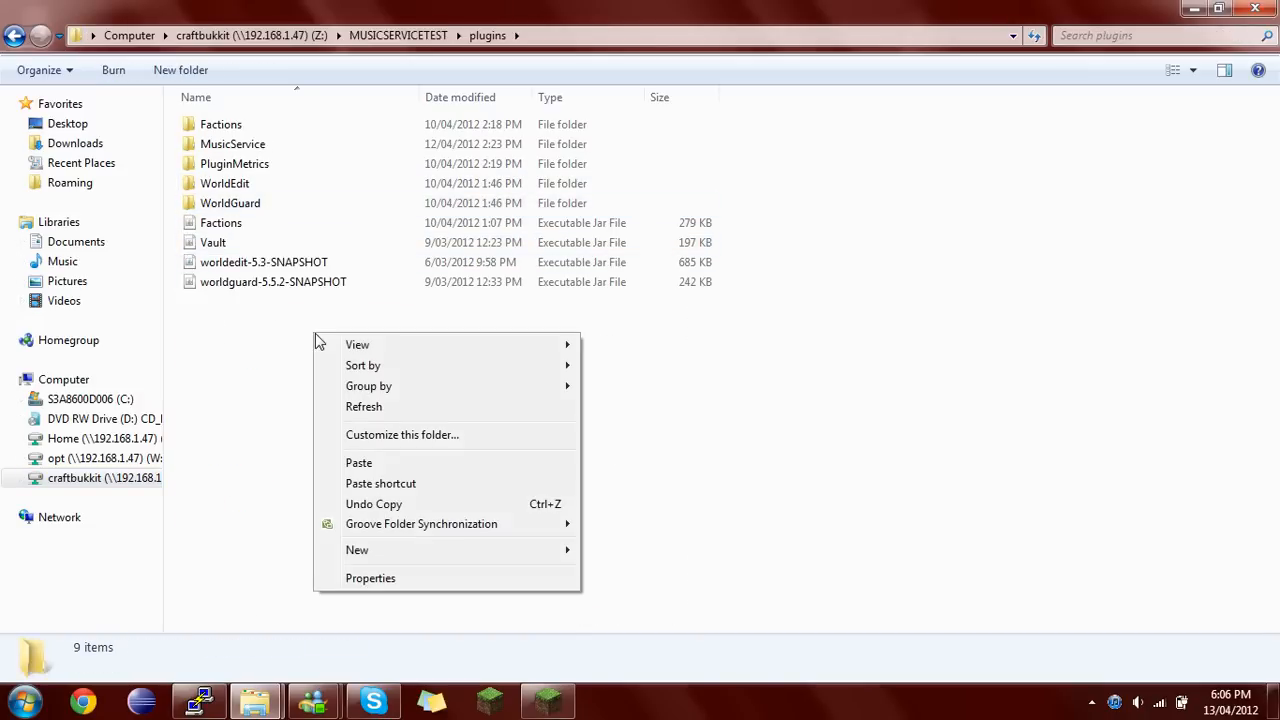
click(358, 462)
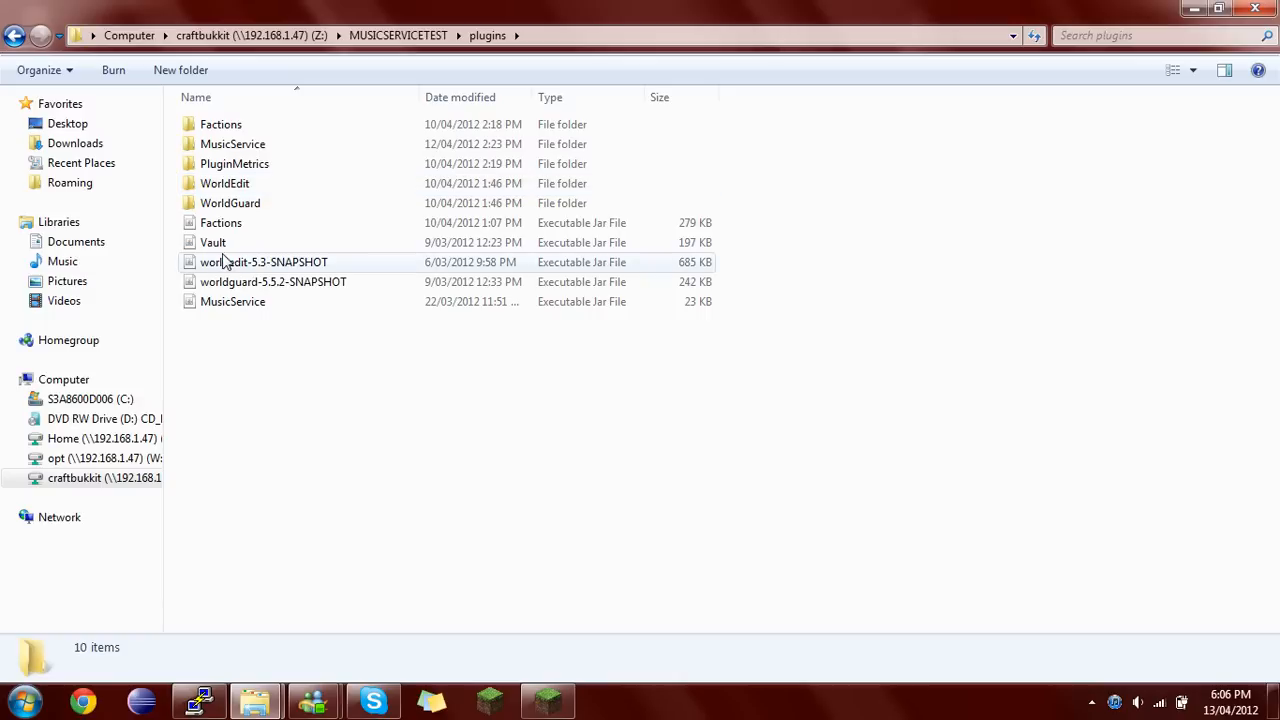
click(264, 262)
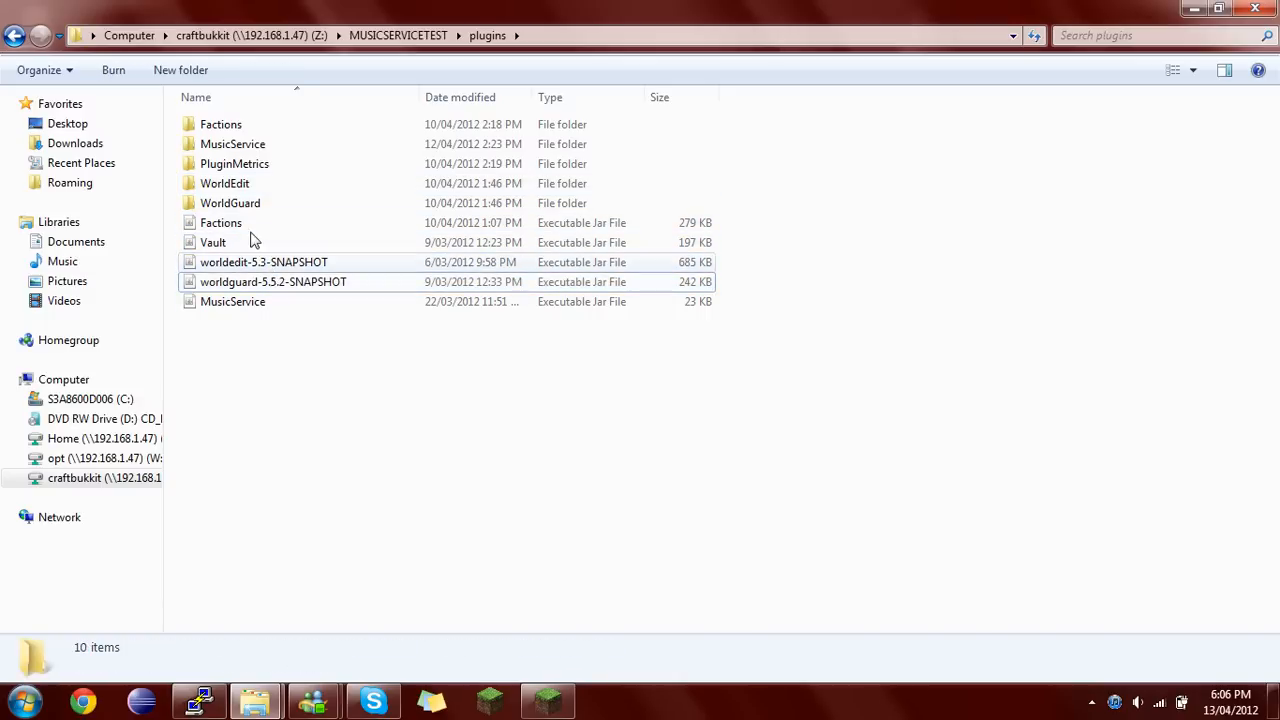
click(212, 242)
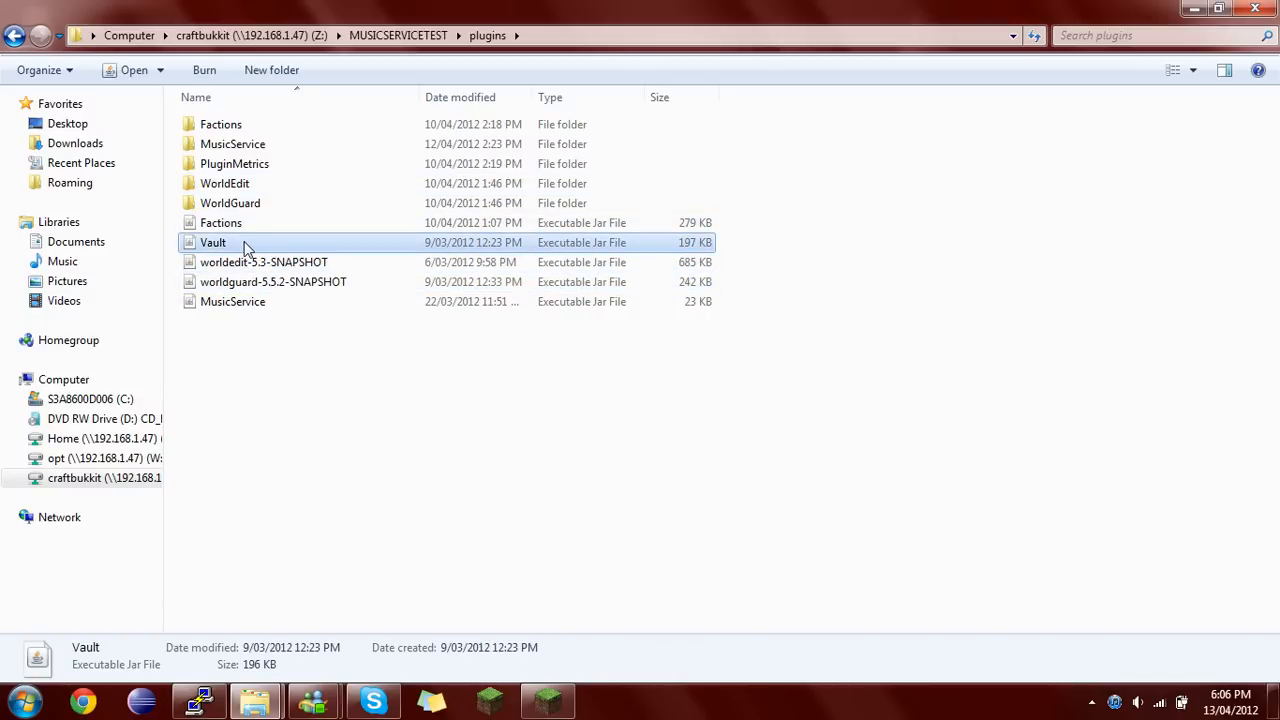
mouse_move(258, 248)
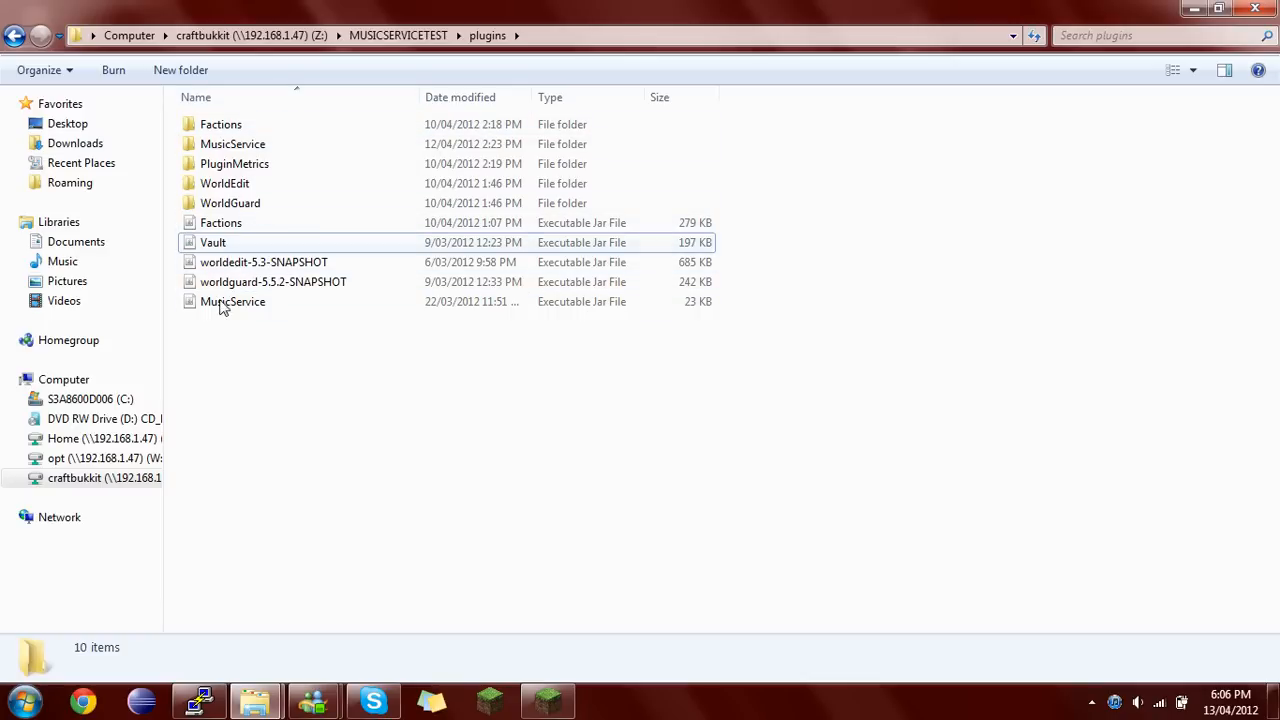
click(272, 280)
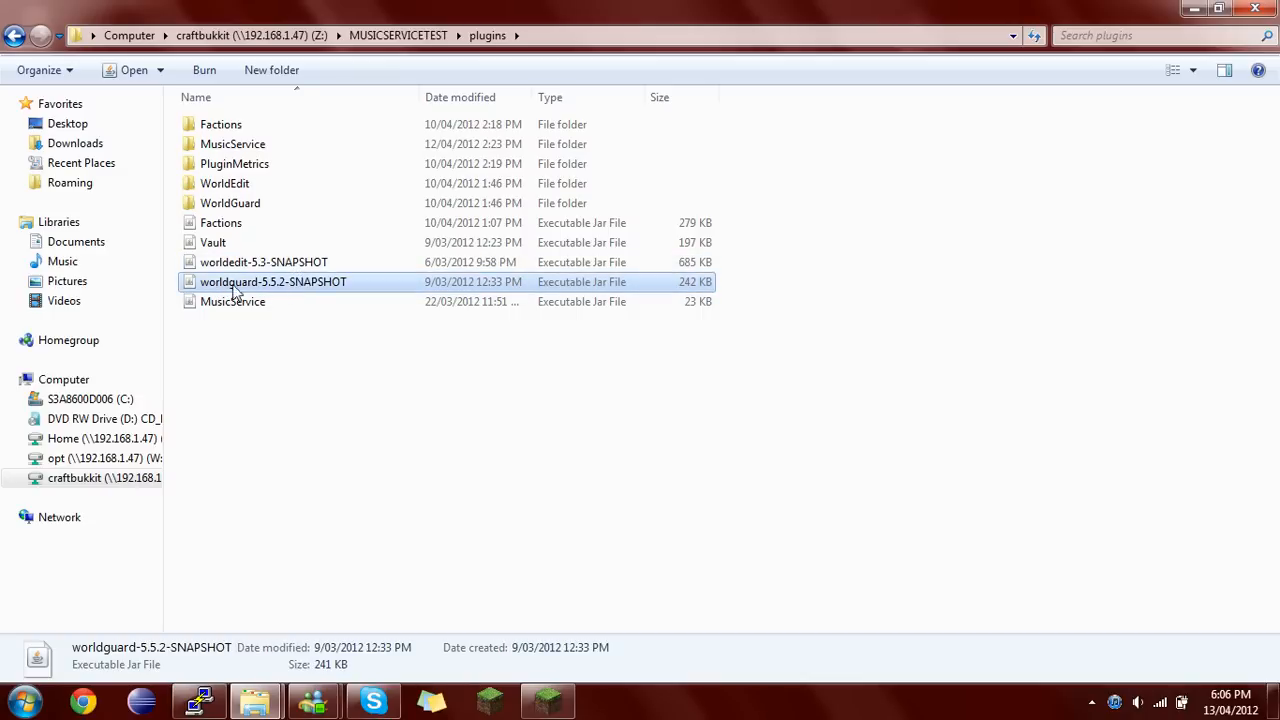
click(232, 300)
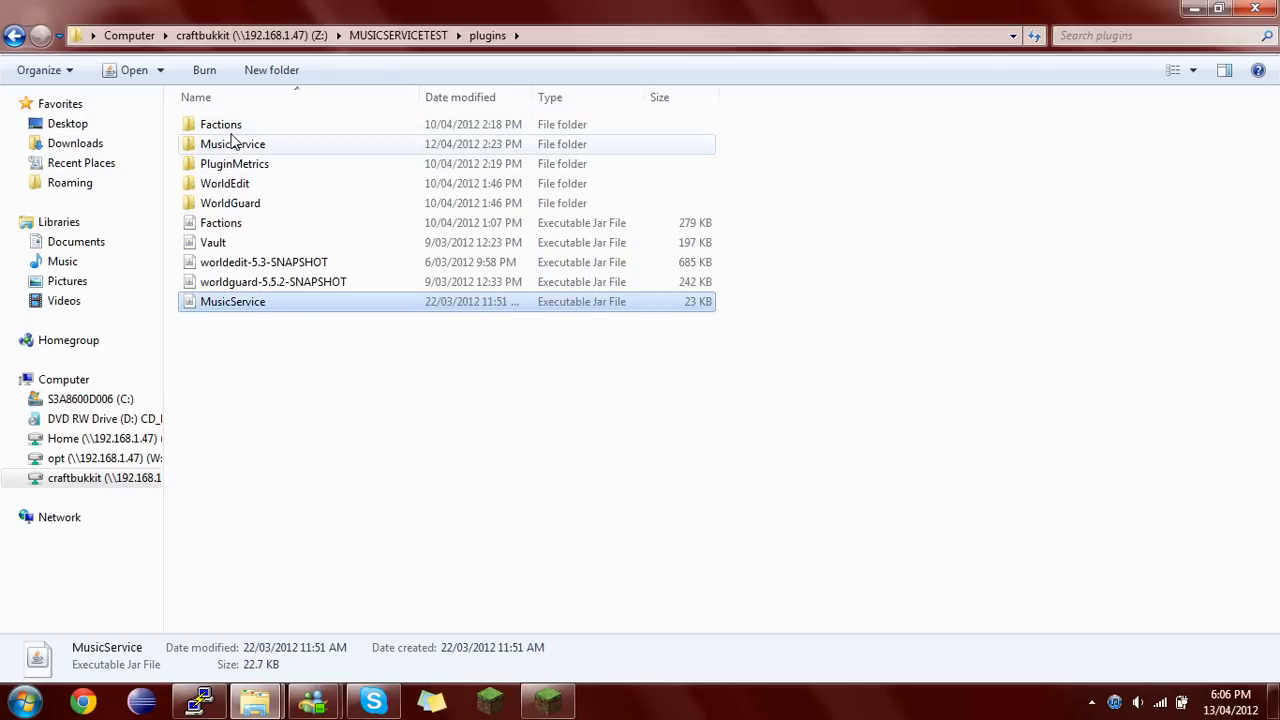
click(230, 204)
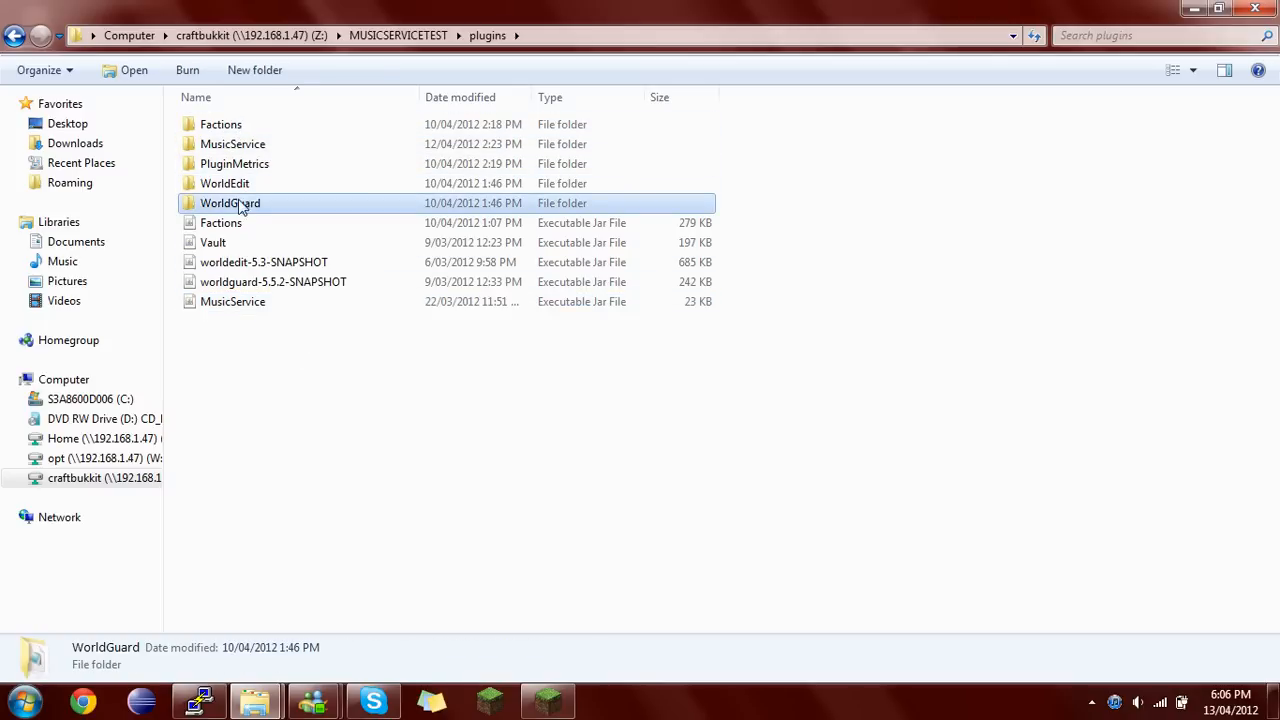
click(224, 548)
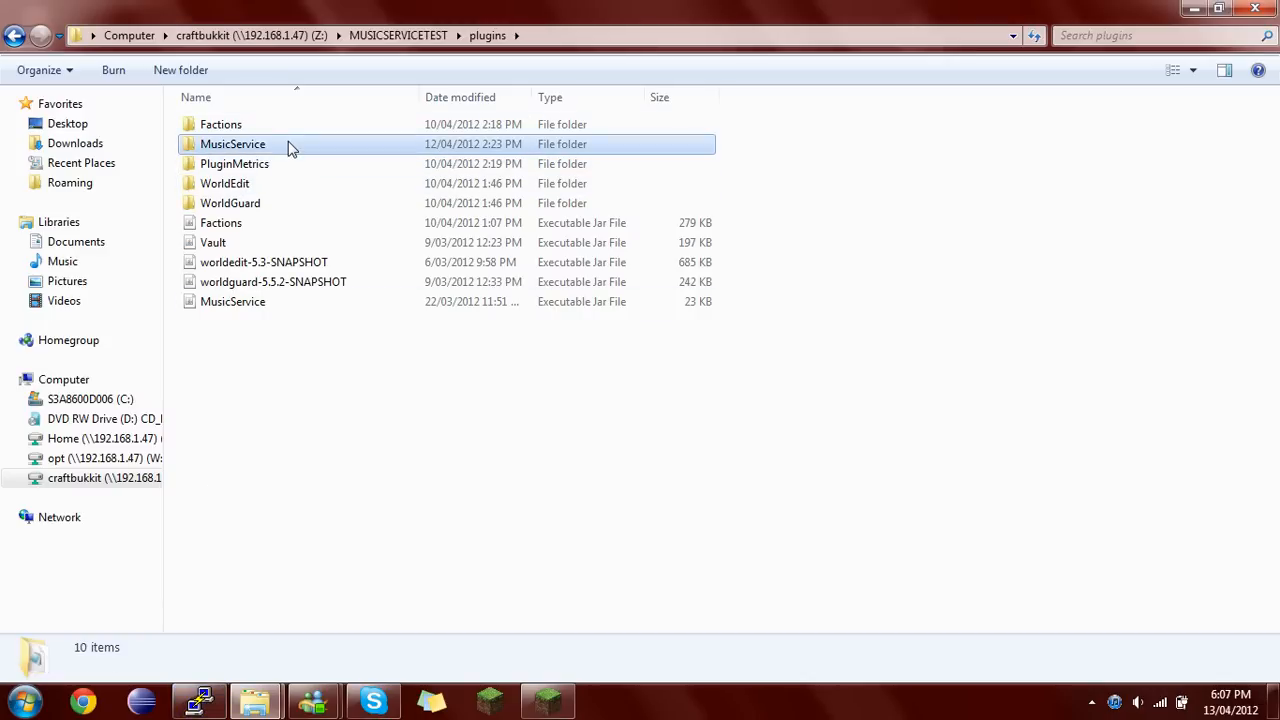
- Open the MusicService plugin folder and edit its config.yml with Notepad++
double_click(232, 144)
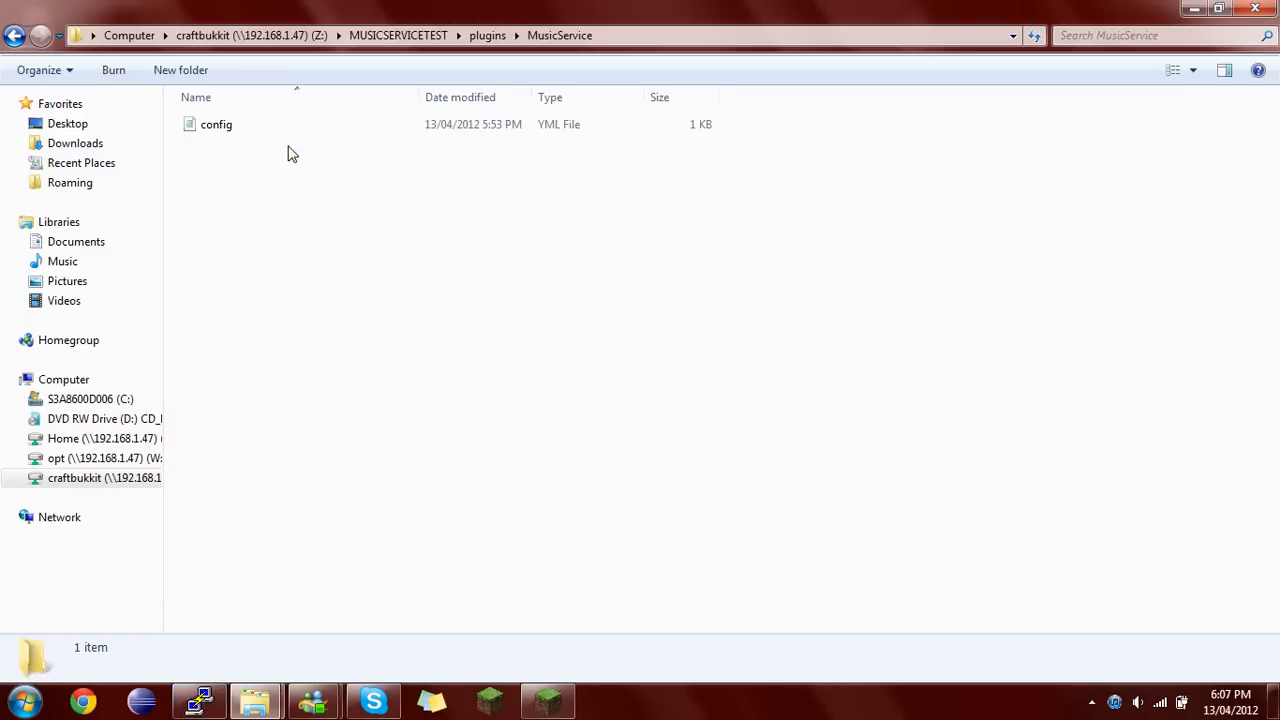
click(14, 36)
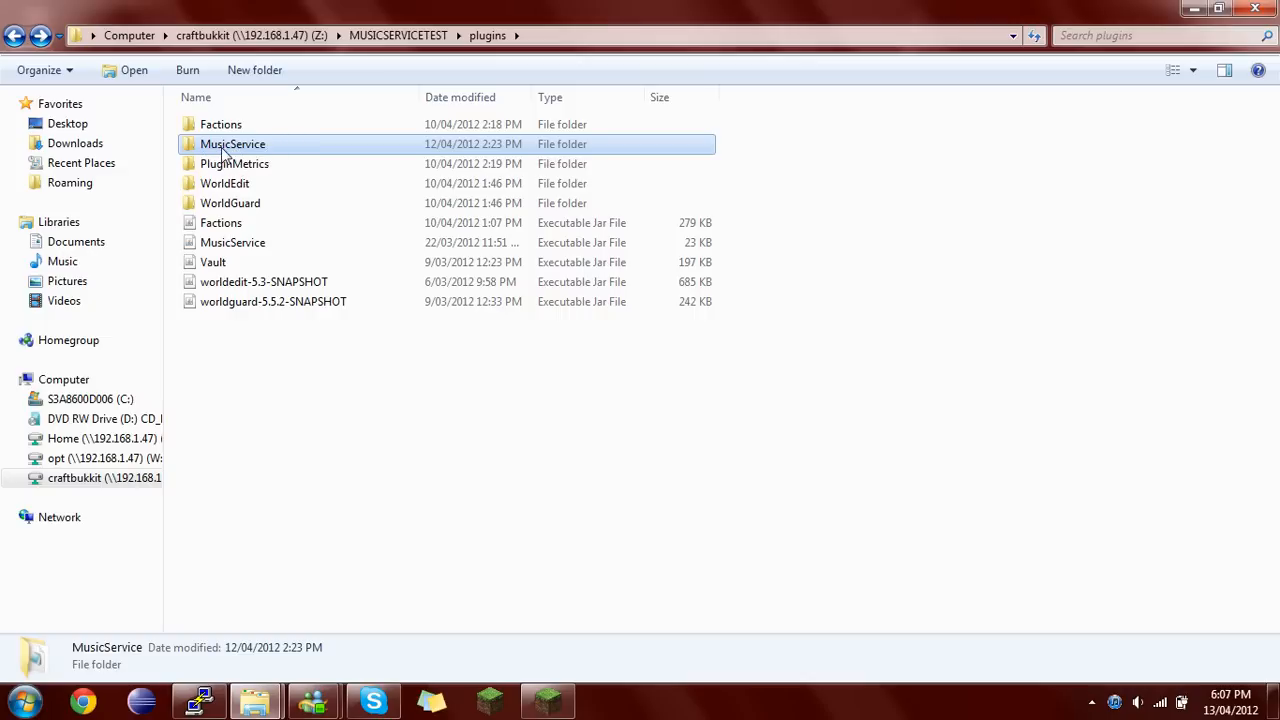
double_click(232, 144)
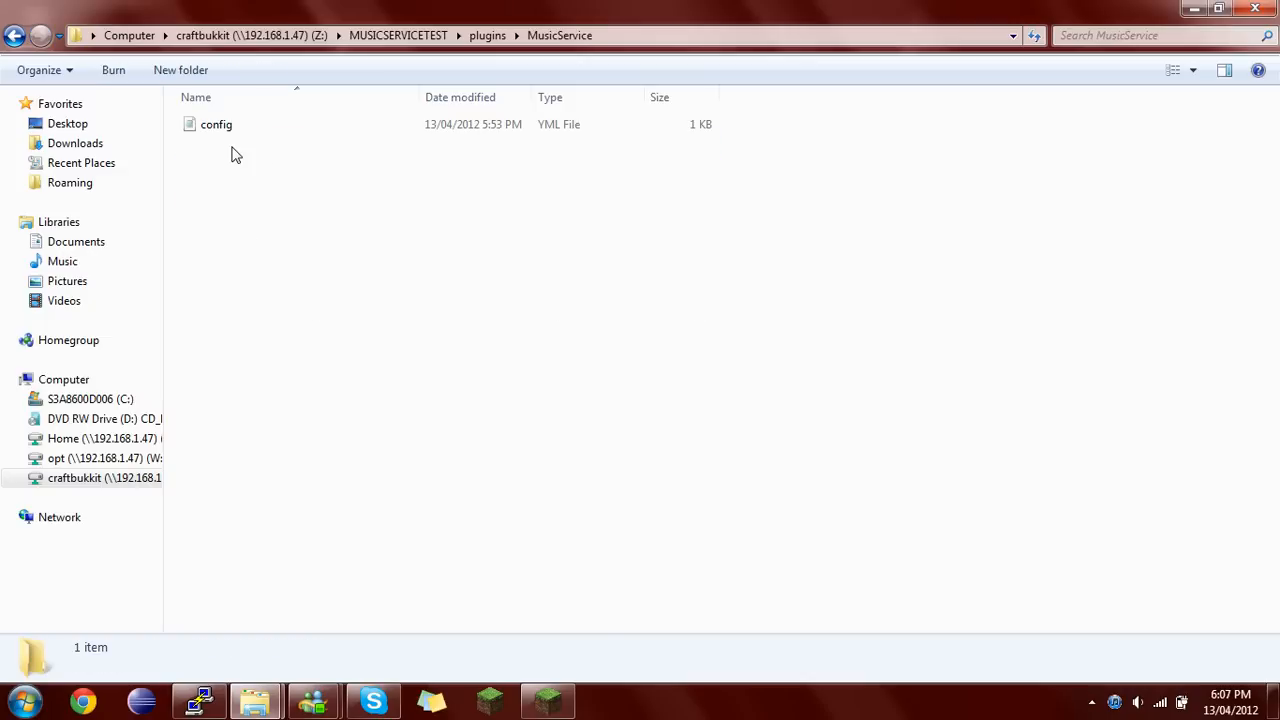
click(216, 124)
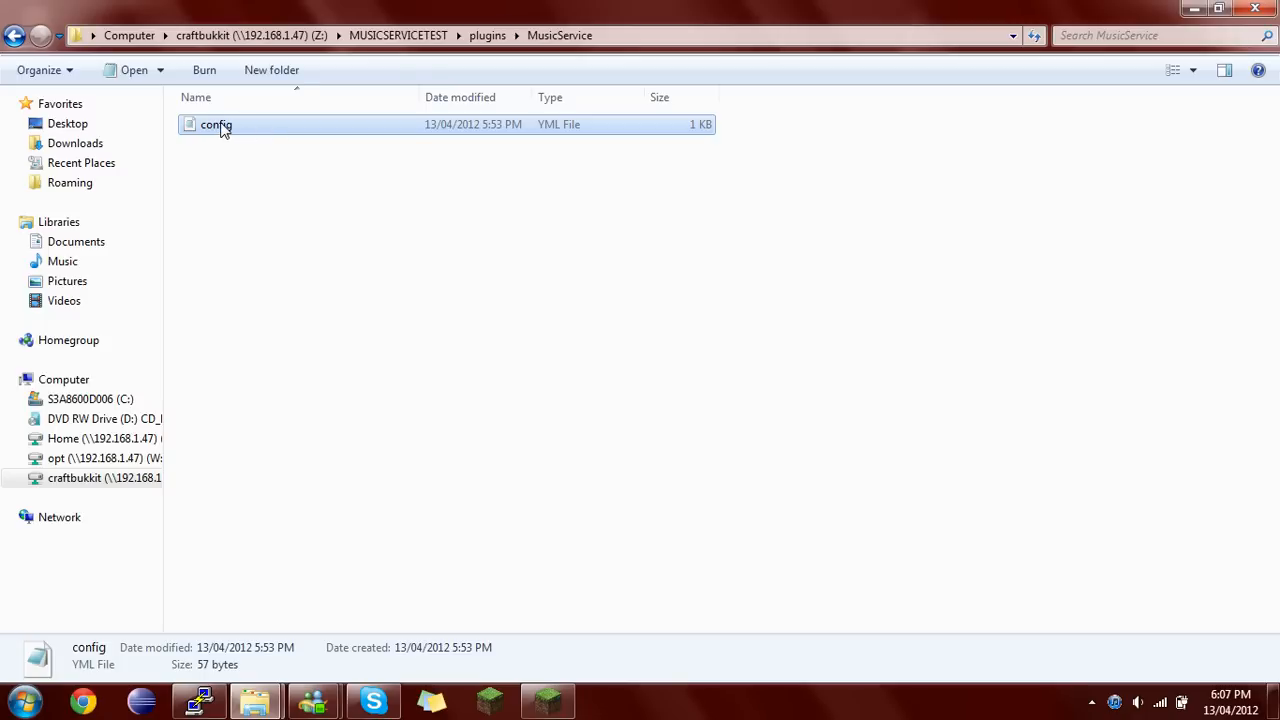
mouse_move(238, 132)
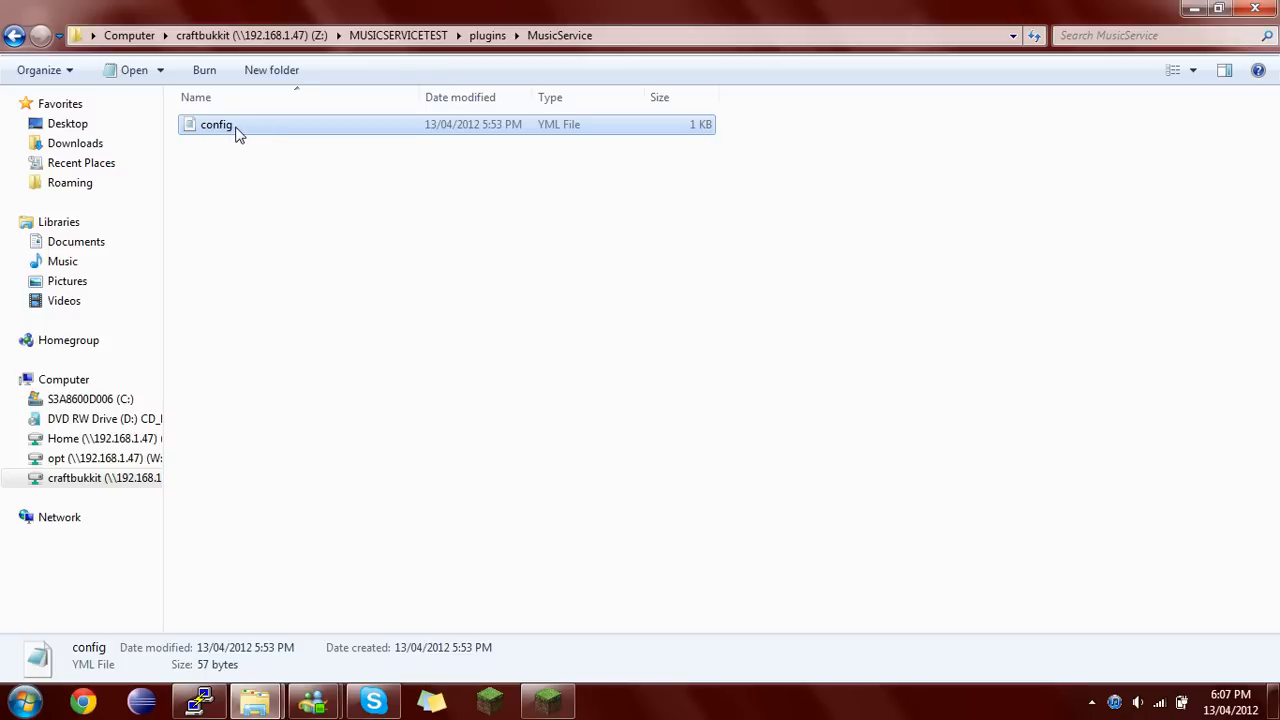
mouse_move(232, 130)
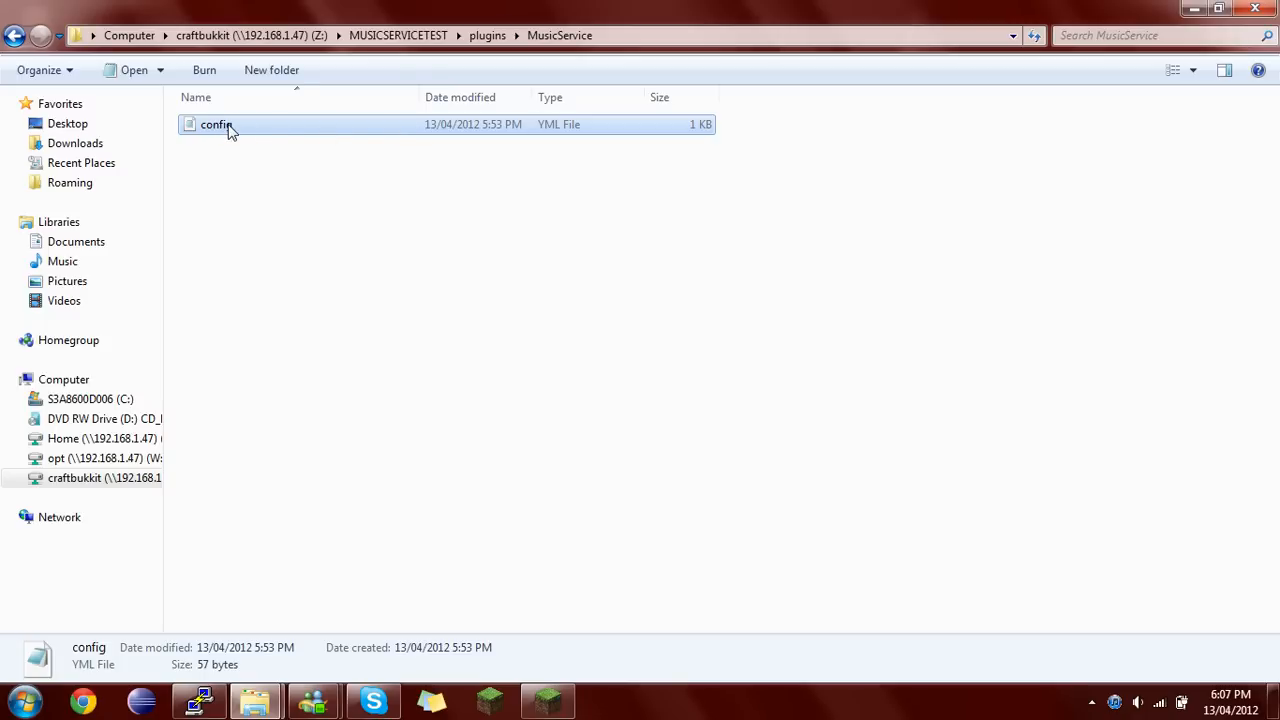
right_click(216, 124)
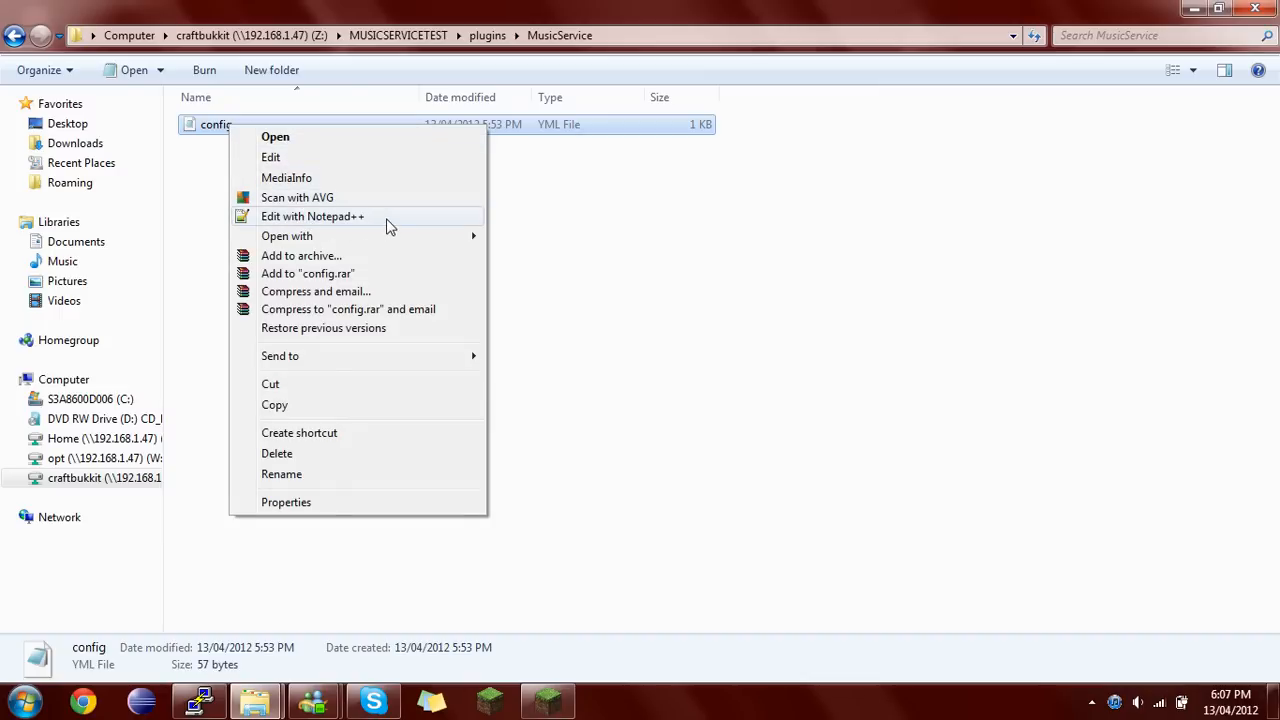
mouse_move(362, 224)
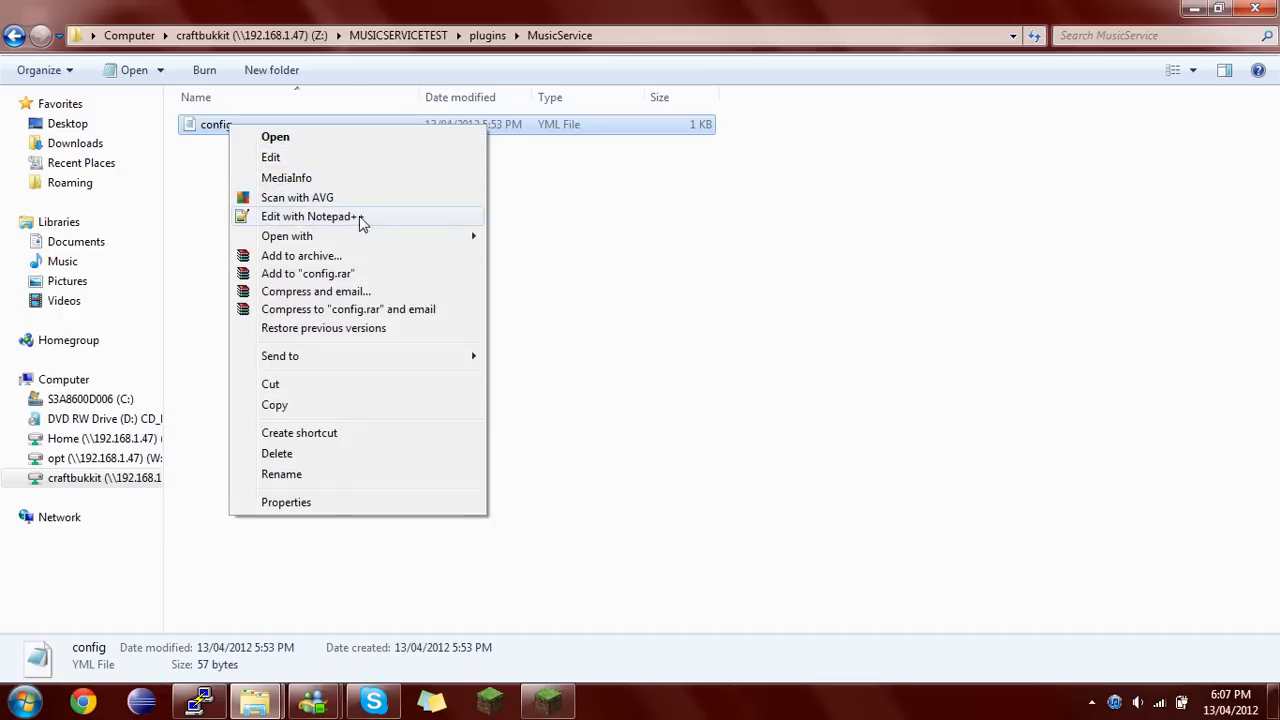
click(310, 216)
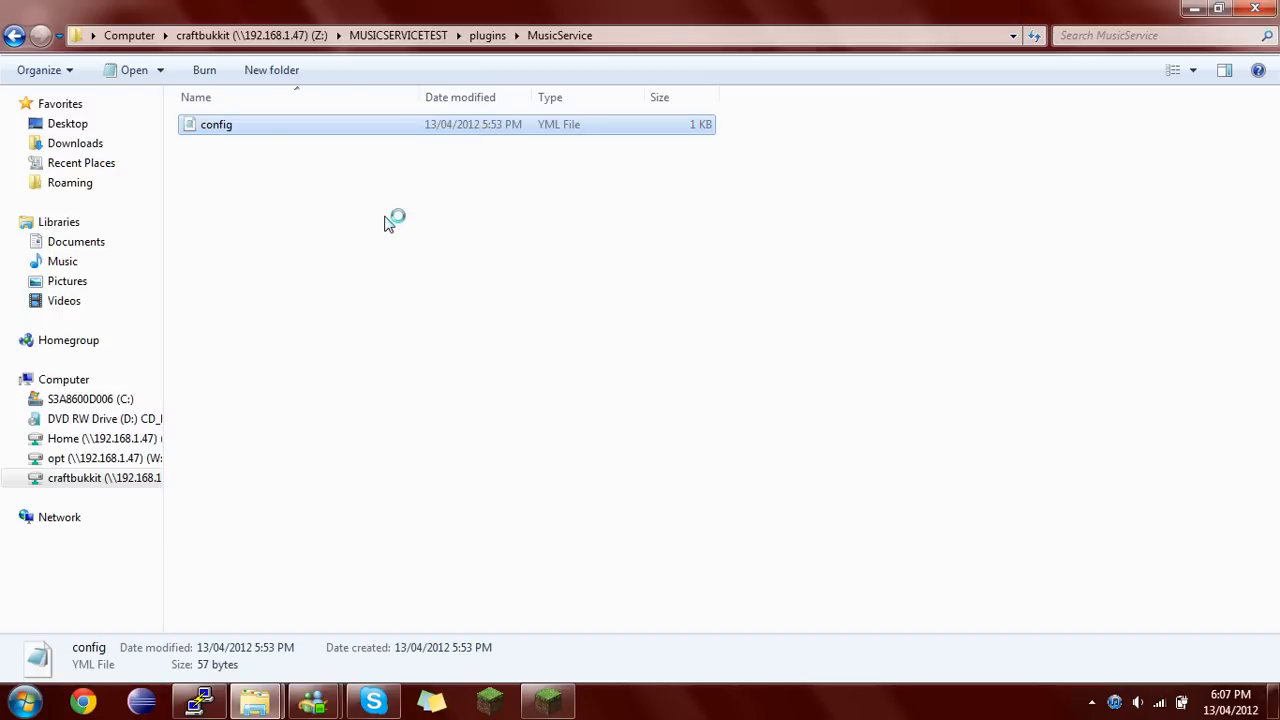
- Open README.TXT alongside config.yml and select all of config.yml's old contents
double_click(216, 124)
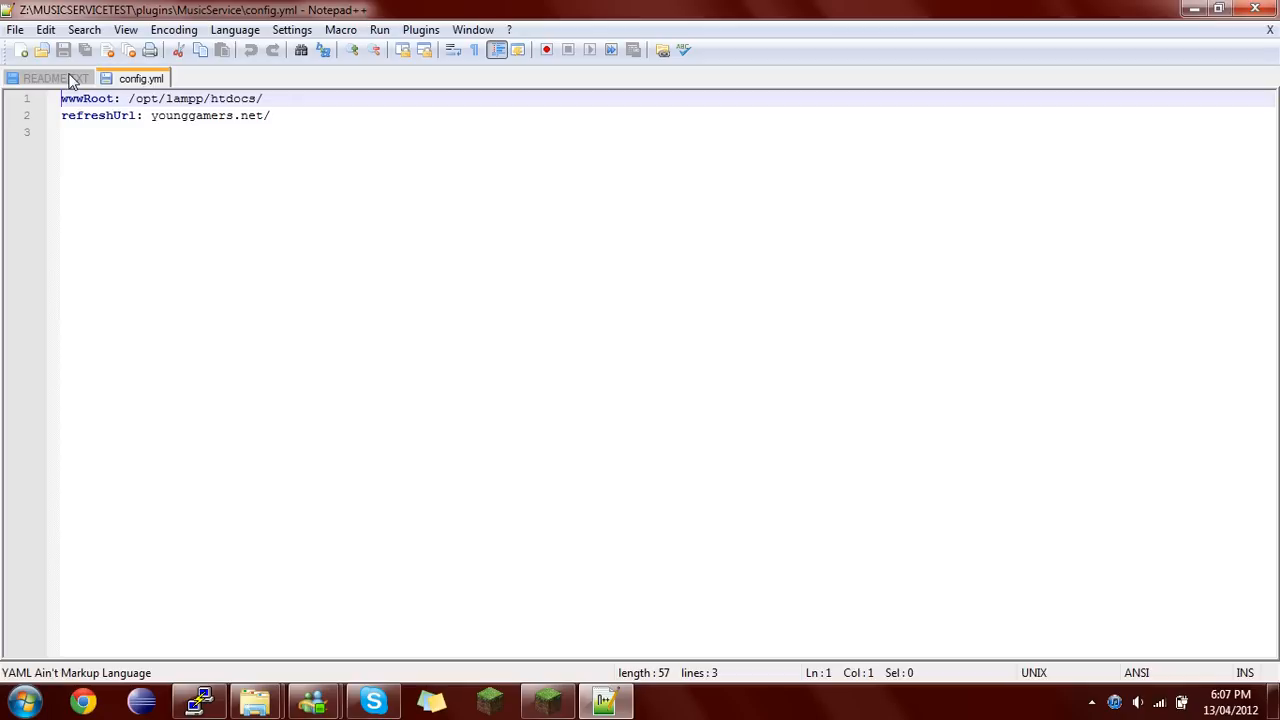
click(44, 78)
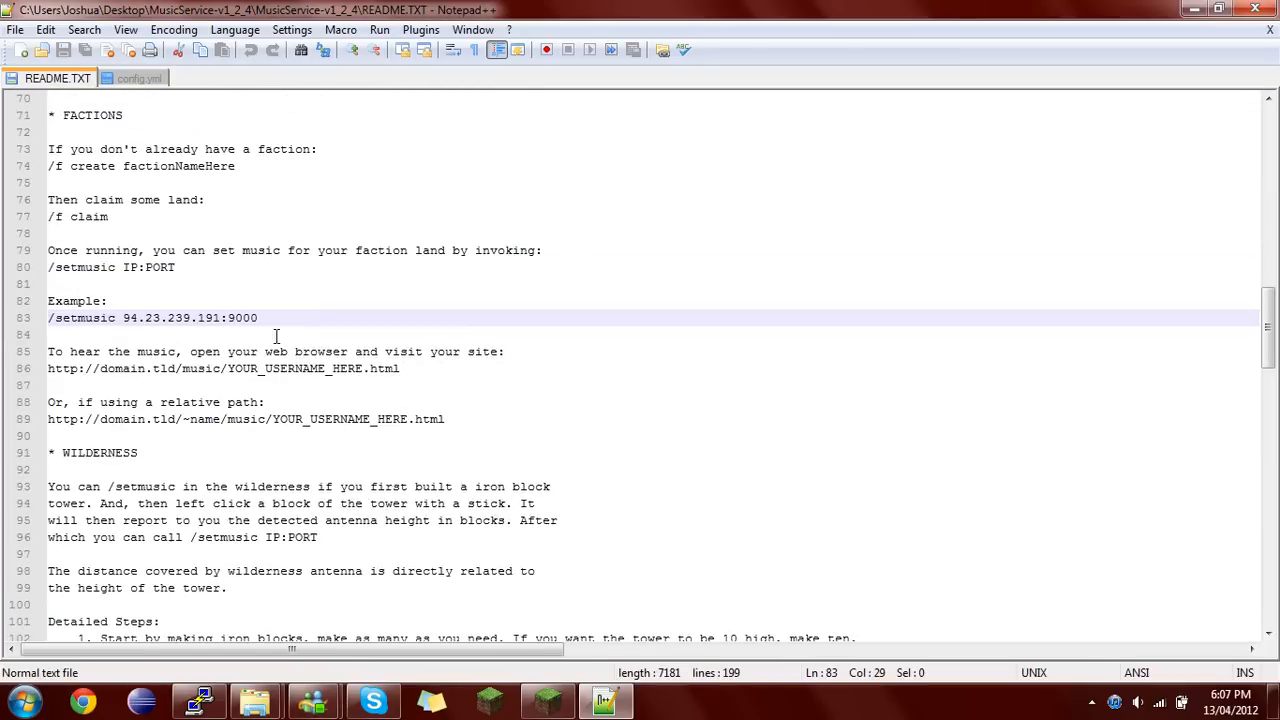
scroll(up, 3)
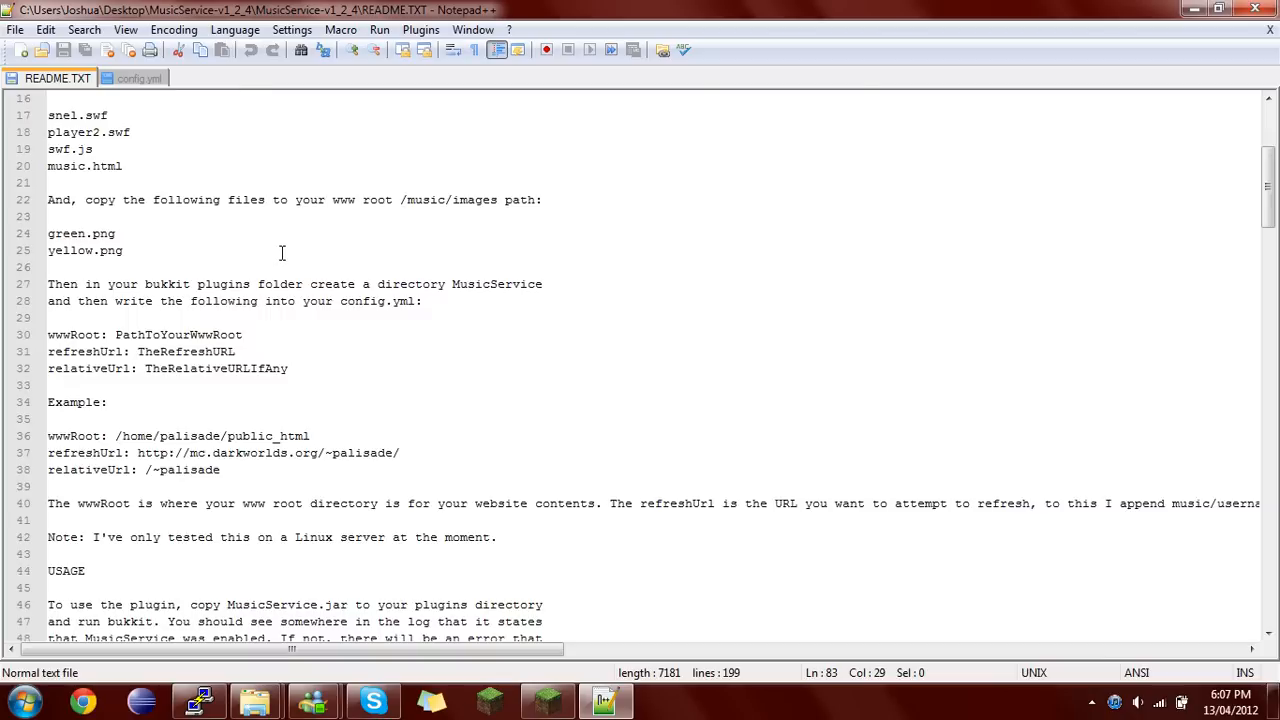
click(140, 78)
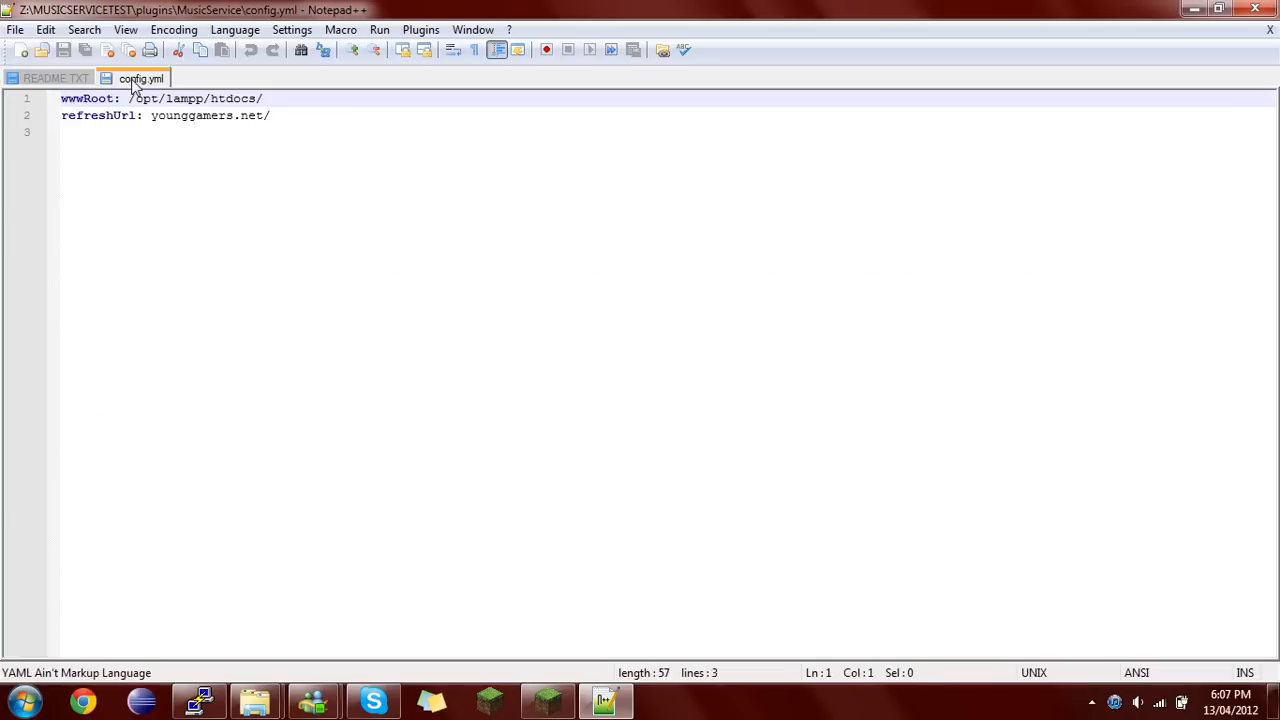
key(ctrl+a)
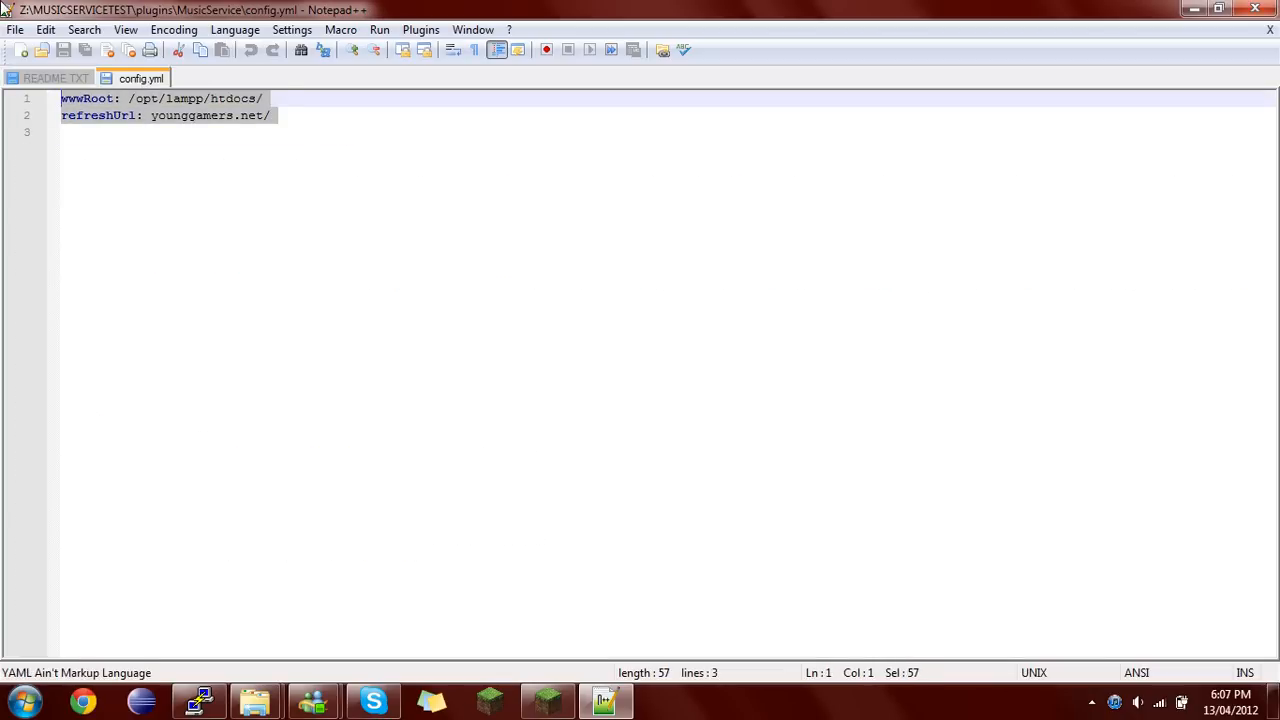
click(56, 78)
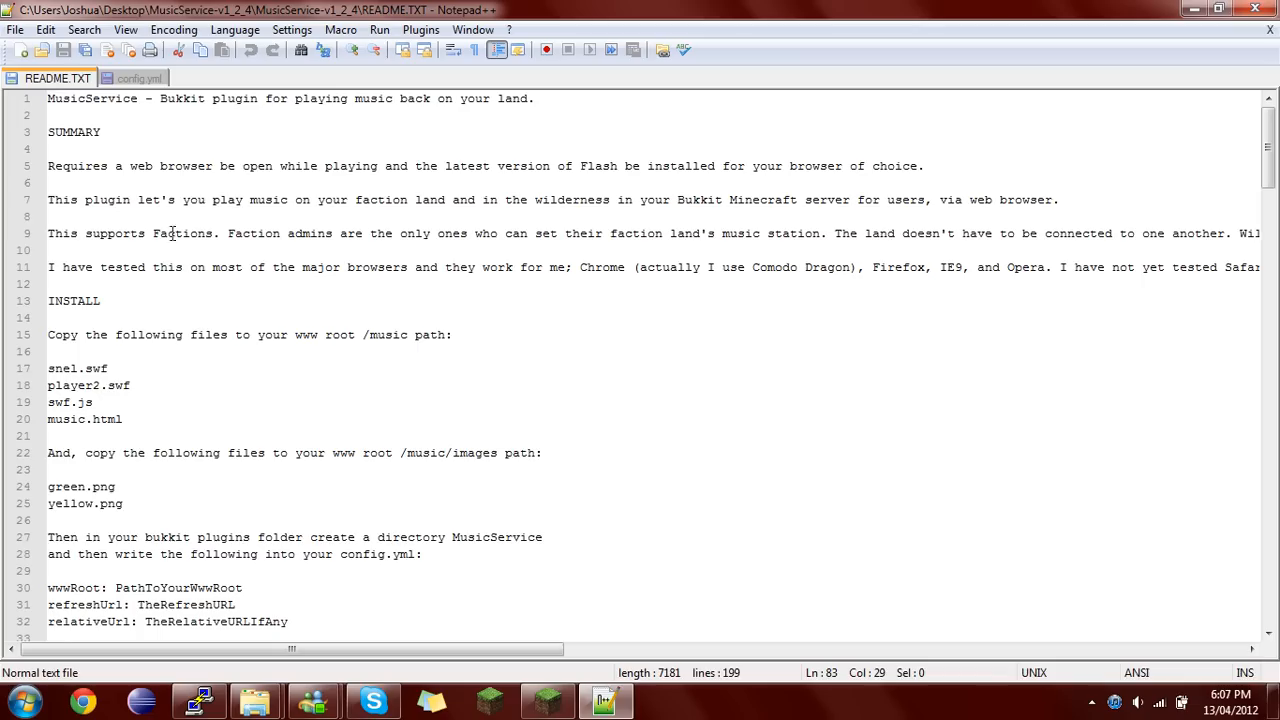
- Select the wwwRoot, refreshUrl and relativeUrl template lines in README for copying
scroll(down, 3)
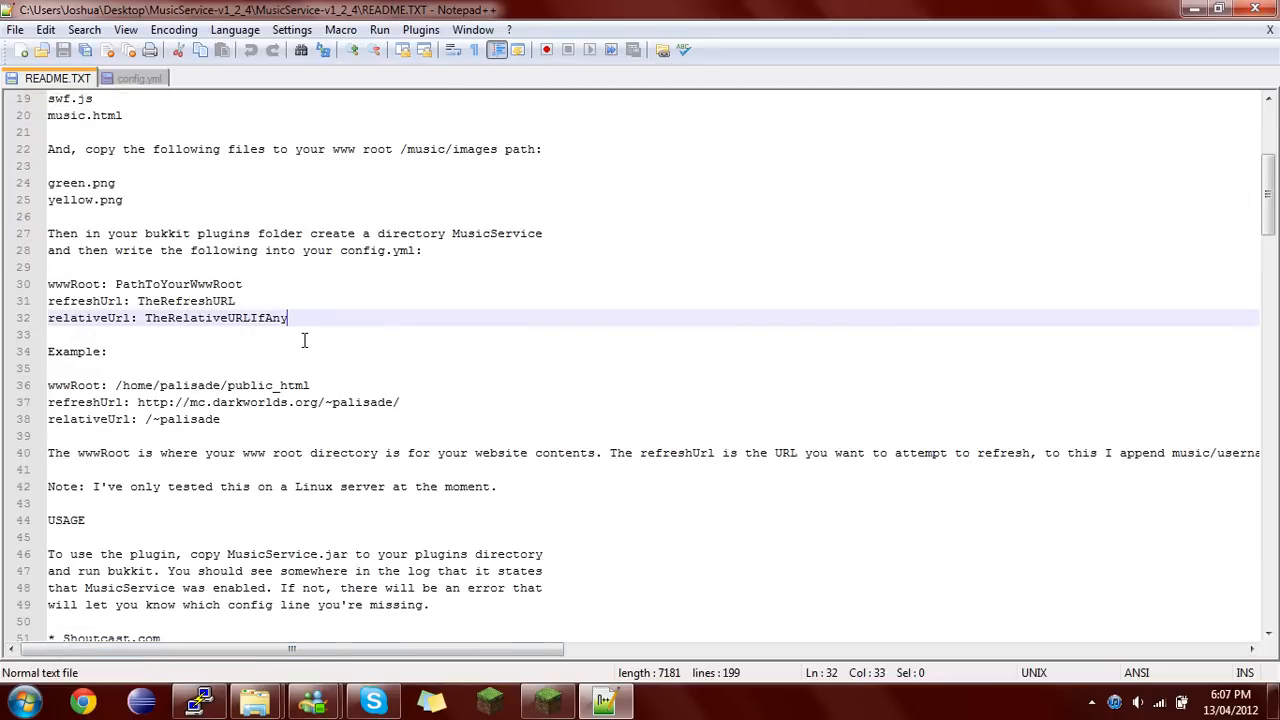
drag(288, 318, 48, 284)
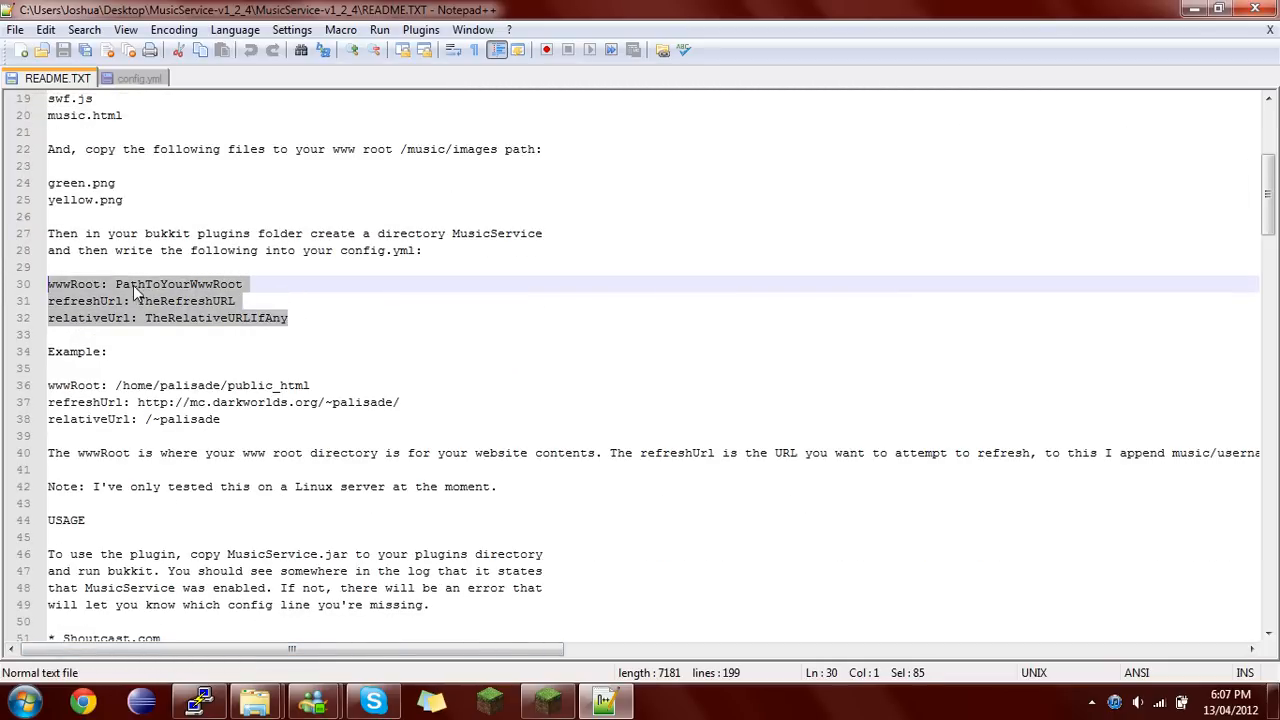
scroll(up, 3)
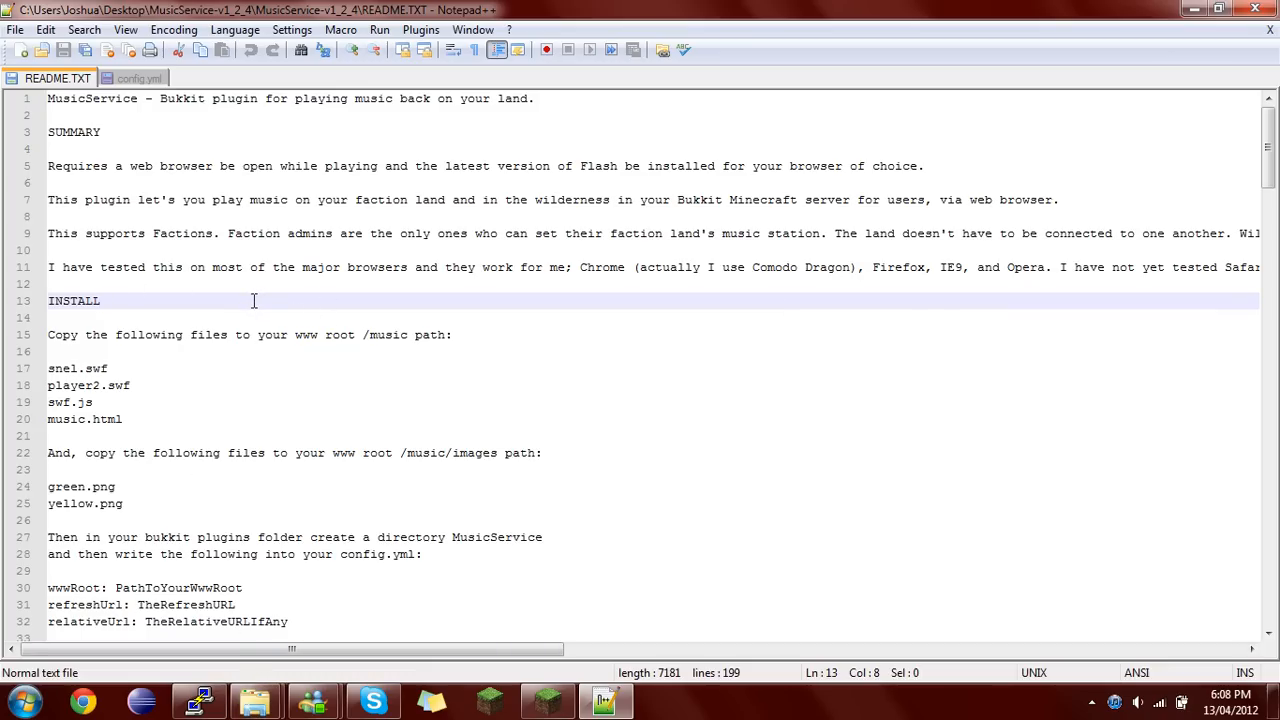
mouse_move(176, 358)
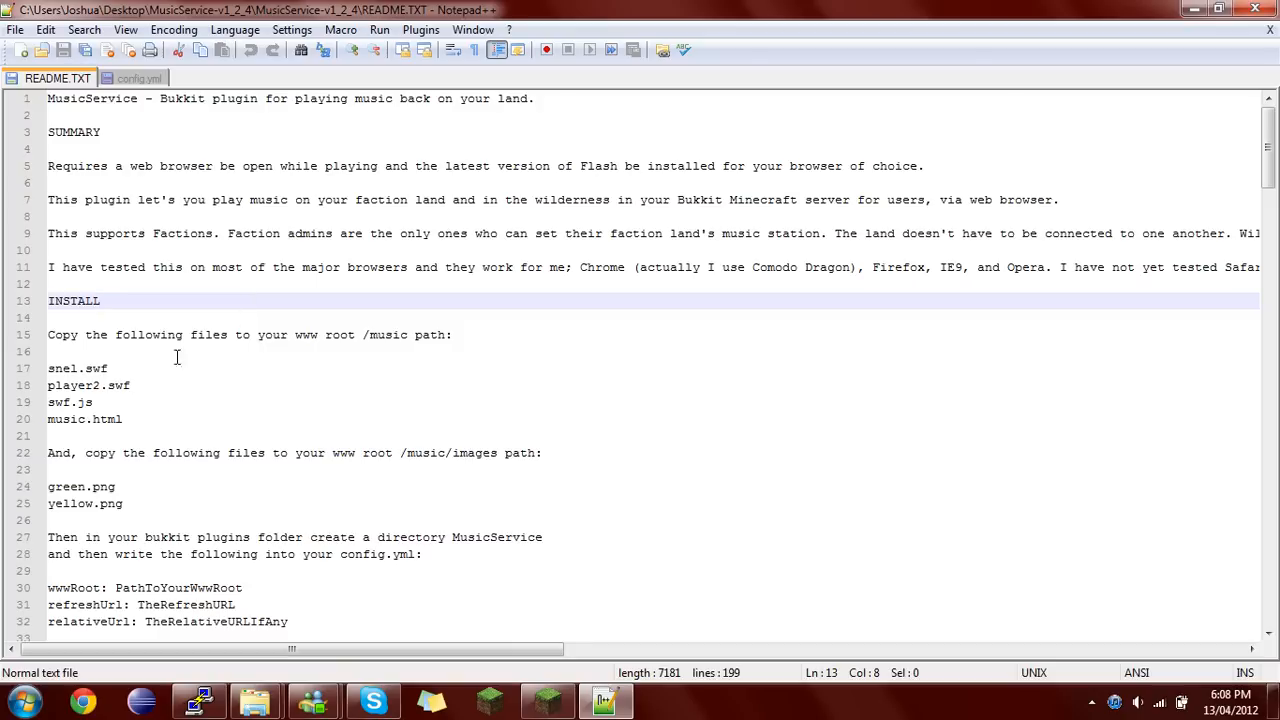
drag(48, 368, 124, 420)
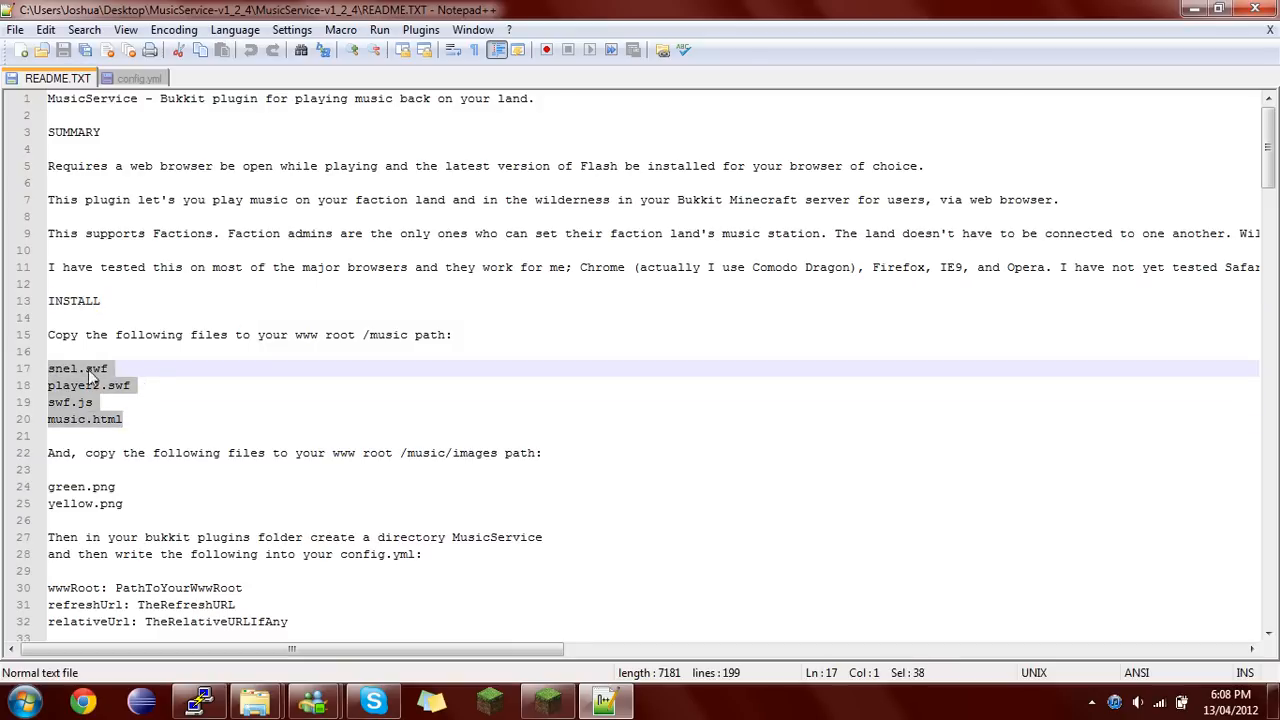
scroll(down, 3)
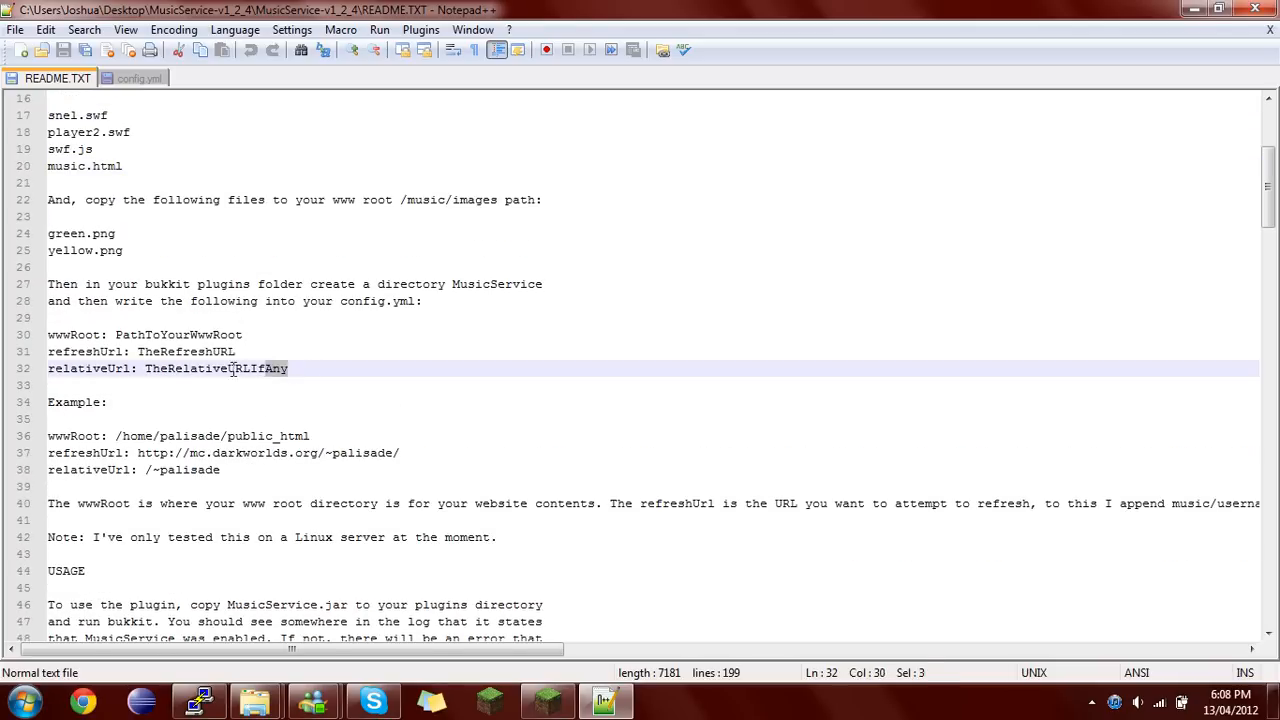
right_click(150, 360)
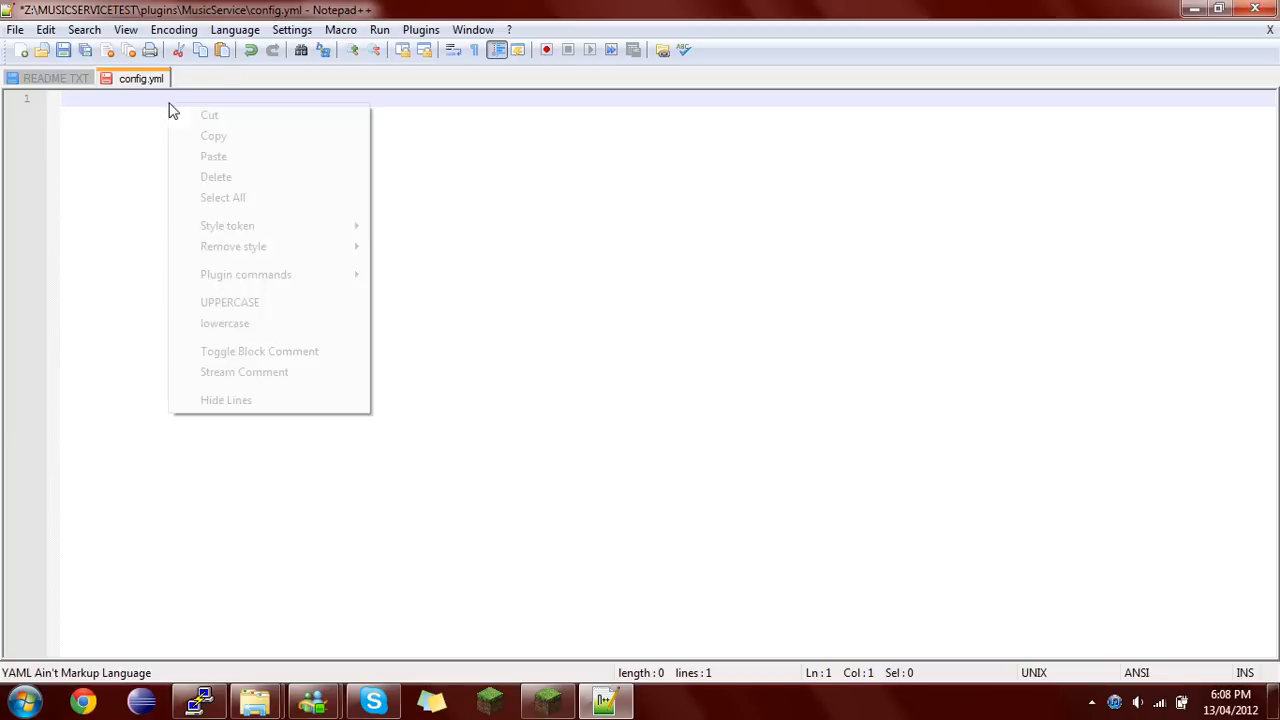
- Paste the template lines into config.yml and begin replacing the wwwRoot placeholder, discarding the C: drive letter
click(212, 156)
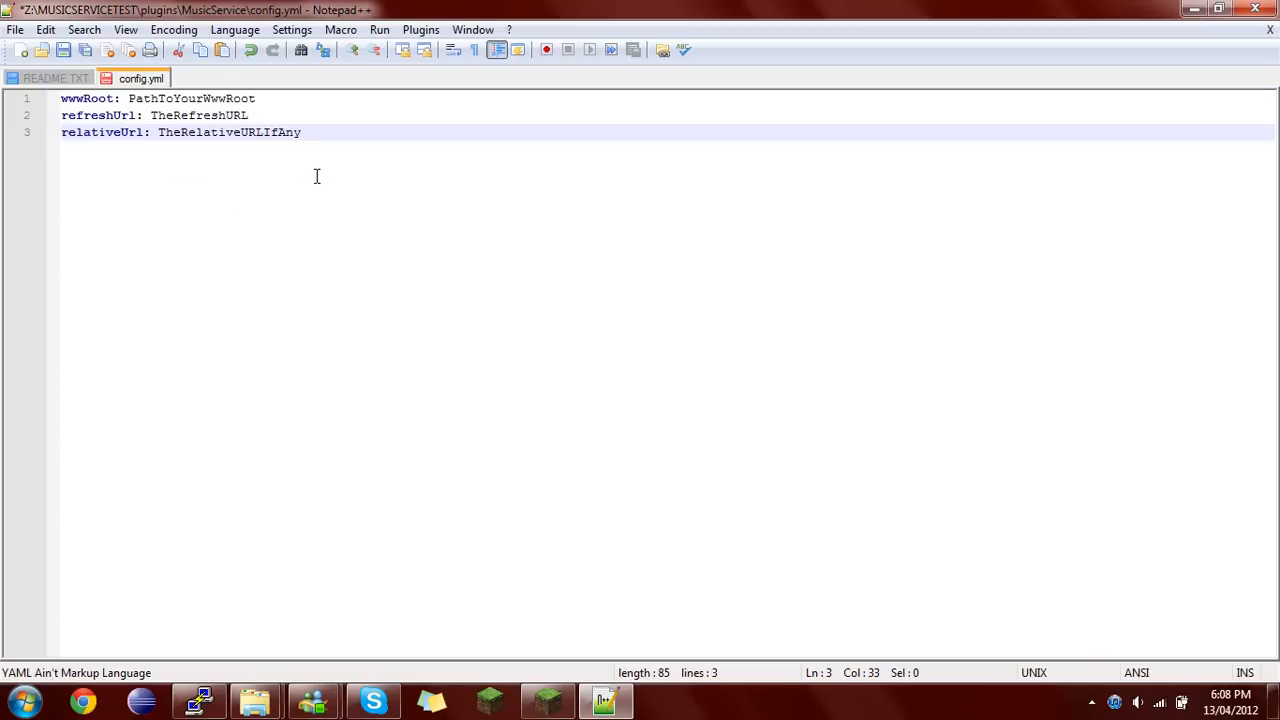
double_click(192, 98)
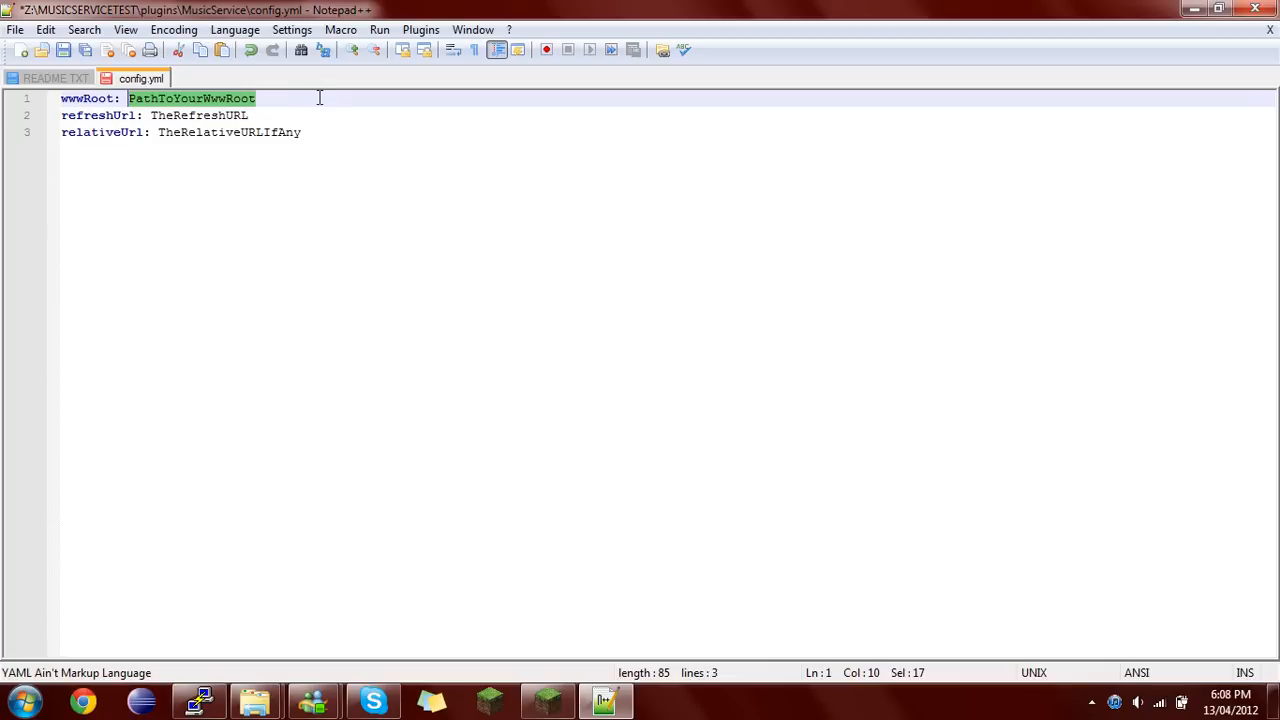
text(C)
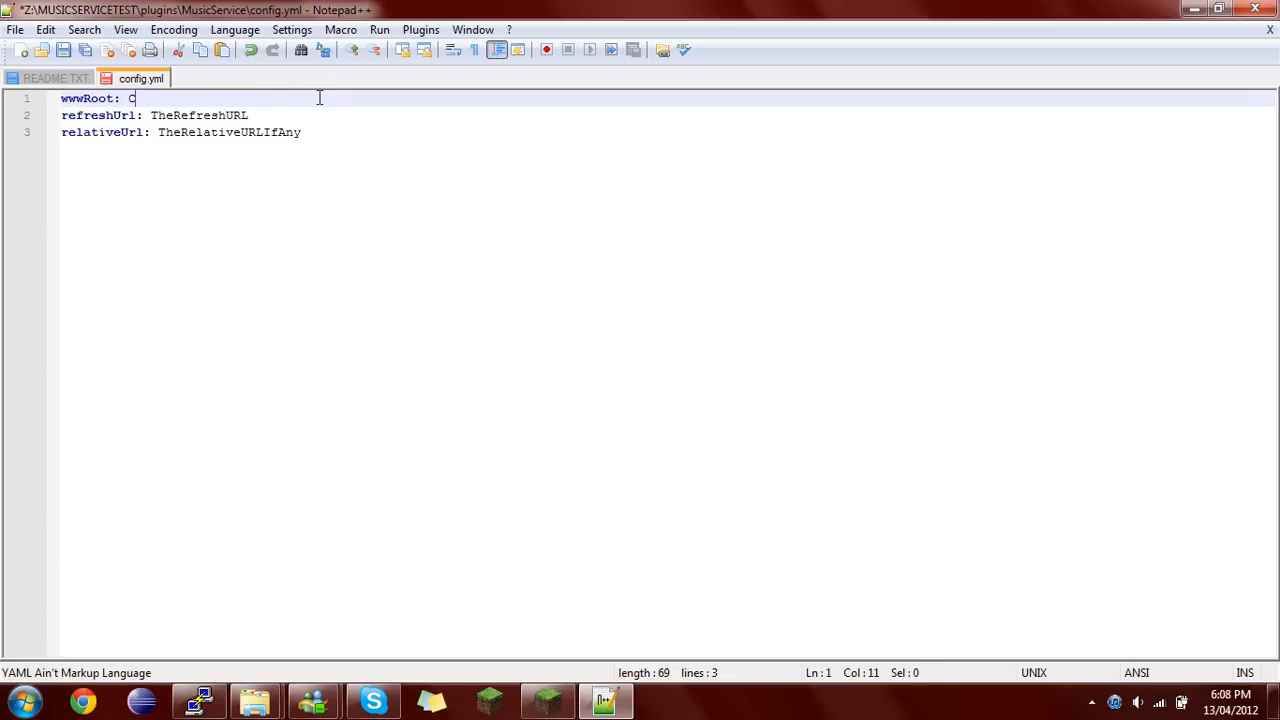
key(Backspace)
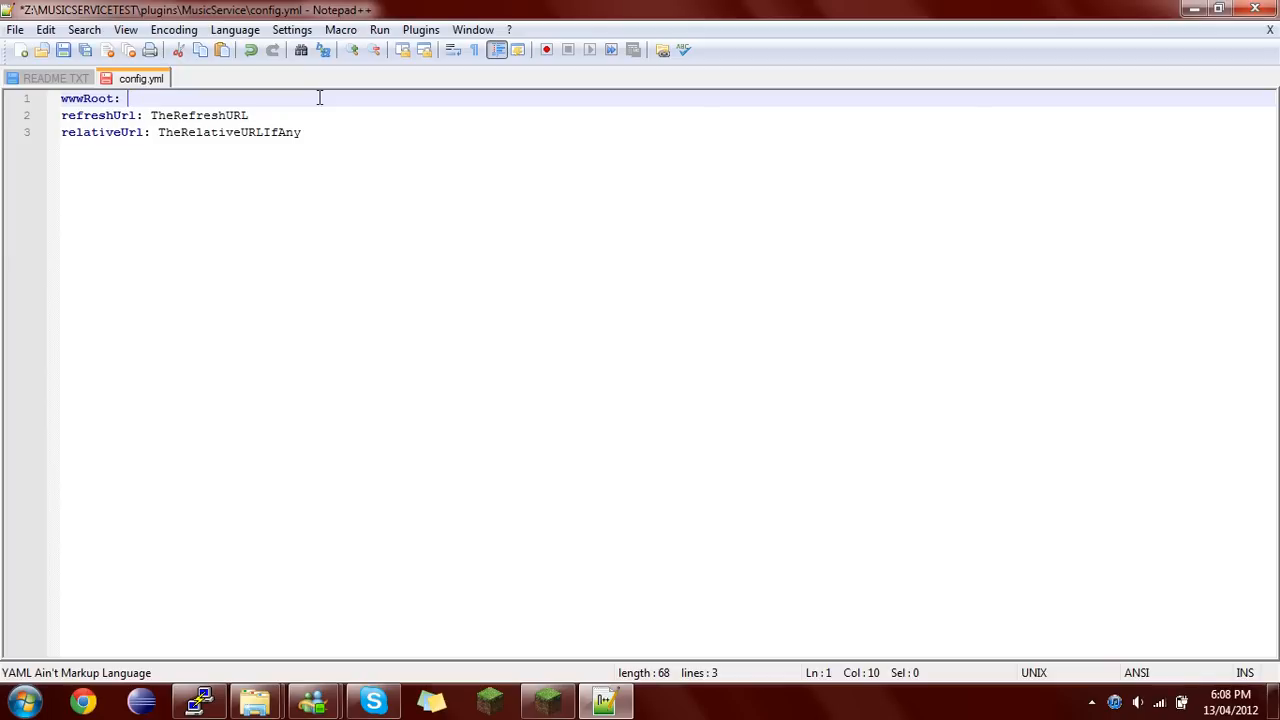
text(C:)
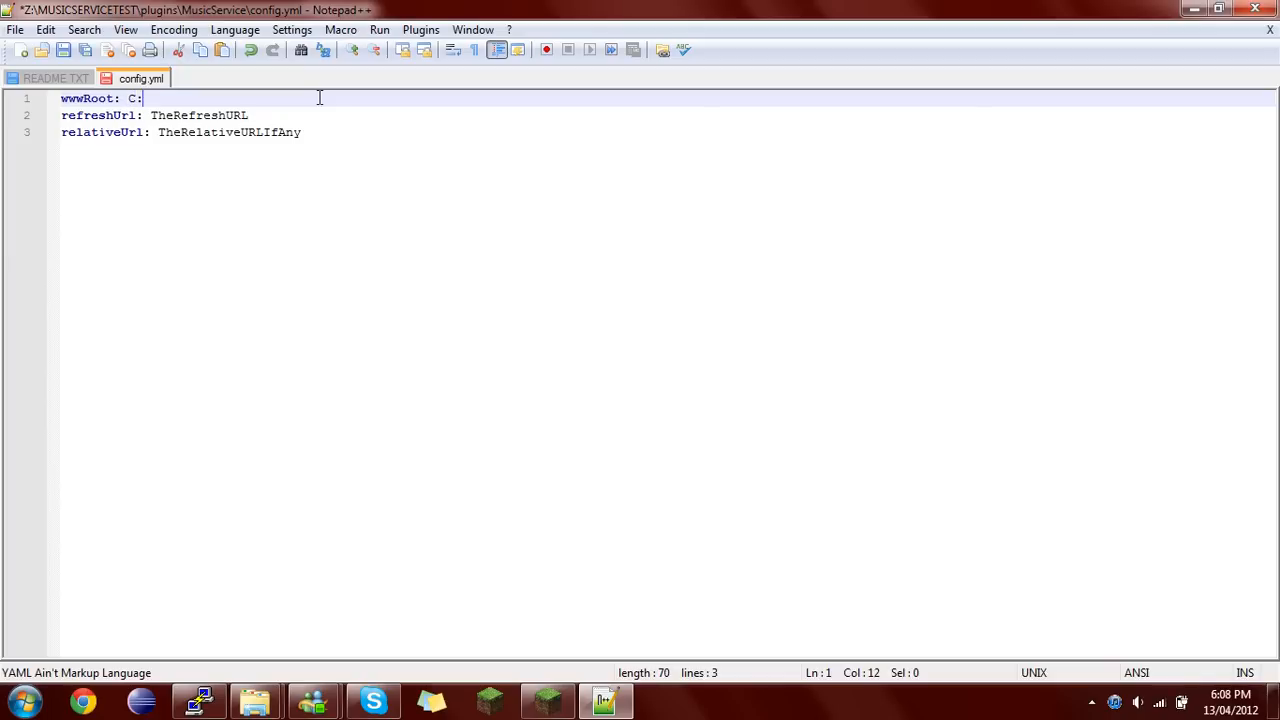
key(BackSpace)
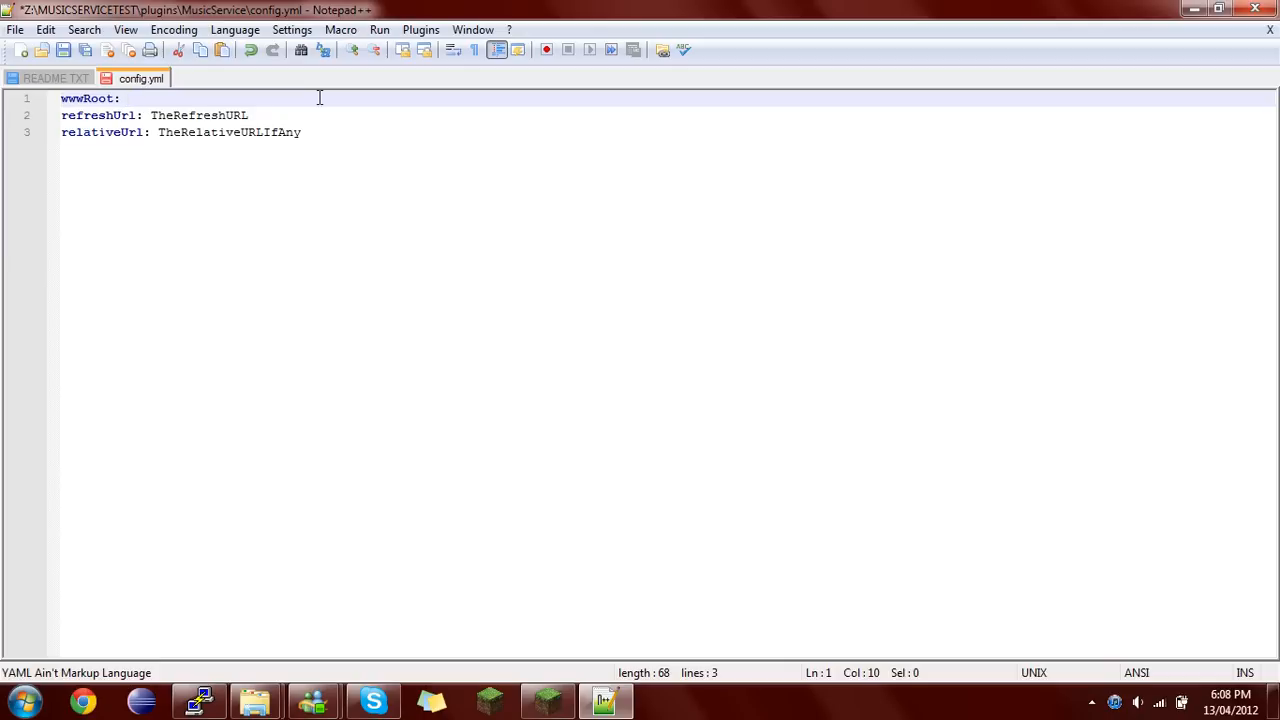
text(/)
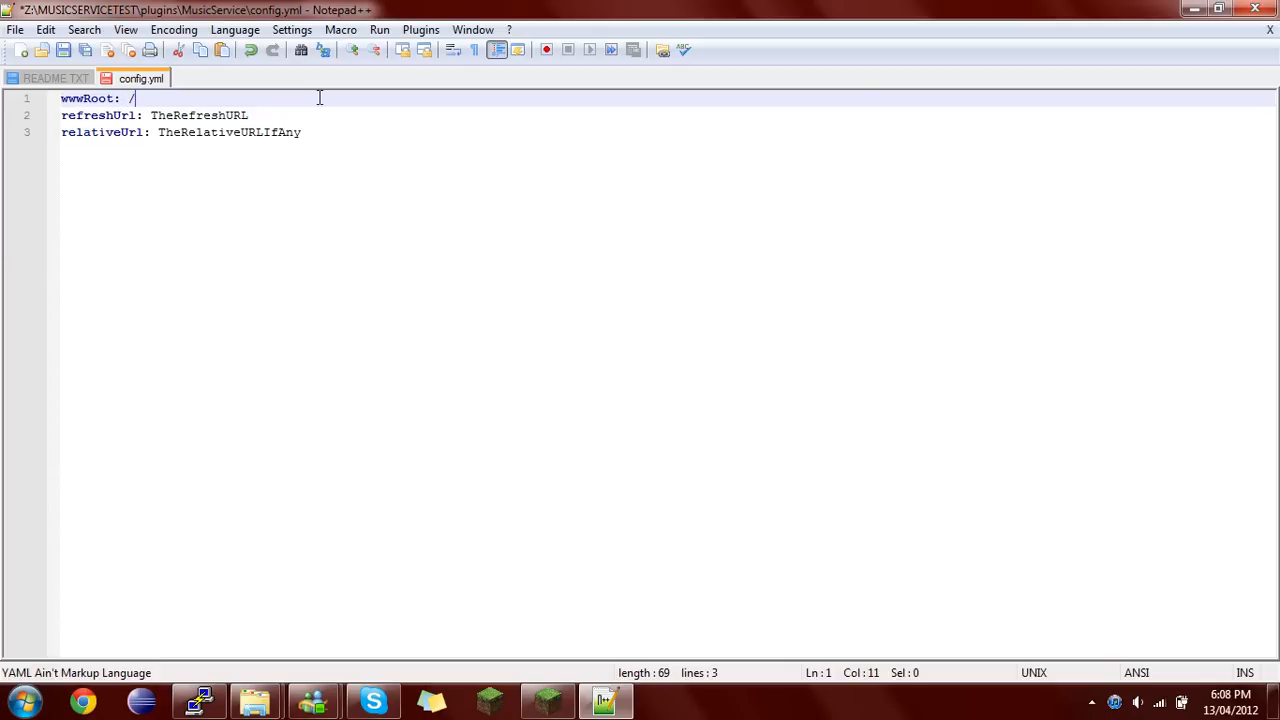
- Set wwwRoot to /opt/lampp/htdocs/, removing the stray 'music' text typed after it
text(opt/)
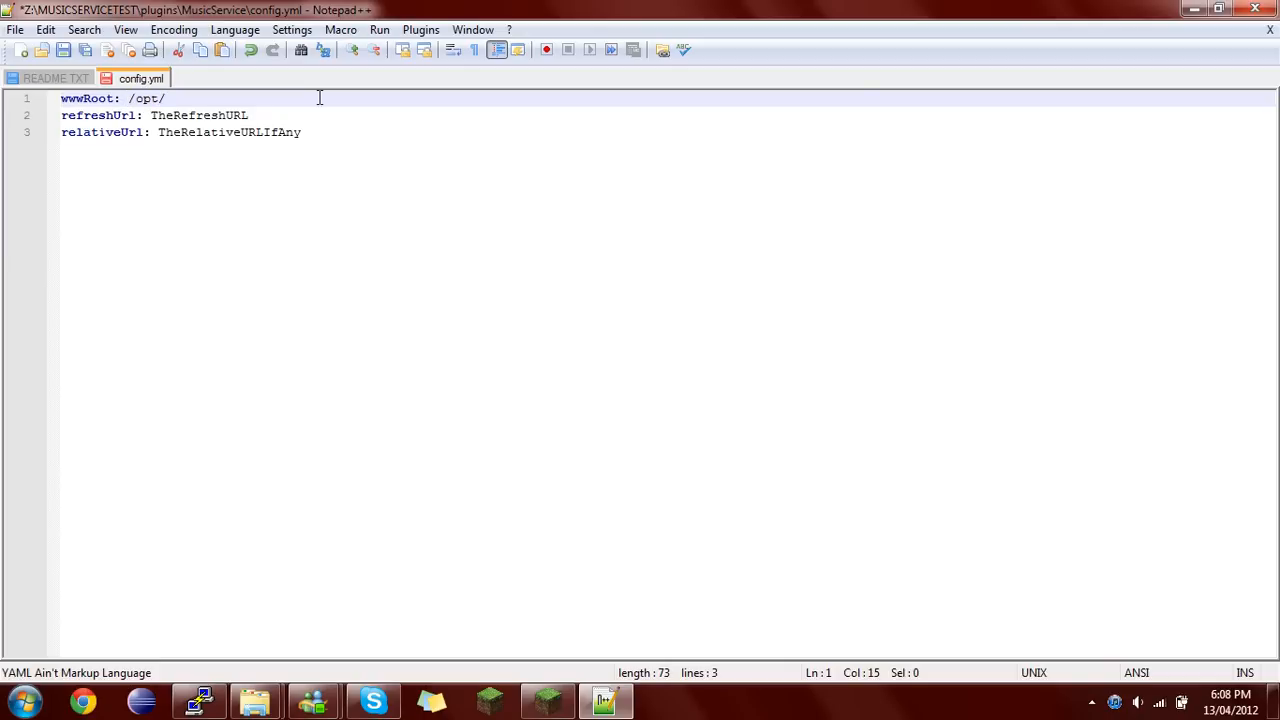
text(lampp)
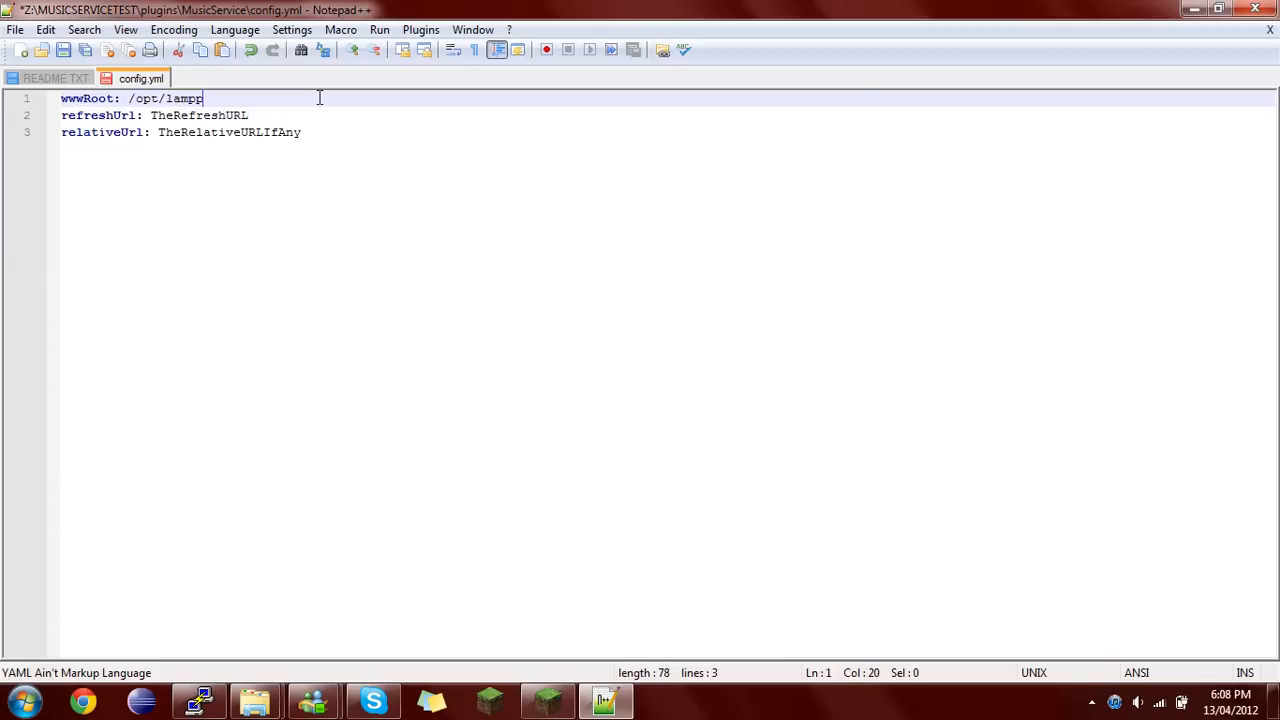
text(/htdo)
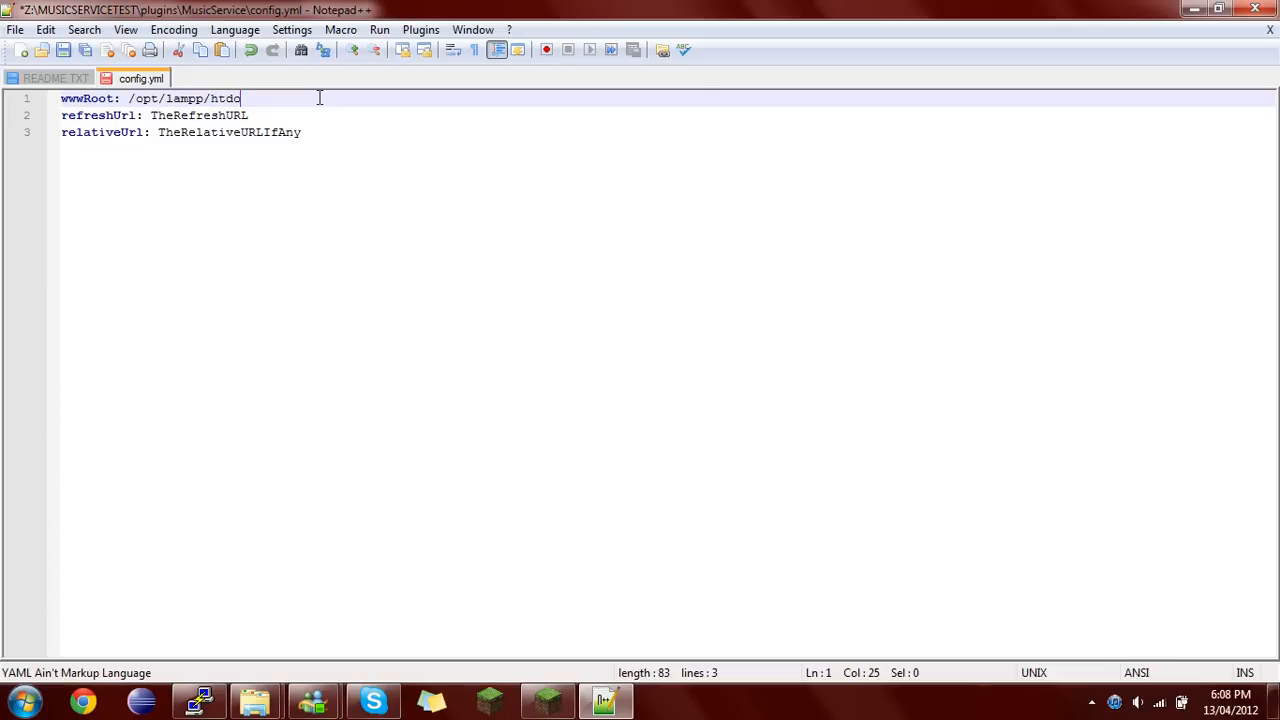
text(cs)
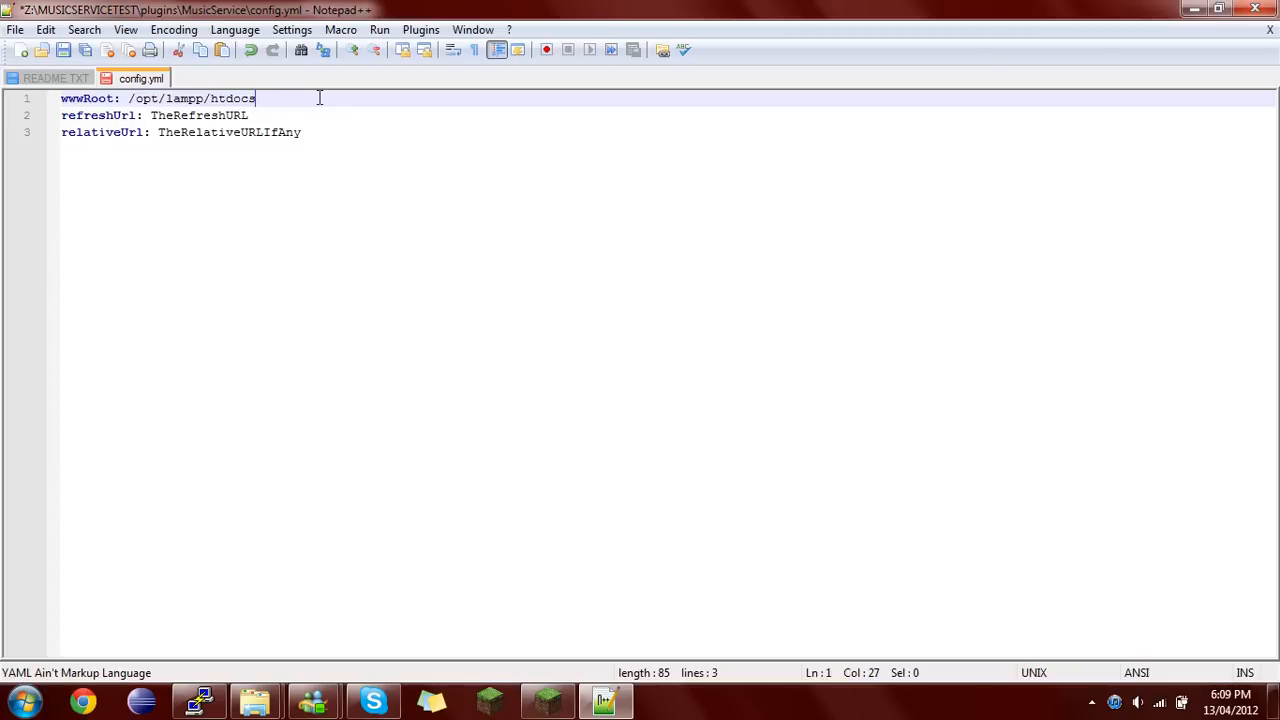
text(/)
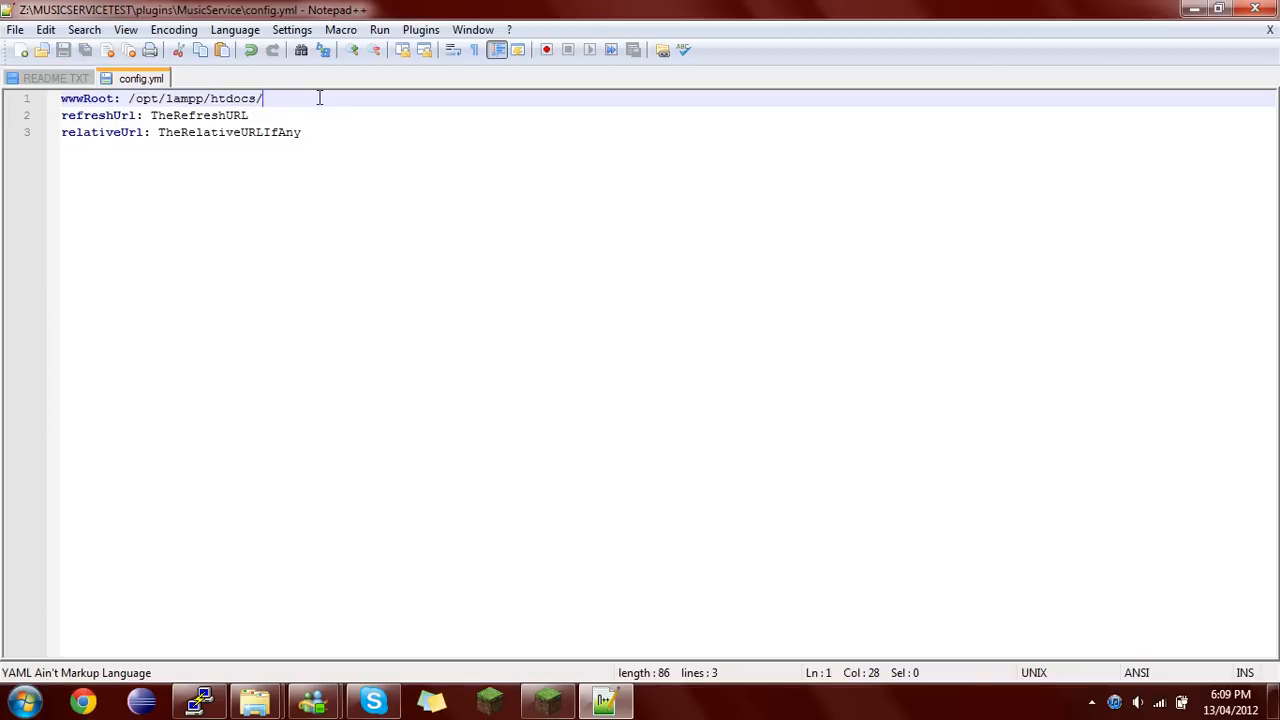
text(music)
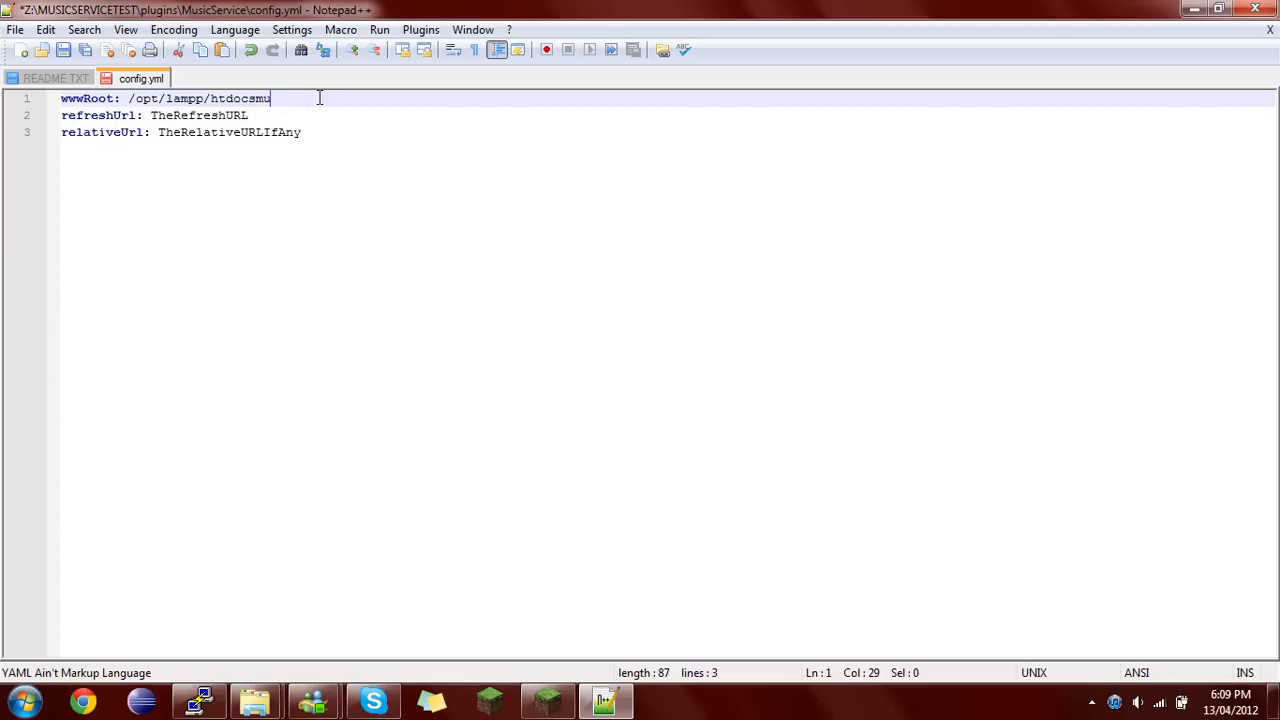
key(BackSpace)
text(/)
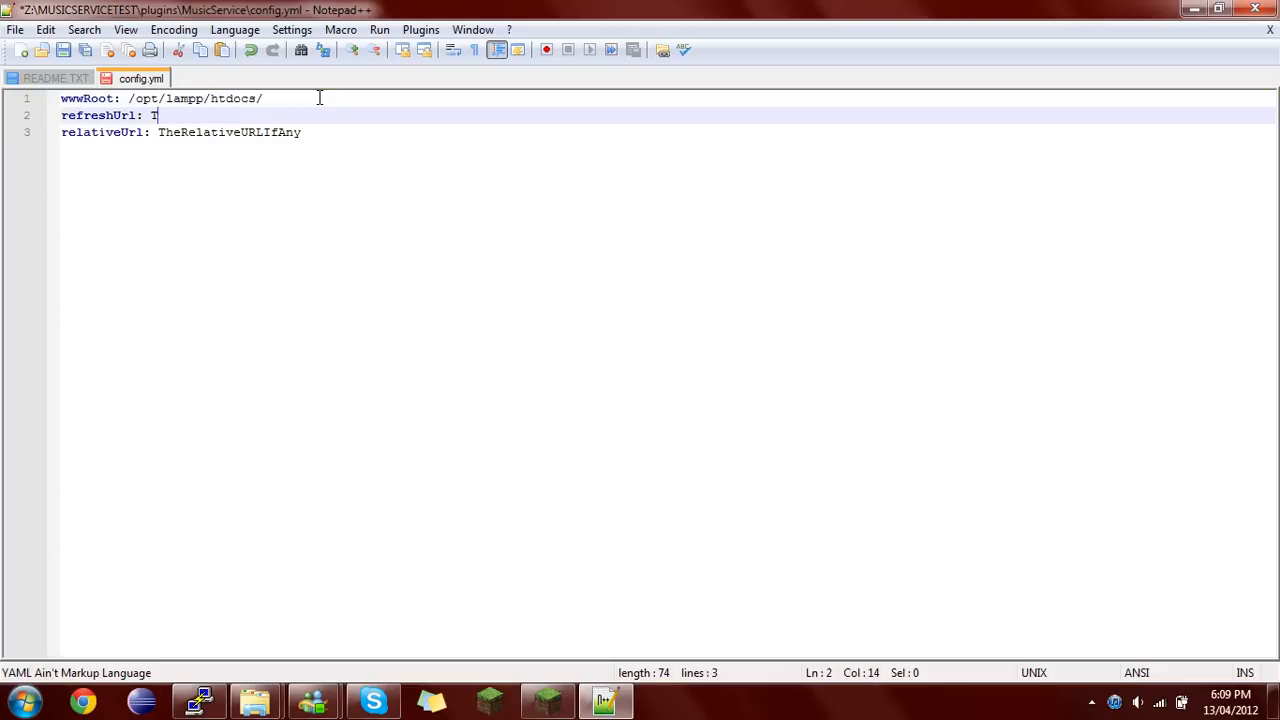
text(y)
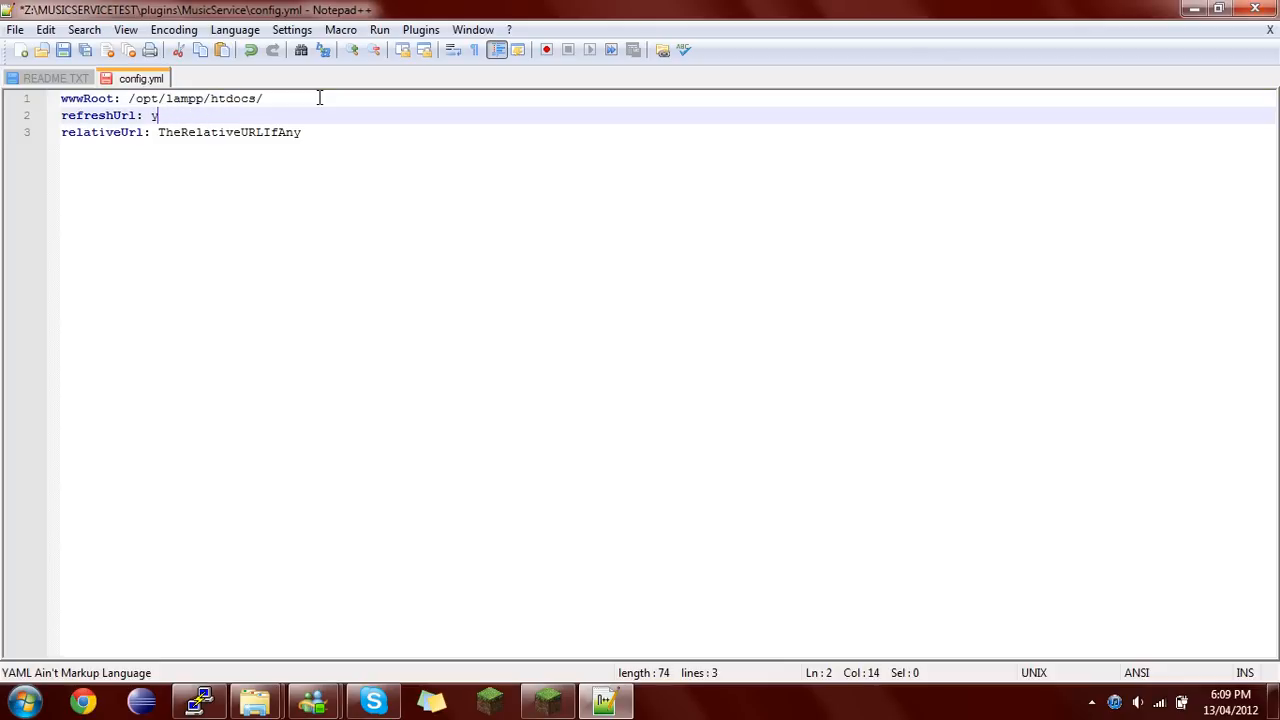
text(oung)
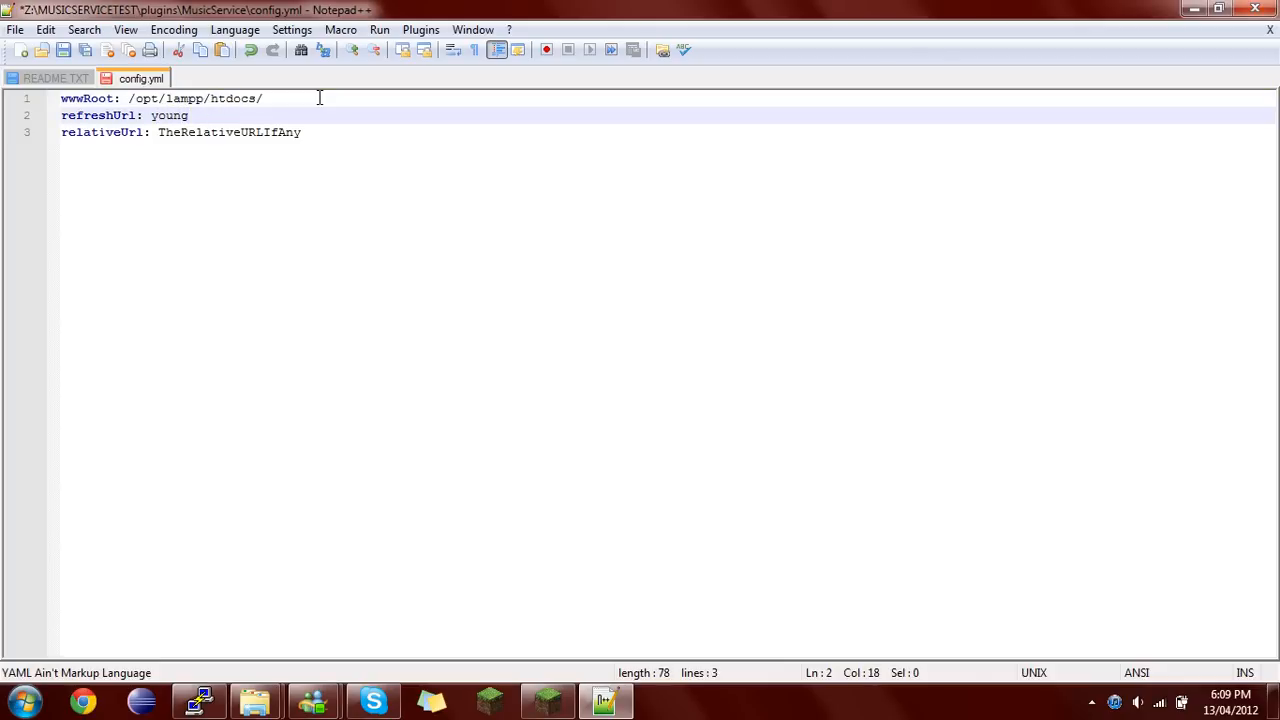
text(htt)
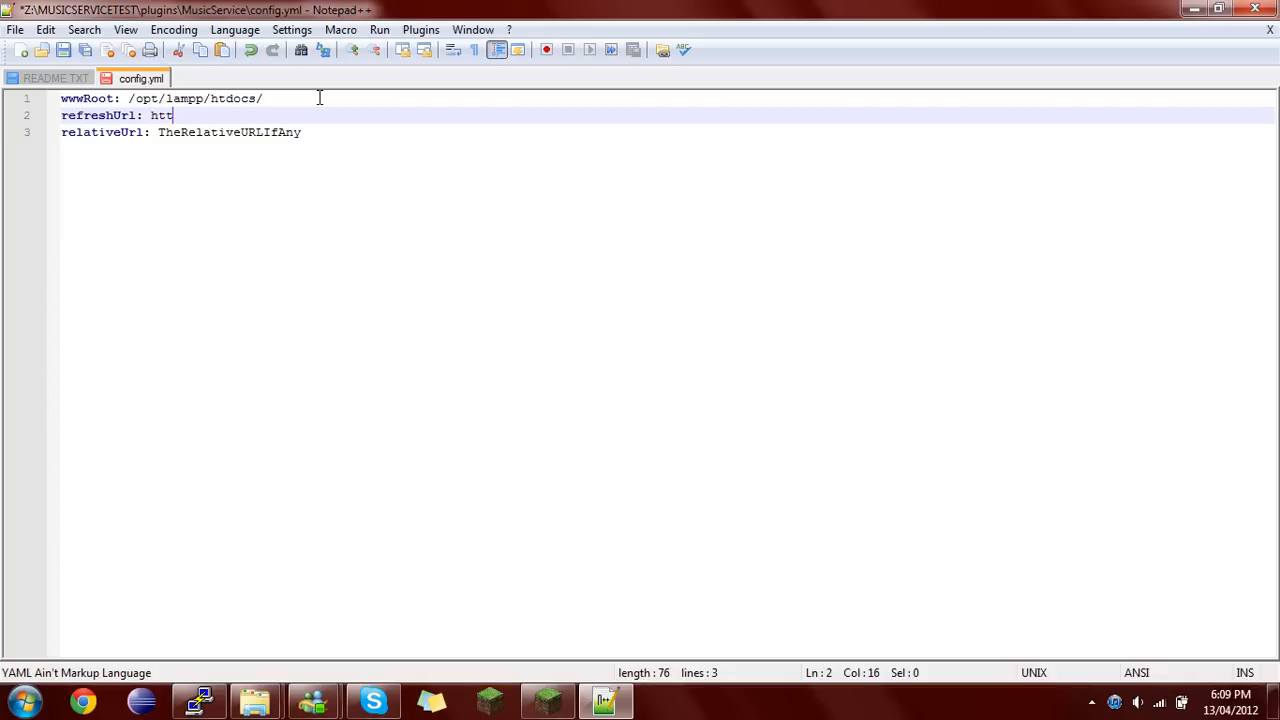
text(p://)
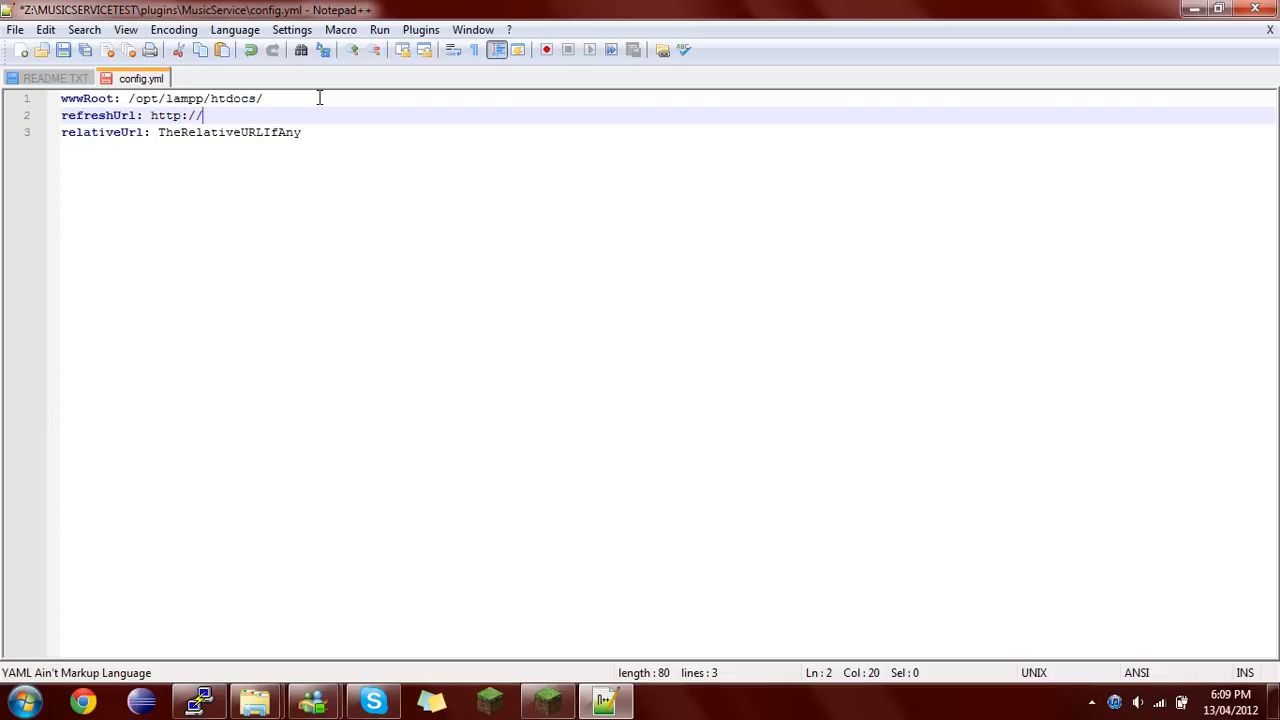
text(younggam)
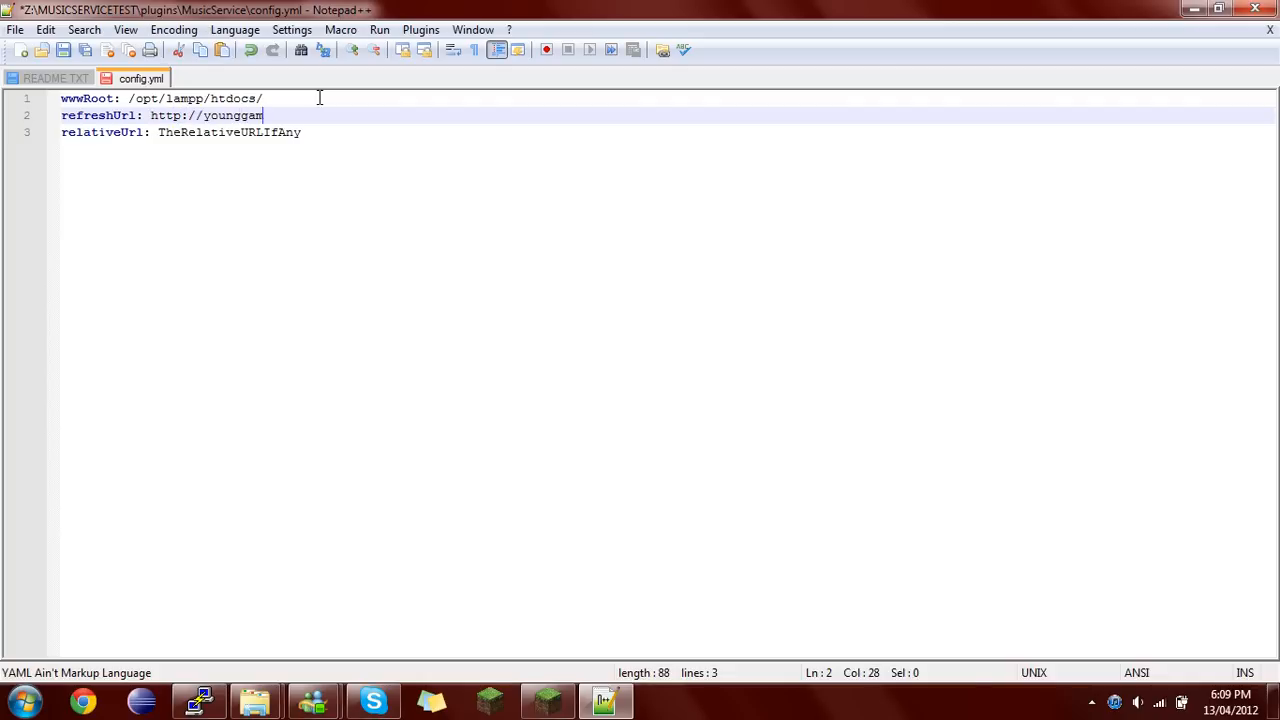
text(ers.n)
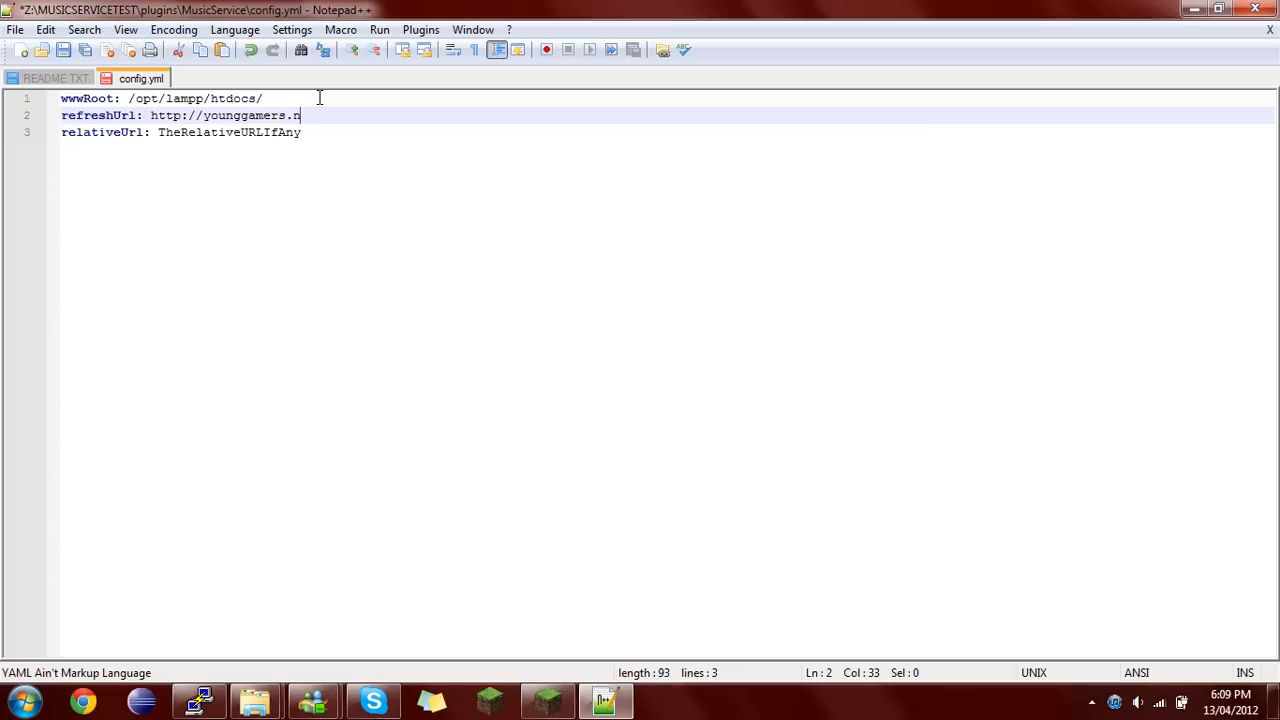
text(et)
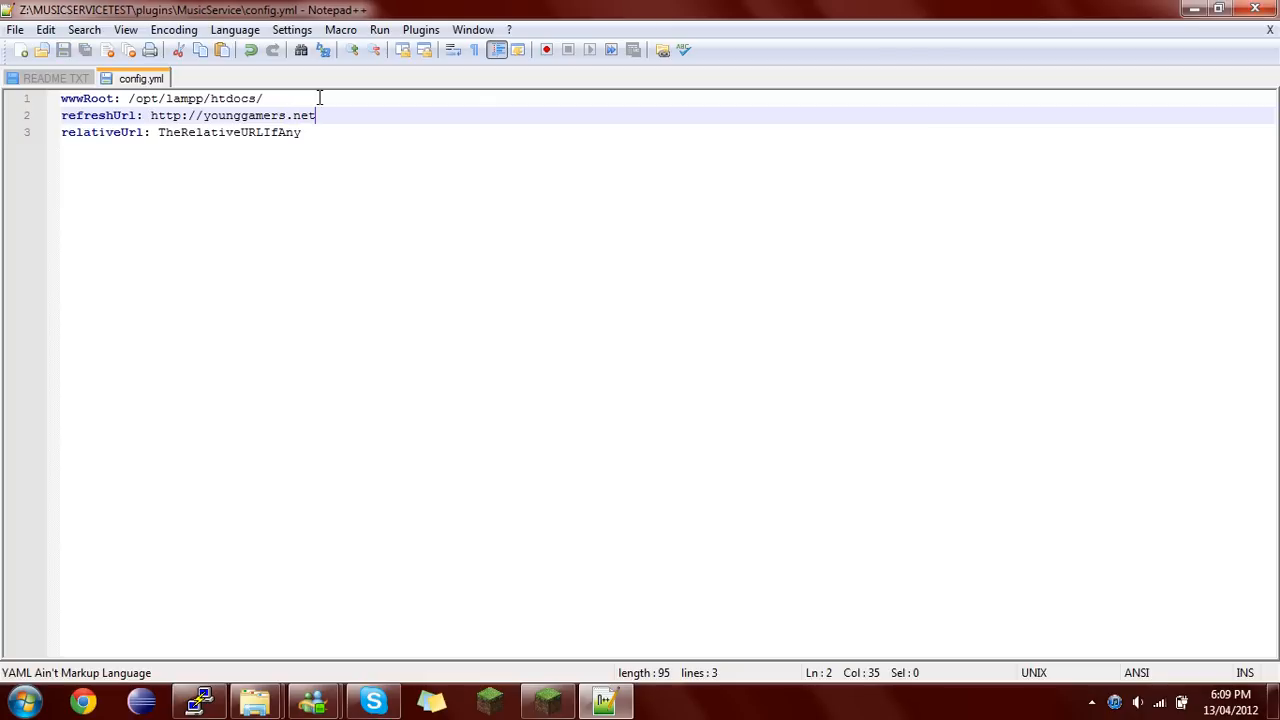
text(/)
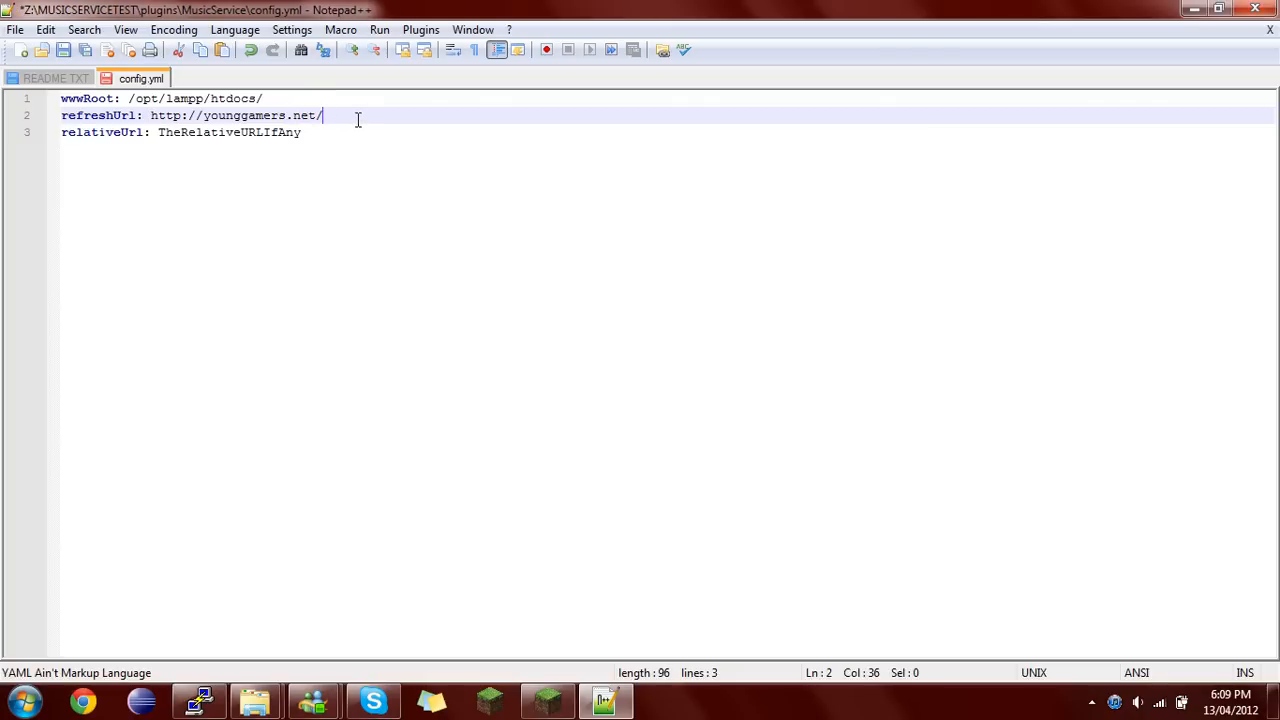
drag(322, 114, 152, 114)
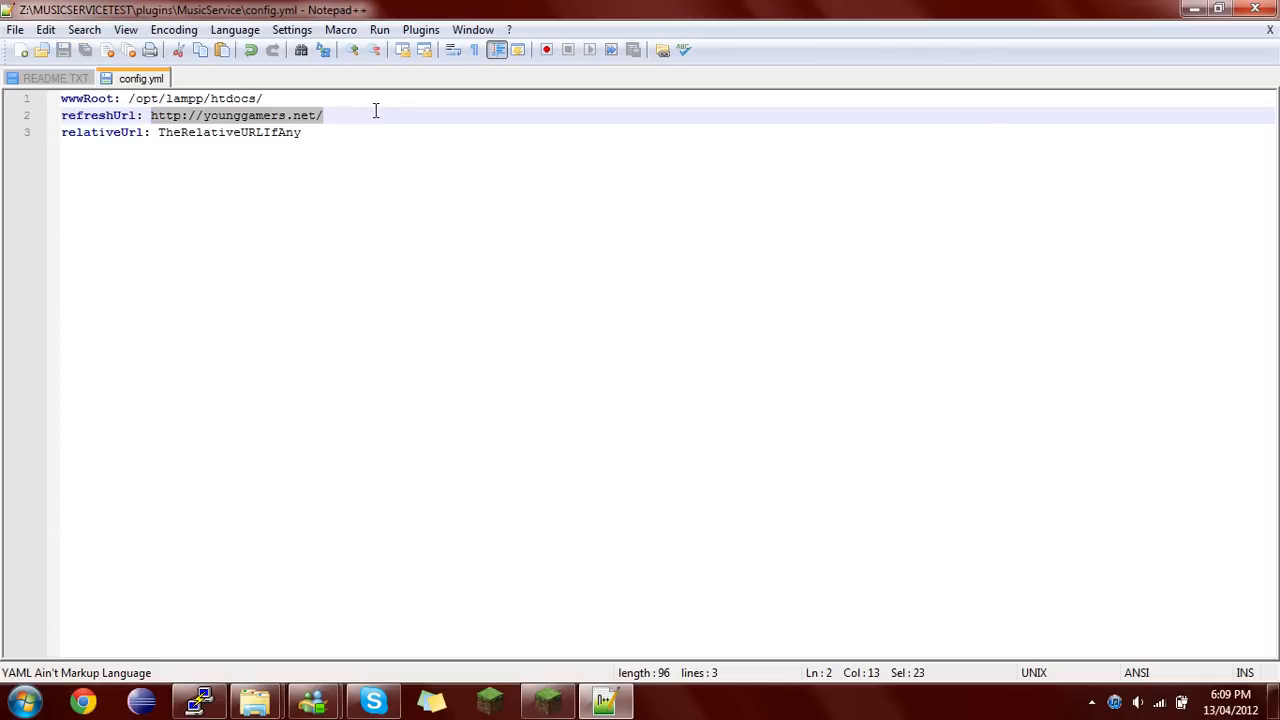
click(322, 114)
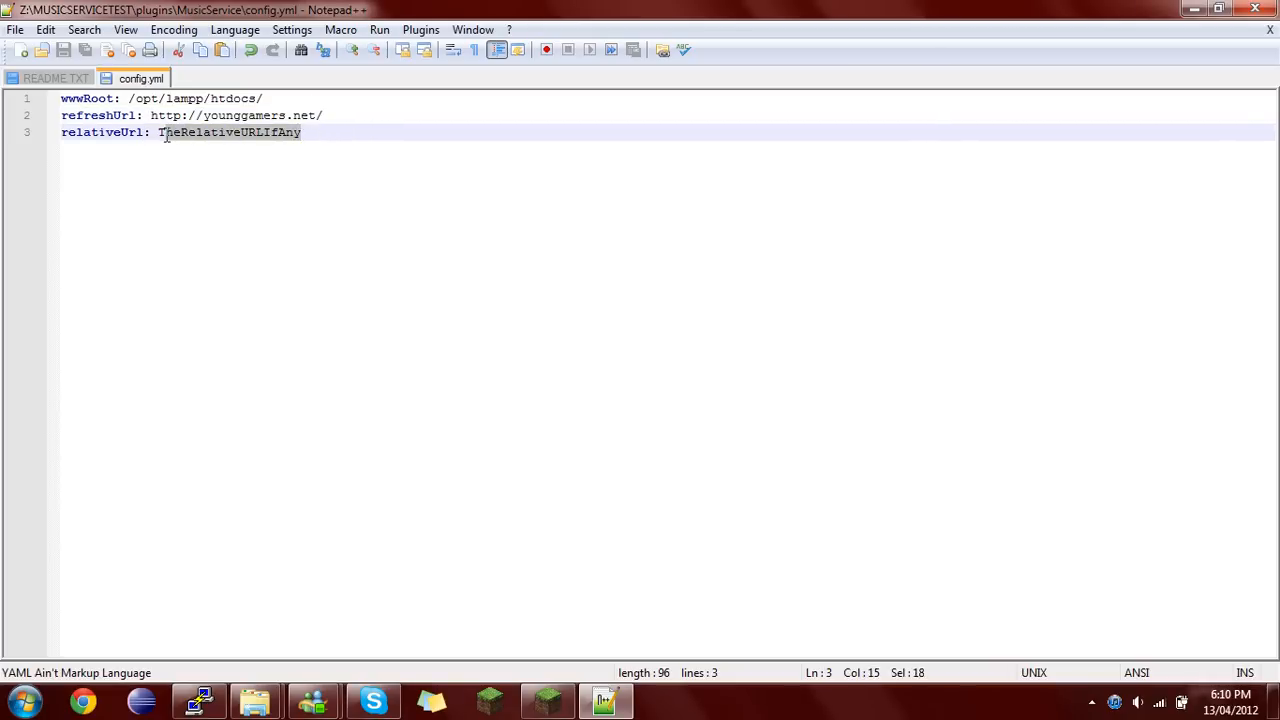
click(352, 114)
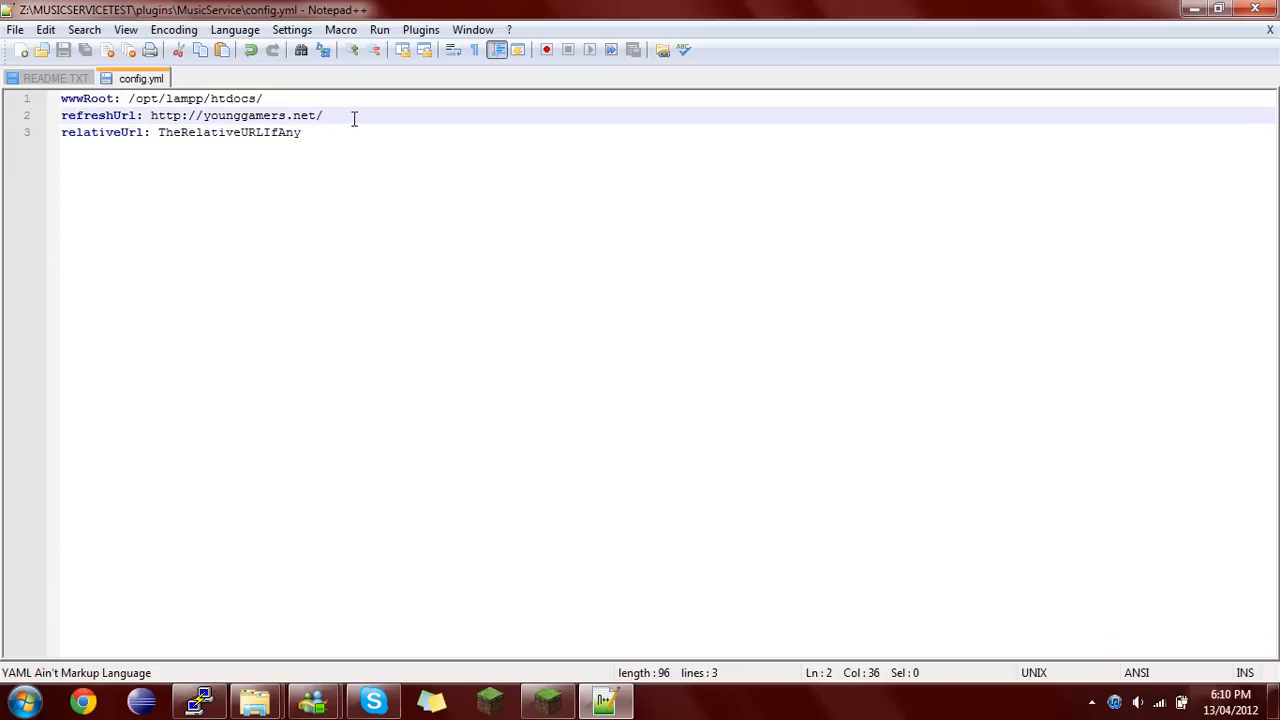
text(i)
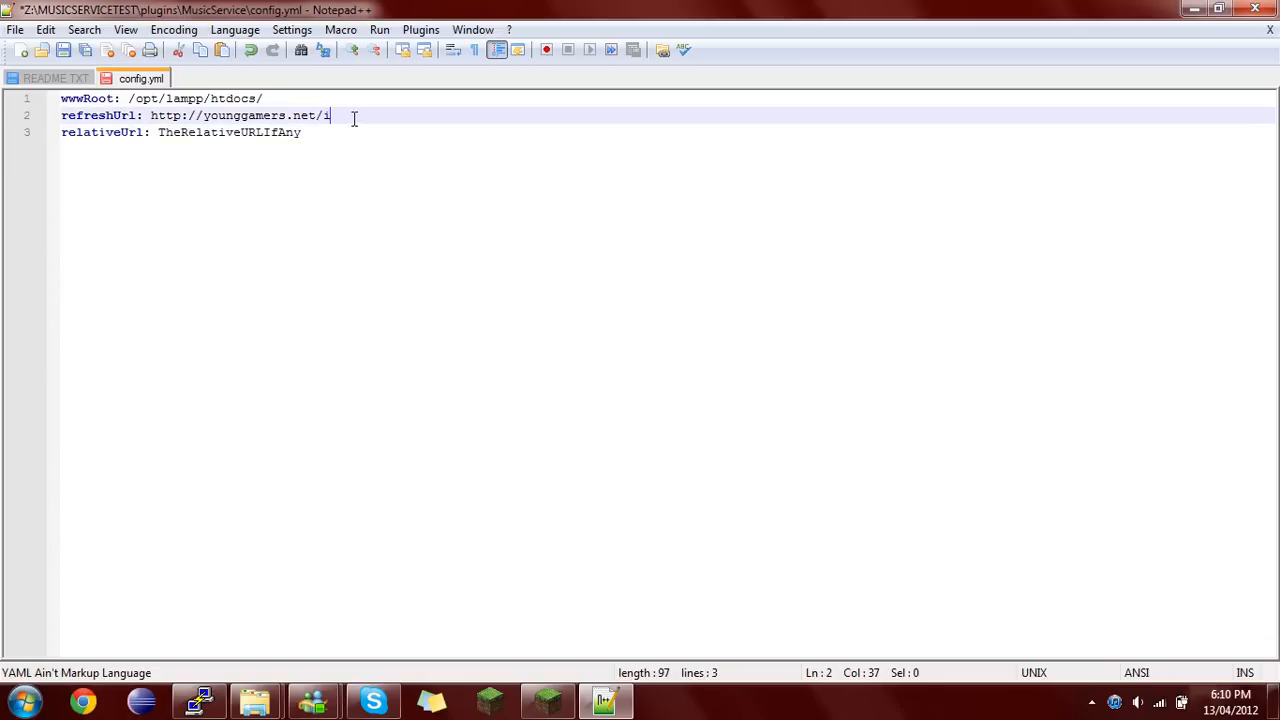
text(mages)
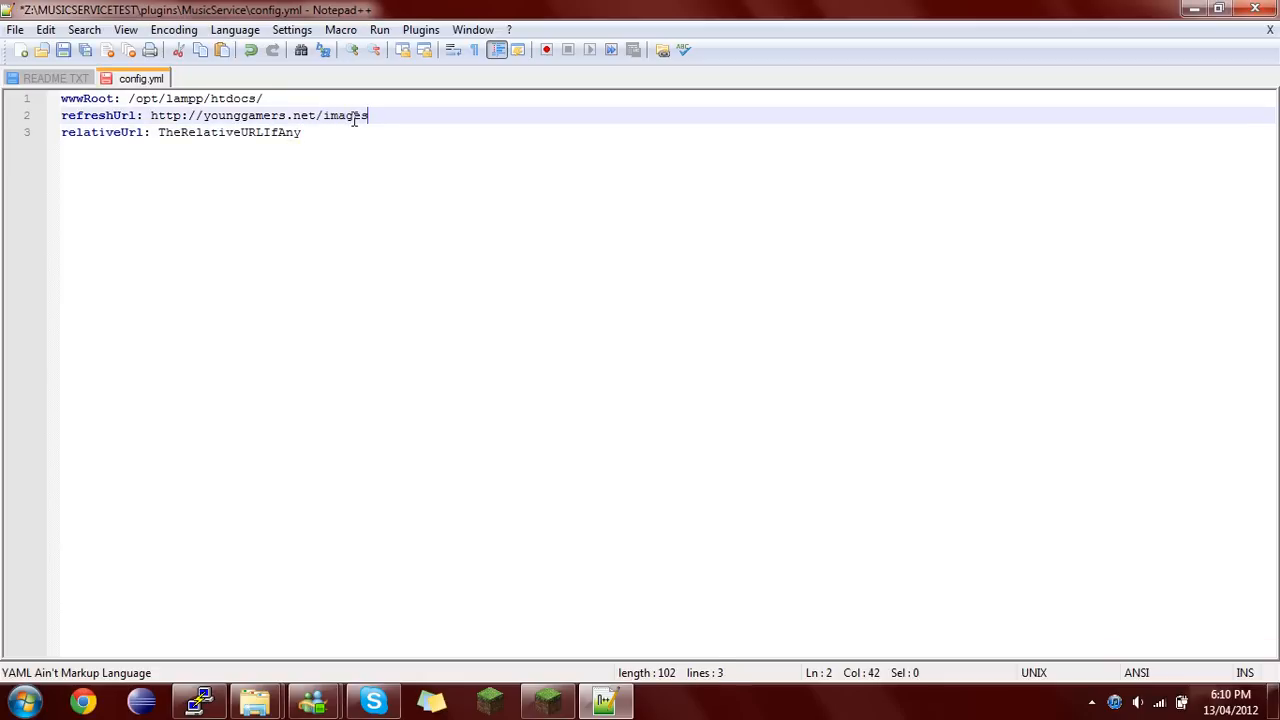
text(/)
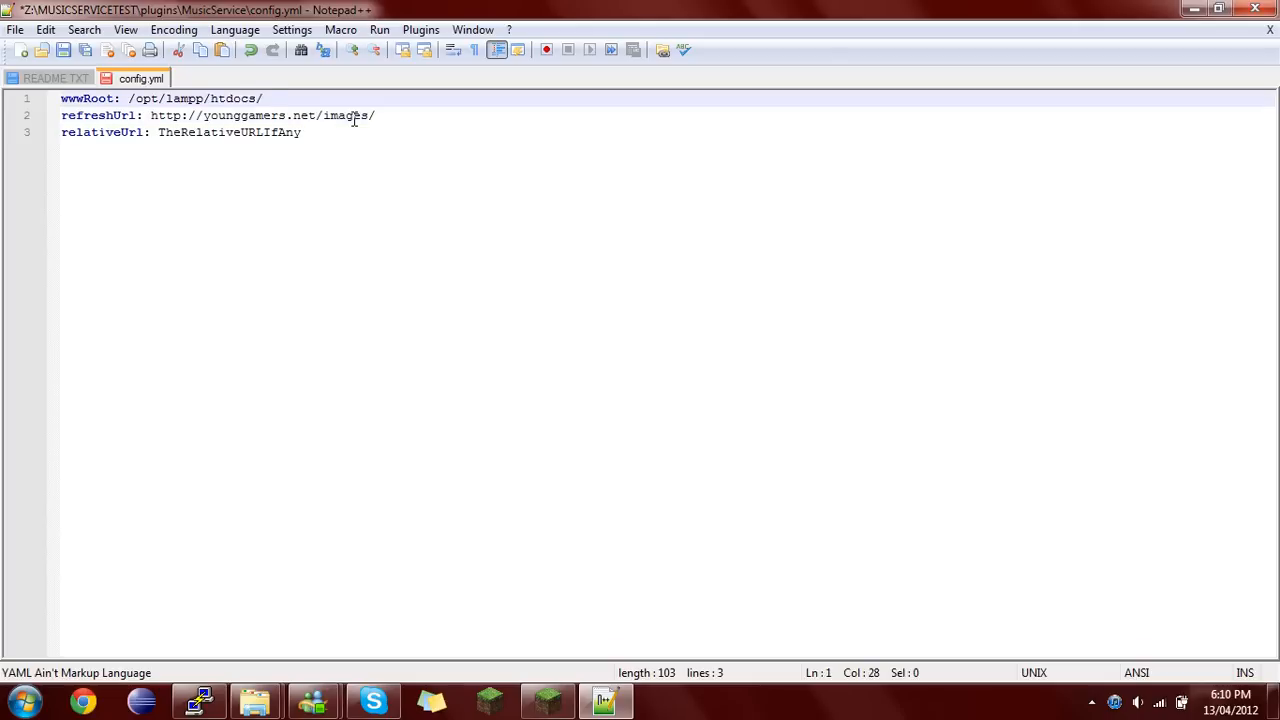
text(images/)
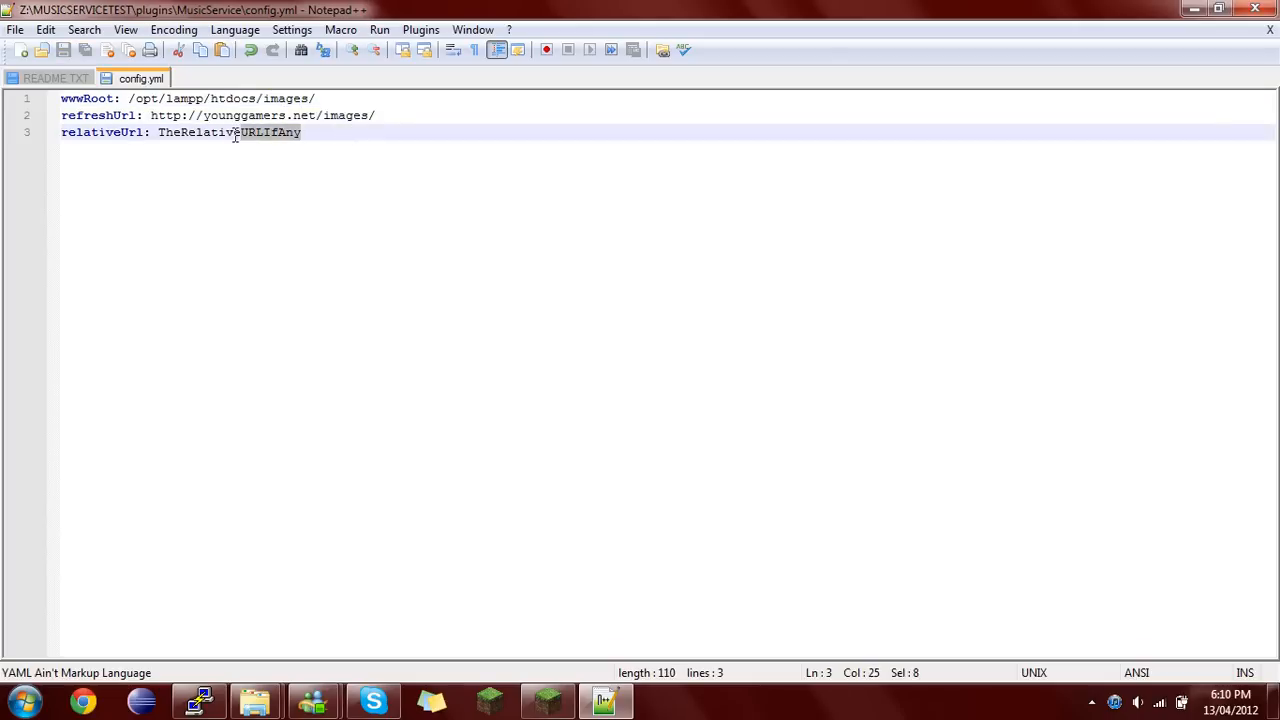
- Set relativeUrl to /images/ in place of its placeholder
double_click(228, 132)
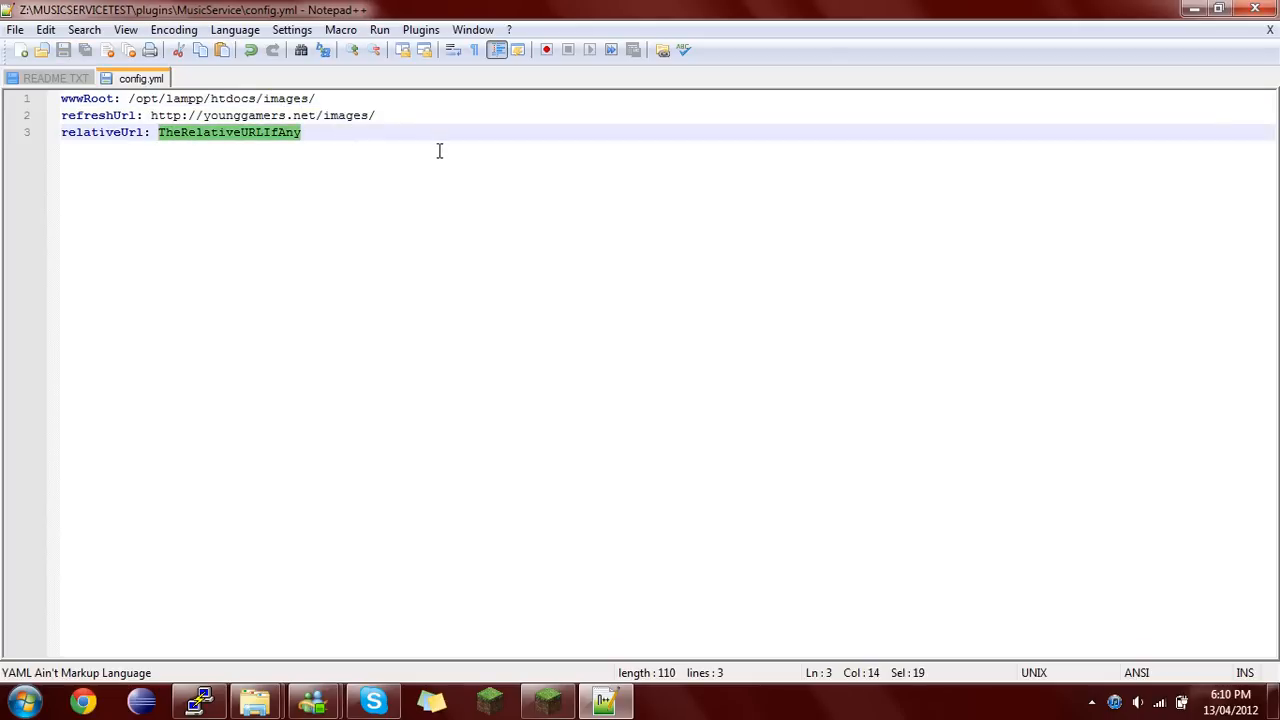
mouse_move(352, 98)
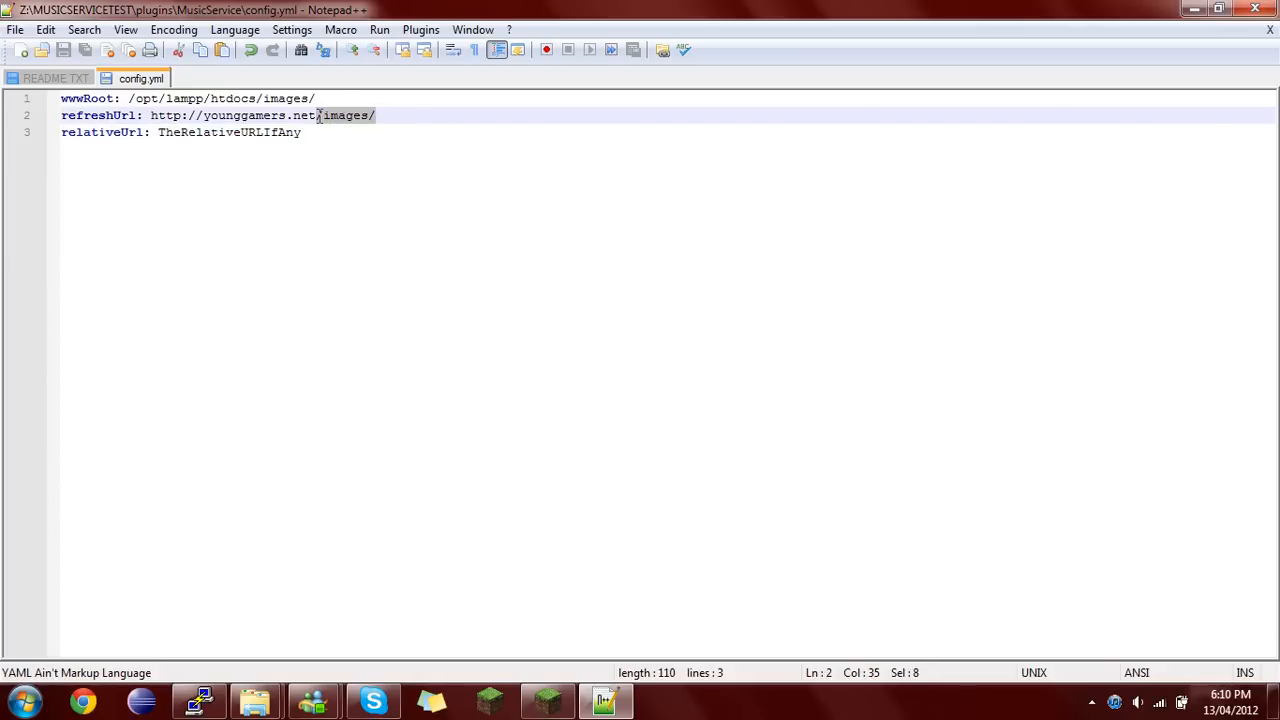
double_click(228, 132)
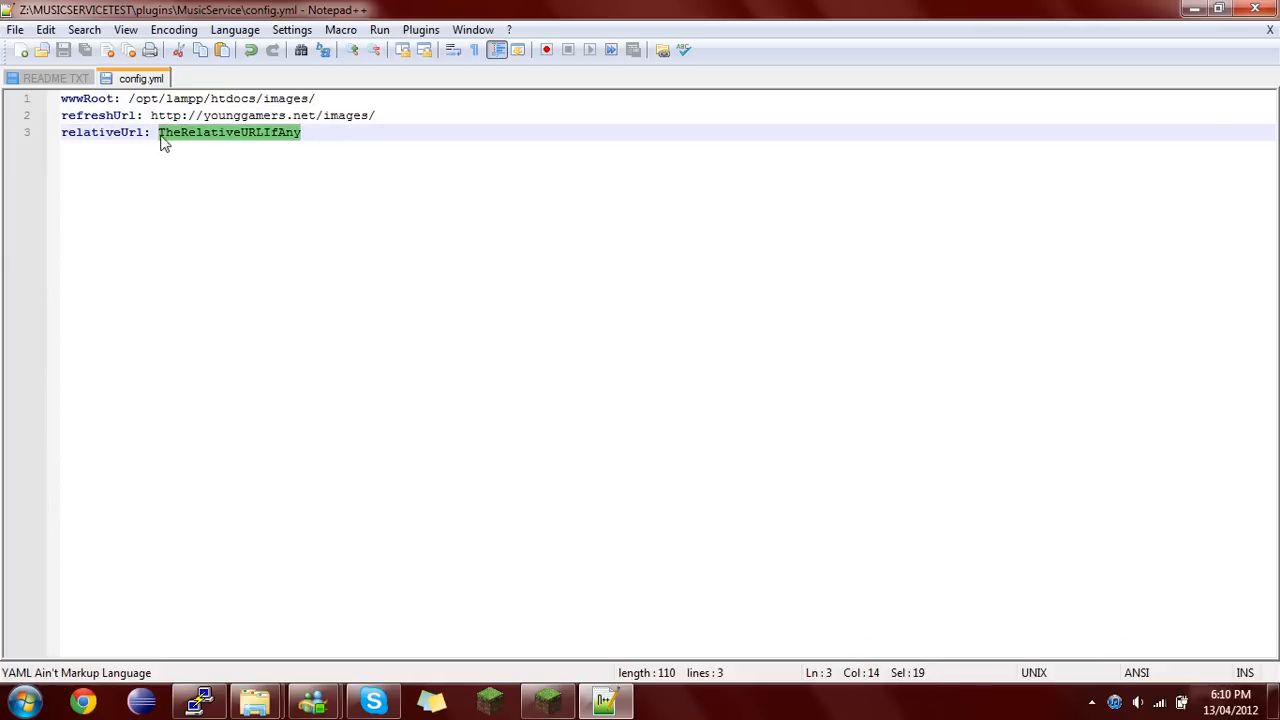
text(/img)
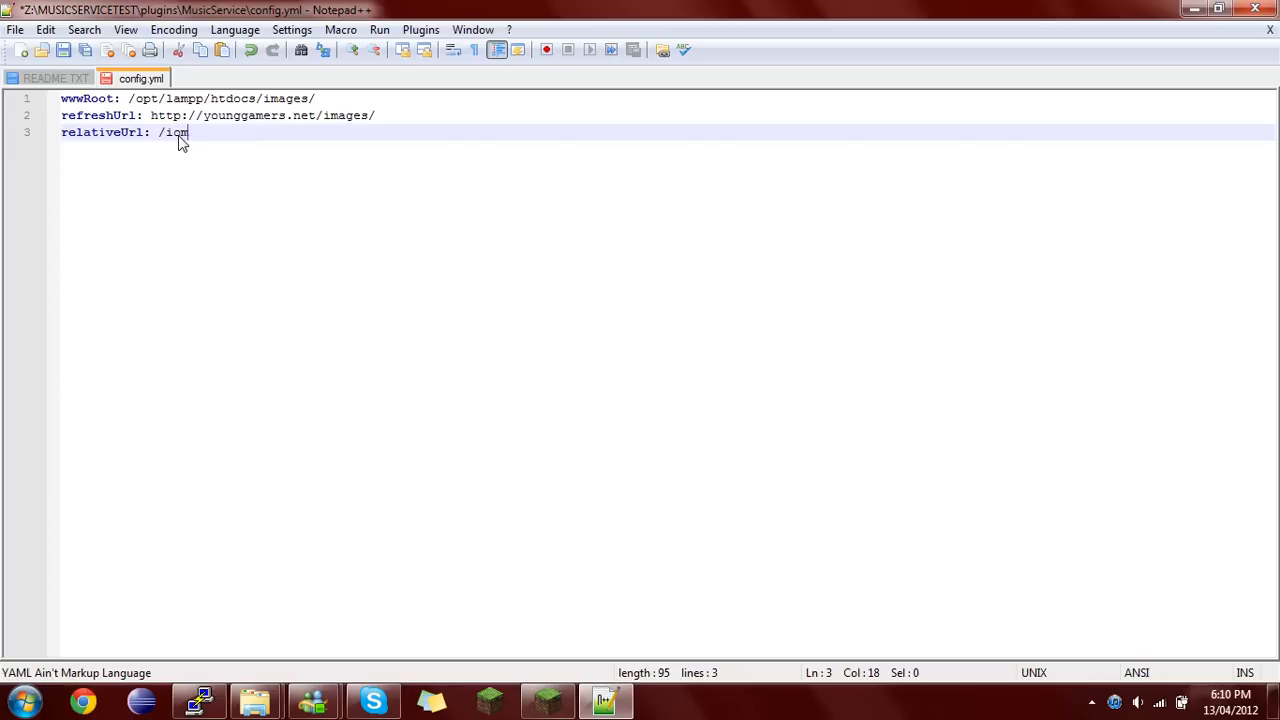
text(ages)
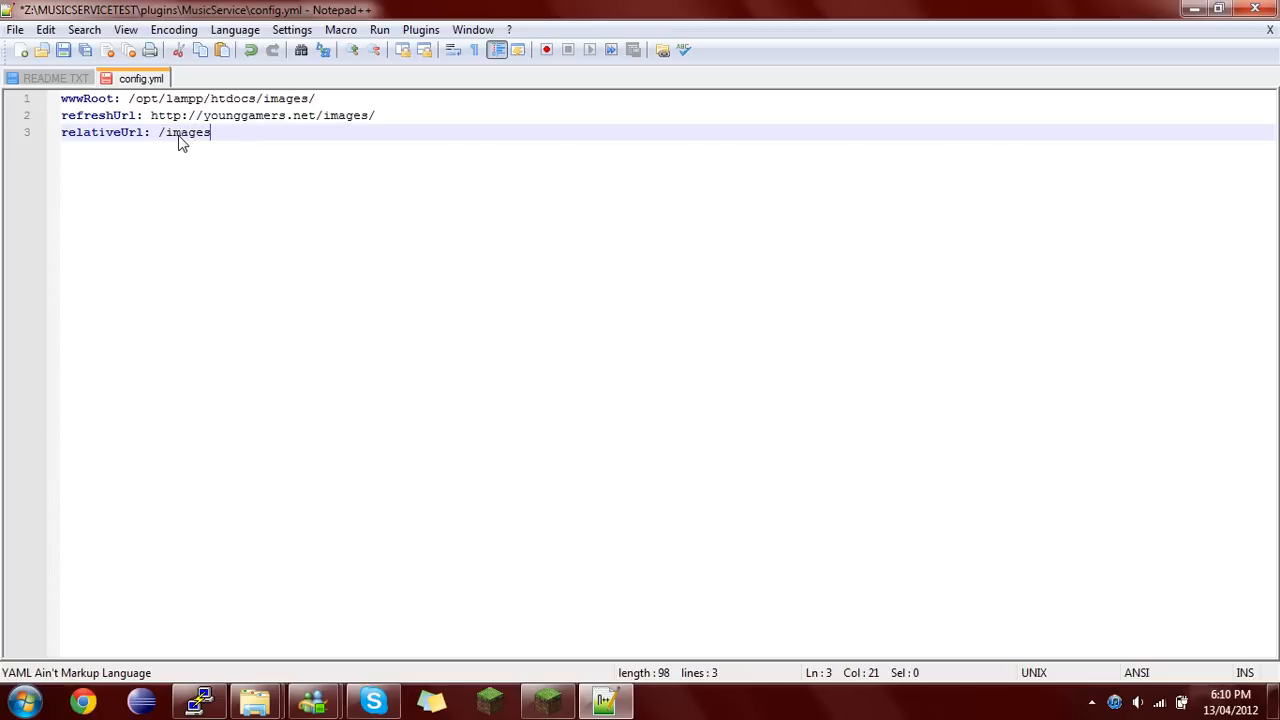
text(/)
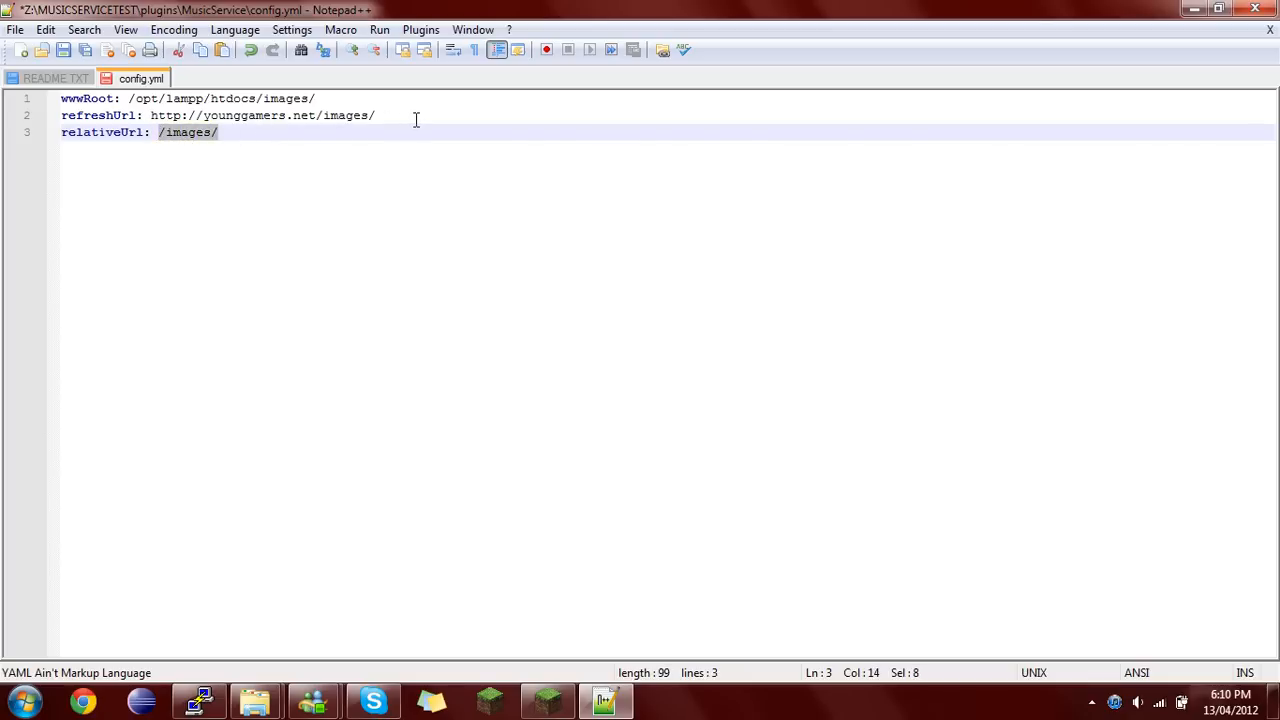
click(376, 114)
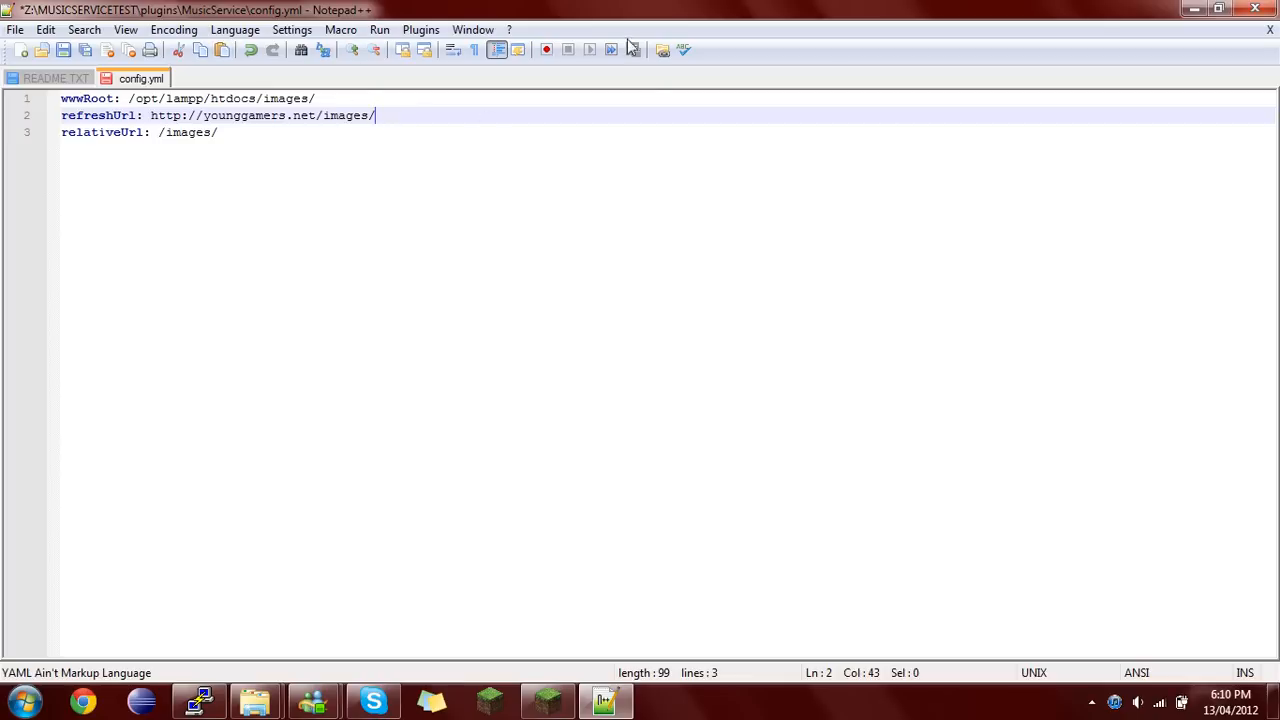
mouse_move(408, 228)
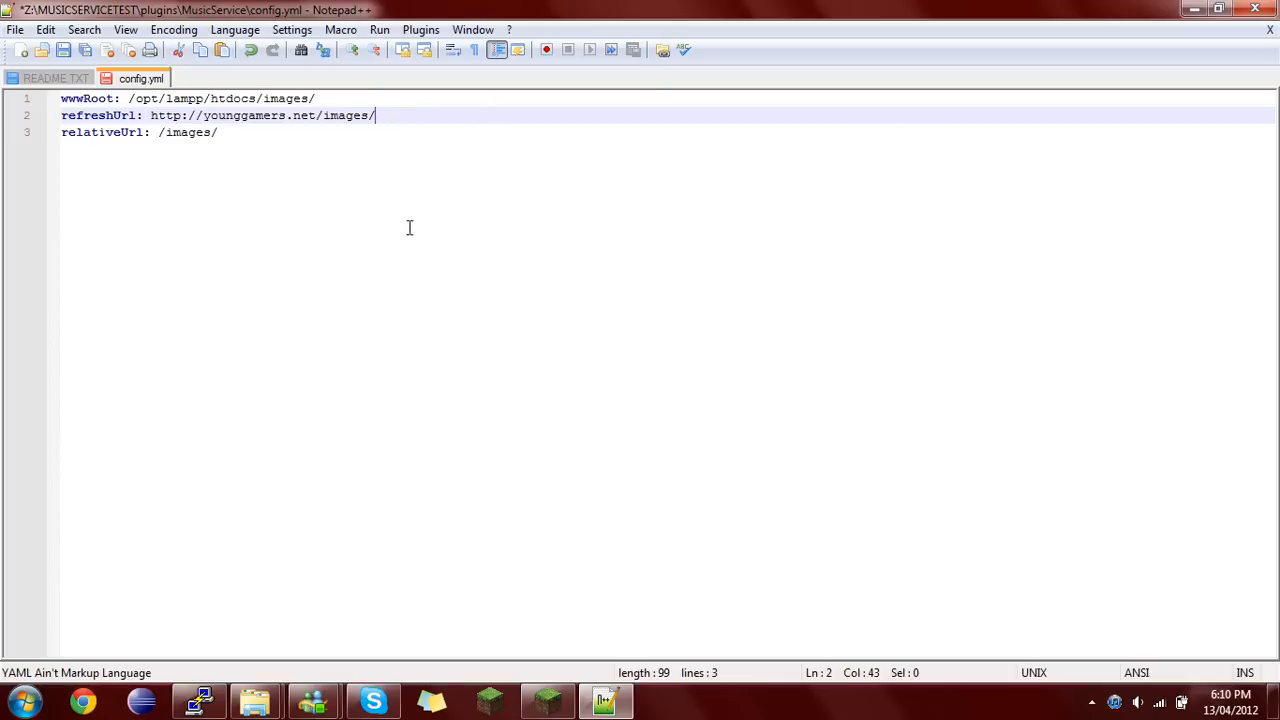
mouse_move(204, 8)
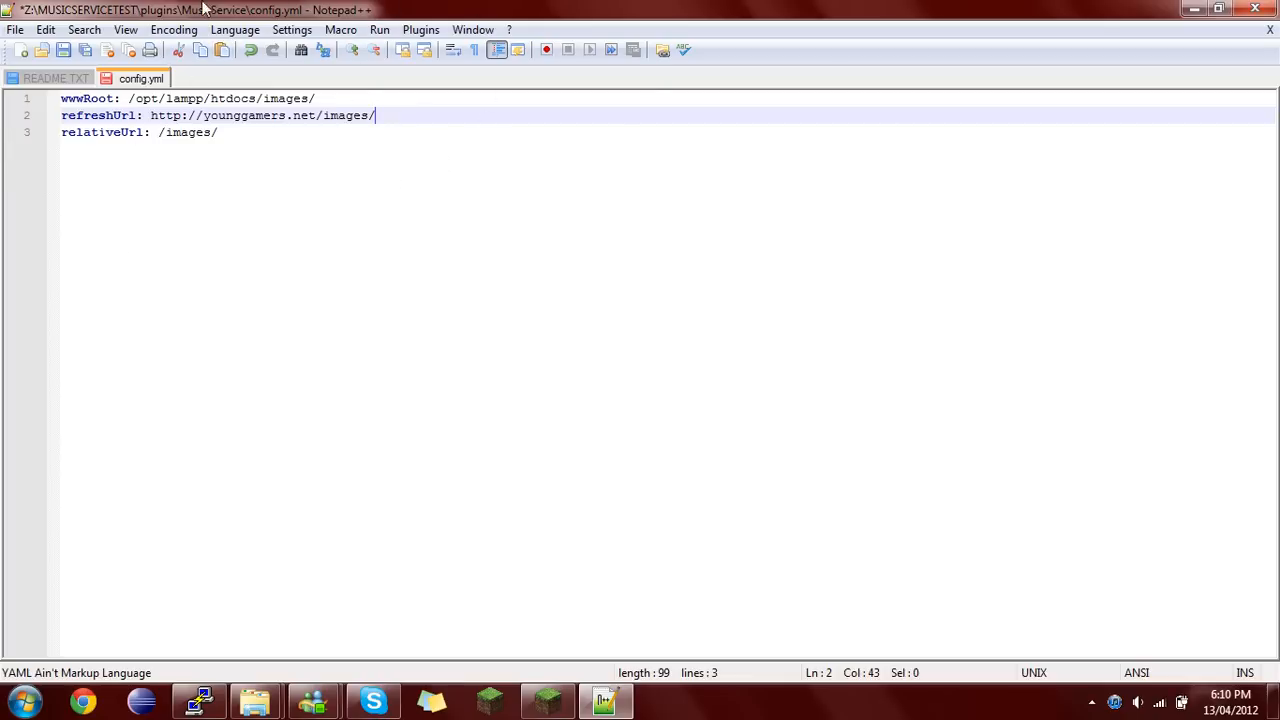
double_click(188, 132)
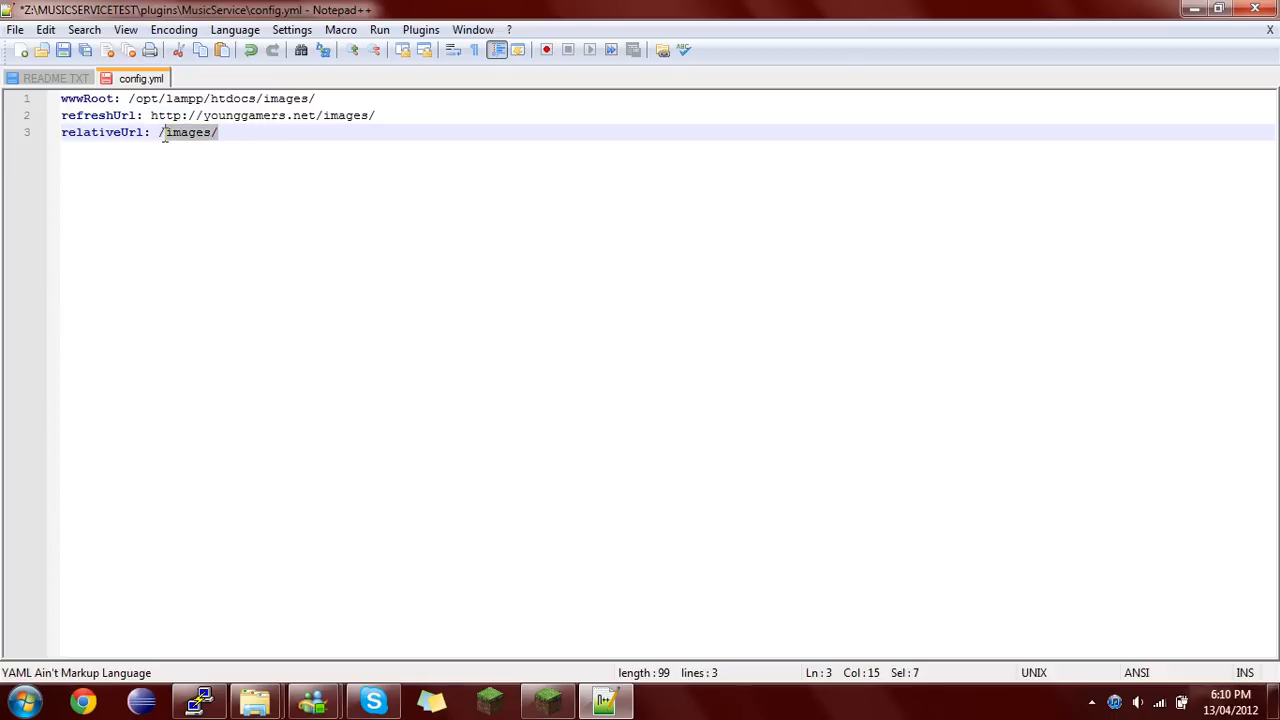
- Delete the relativeUrl line and save config.yml with only wwwRoot and refreshUrl
key(Delete)
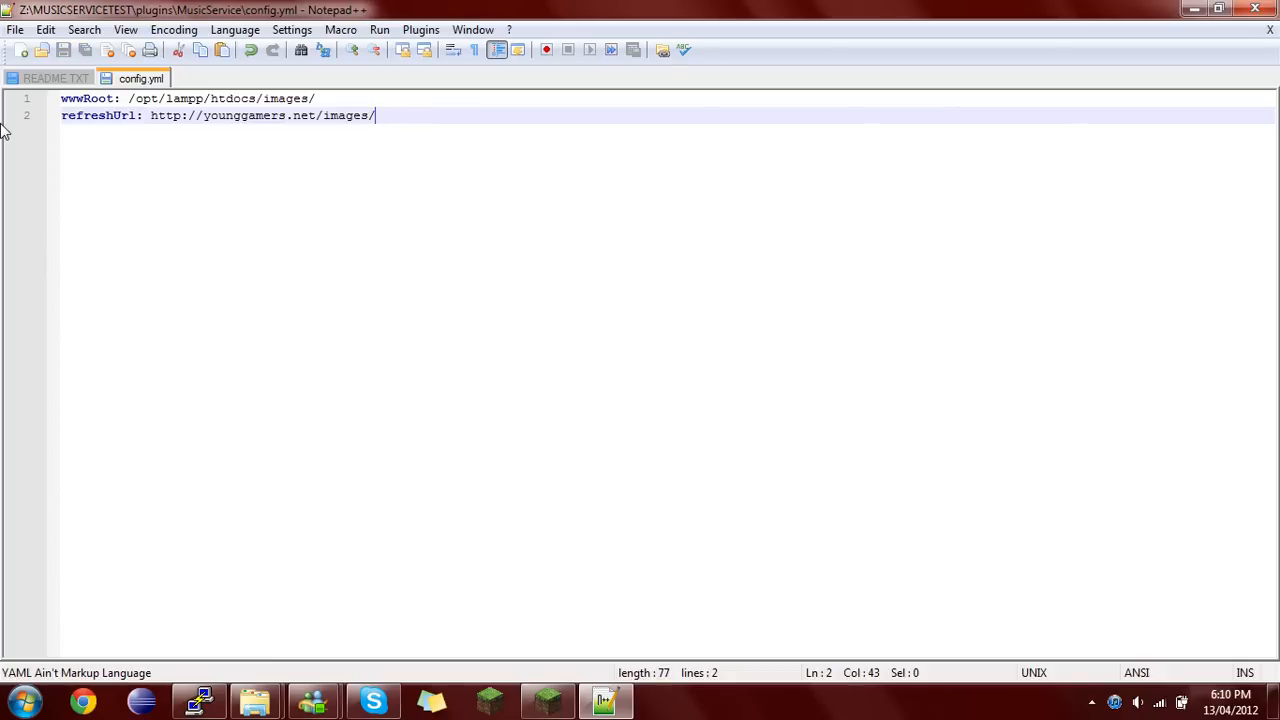
mouse_move(492, 114)
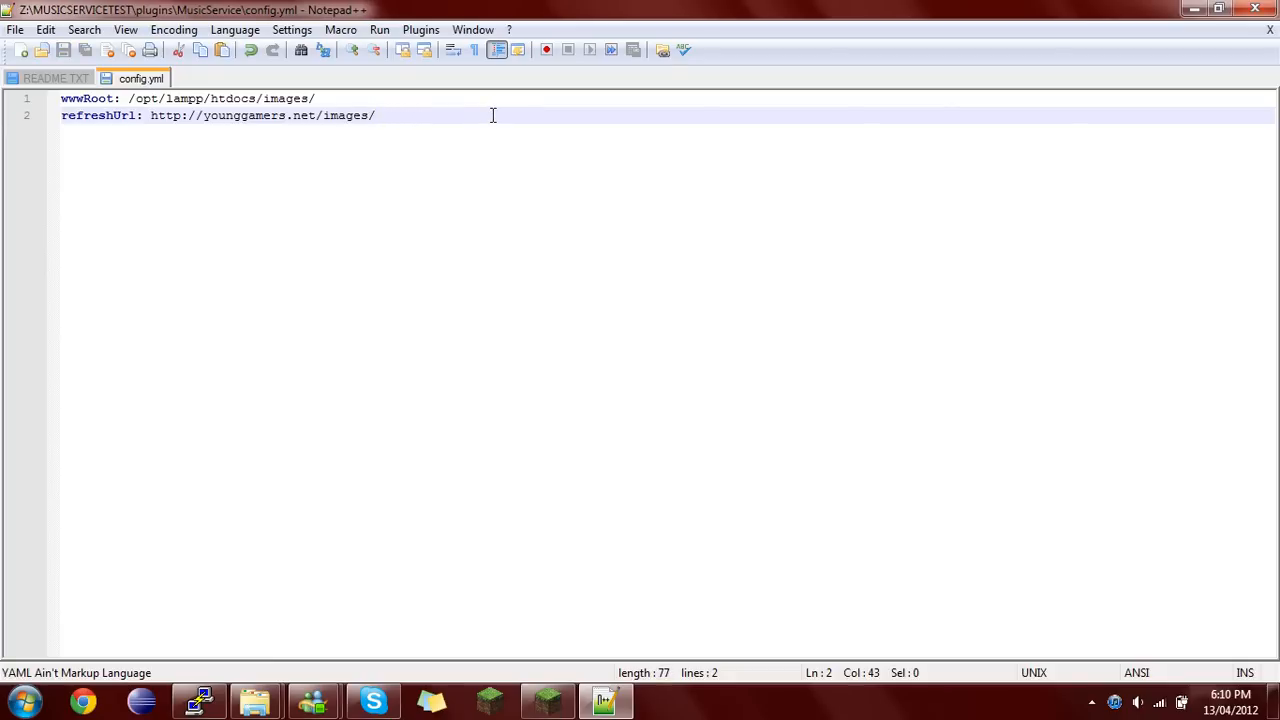
key(BackSpace)
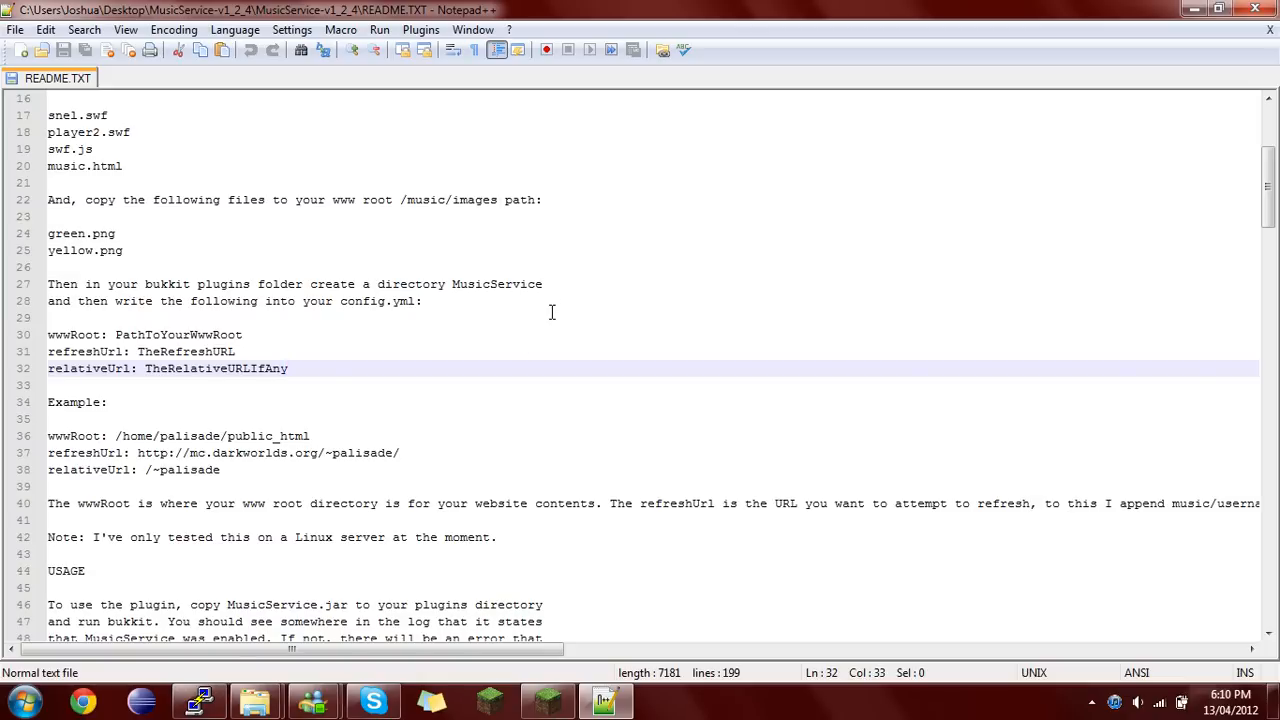
- Scroll README.TXT to the FACTIONS section and copy the example /setmusic 94.23.239.191:9000 address
scroll(down, 3)
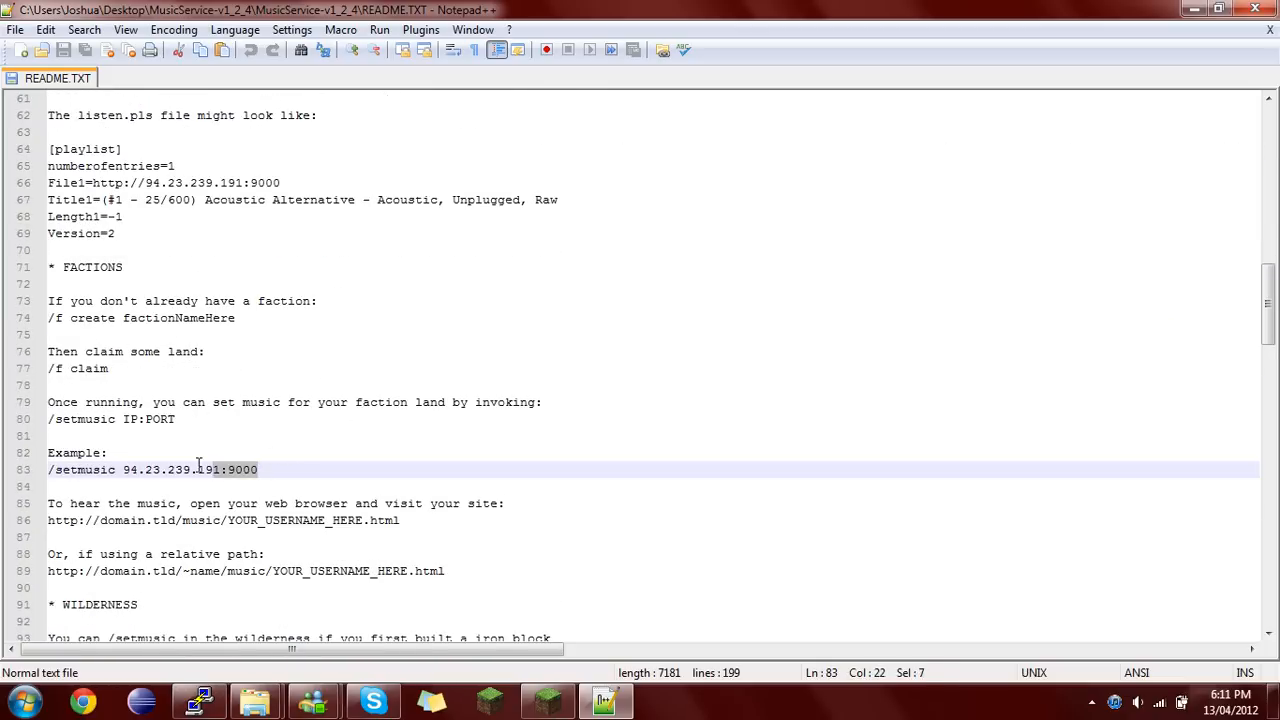
right_click(190, 468)
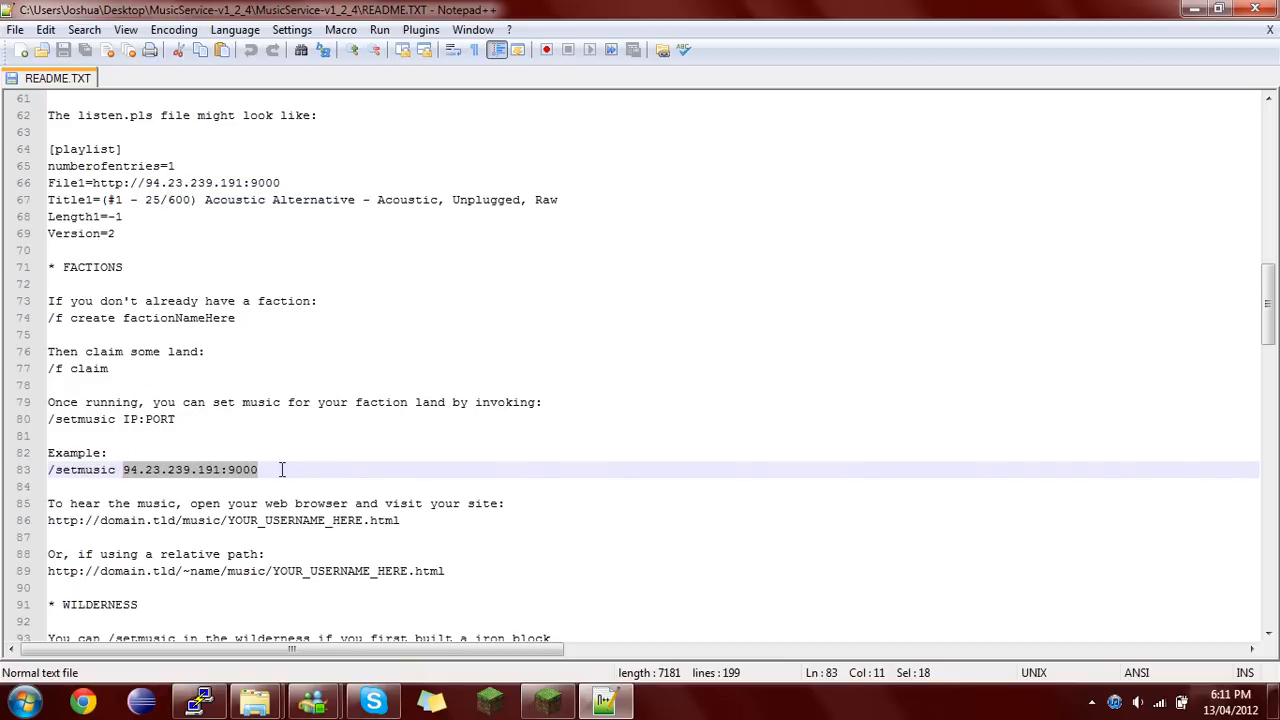
scroll(up, 3)
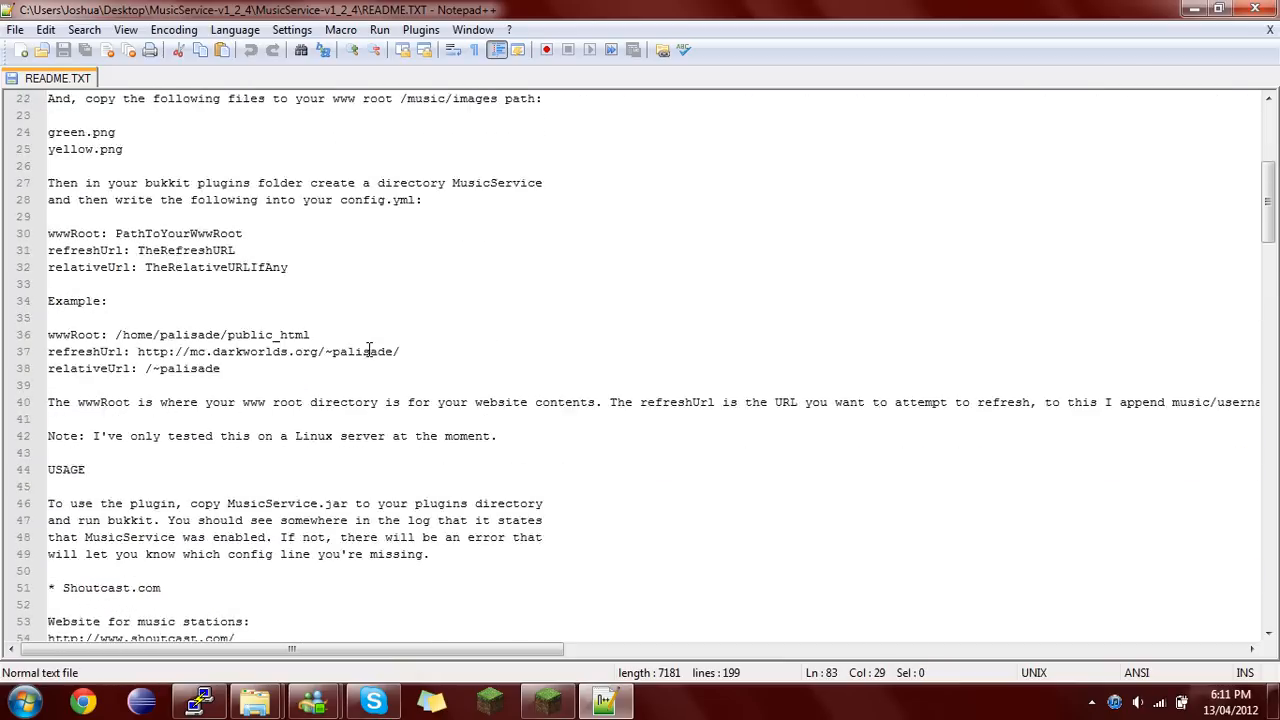
scroll(down, 3)
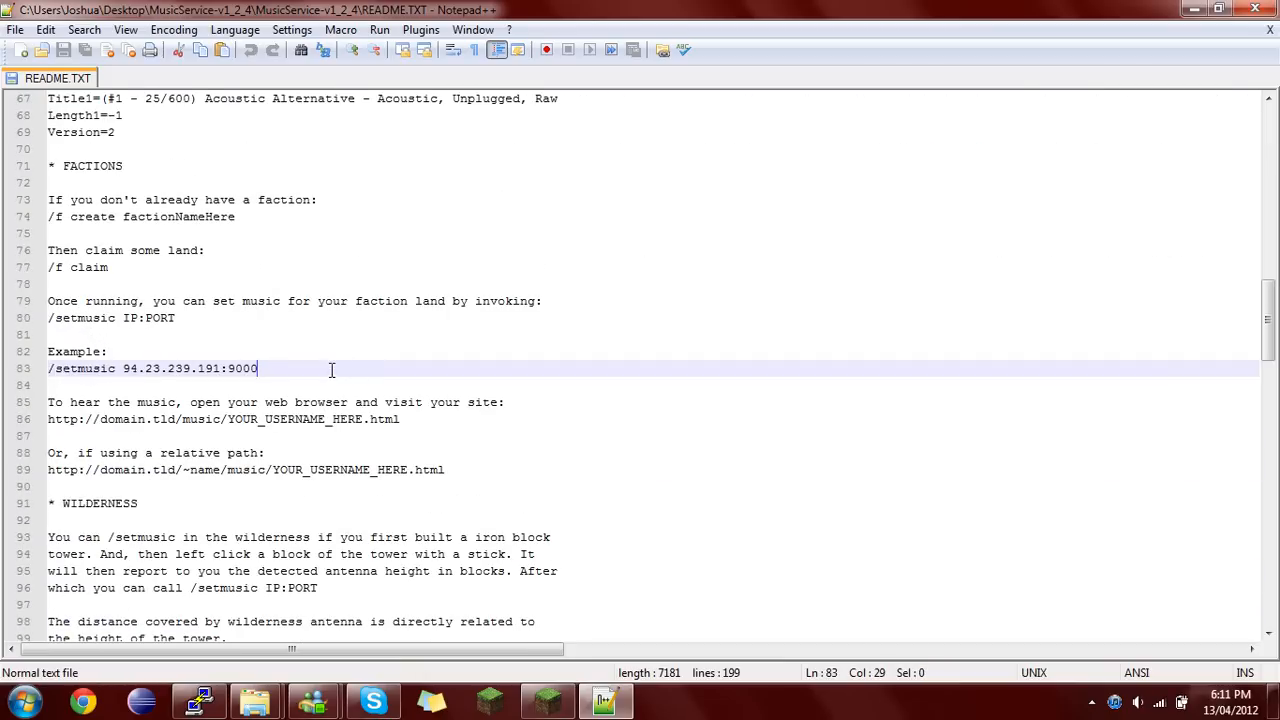
right_click(150, 368)
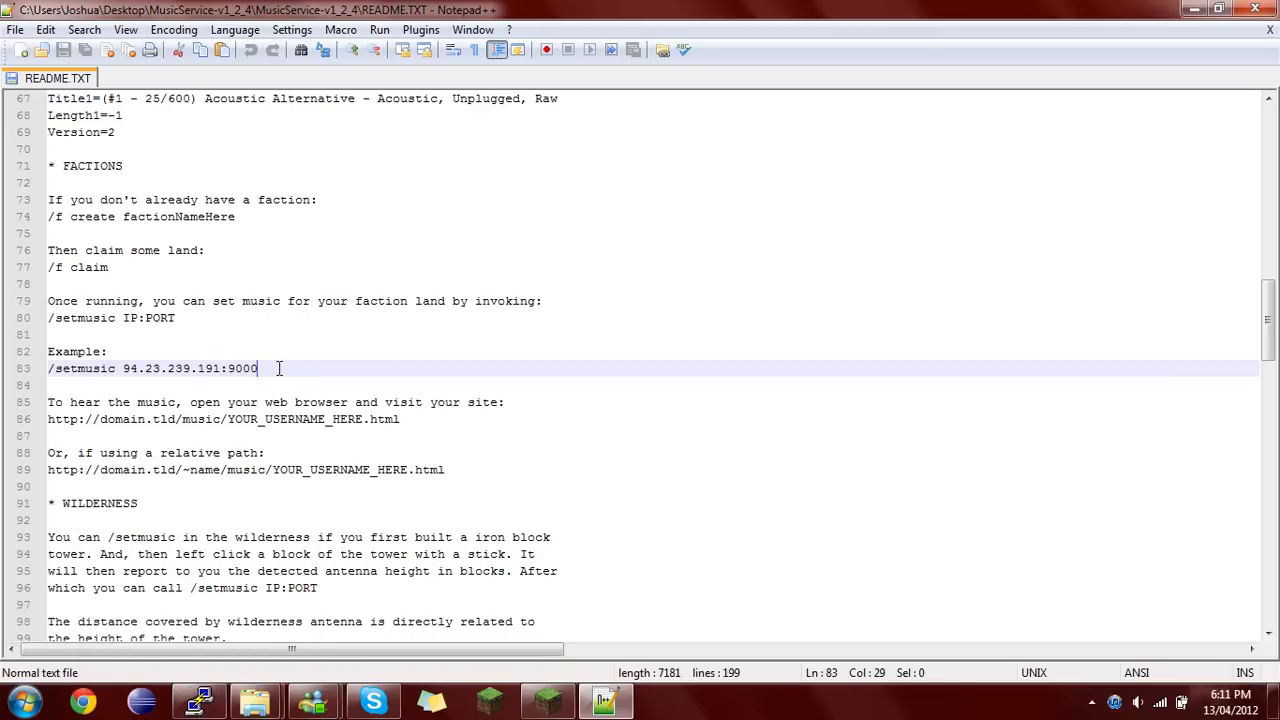
scroll(up, 3)
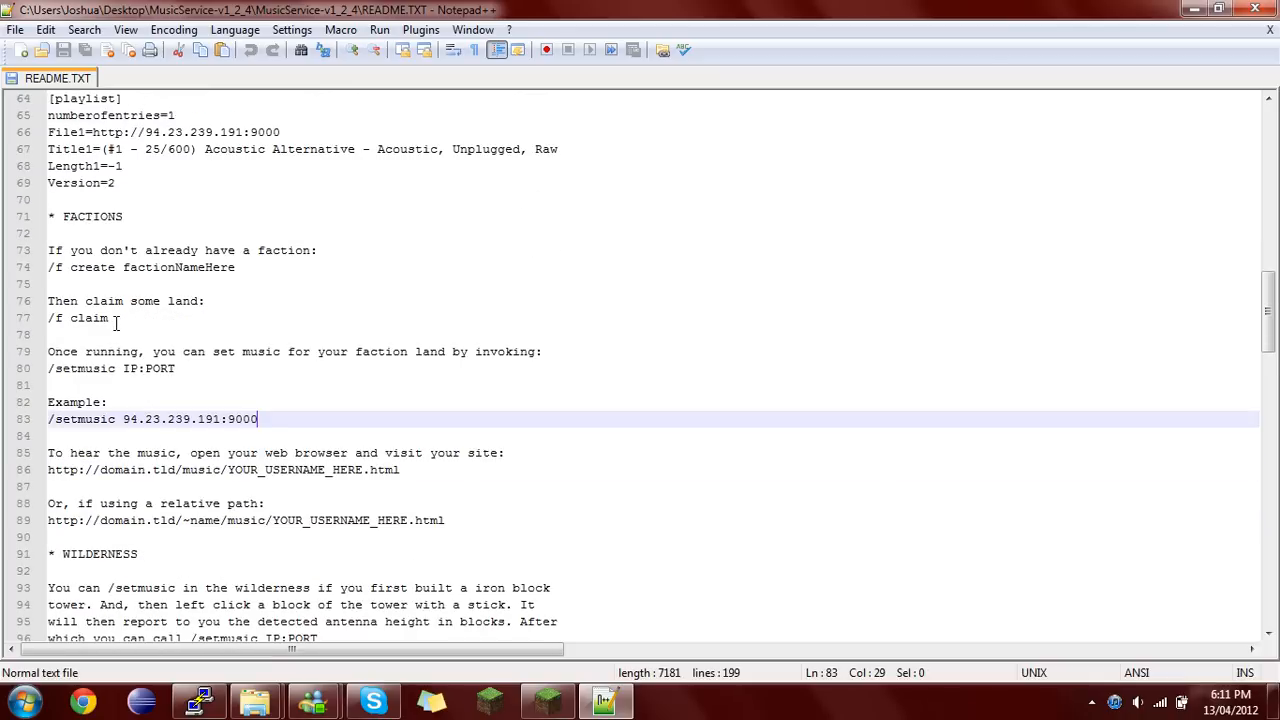
mouse_move(196, 276)
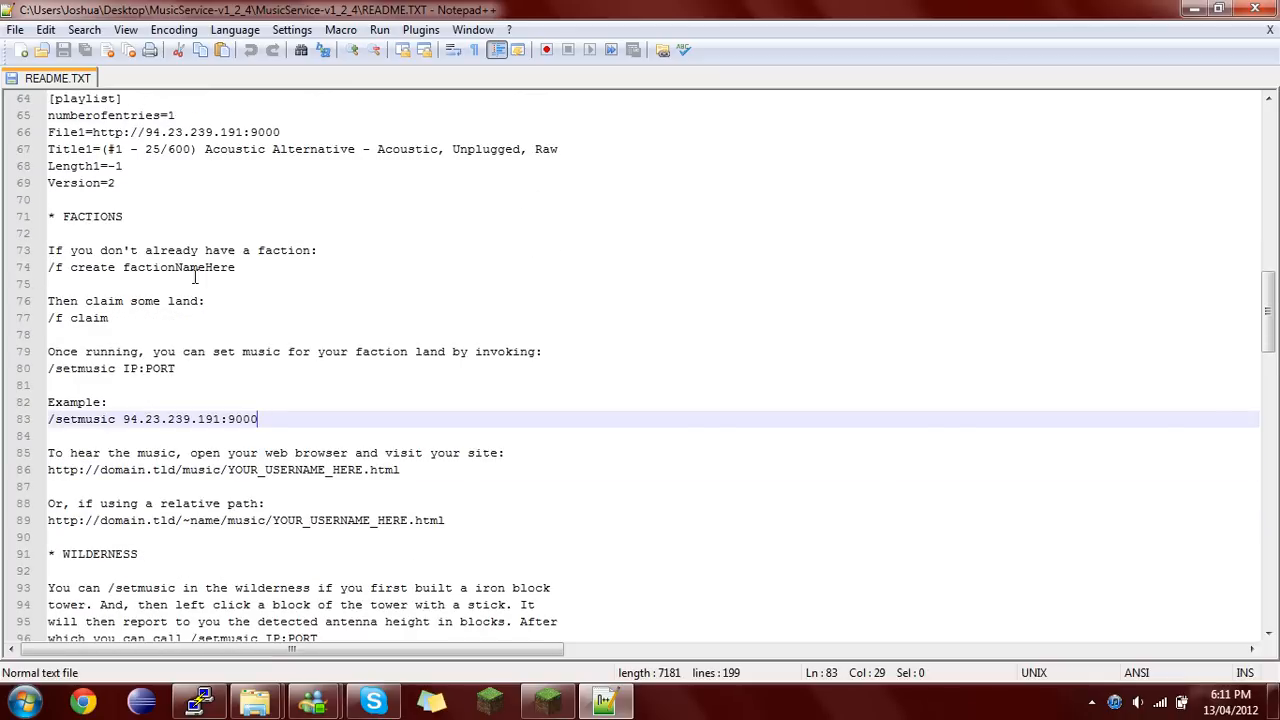
mouse_move(216, 388)
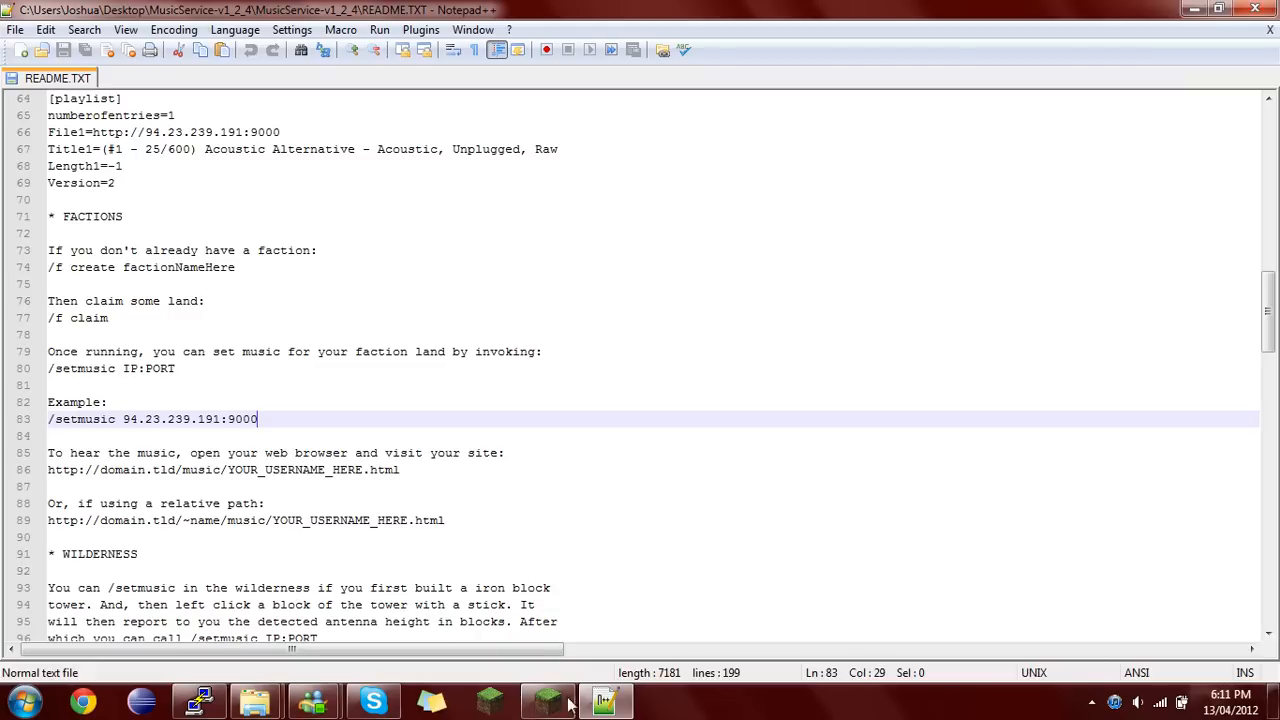
mouse_move(548, 700)
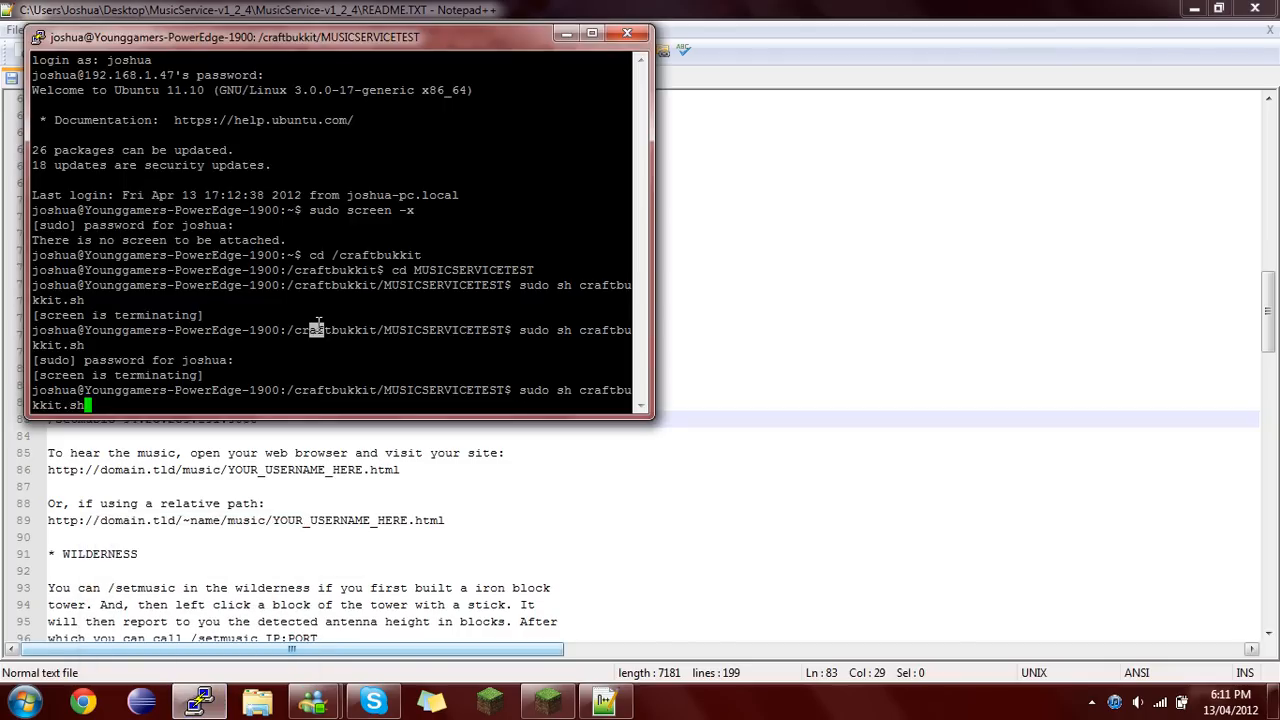
- Relaunch the server with 'sudo sh craftbukkit.sh' and submit the sudo password
key(Return)
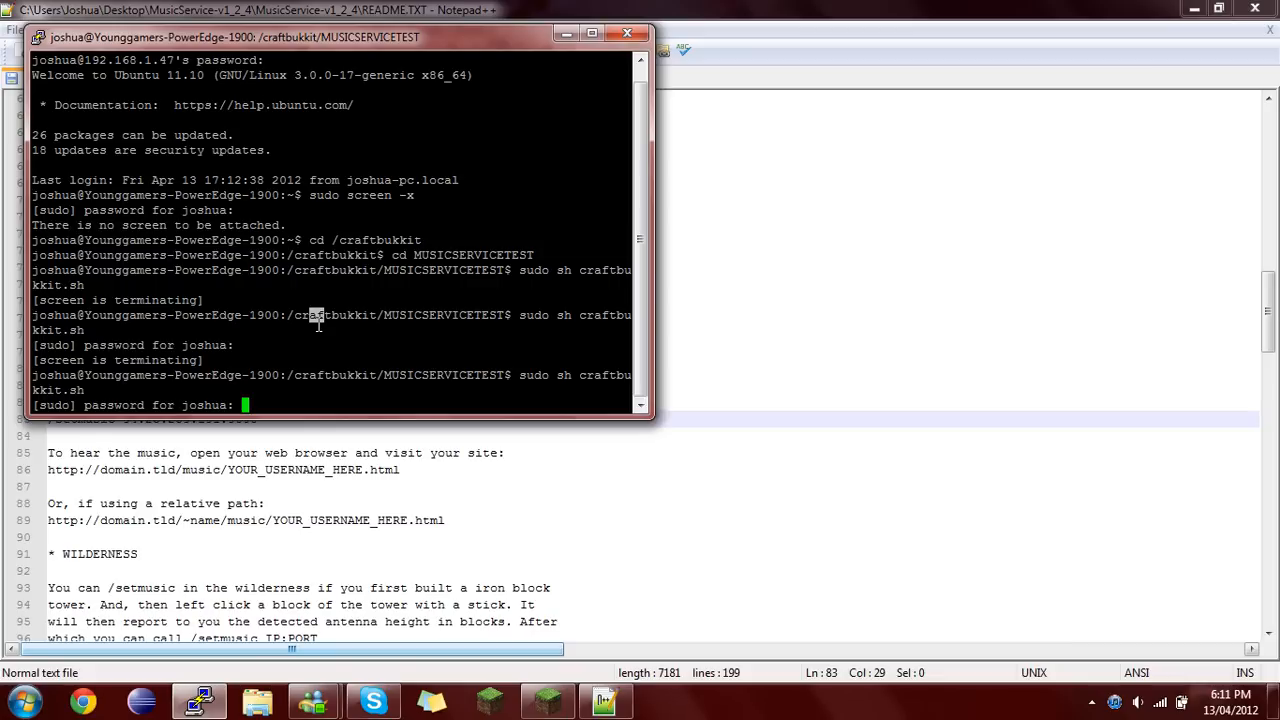
key(Return)
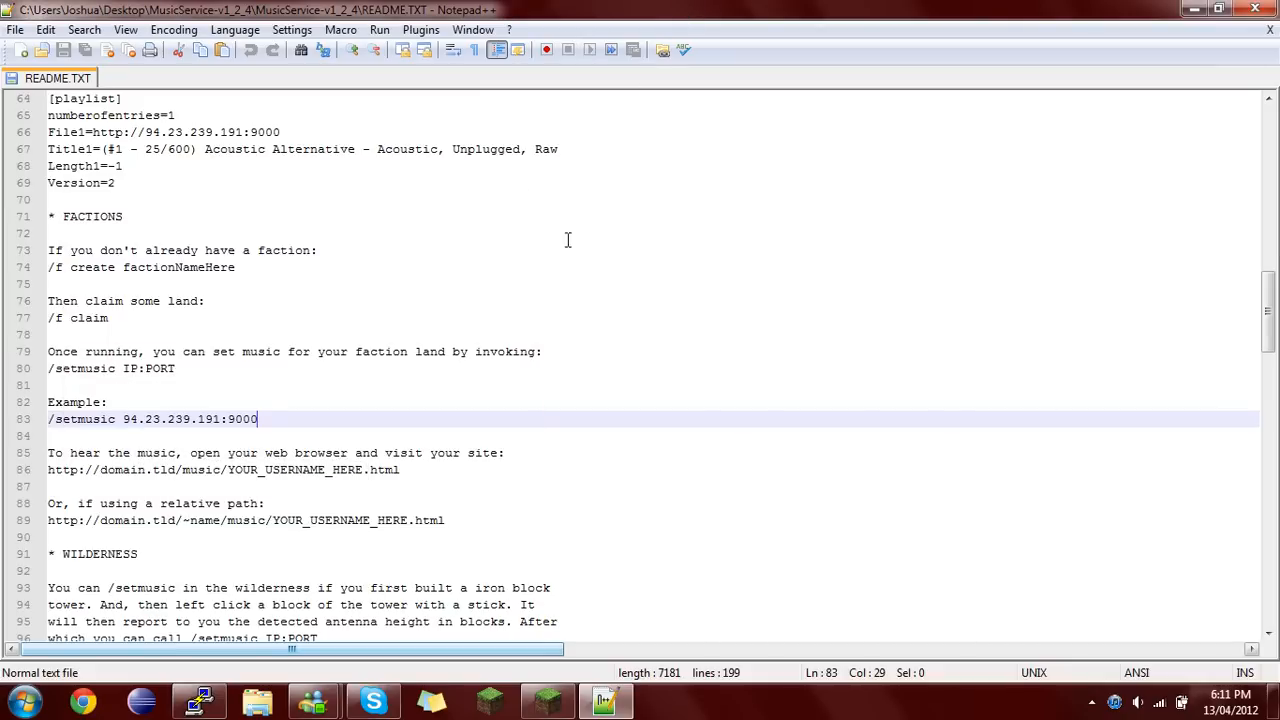
mouse_move(376, 420)
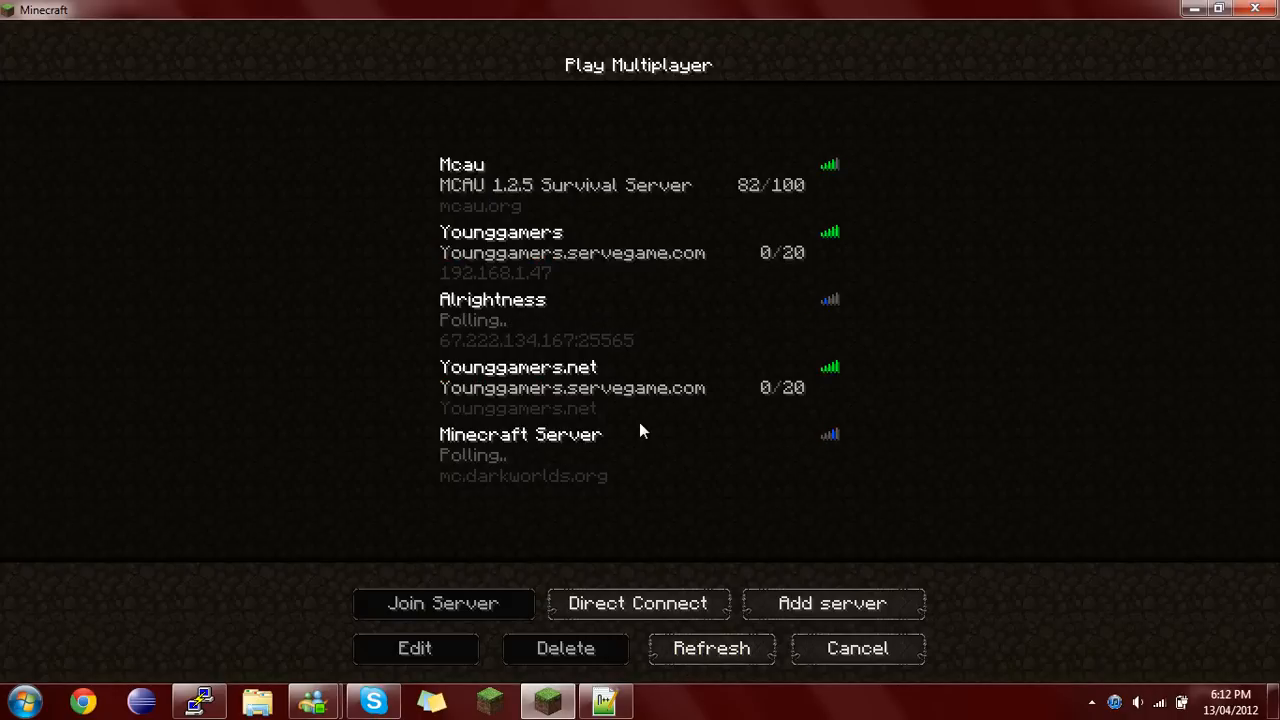
- Select the Younggamers server entry in the multiplayer list to join it
click(640, 456)
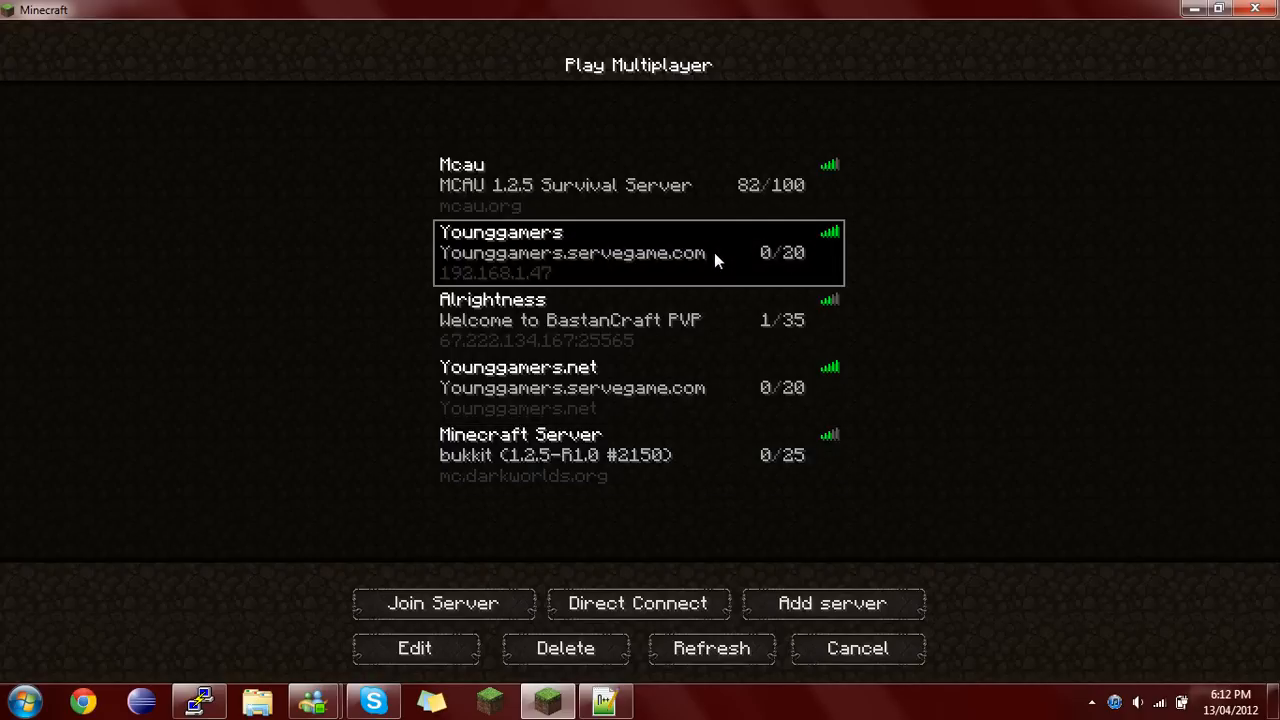
mouse_move(724, 244)
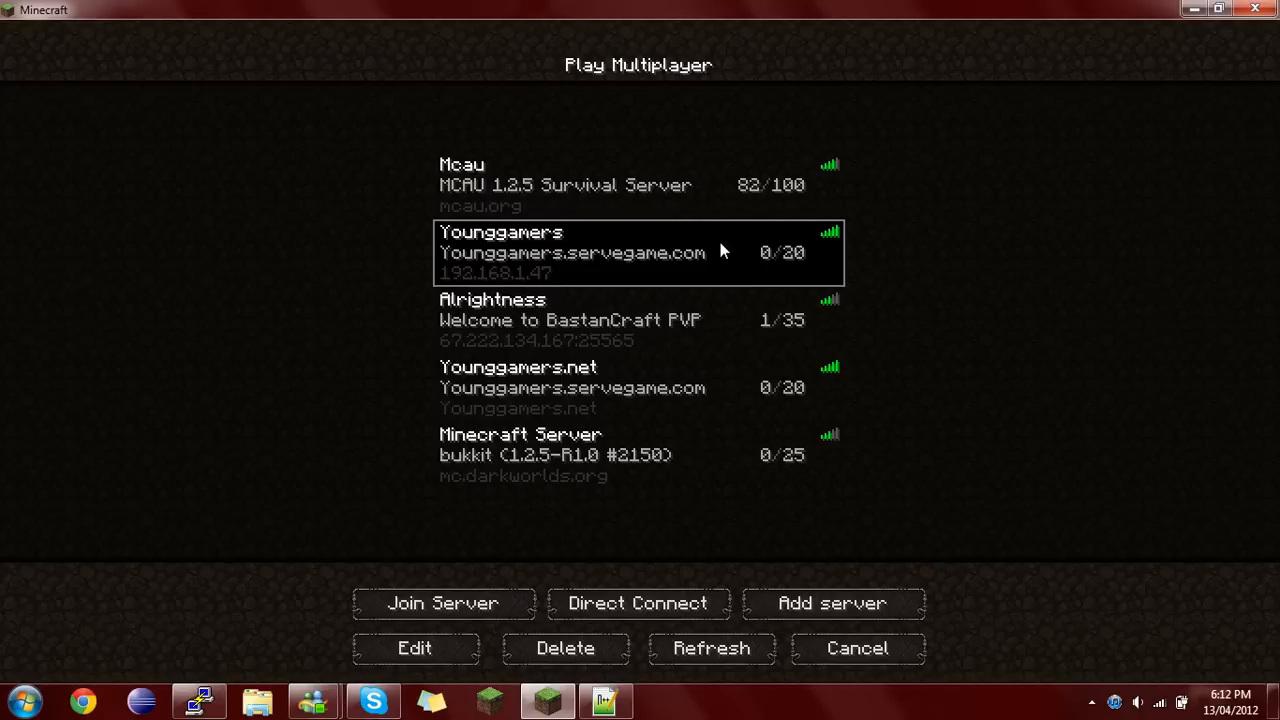
mouse_move(728, 256)
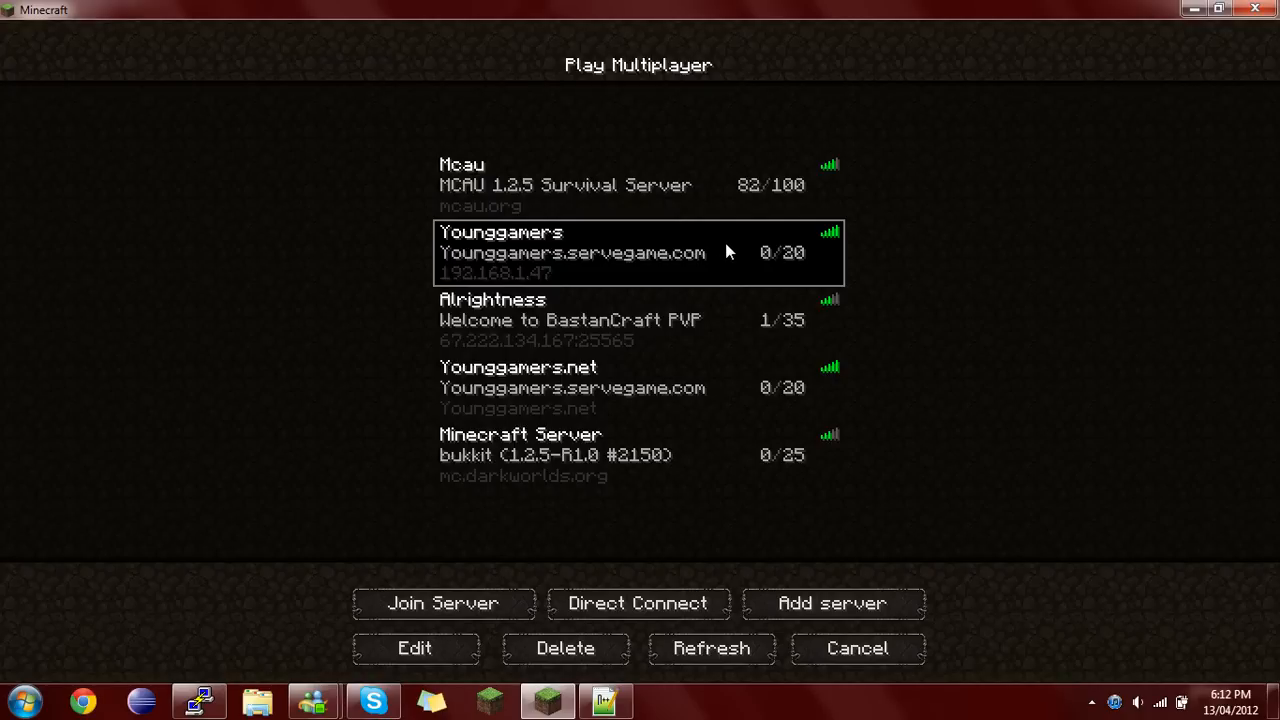
mouse_move(728, 320)
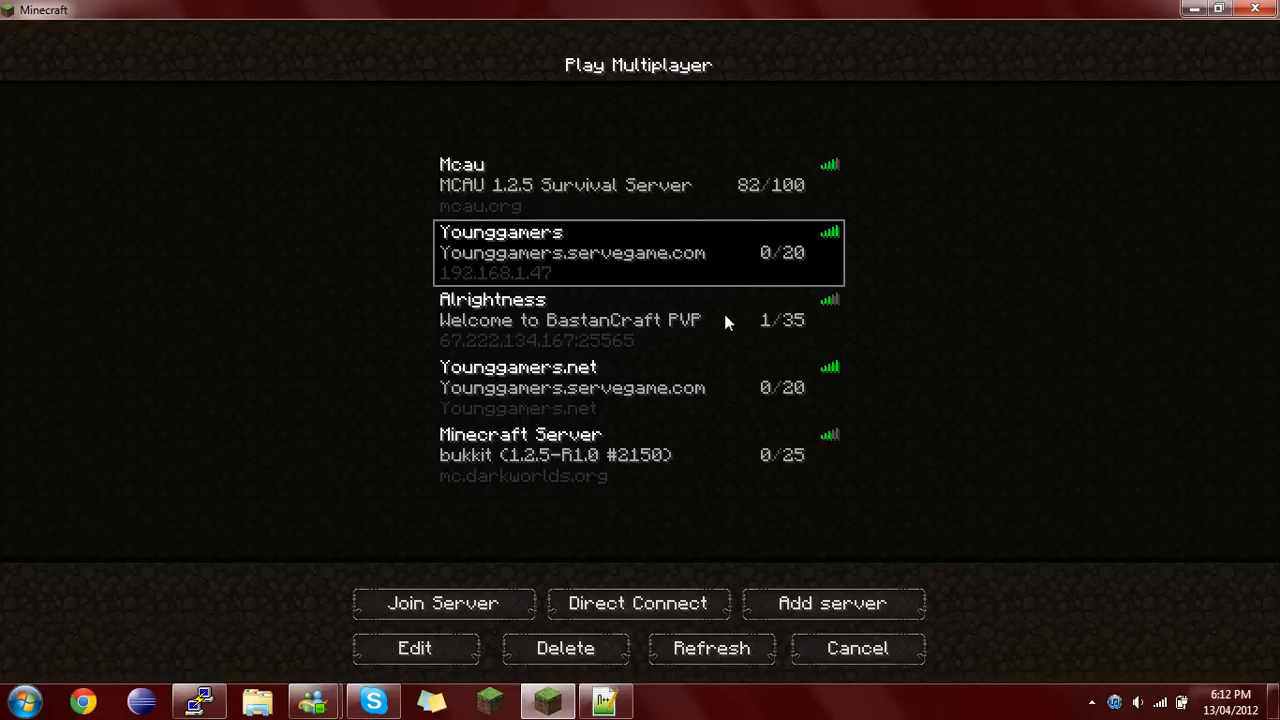
click(640, 320)
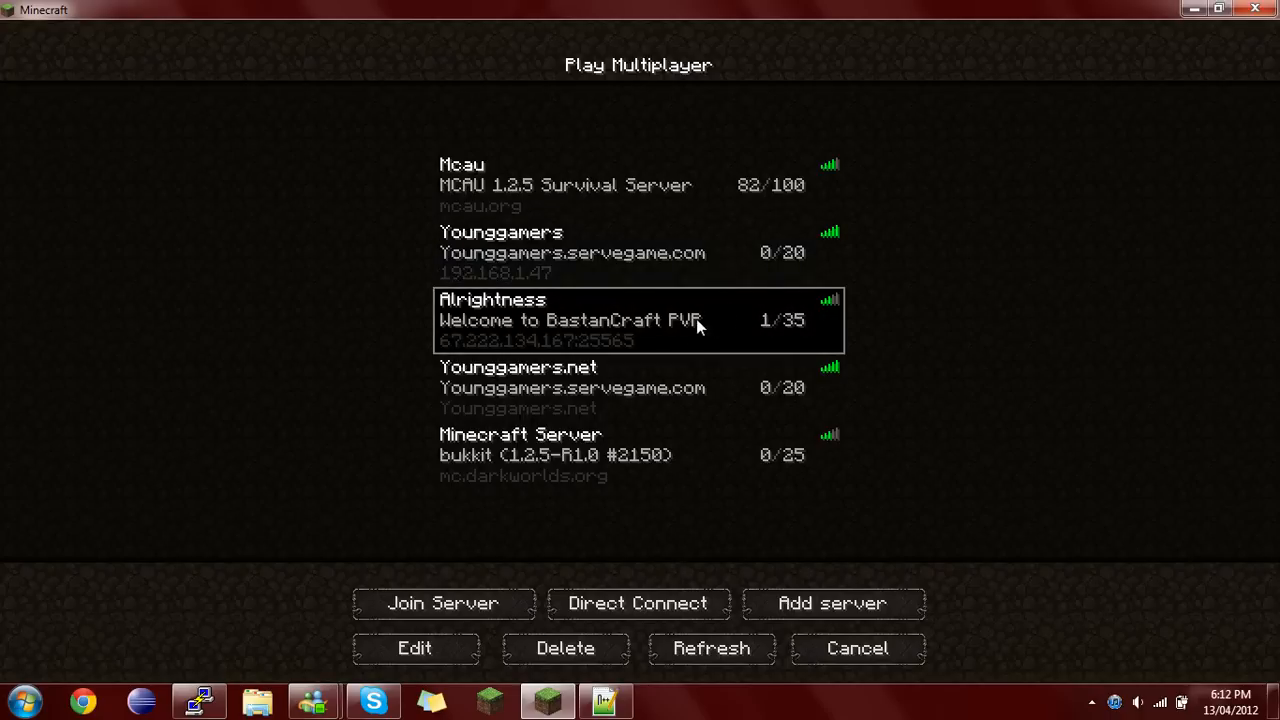
mouse_move(736, 322)
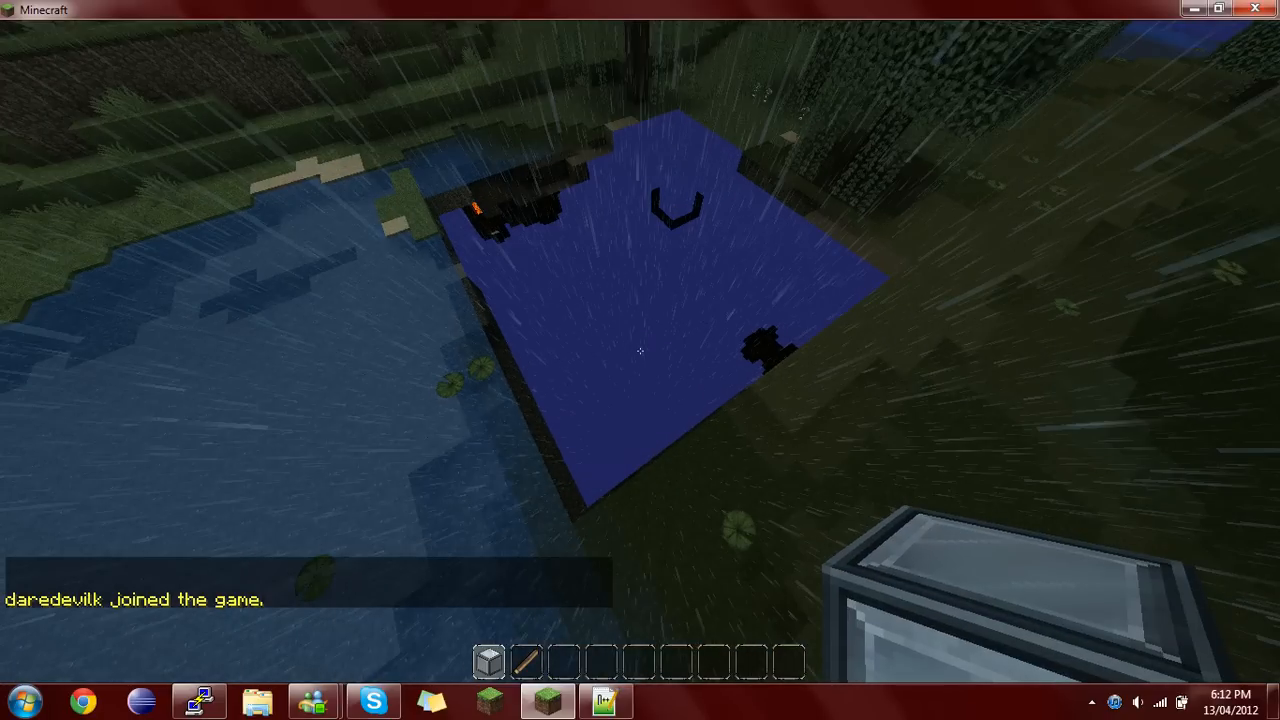
mouse_move(640, 350)
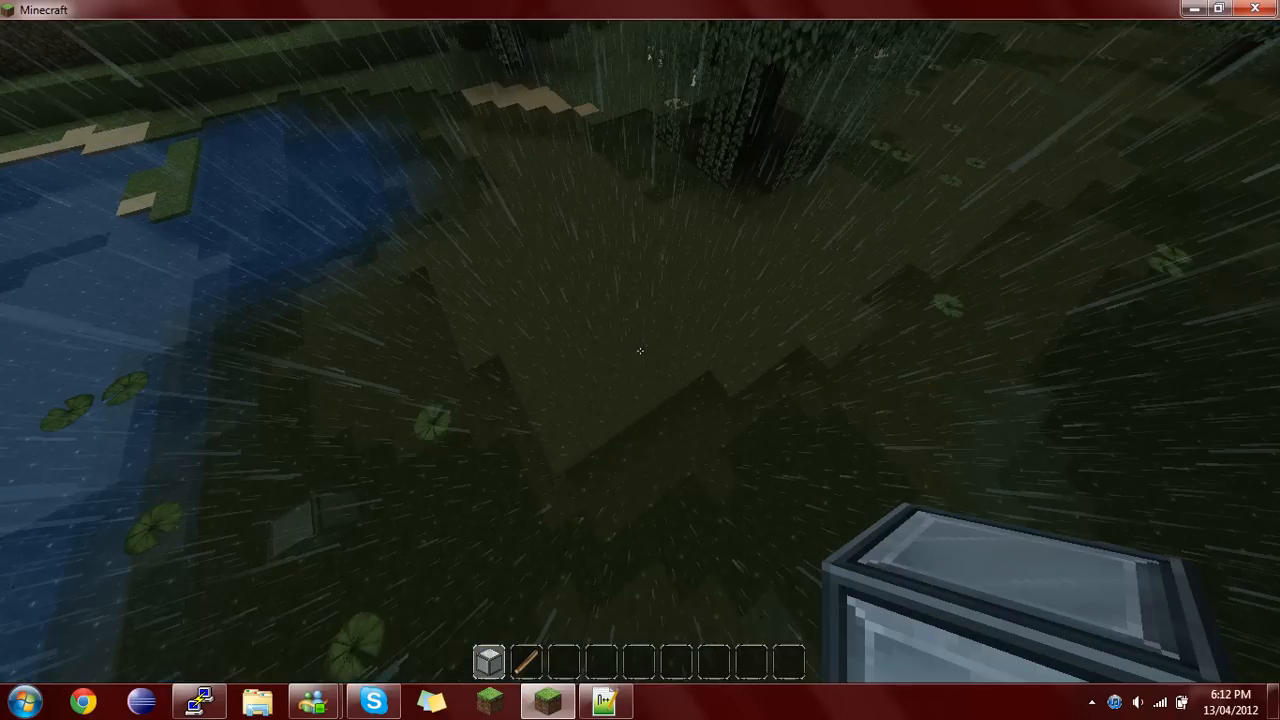
mouse_move(640, 350)
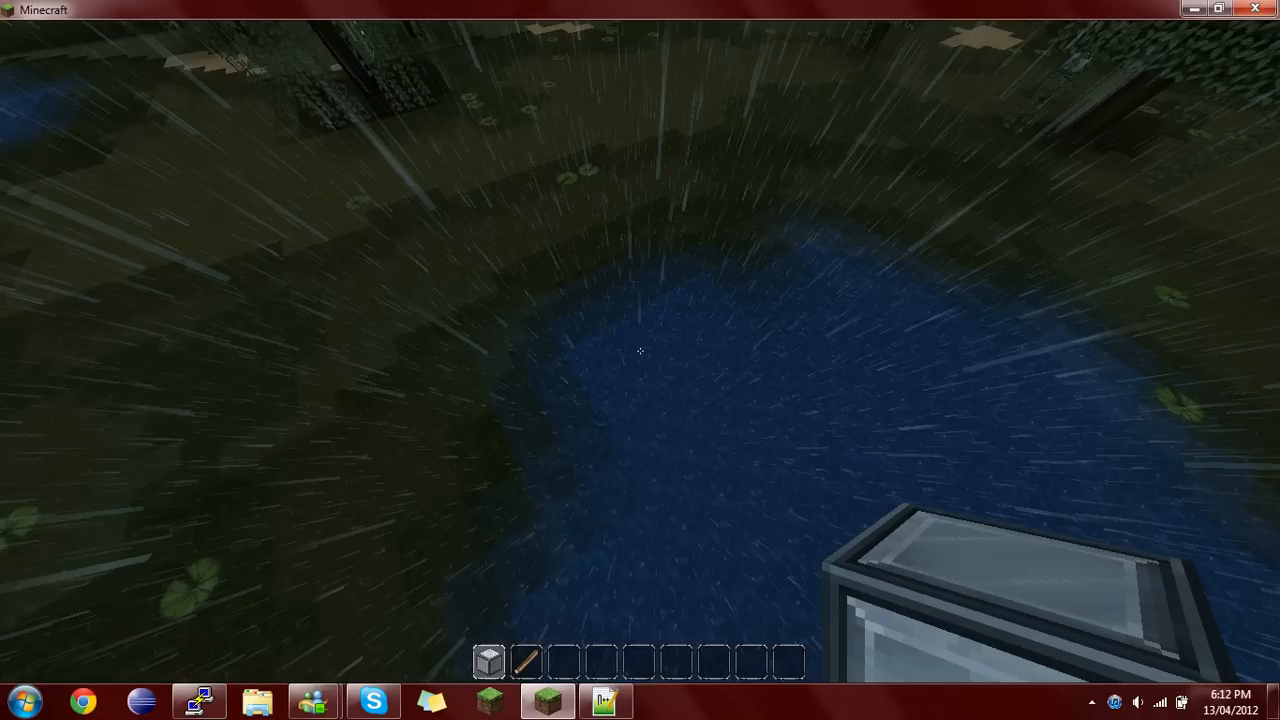
mouse_move(640, 350)
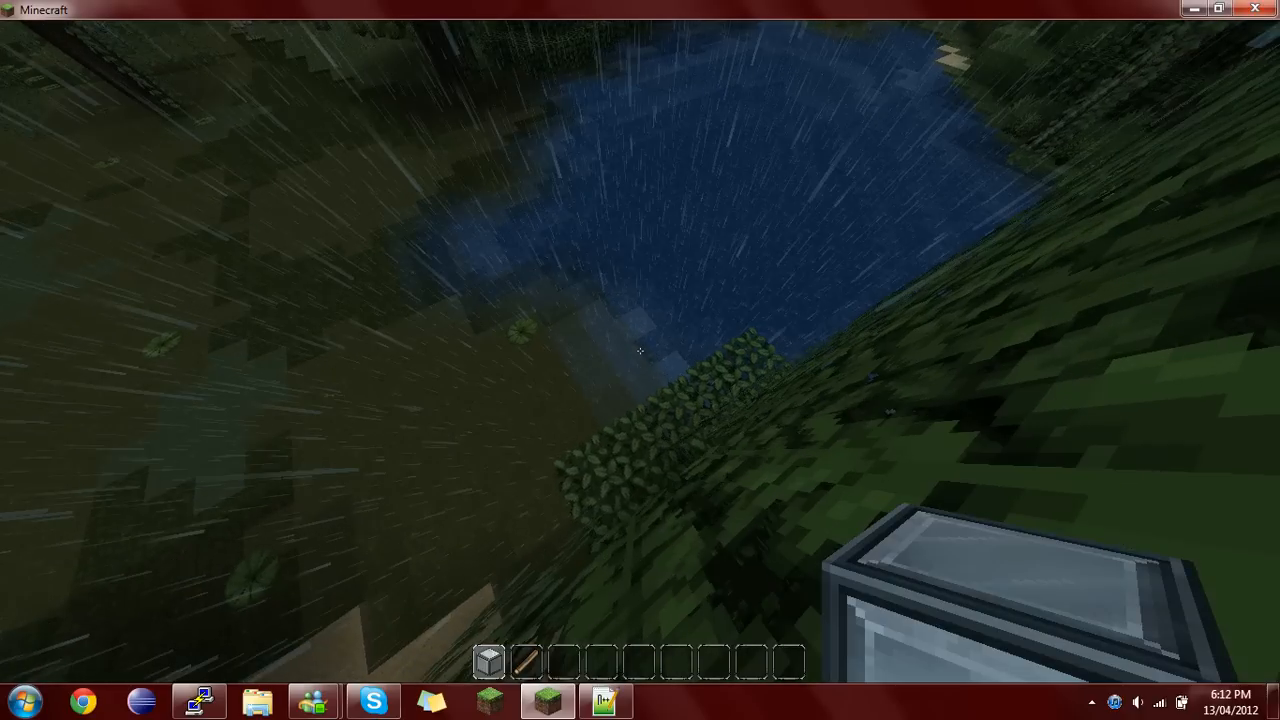
mouse_move(640, 360)
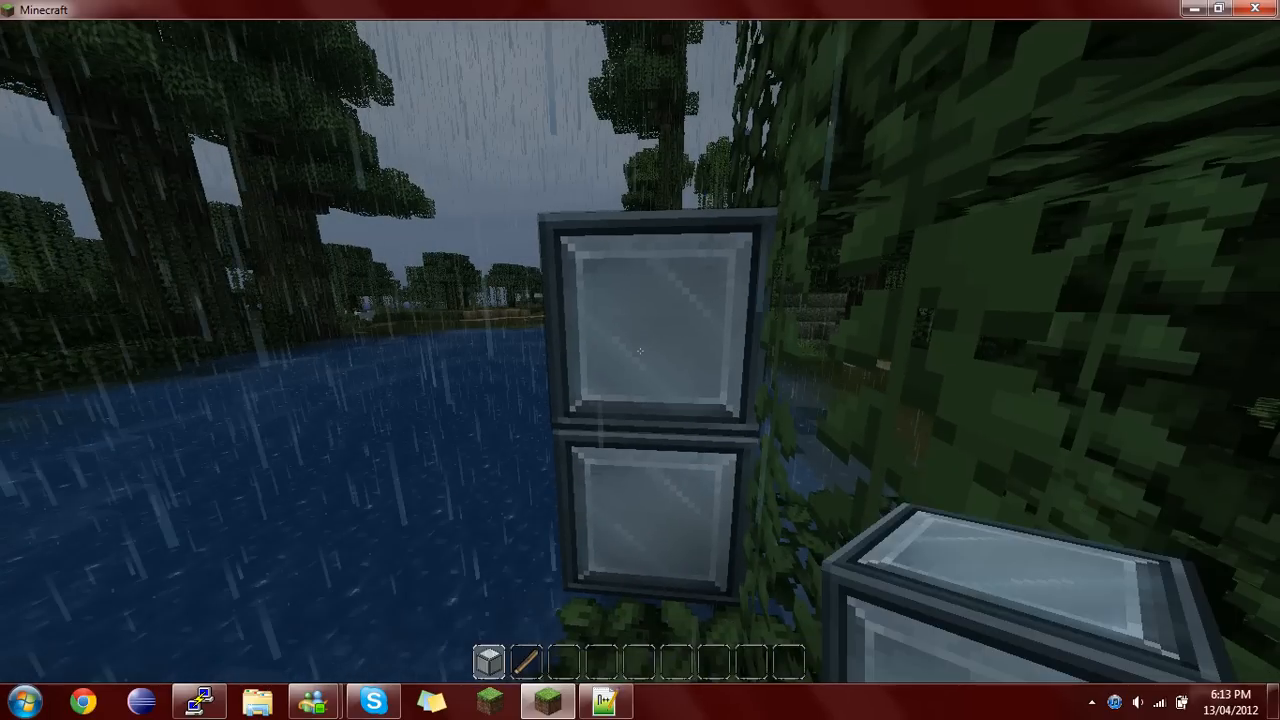
mouse_move(640, 360)
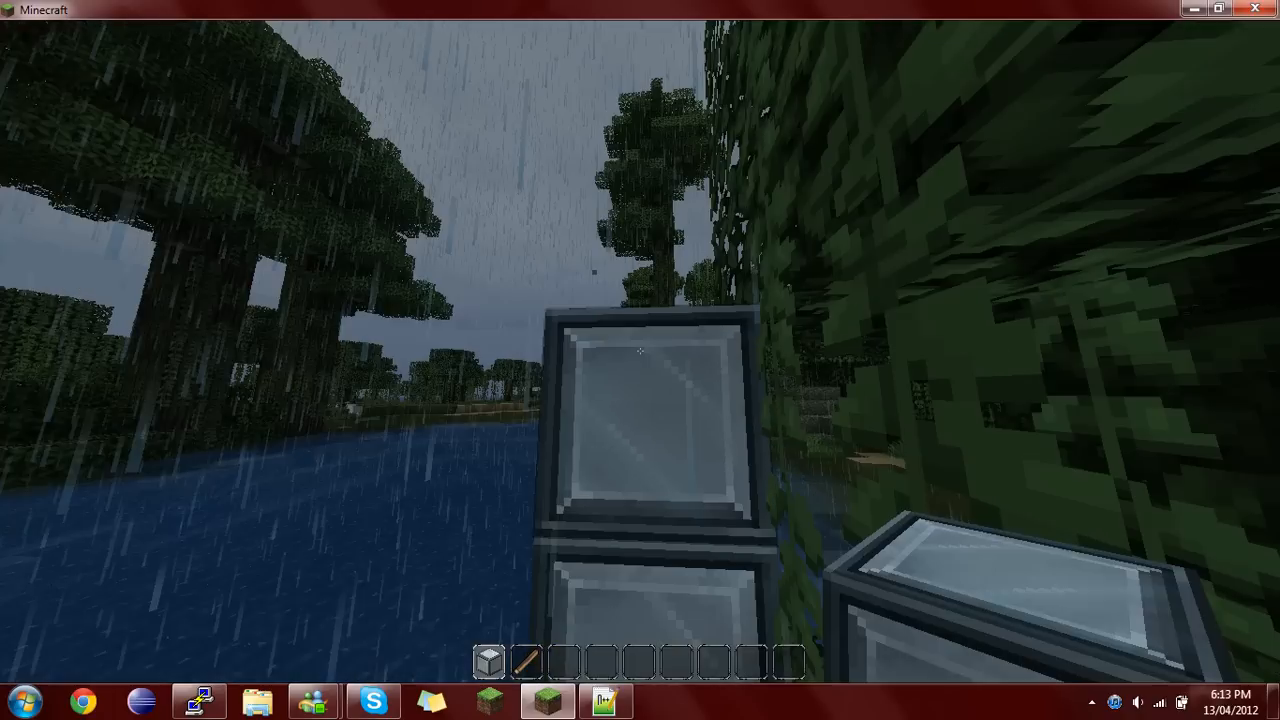
mouse_move(640, 360)
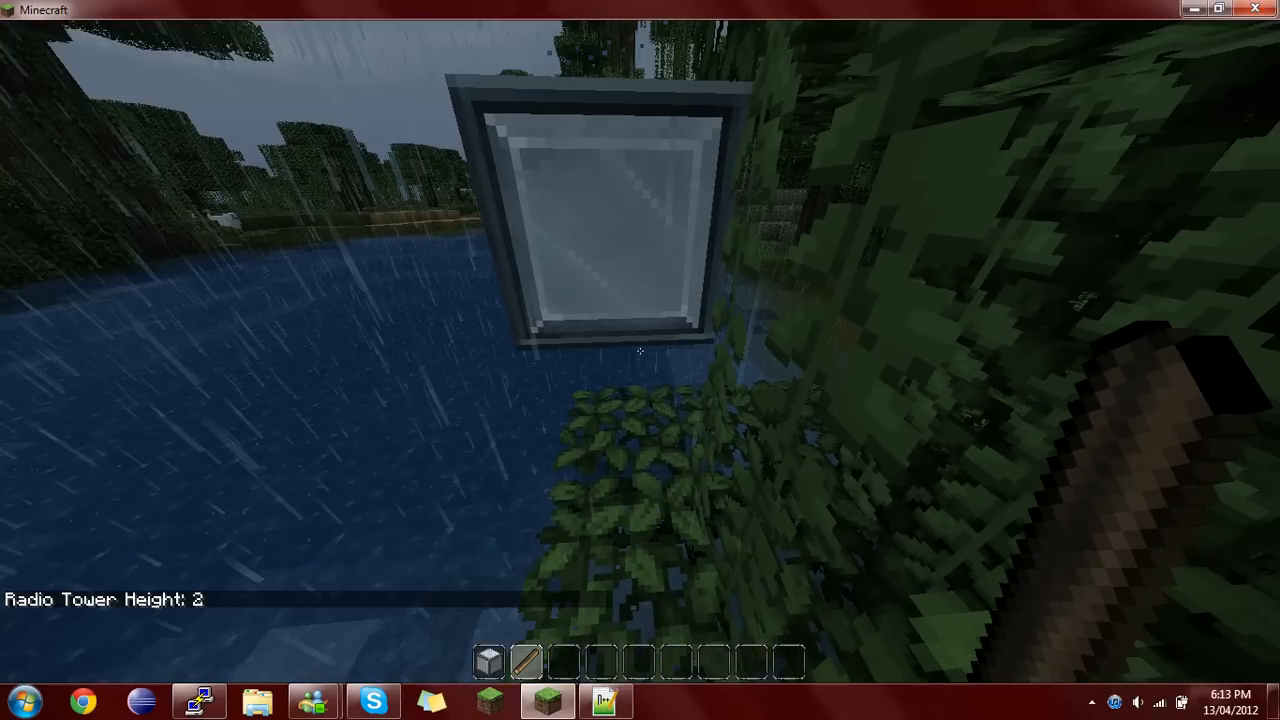
mouse_move(640, 350)
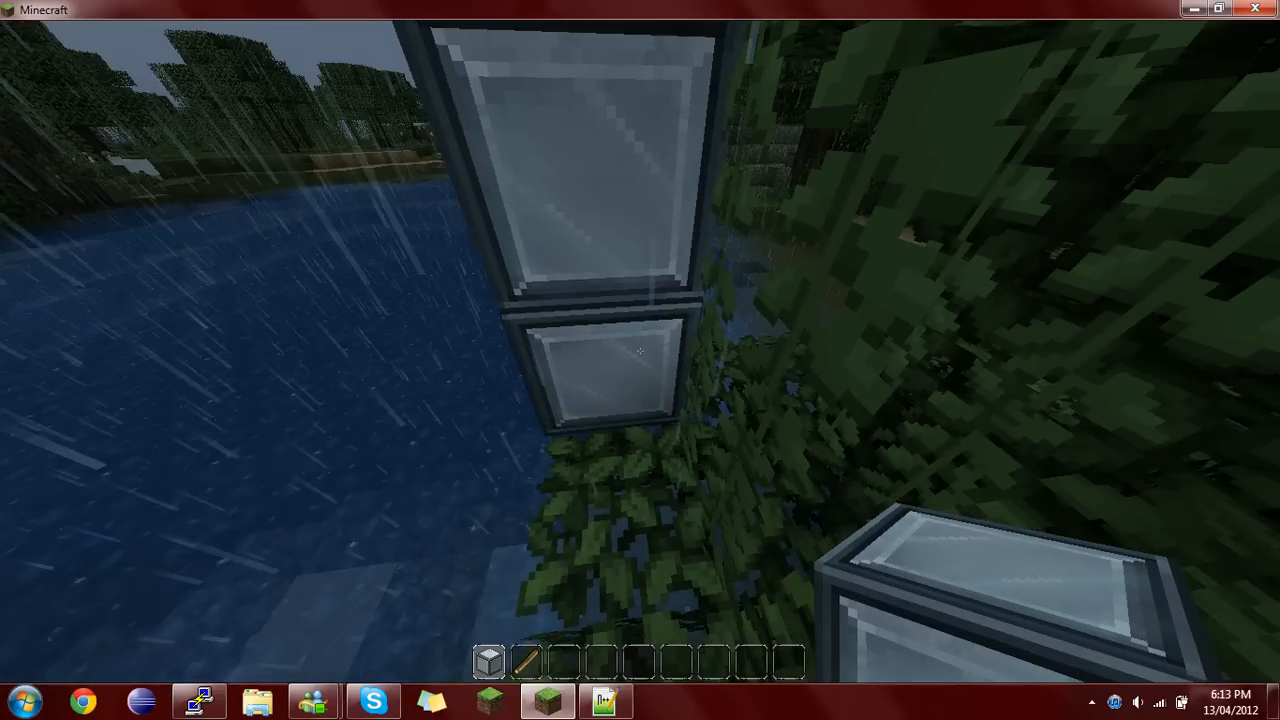
mouse_move(640, 360)
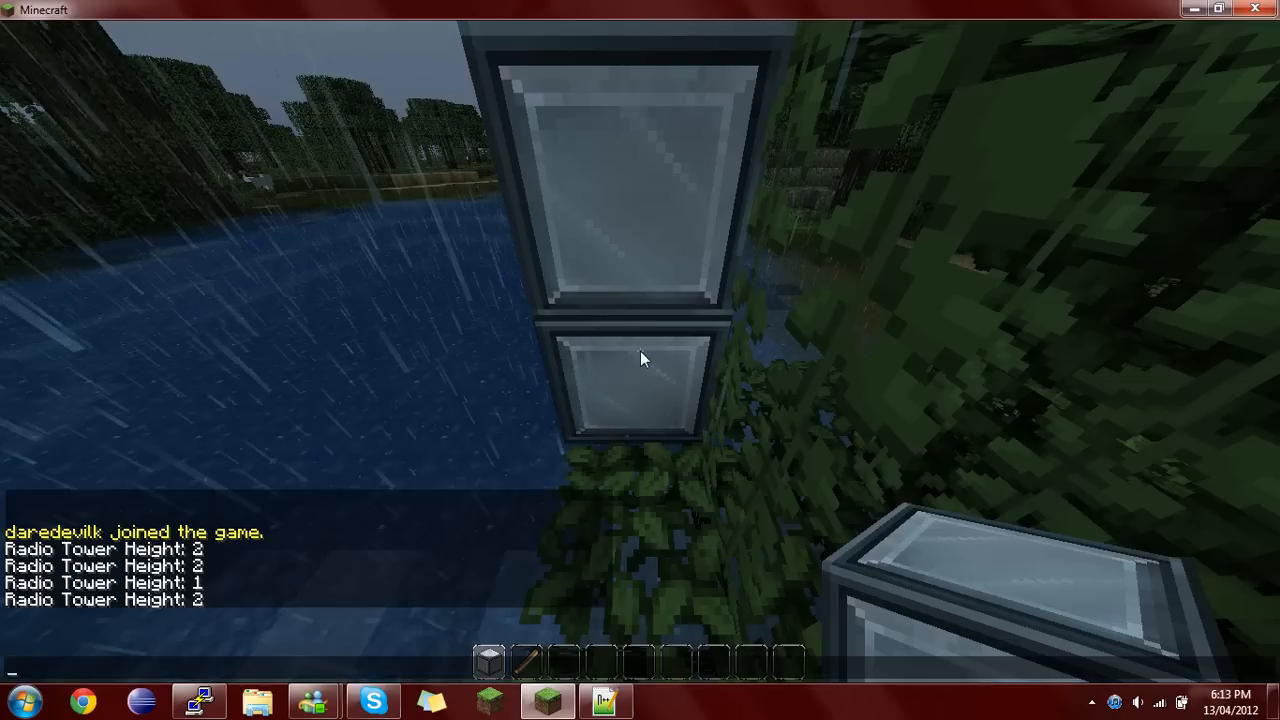
- Send /setmusic in chat, check the README example, and pause the game
text(/setmusic)
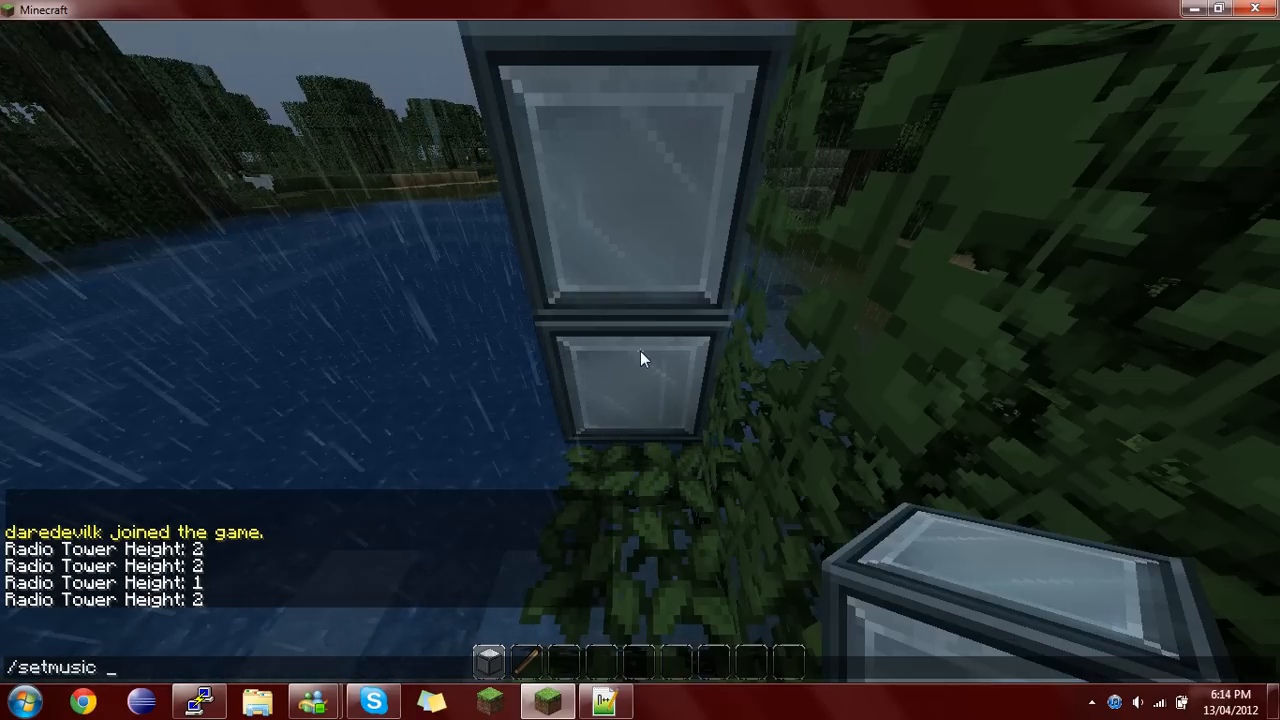
text(af)
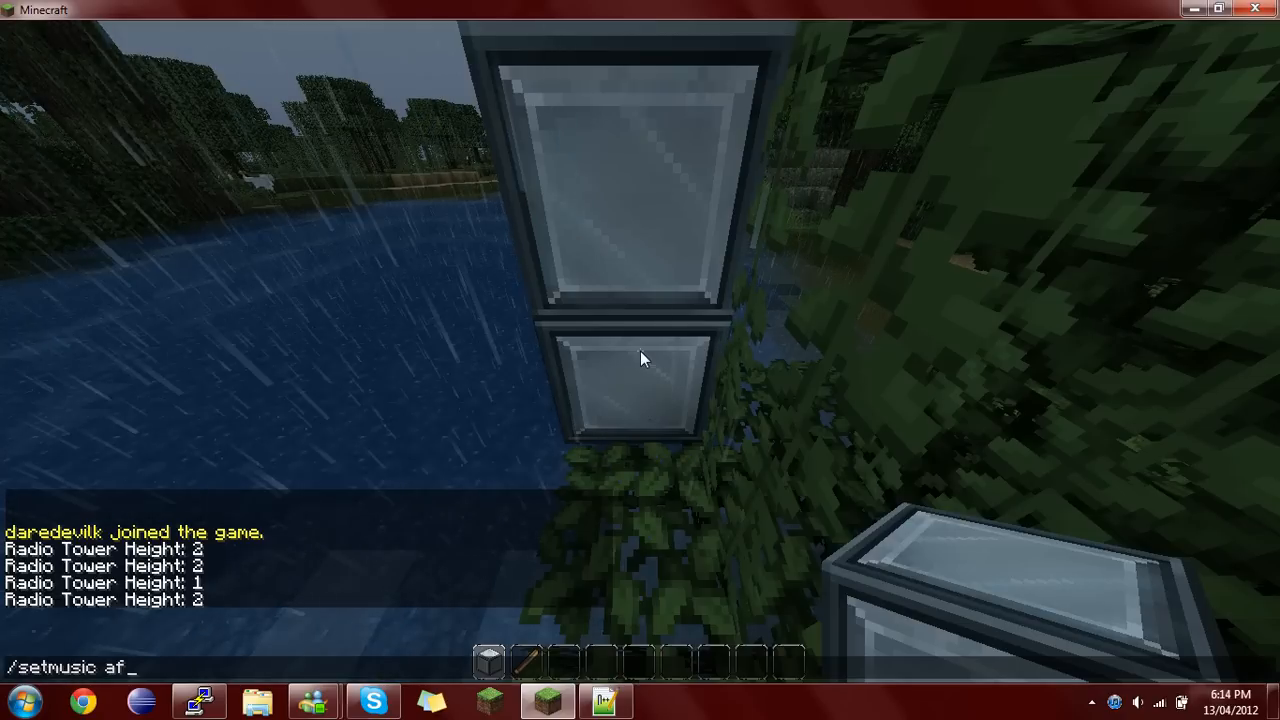
key(backspace)
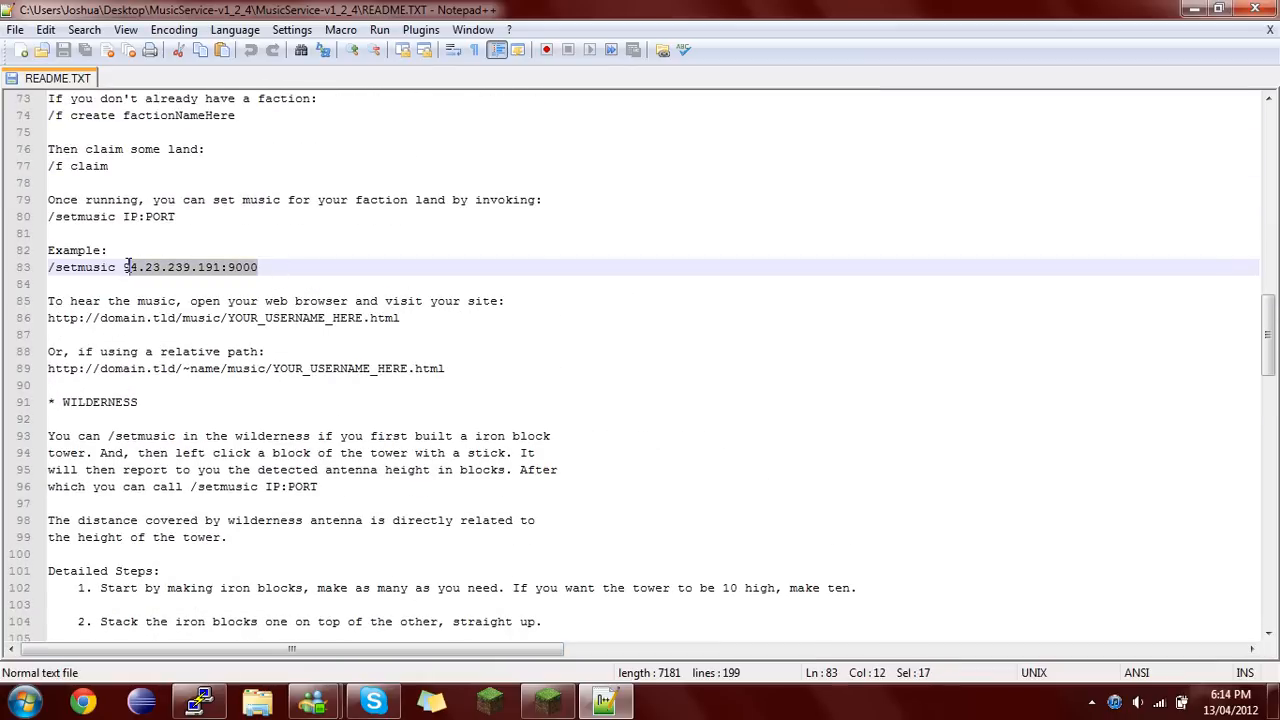
click(258, 268)
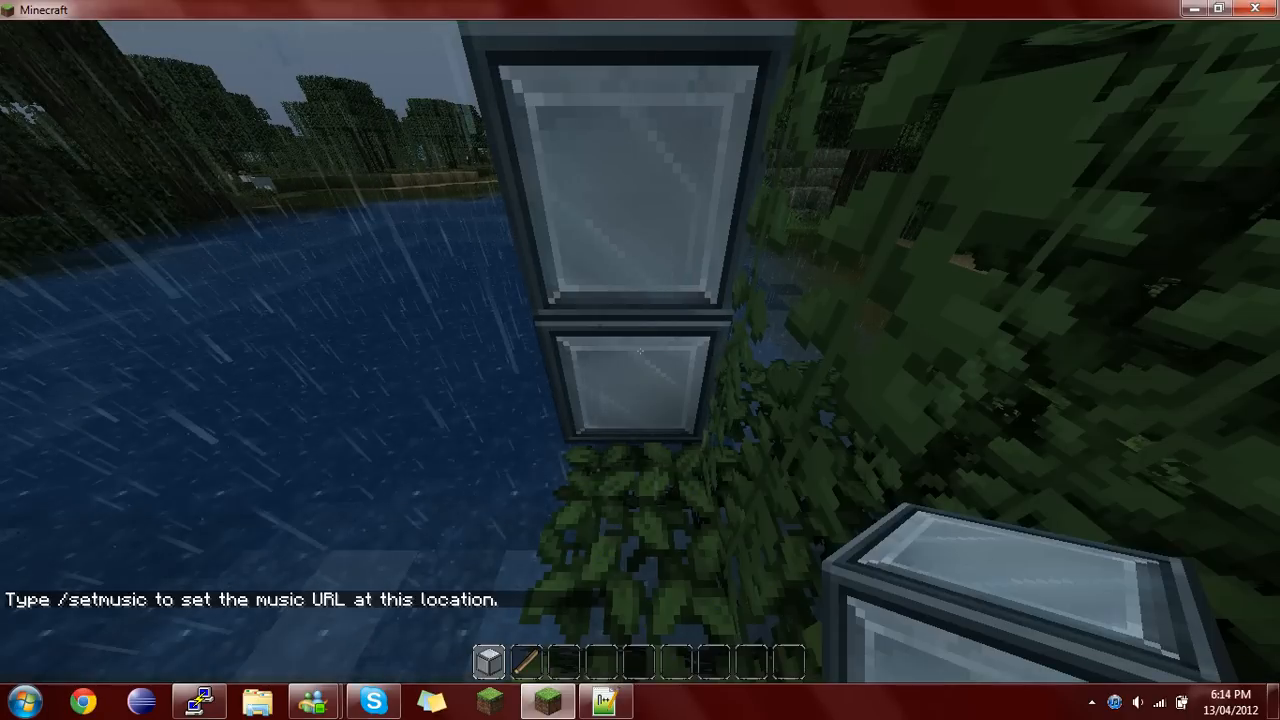
key(Escape)
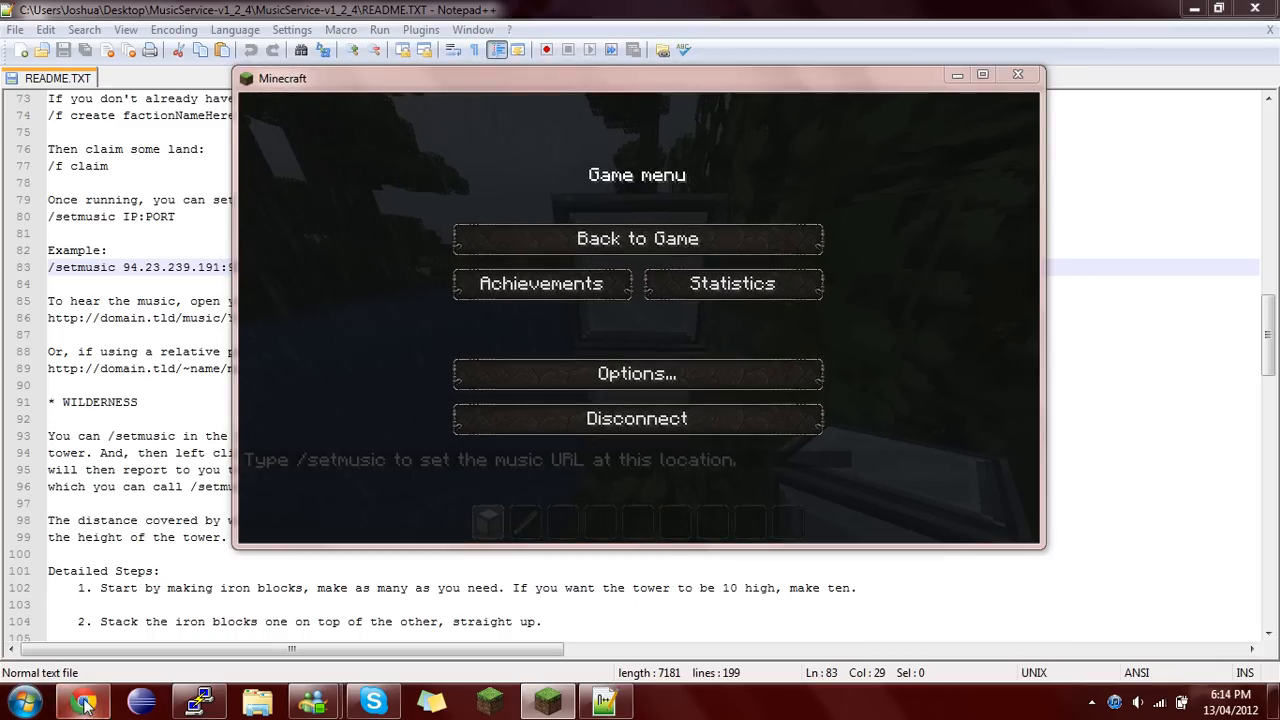
- Browse to younggamers.servegame.co /music/ in Chrome and load the daredevilk player page
click(84, 700)
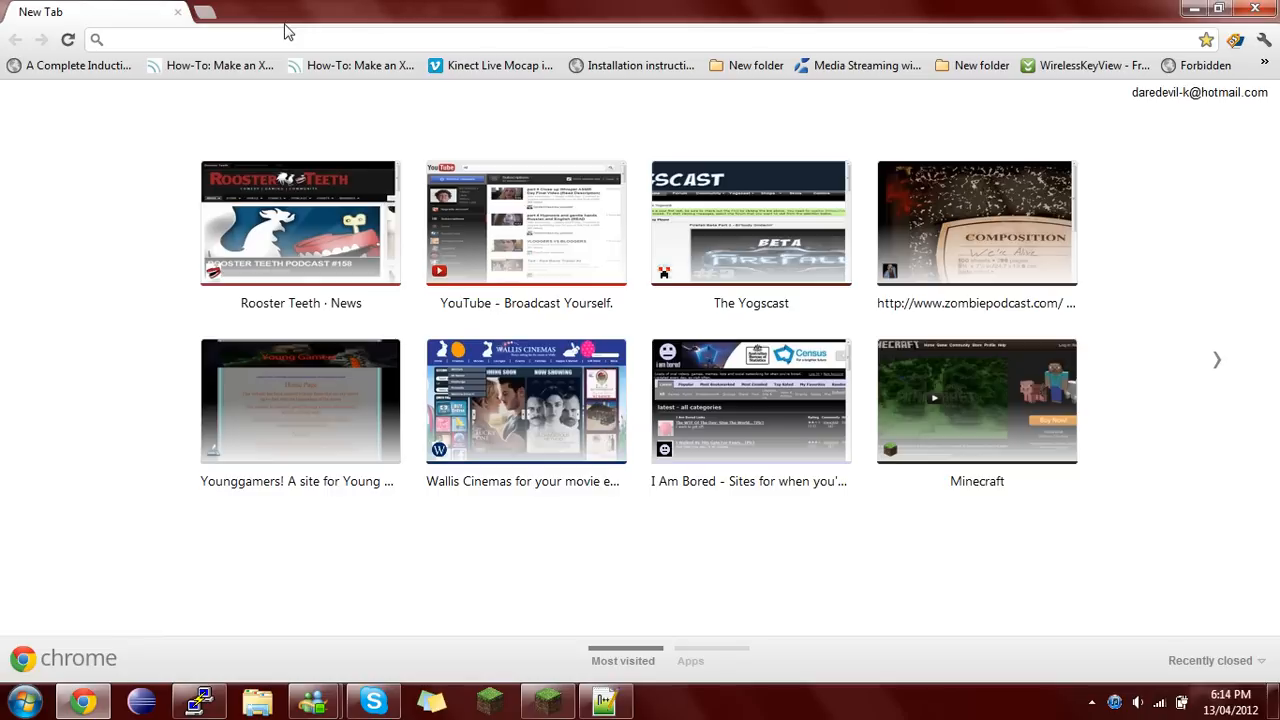
text(younggamers.servegame.co)
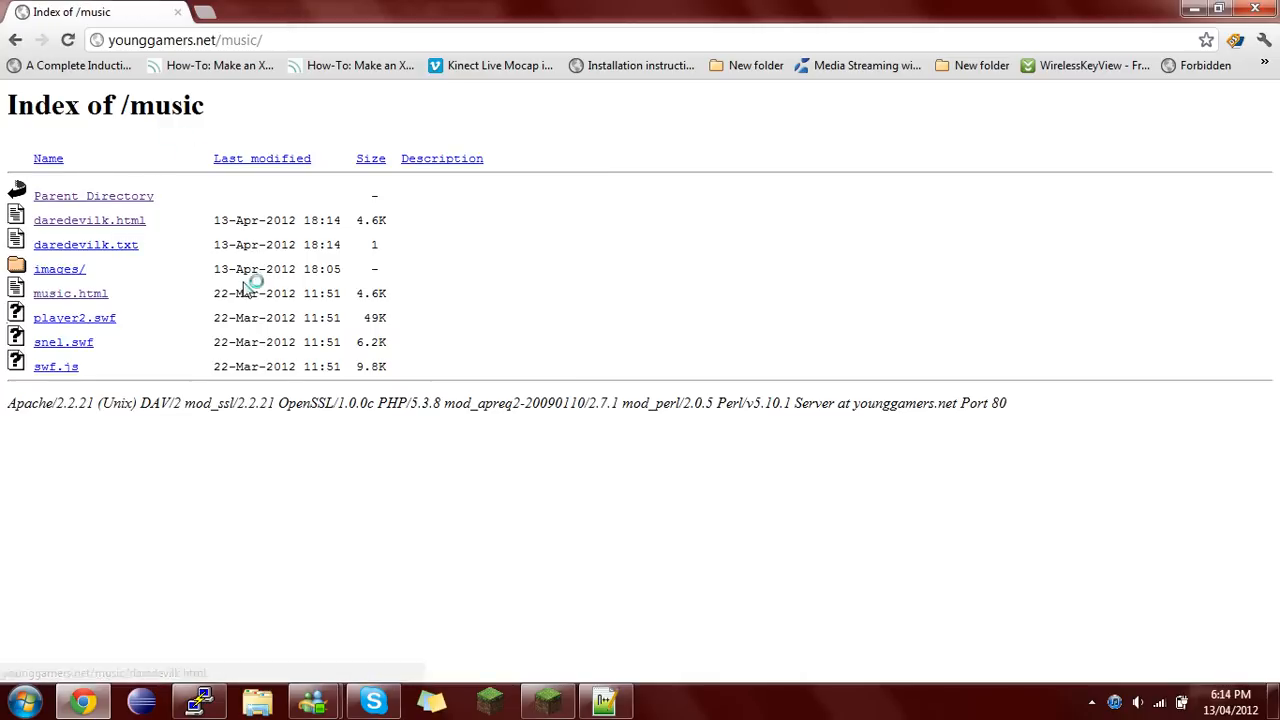
mouse_move(54, 228)
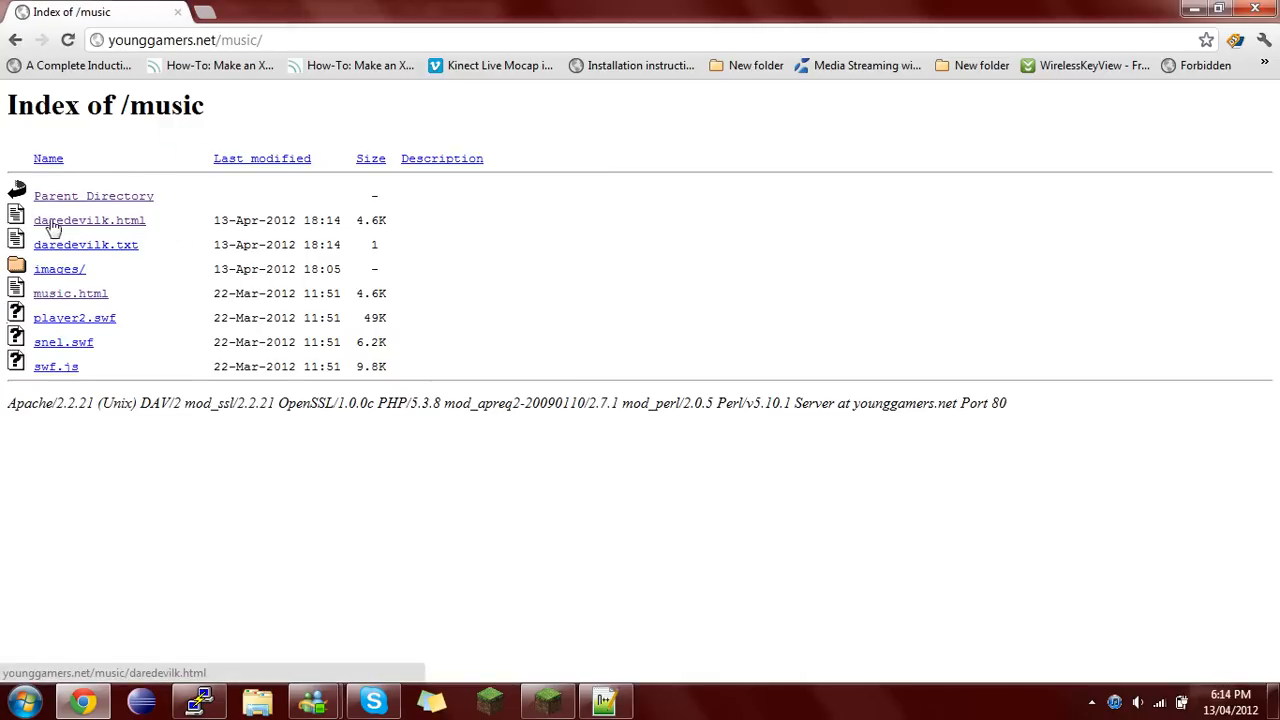
mouse_move(102, 250)
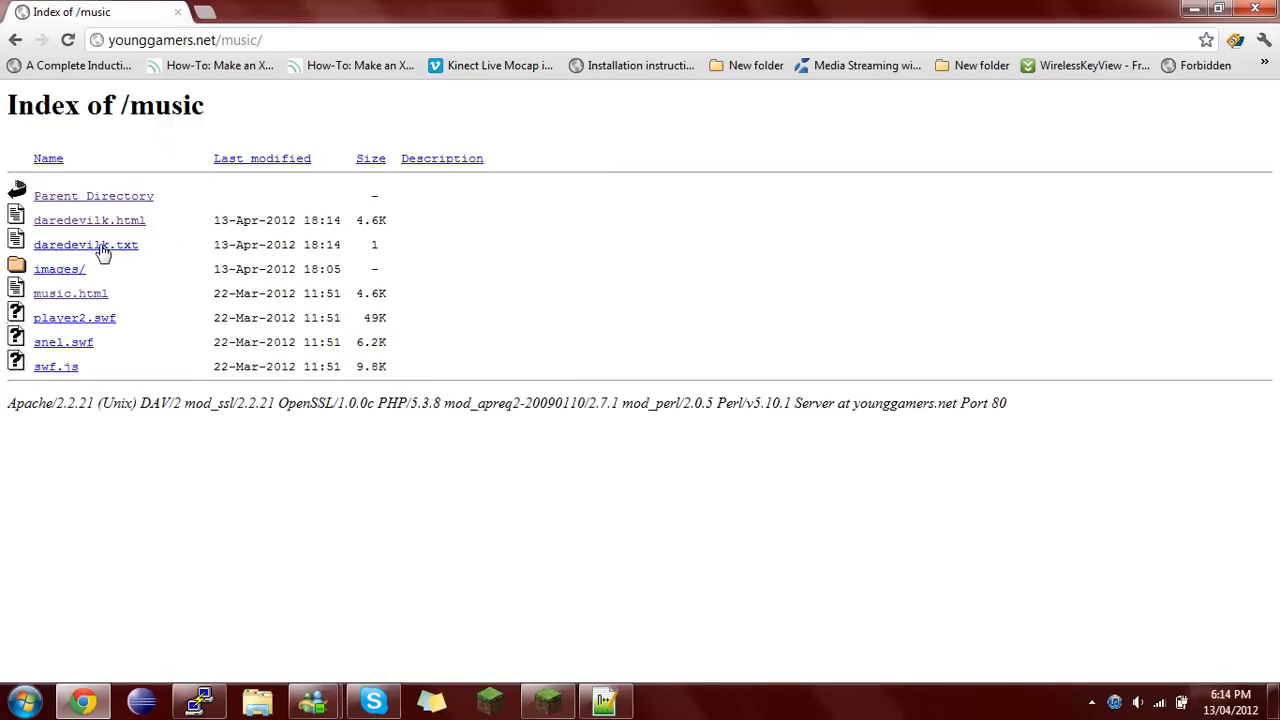
click(84, 244)
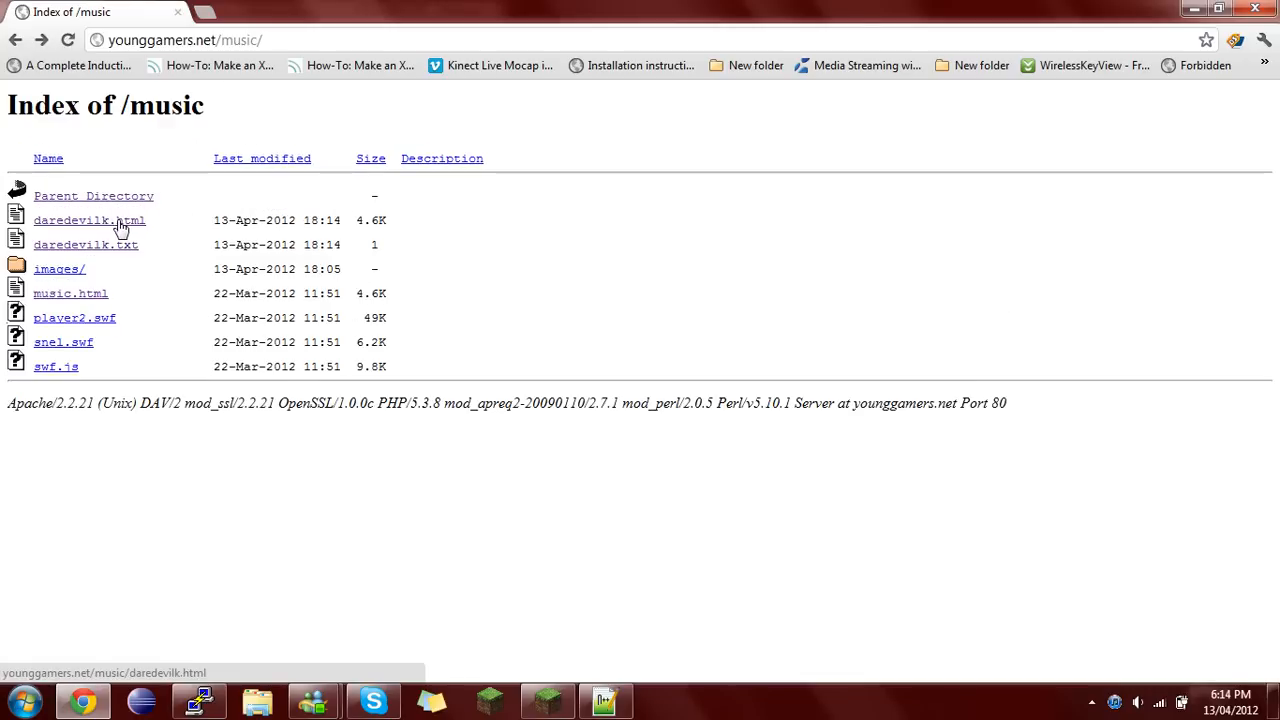
mouse_move(182, 248)
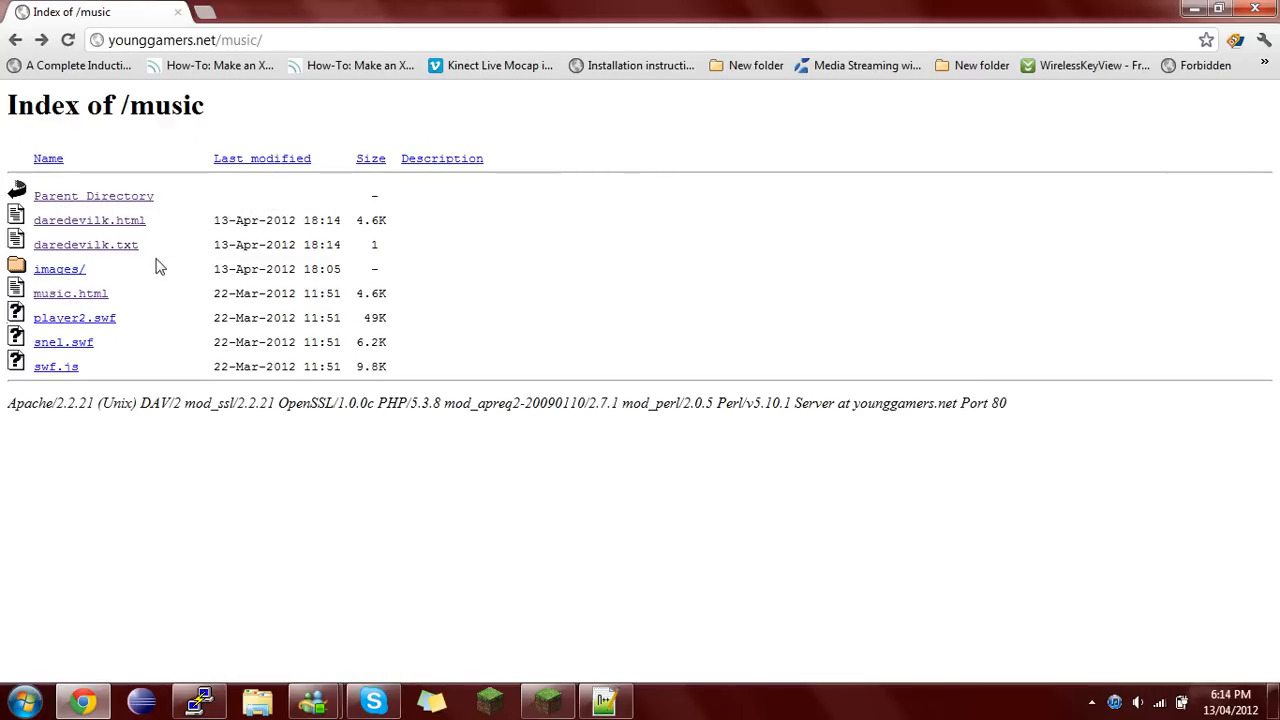
click(88, 220)
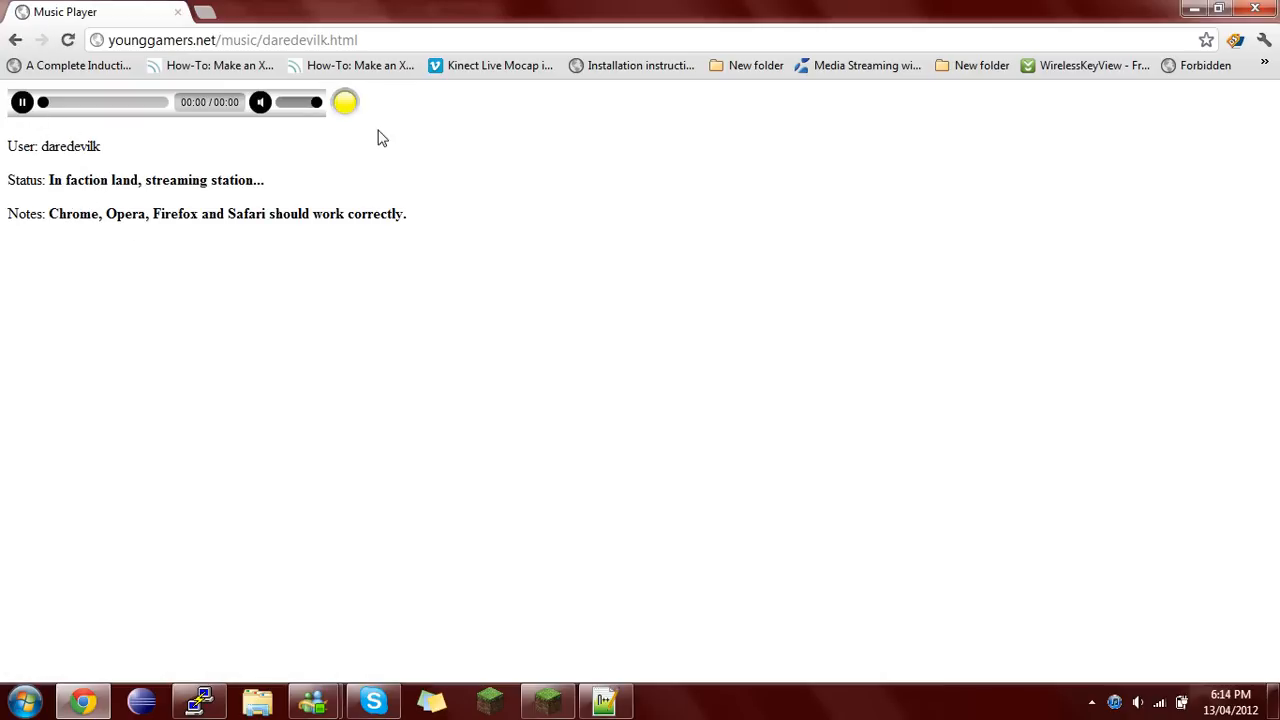
- Start playback of the music stream, return to the game, then switch back to the player
click(344, 102)
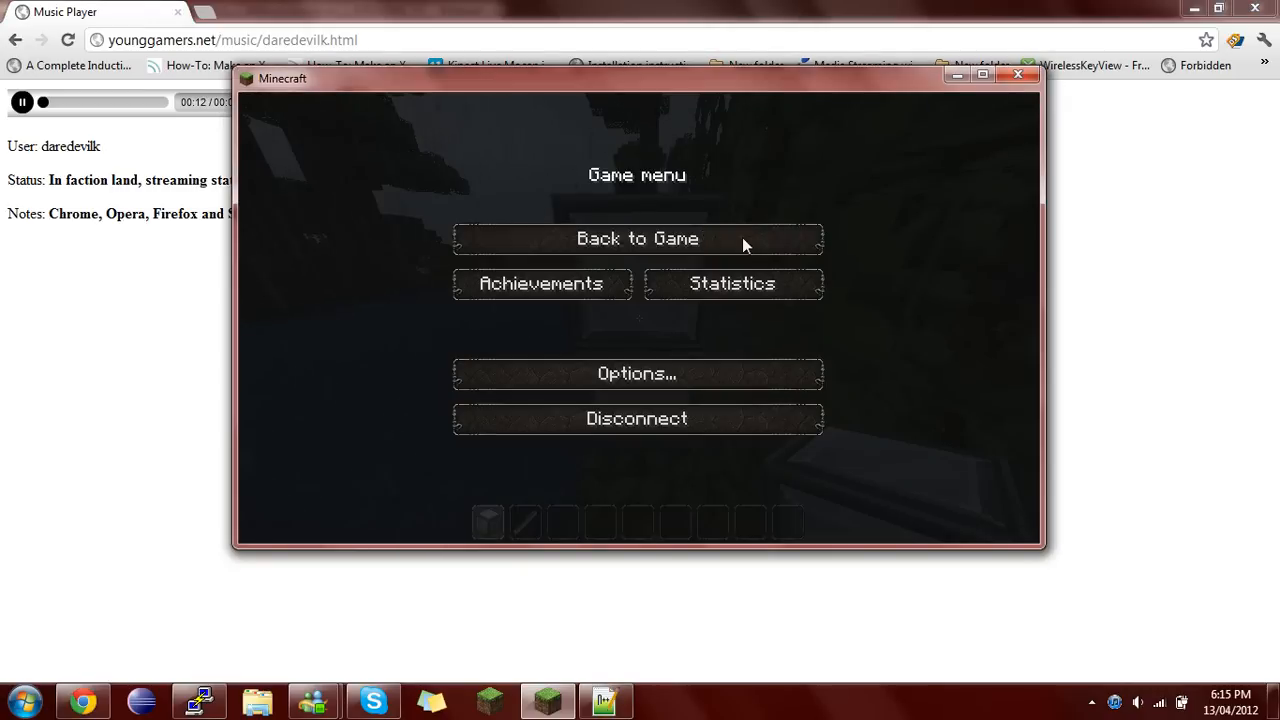
mouse_move(678, 248)
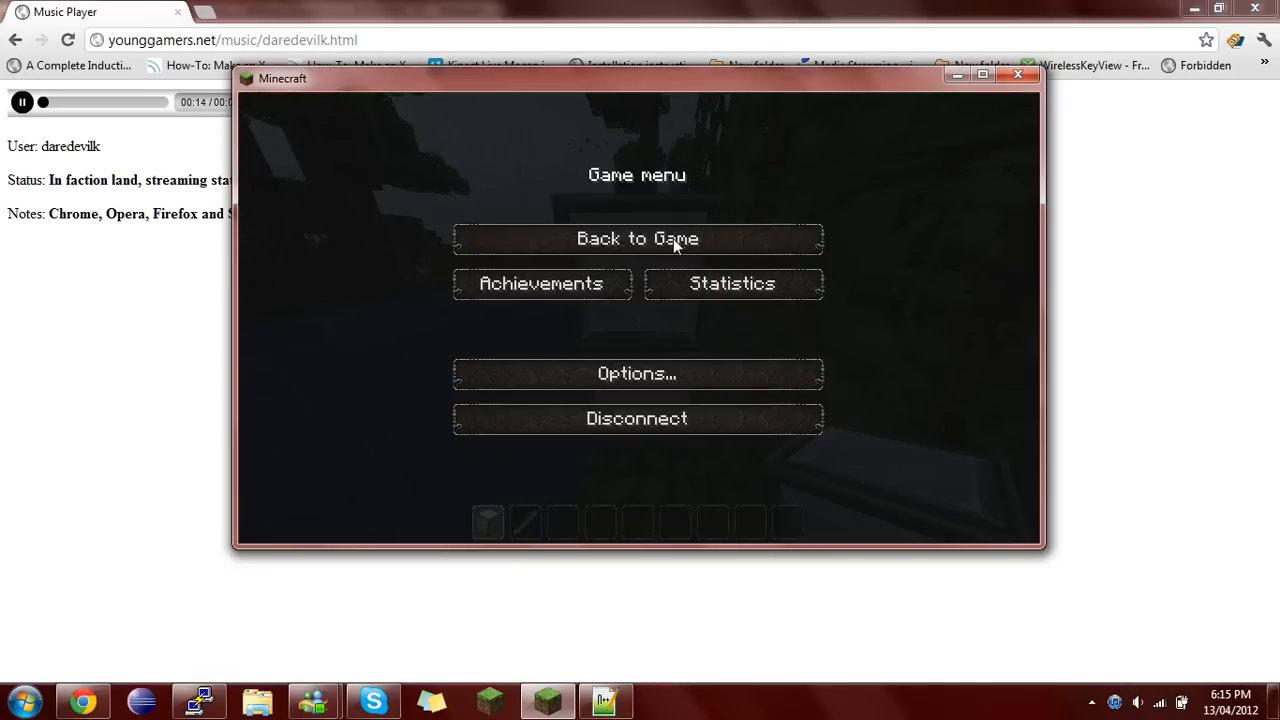
click(636, 238)
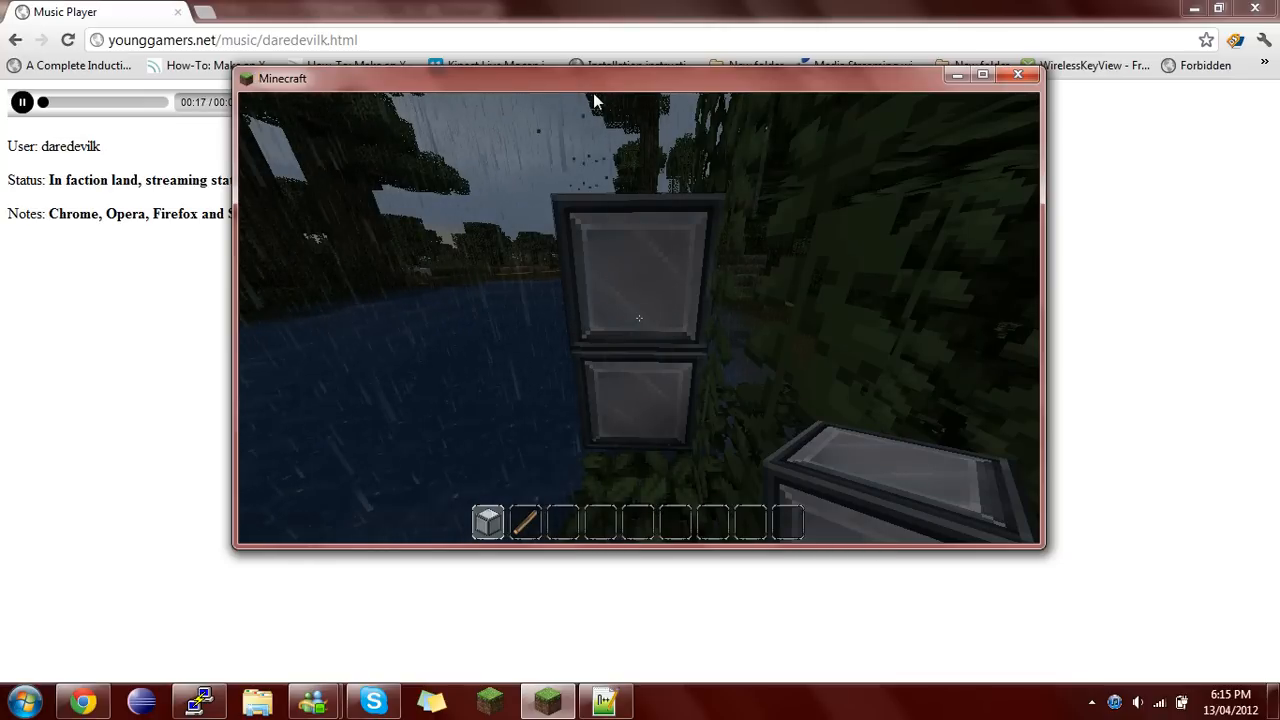
key(alt+tab)
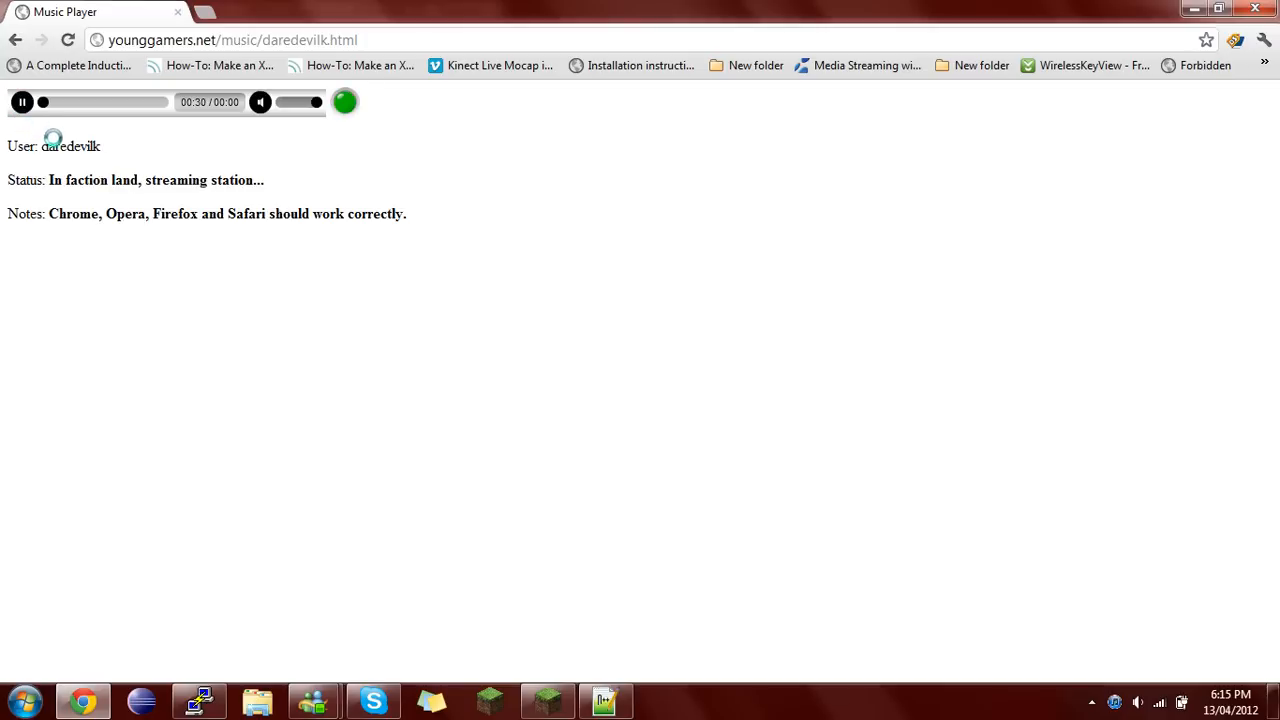
- Toggle the stream pause/play to confirm it keeps streaming, then minimize Chrome
click(22, 100)
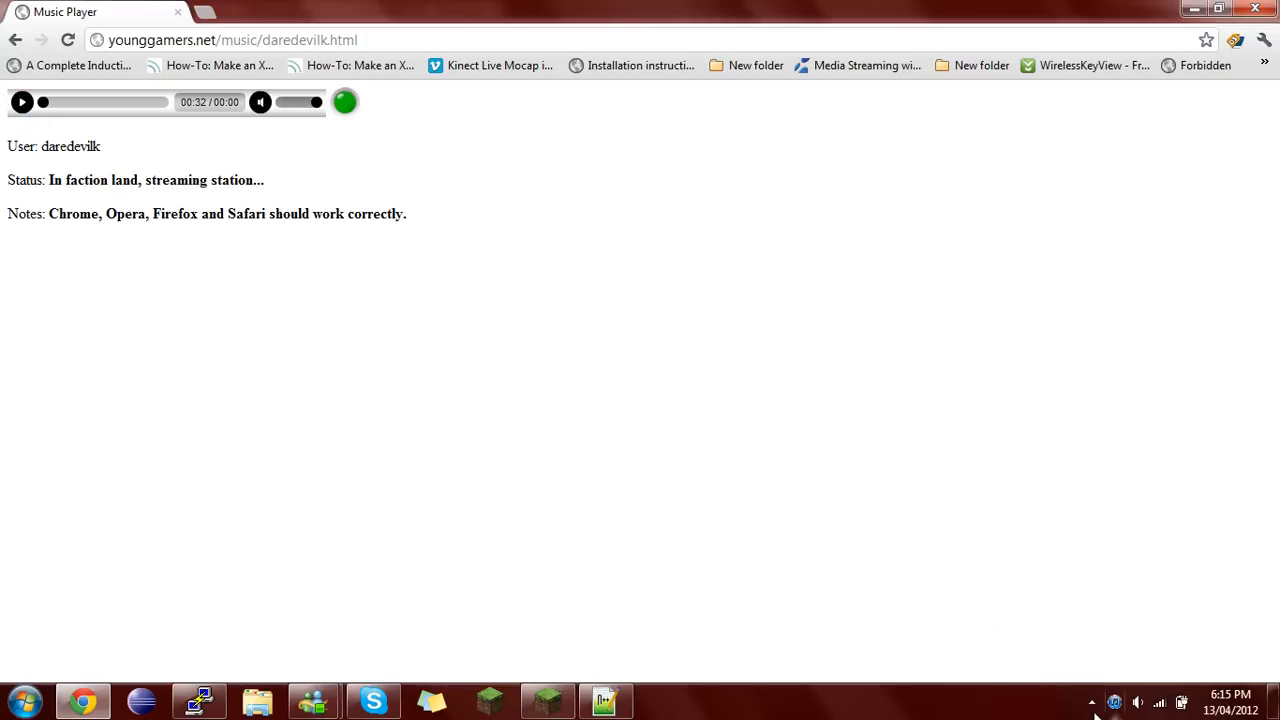
click(22, 102)
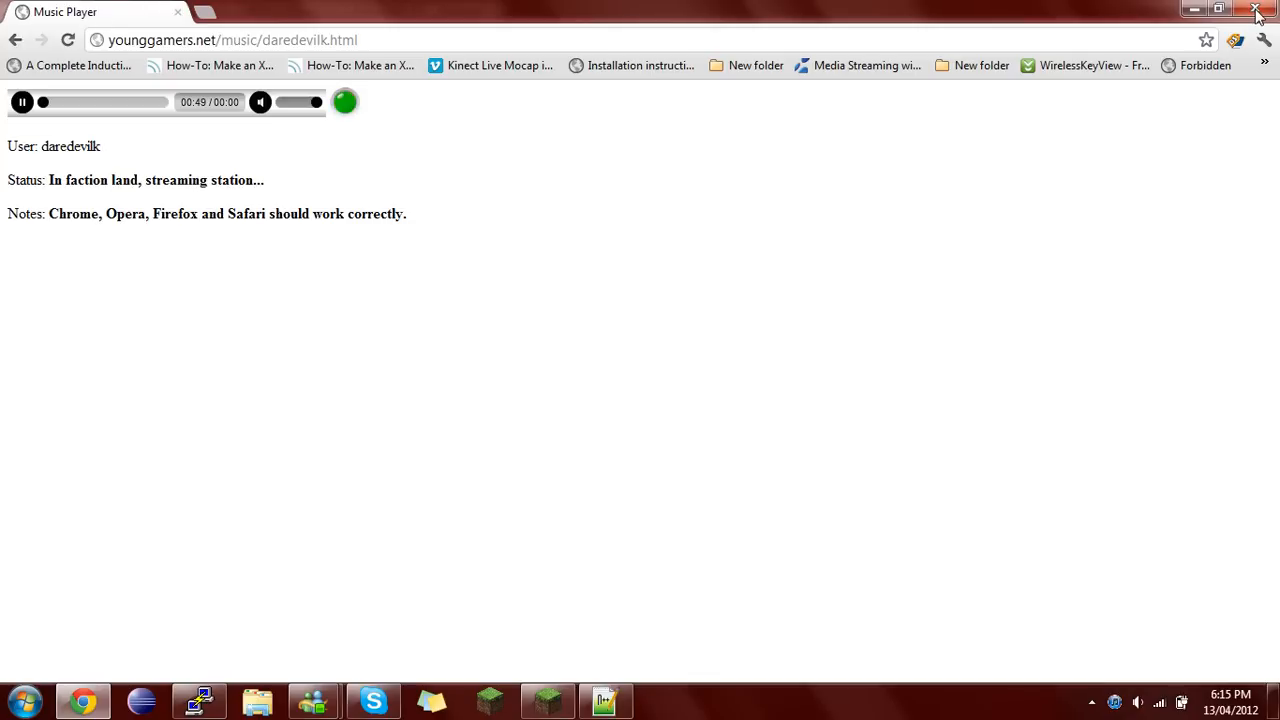
click(1256, 12)
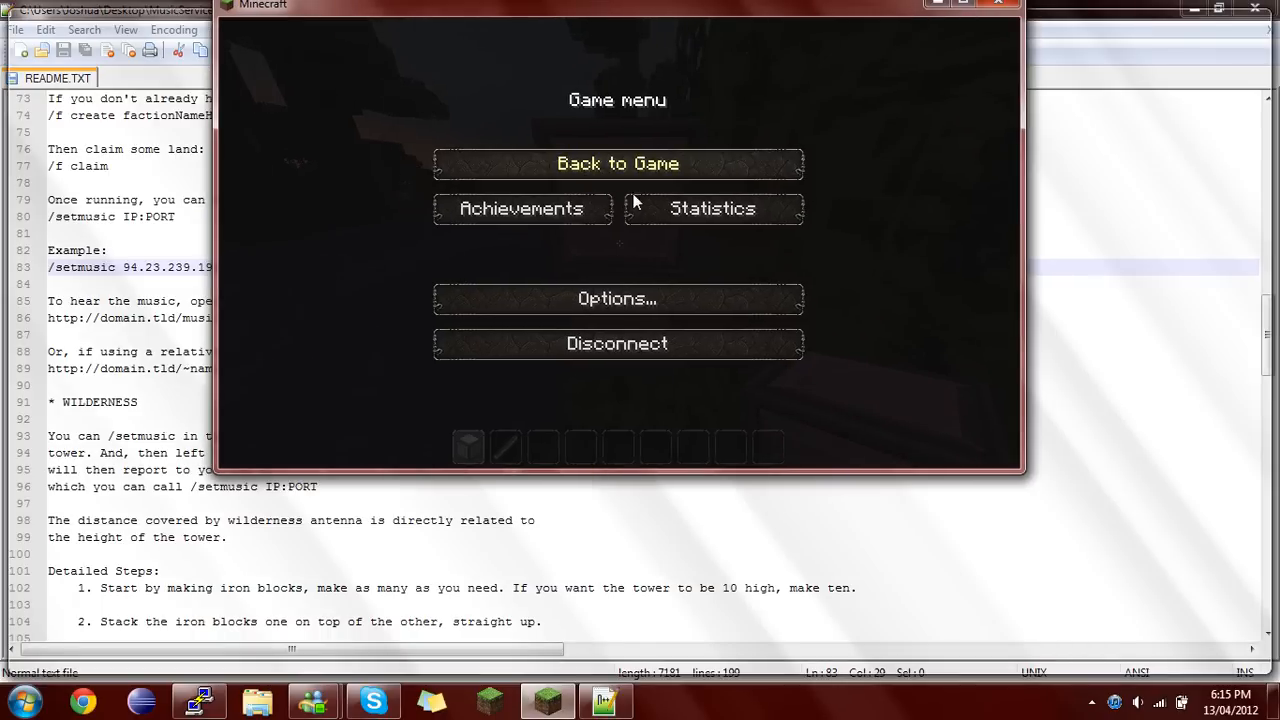
mouse_move(618, 164)
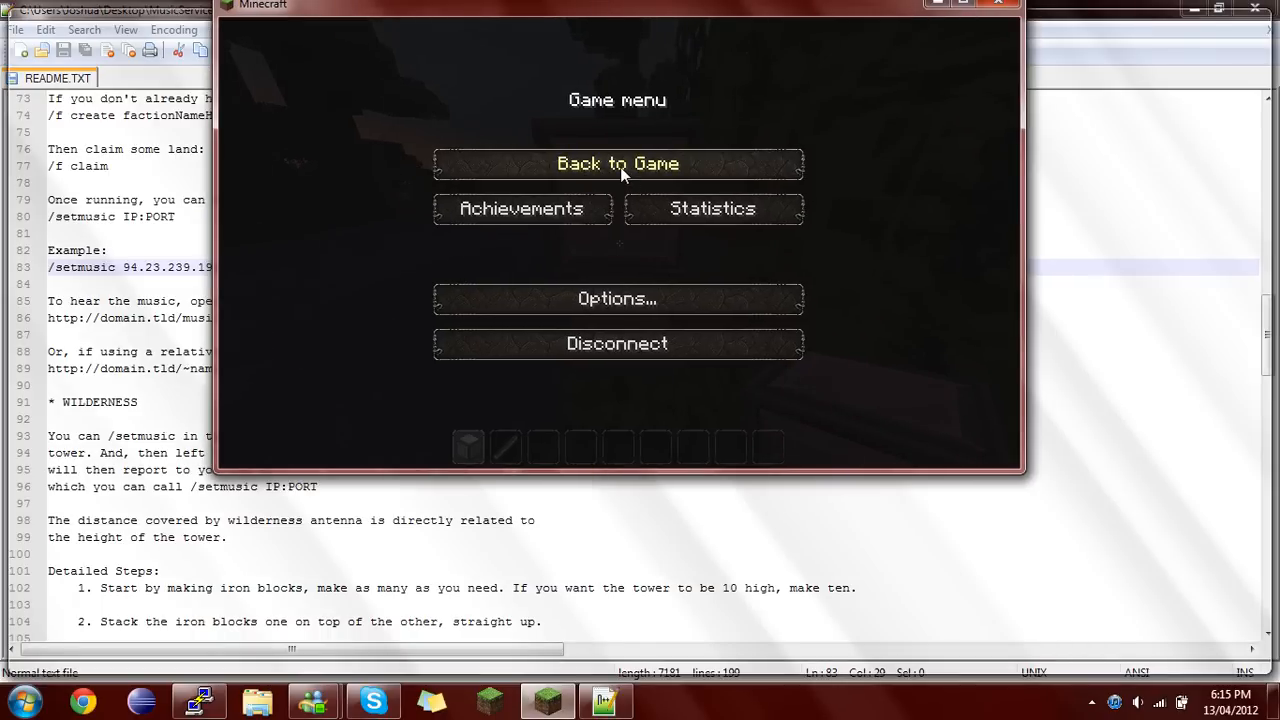
mouse_move(556, 220)
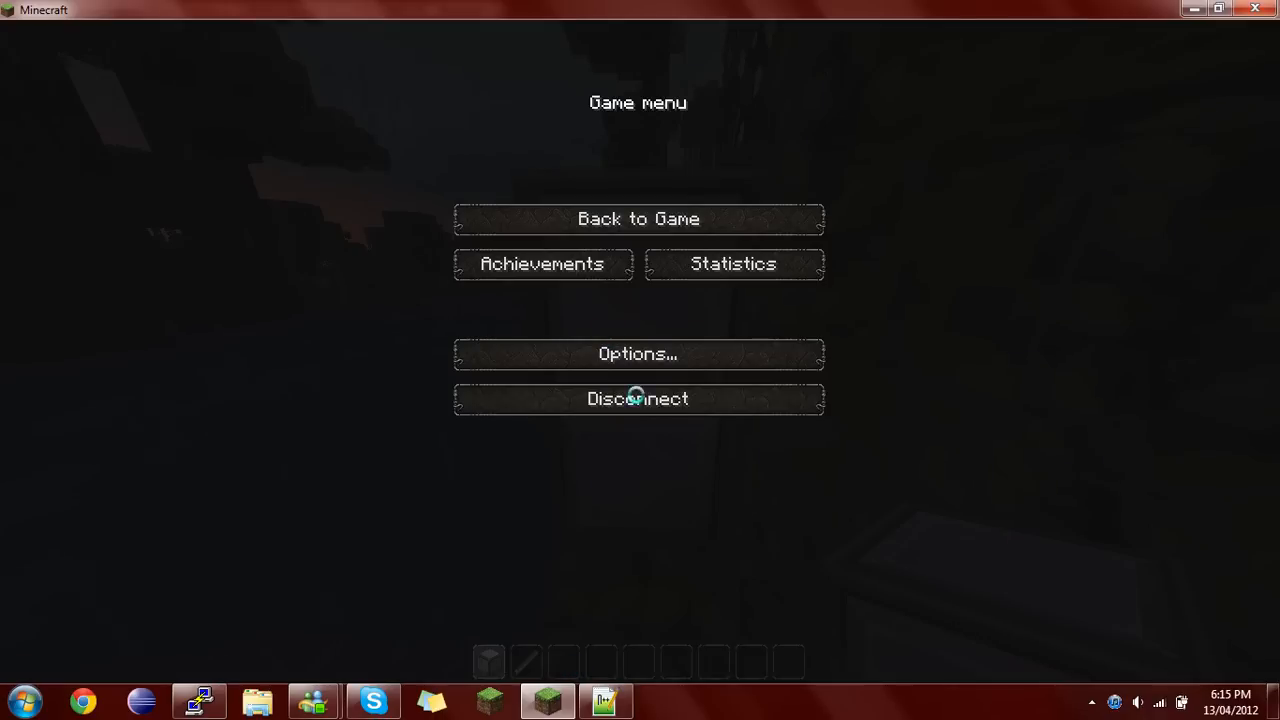
mouse_move(644, 400)
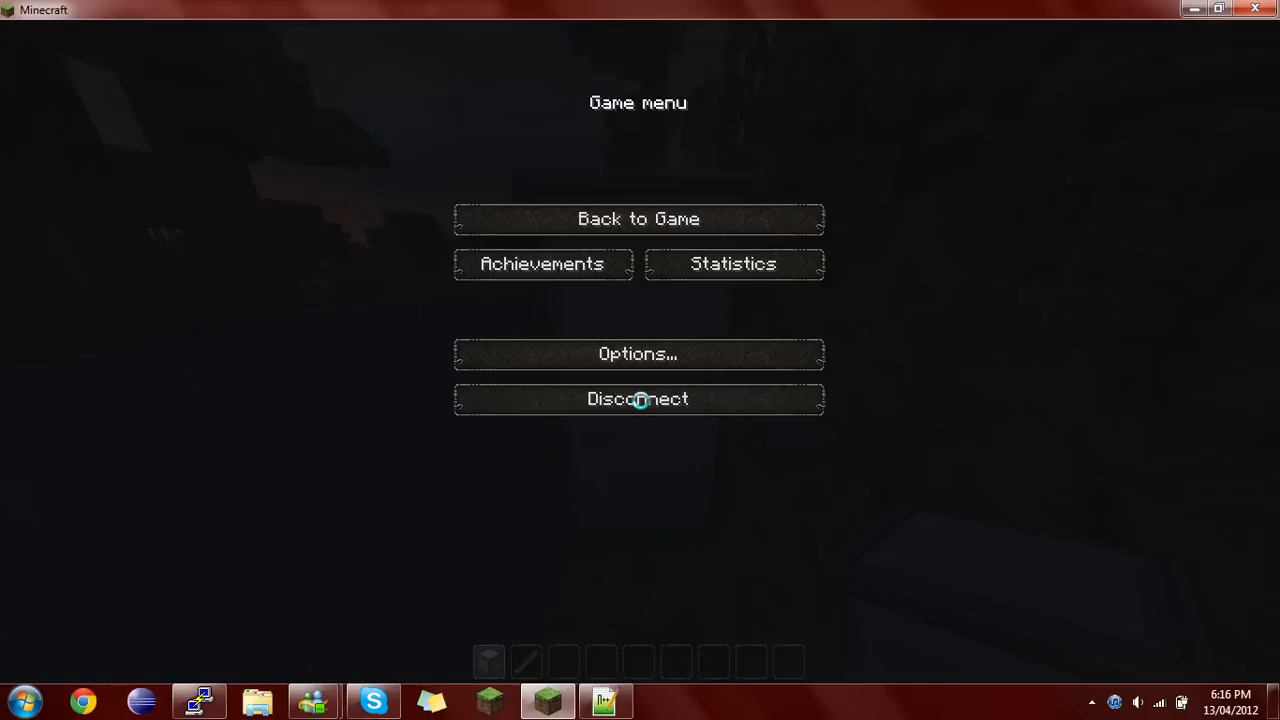
mouse_move(198, 698)
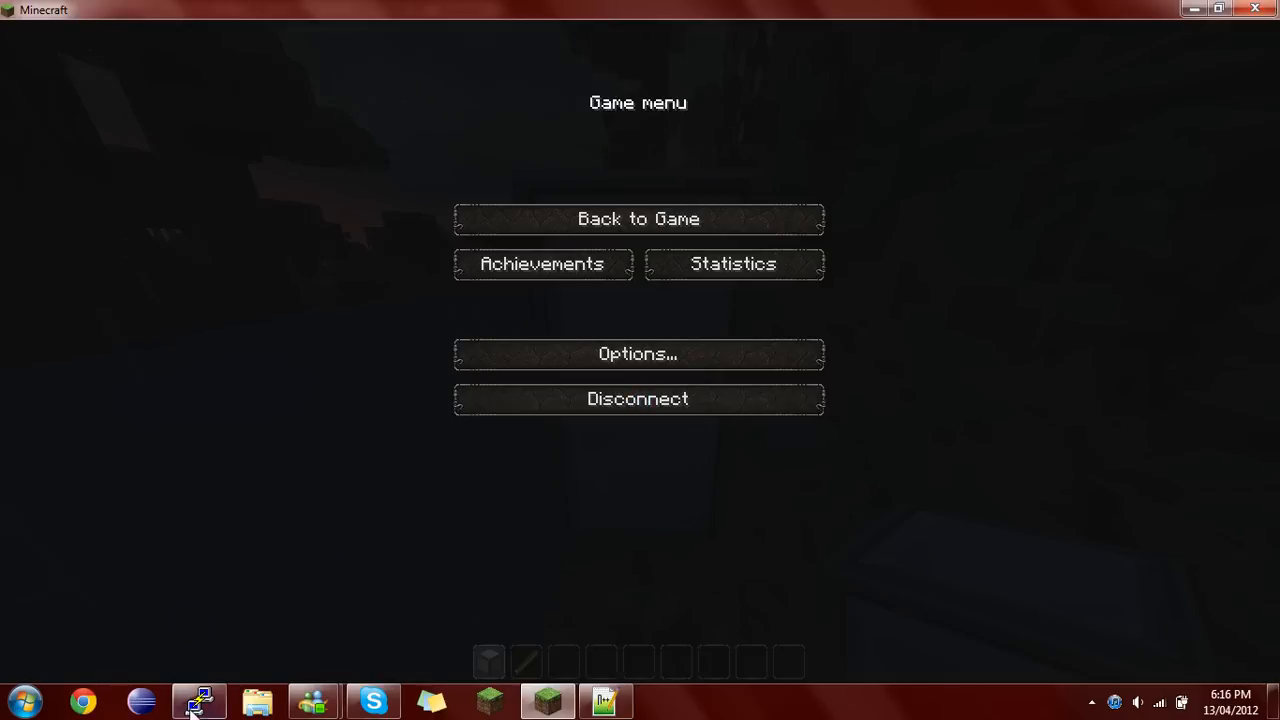
- Switch to the PuTTY server console after disconnecting from the server
click(198, 700)
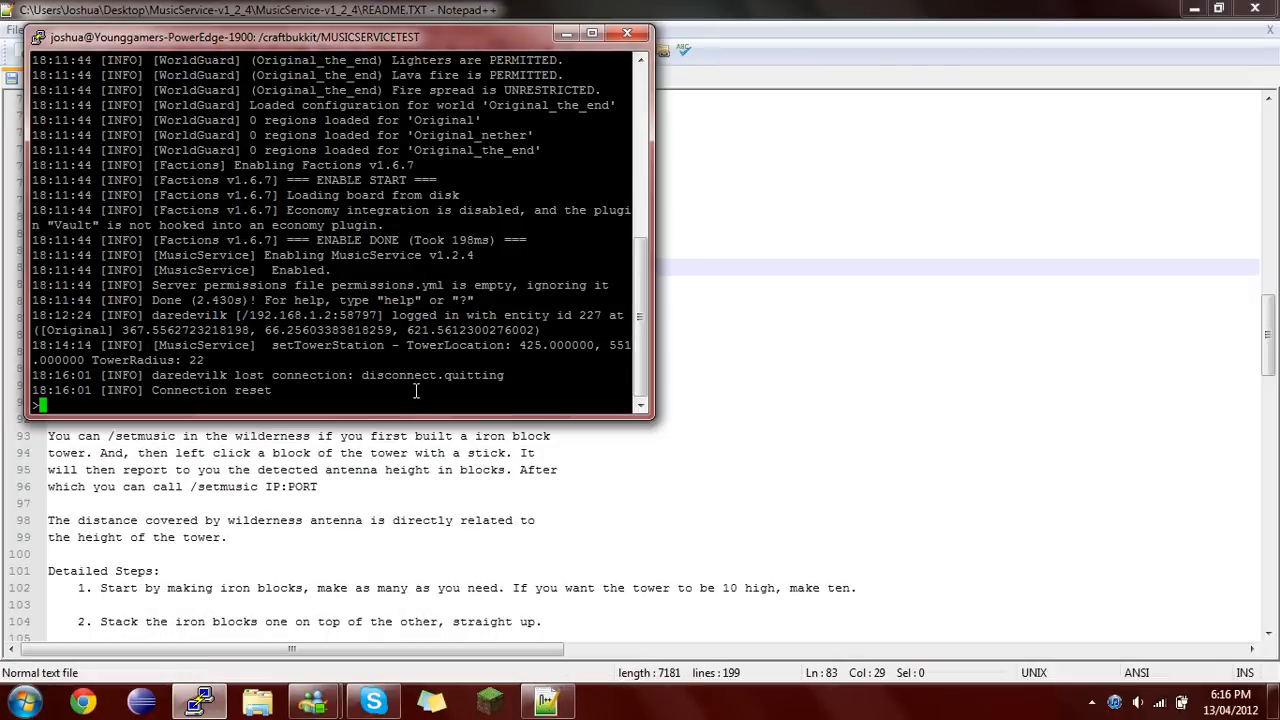
mouse_move(412, 400)
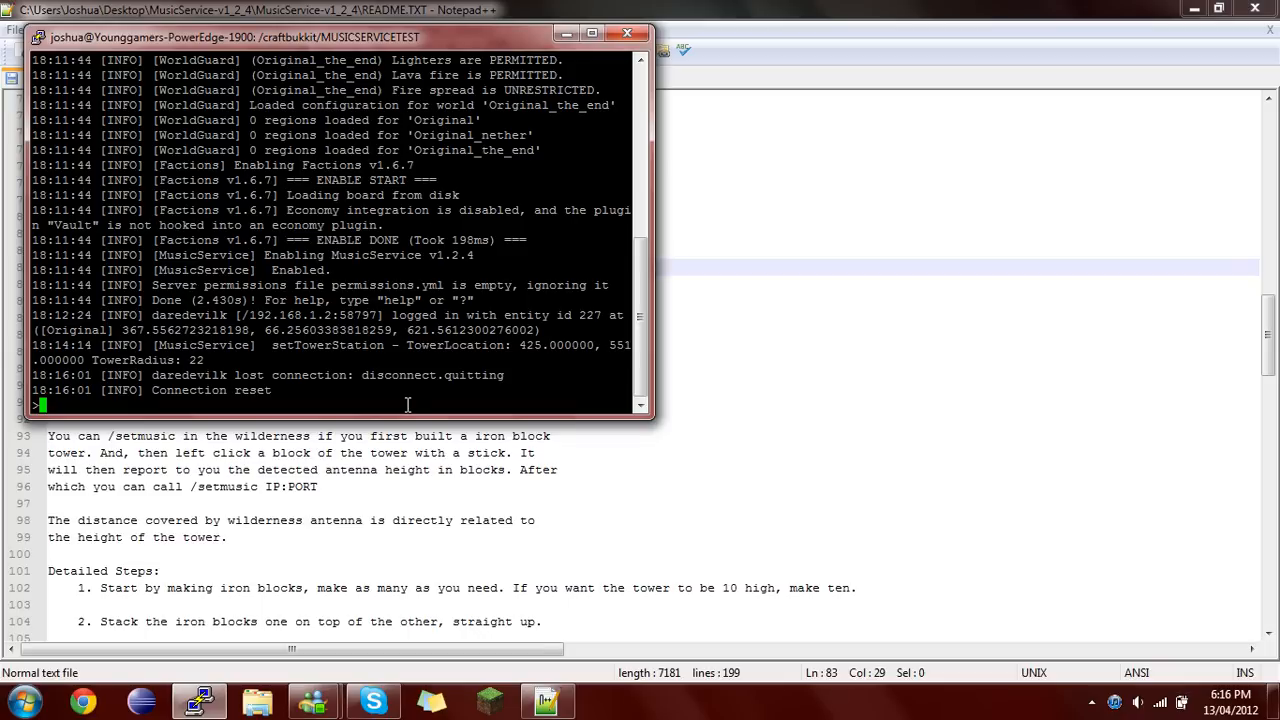
- Stop the craftbukkit server so the screen session ends at the shell prompt
text(s)
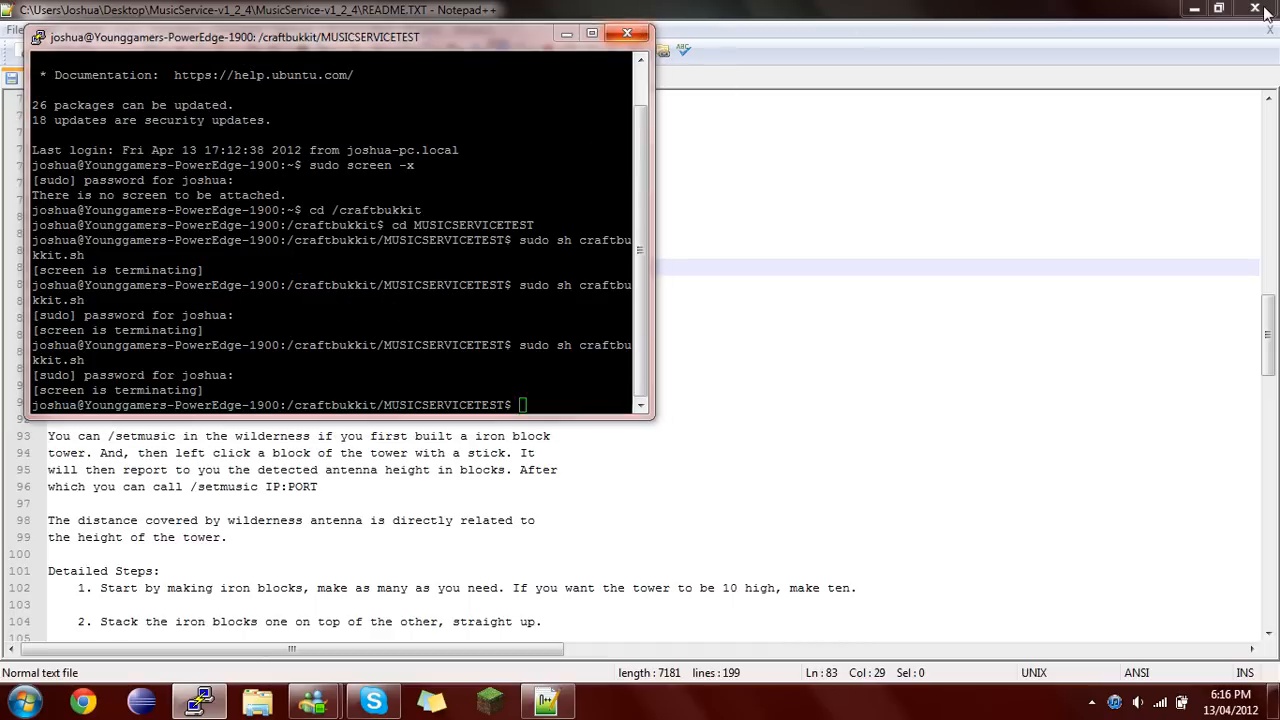
mouse_move(750, 434)
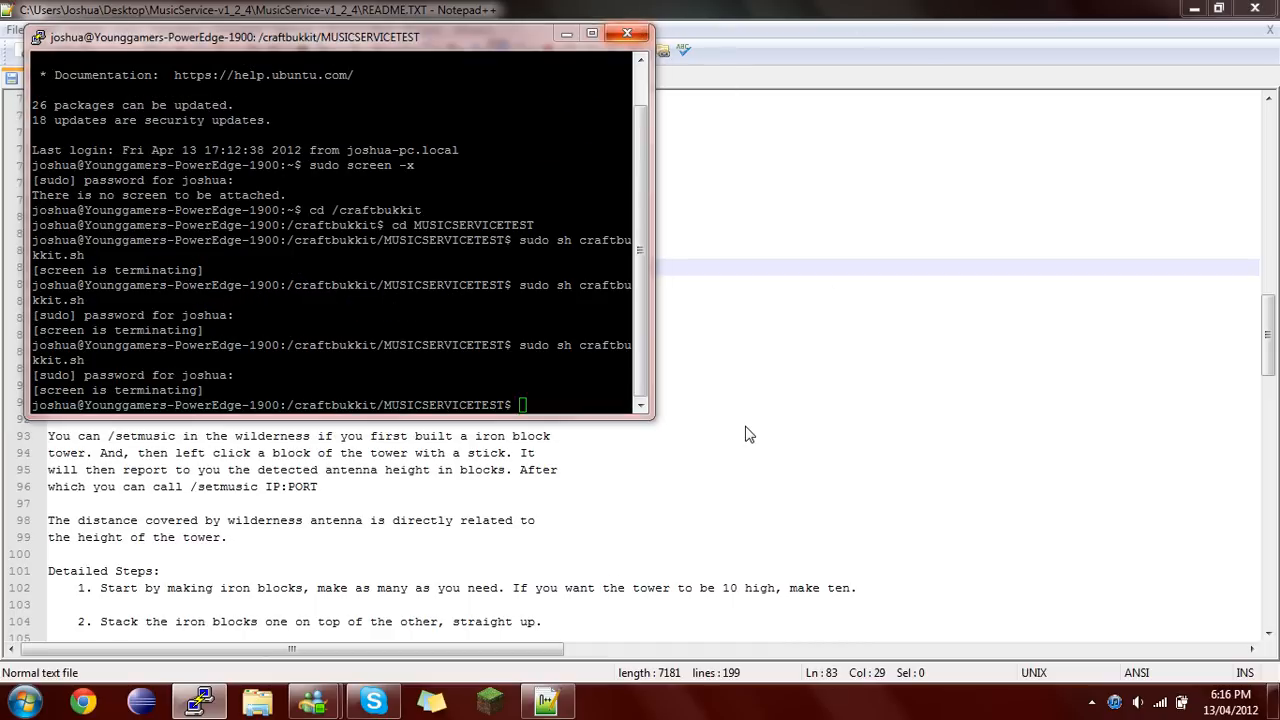
mouse_move(770, 8)
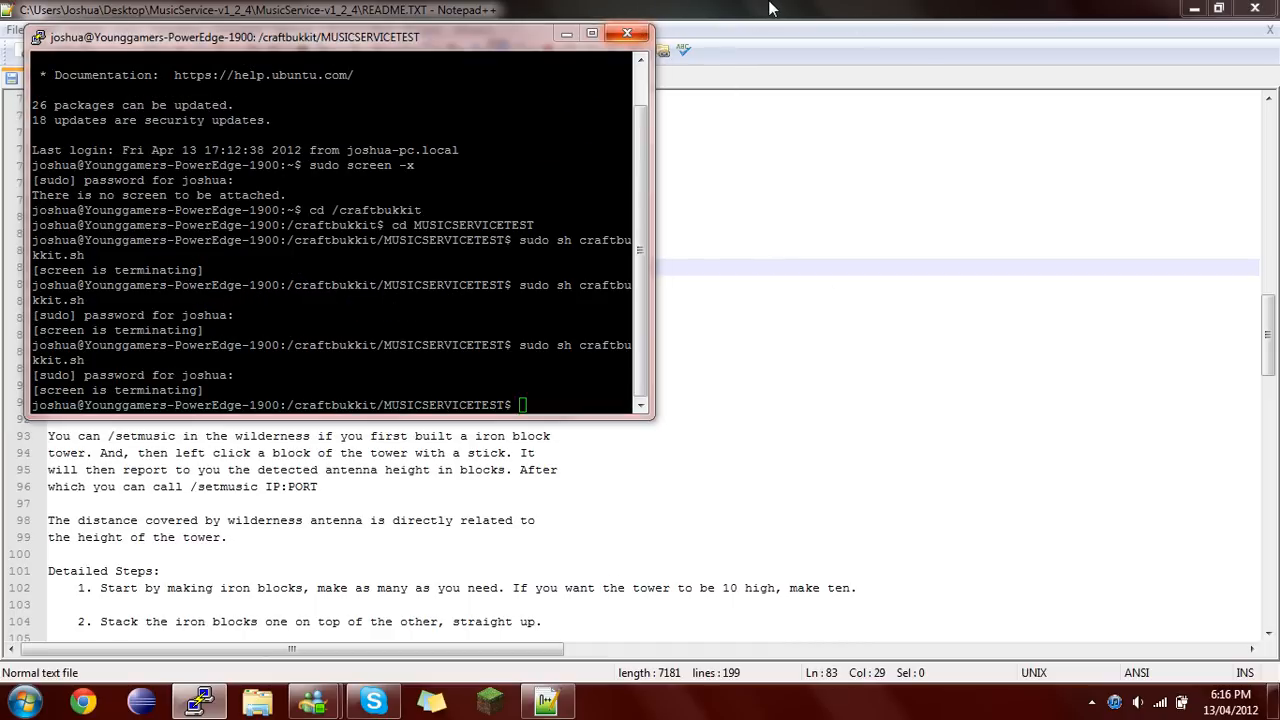